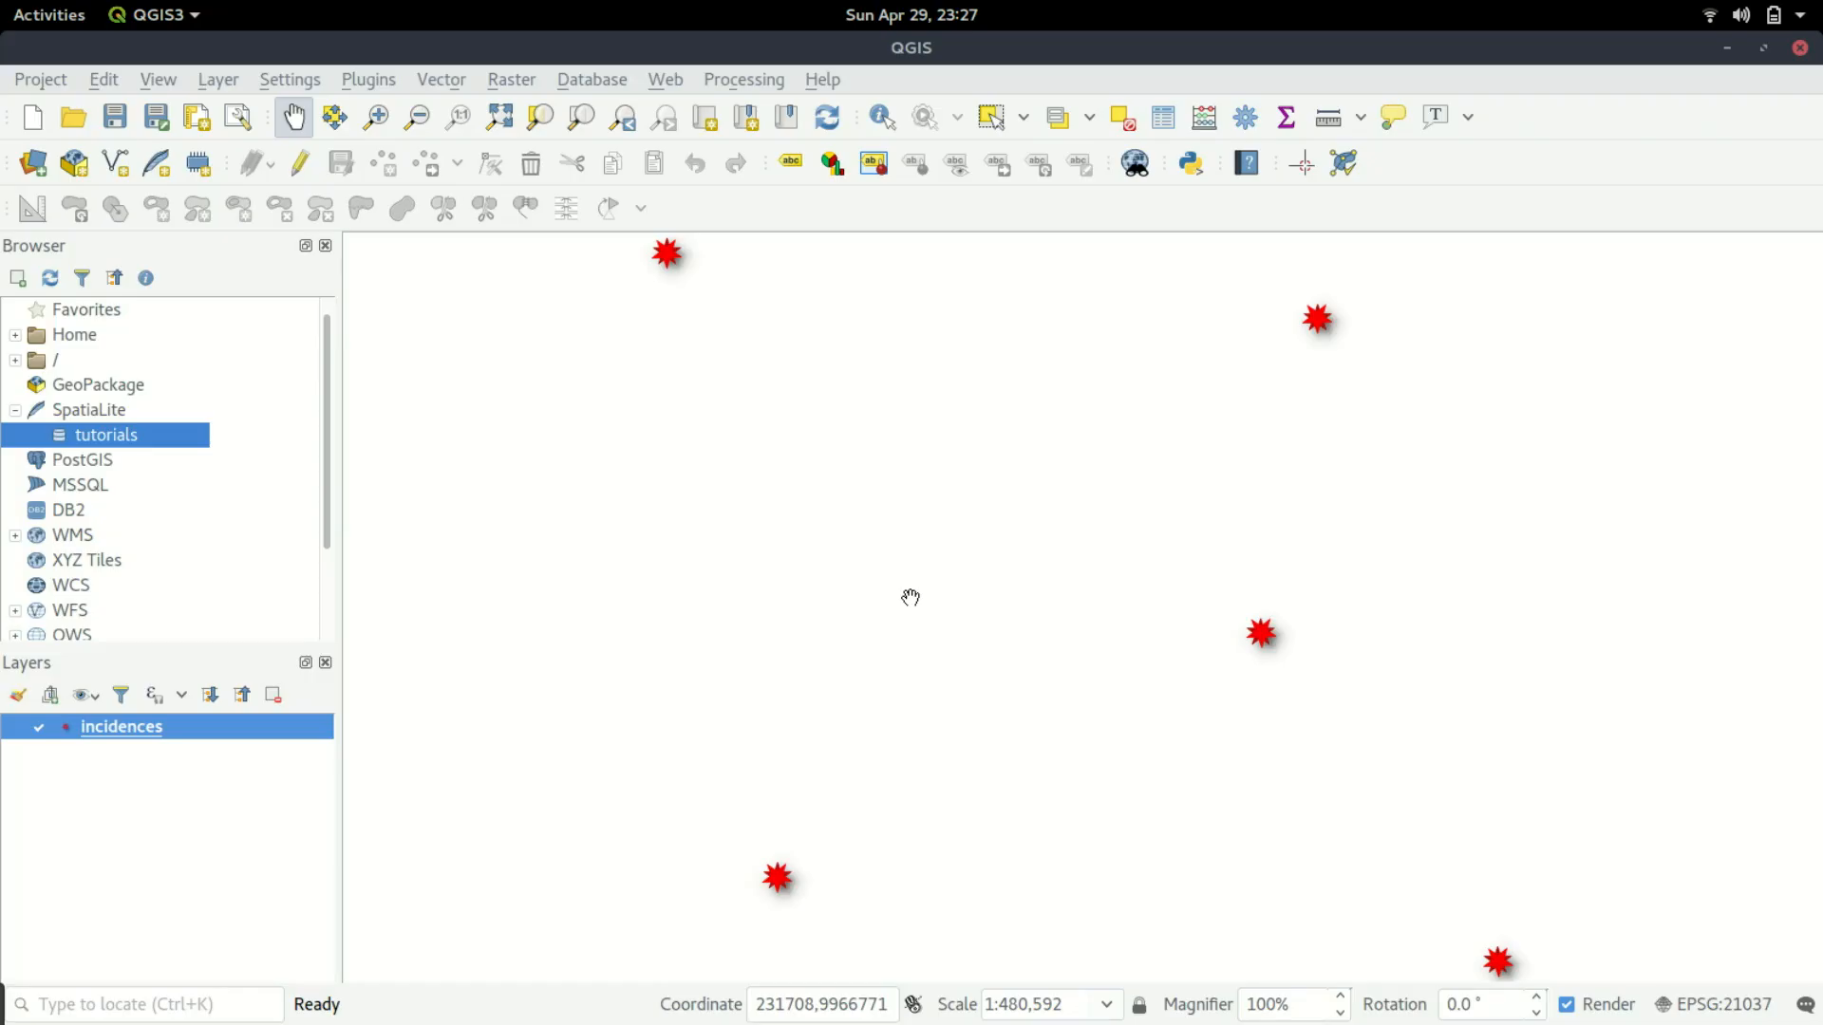
mouse_move(1073, 321)
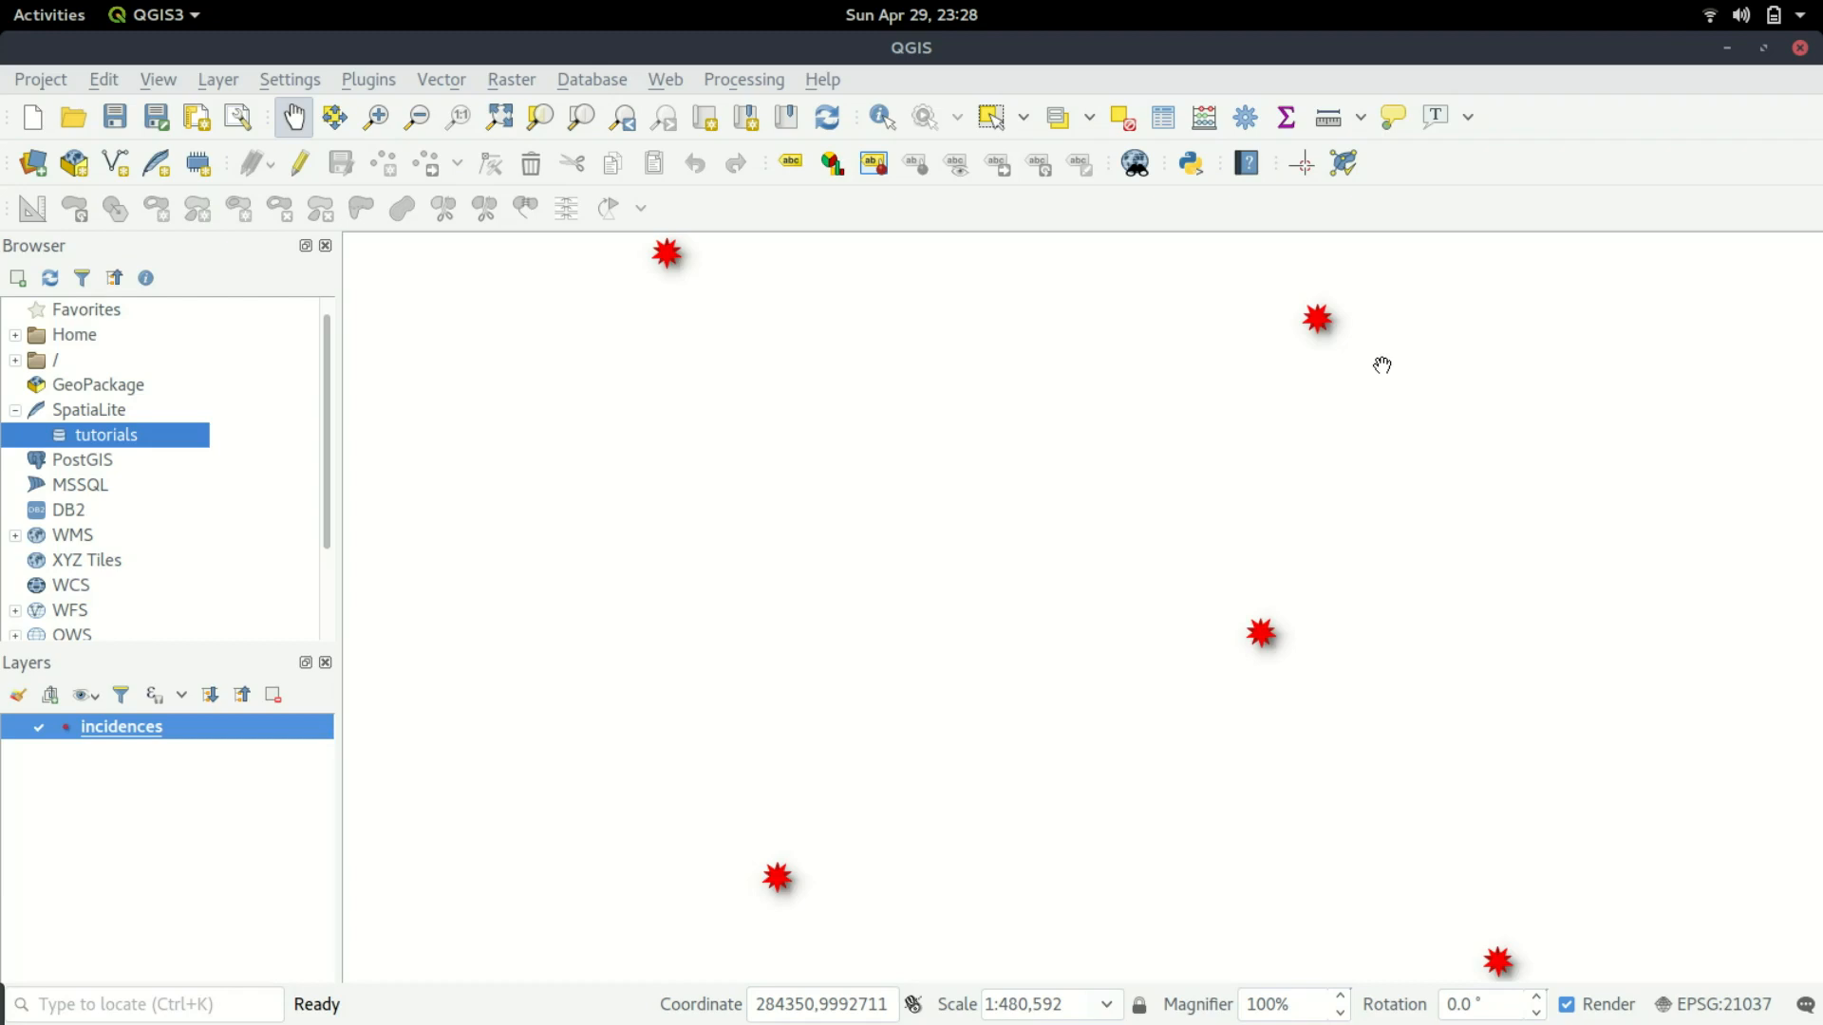
mouse_move(1389, 233)
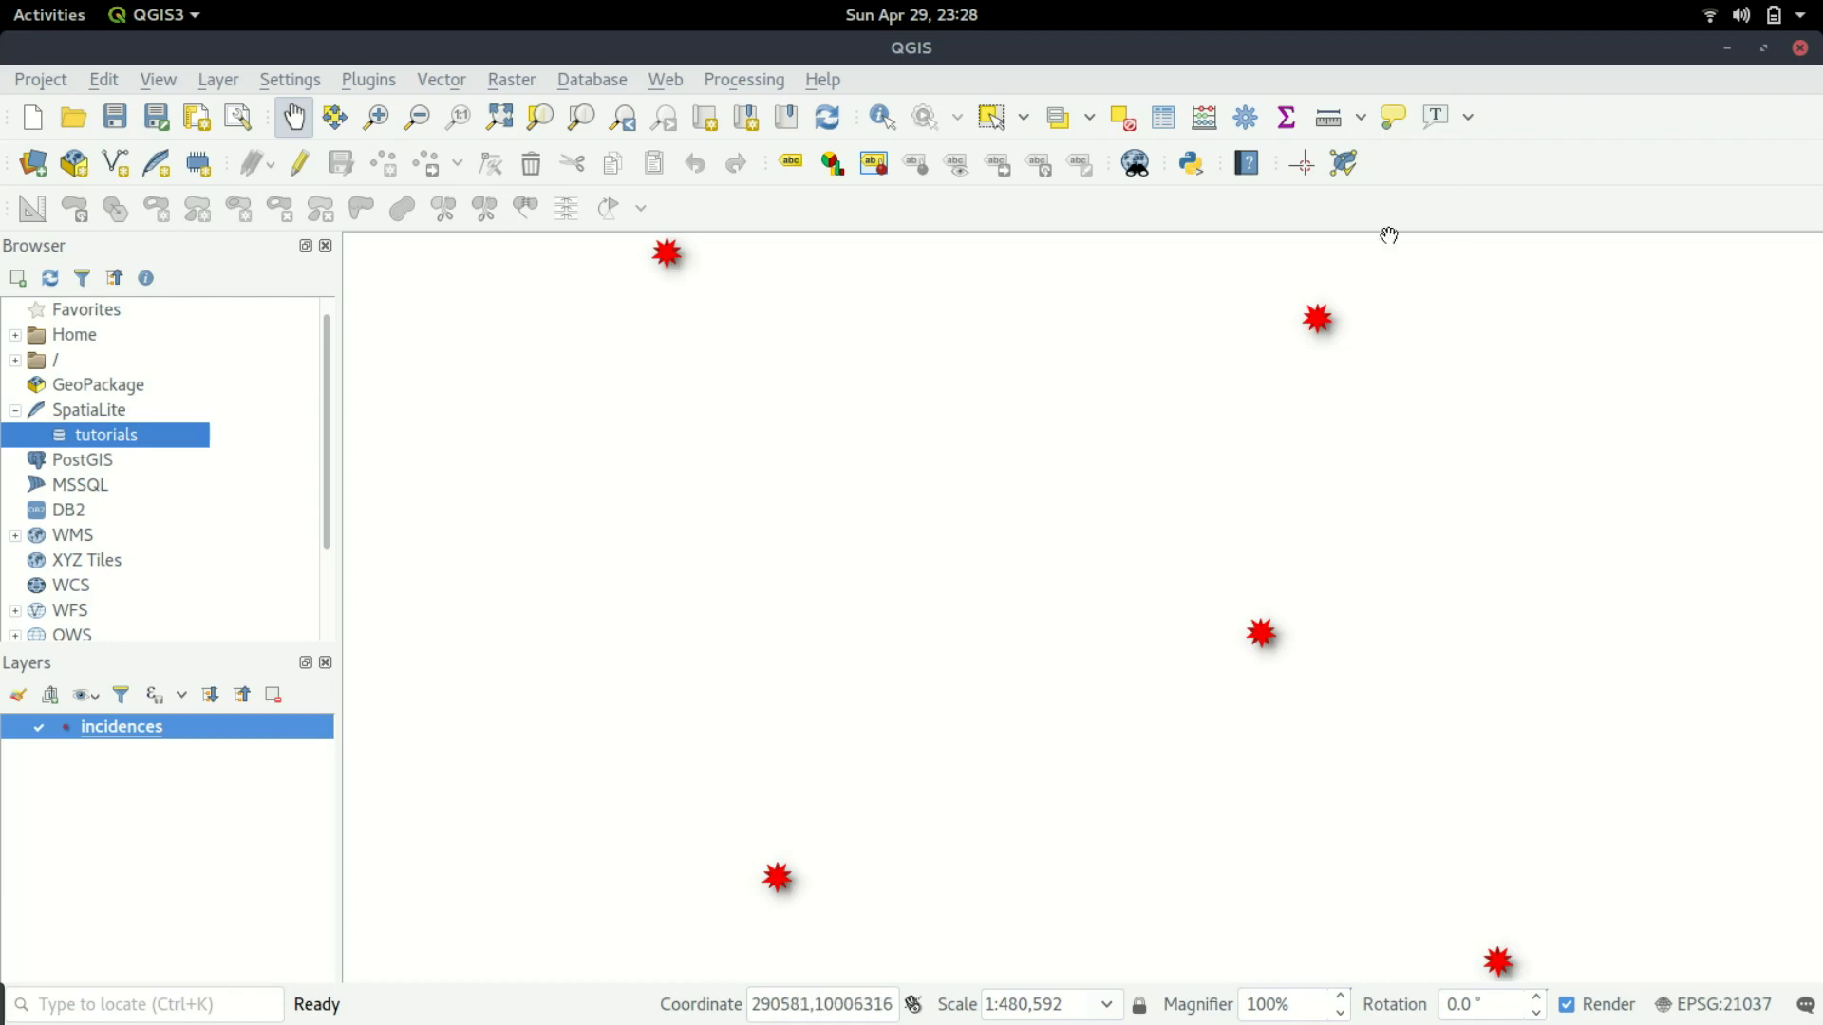
Show the incidences attribute table and select the first feature's image path.
right_click(121, 727)
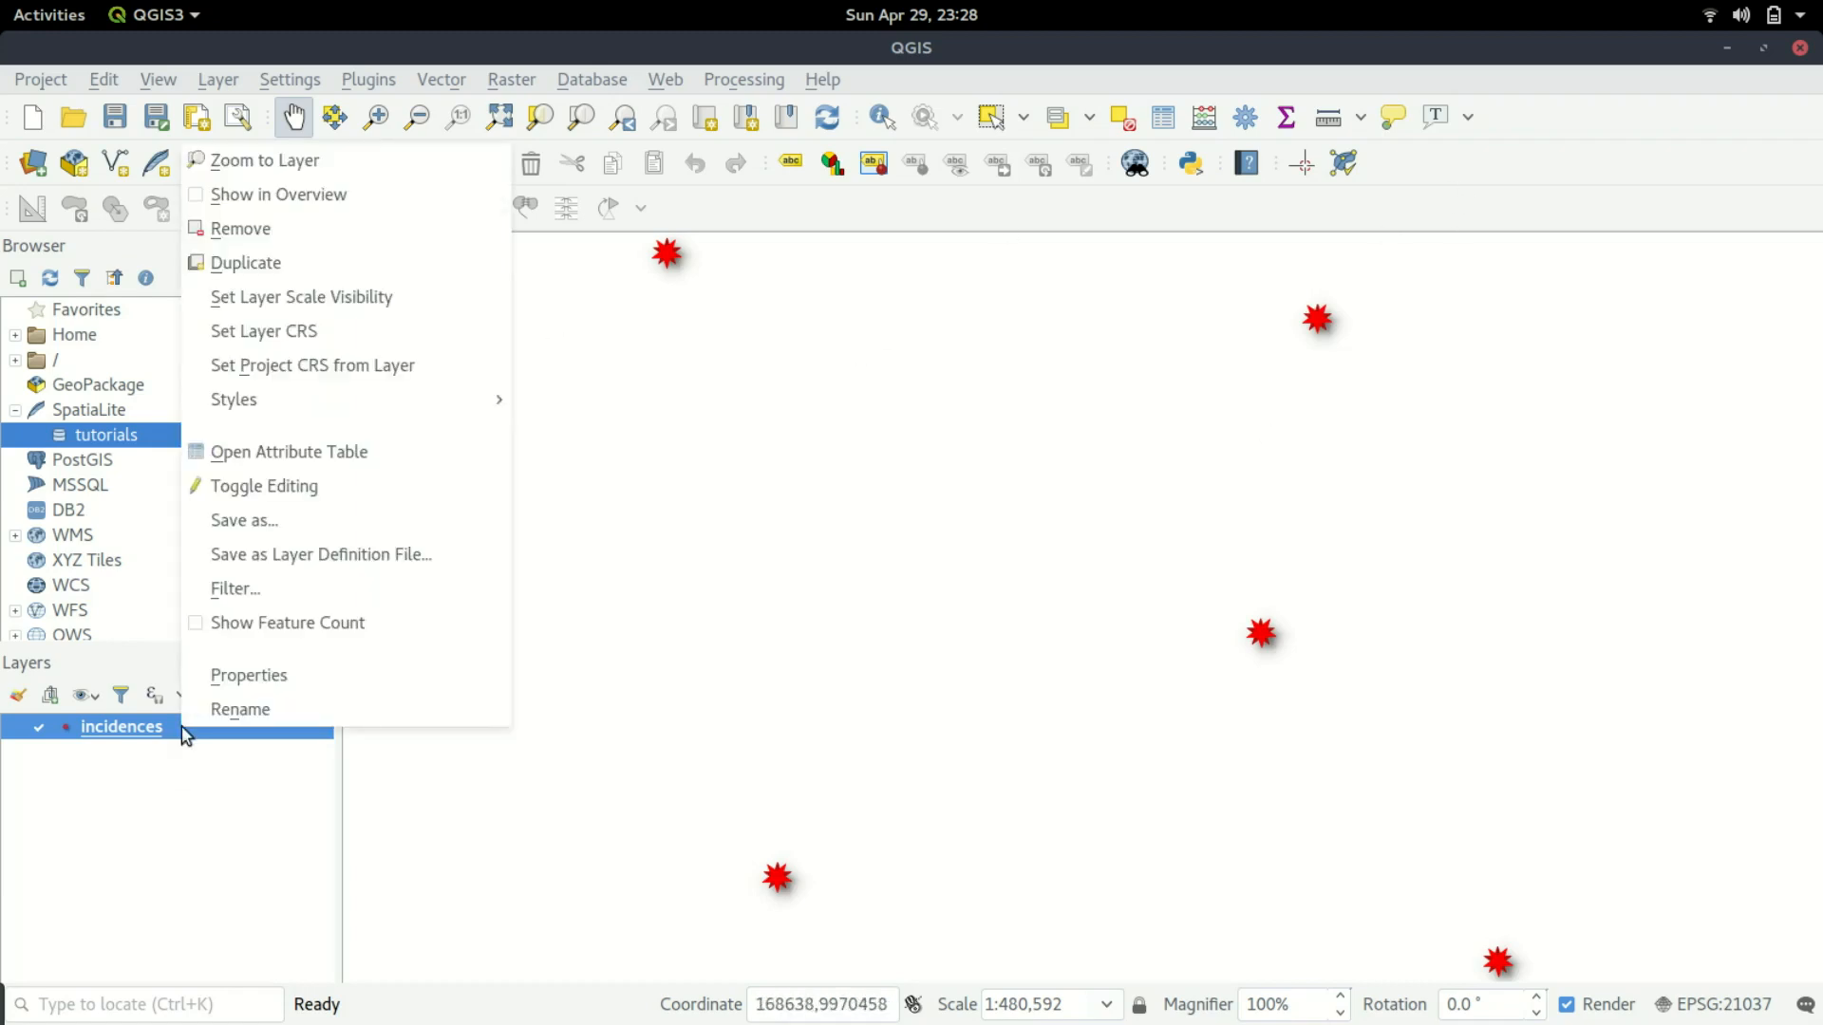
click(289, 452)
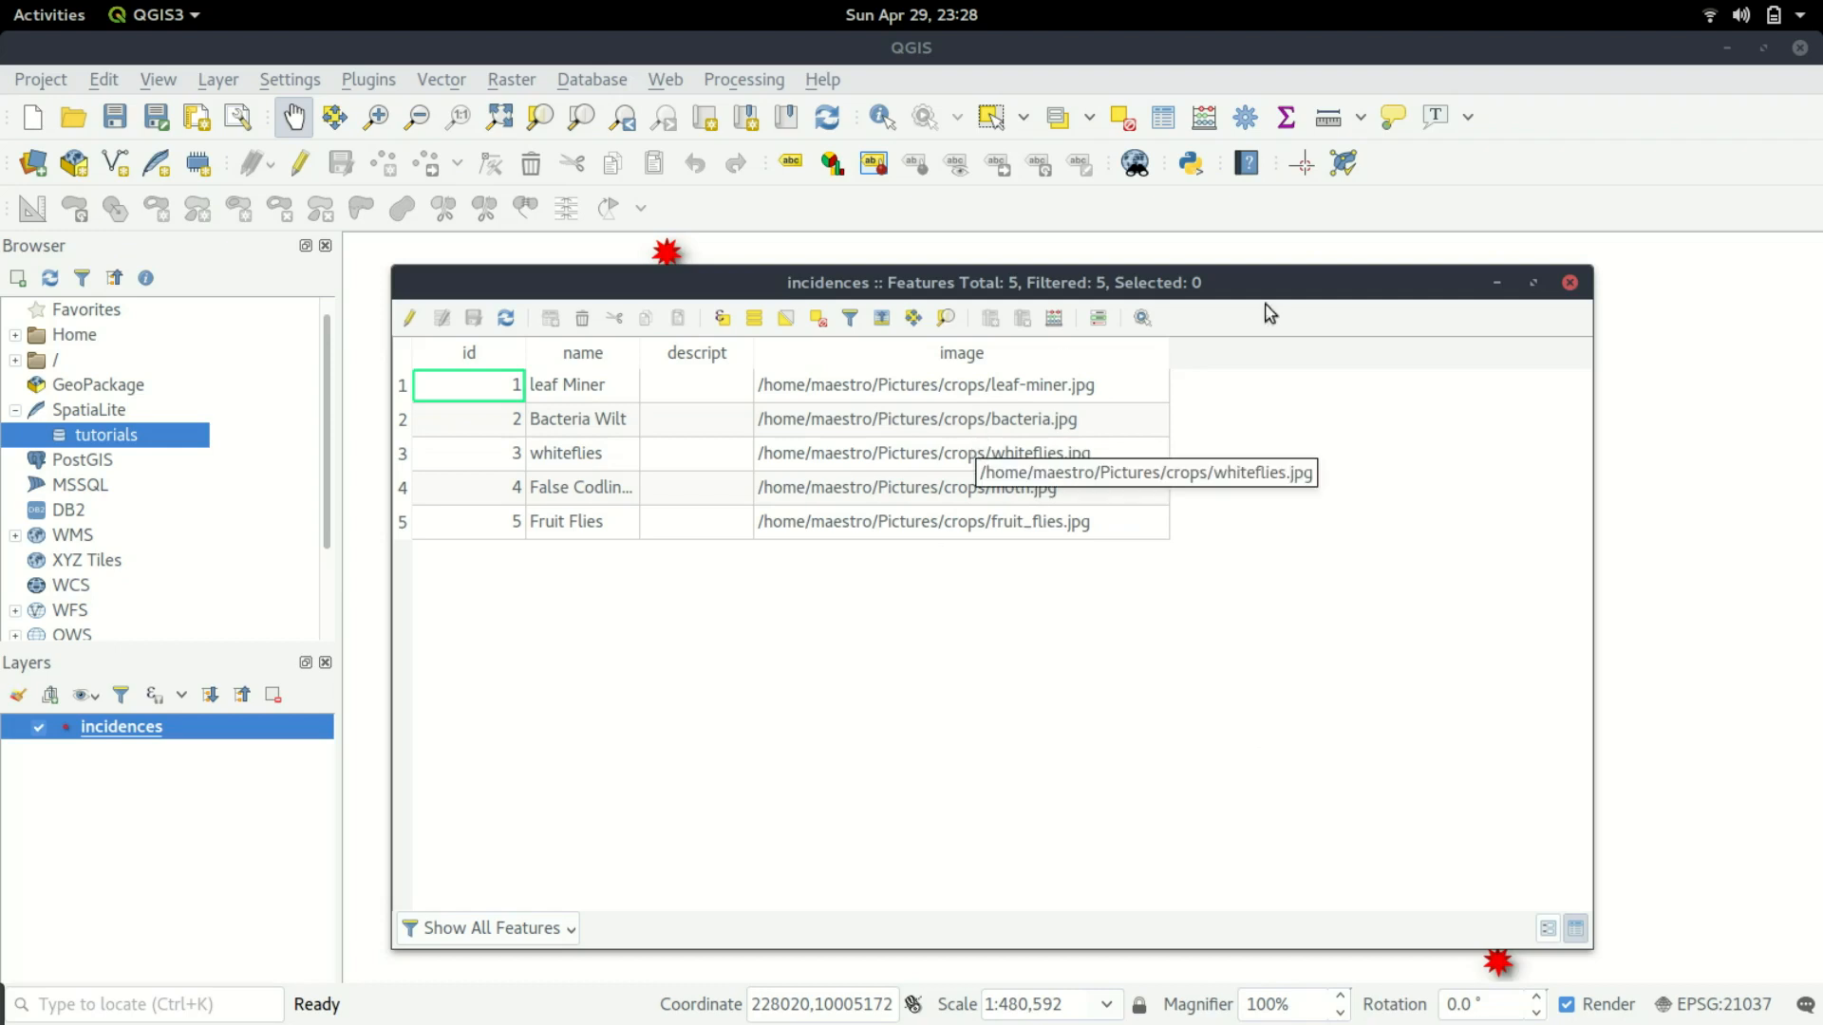
mouse_move(835, 473)
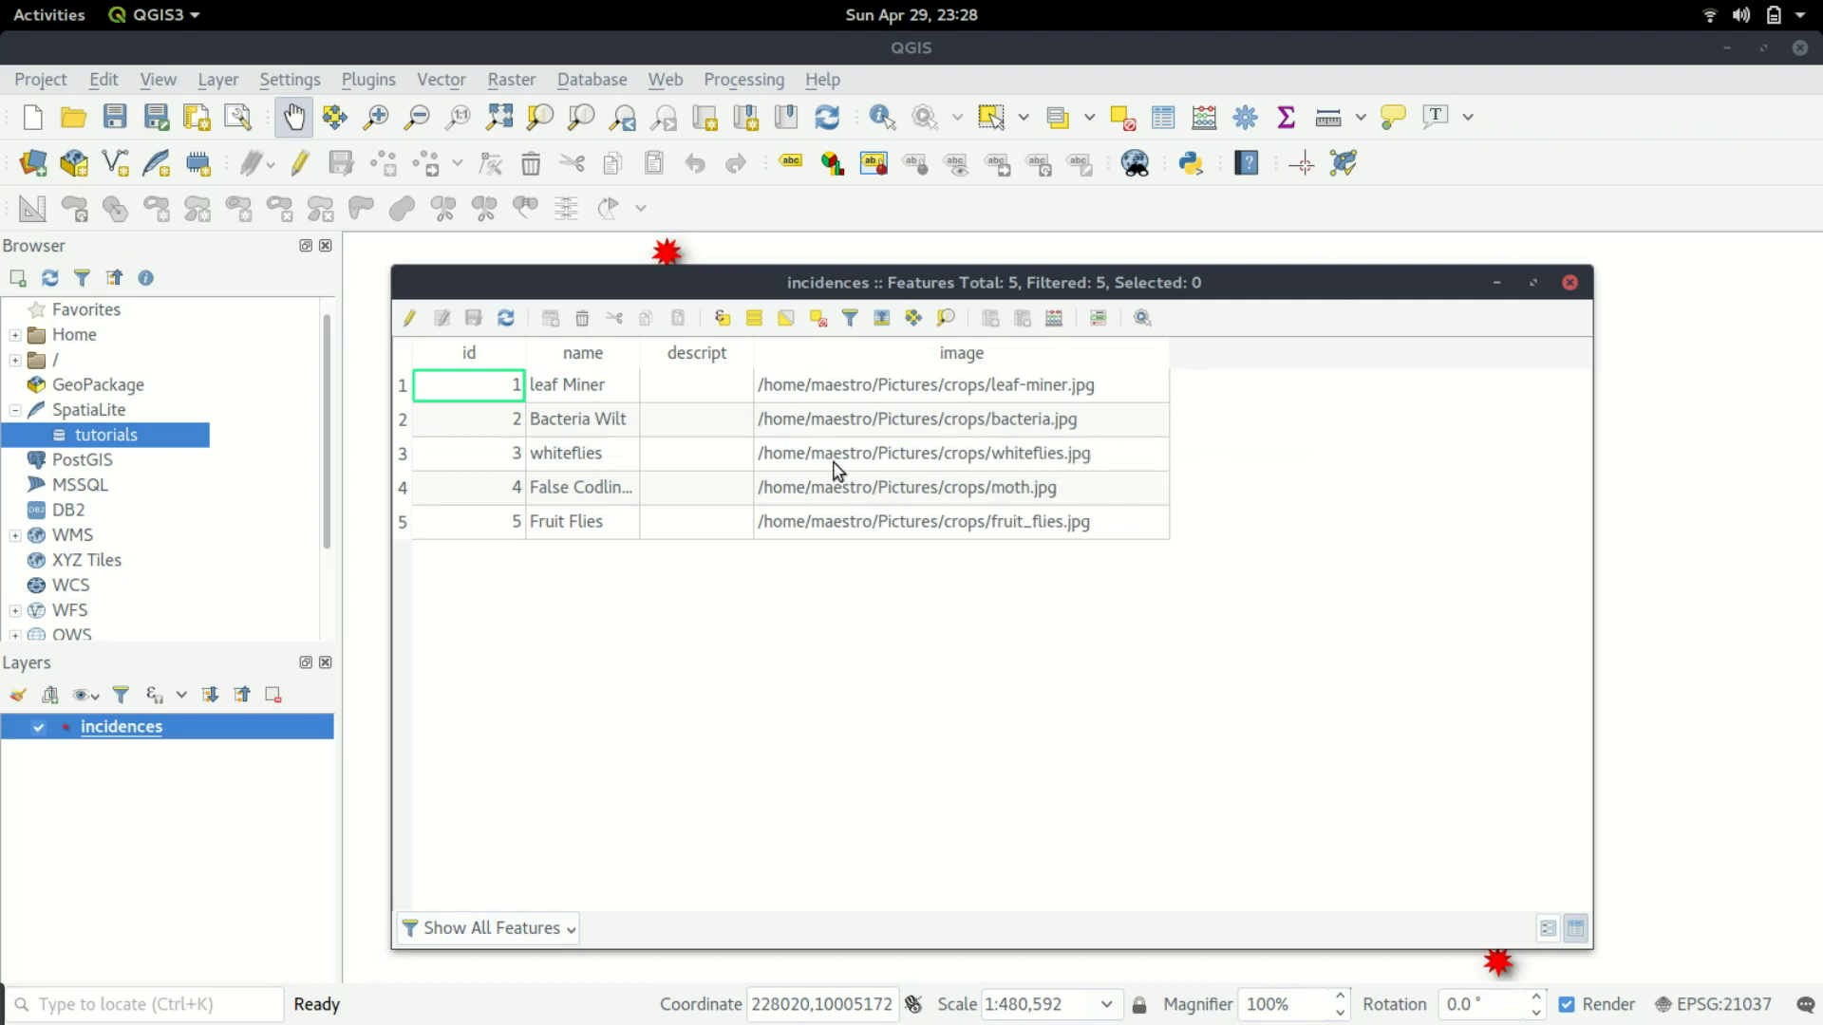
mouse_move(889, 394)
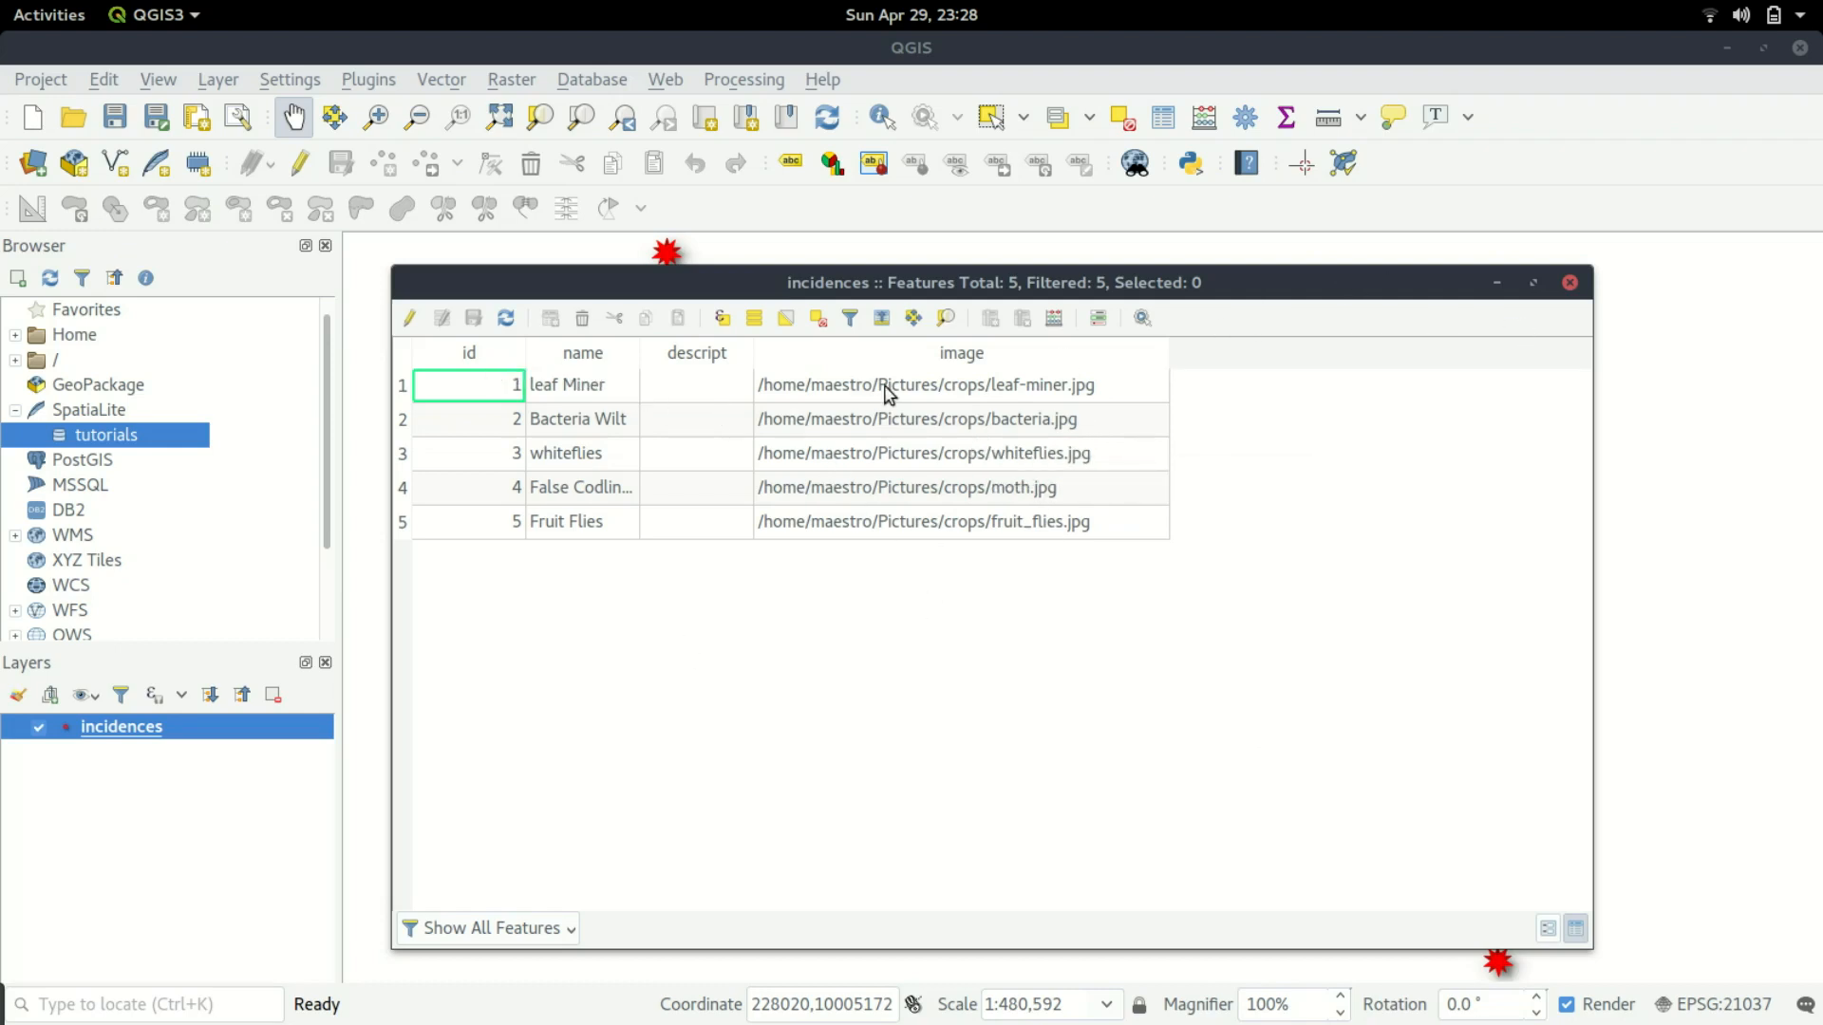
mouse_move(919, 379)
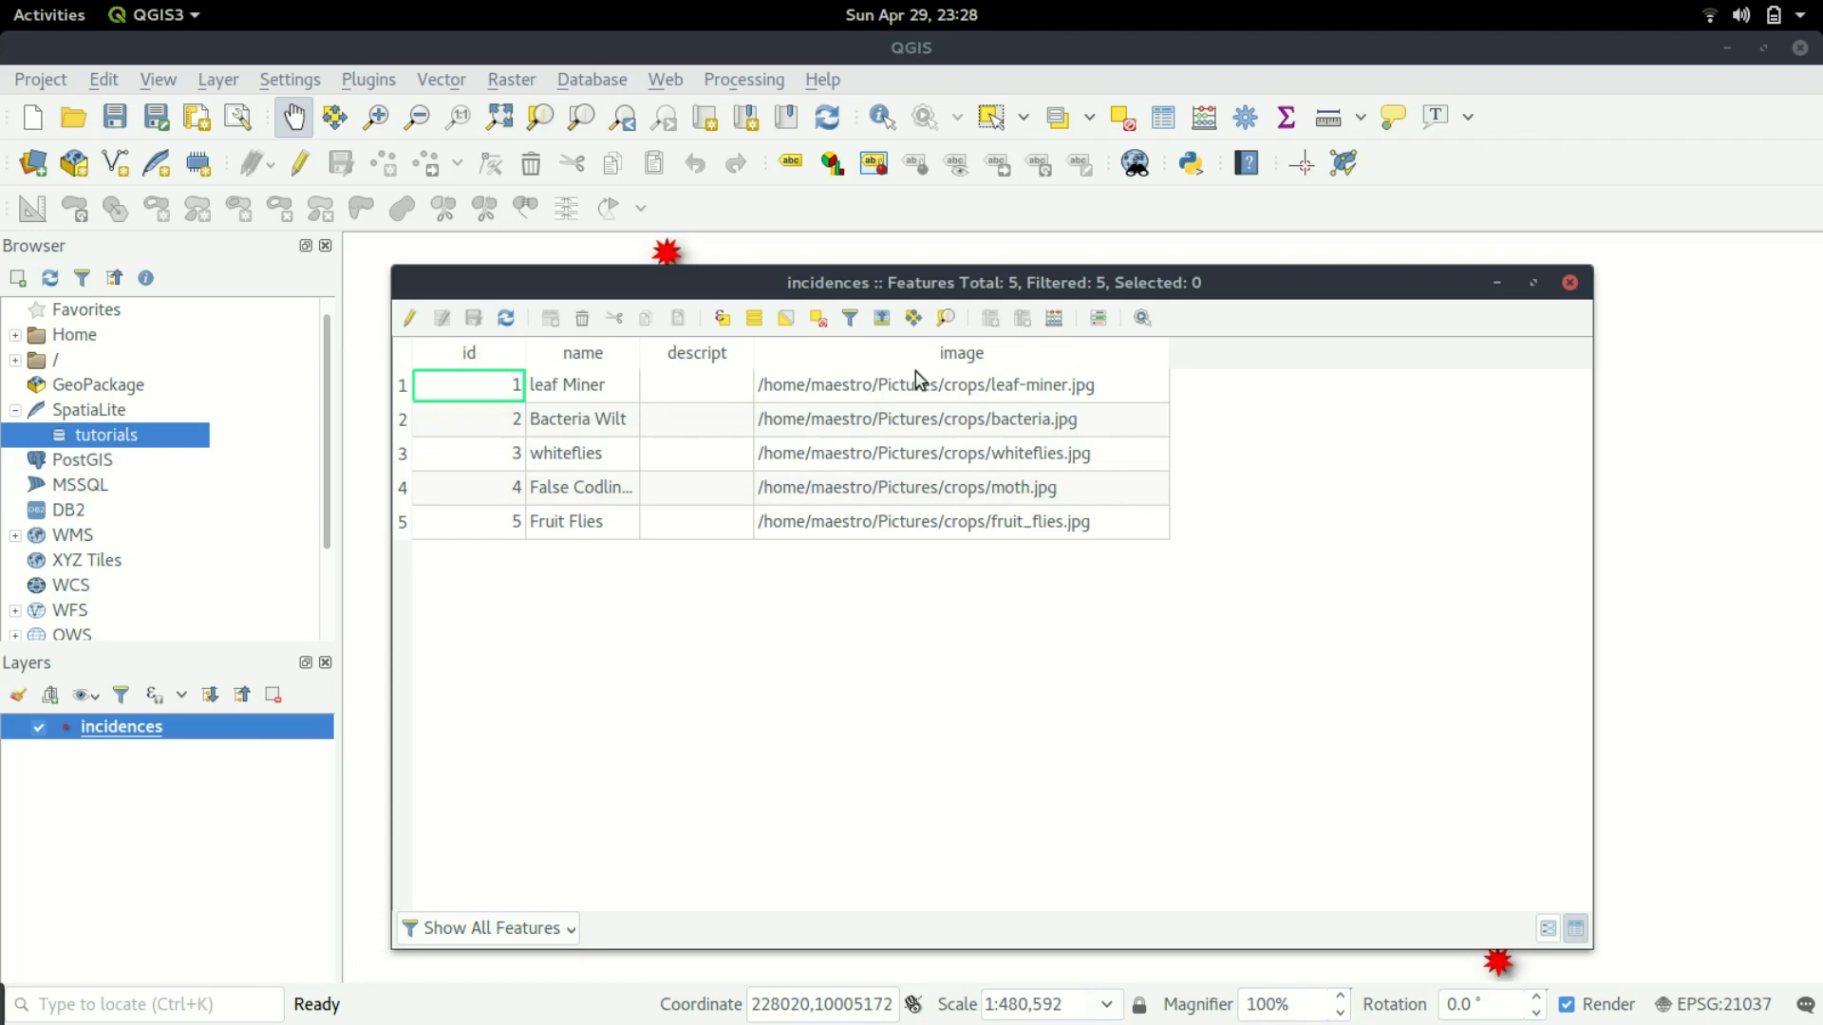
click(961, 385)
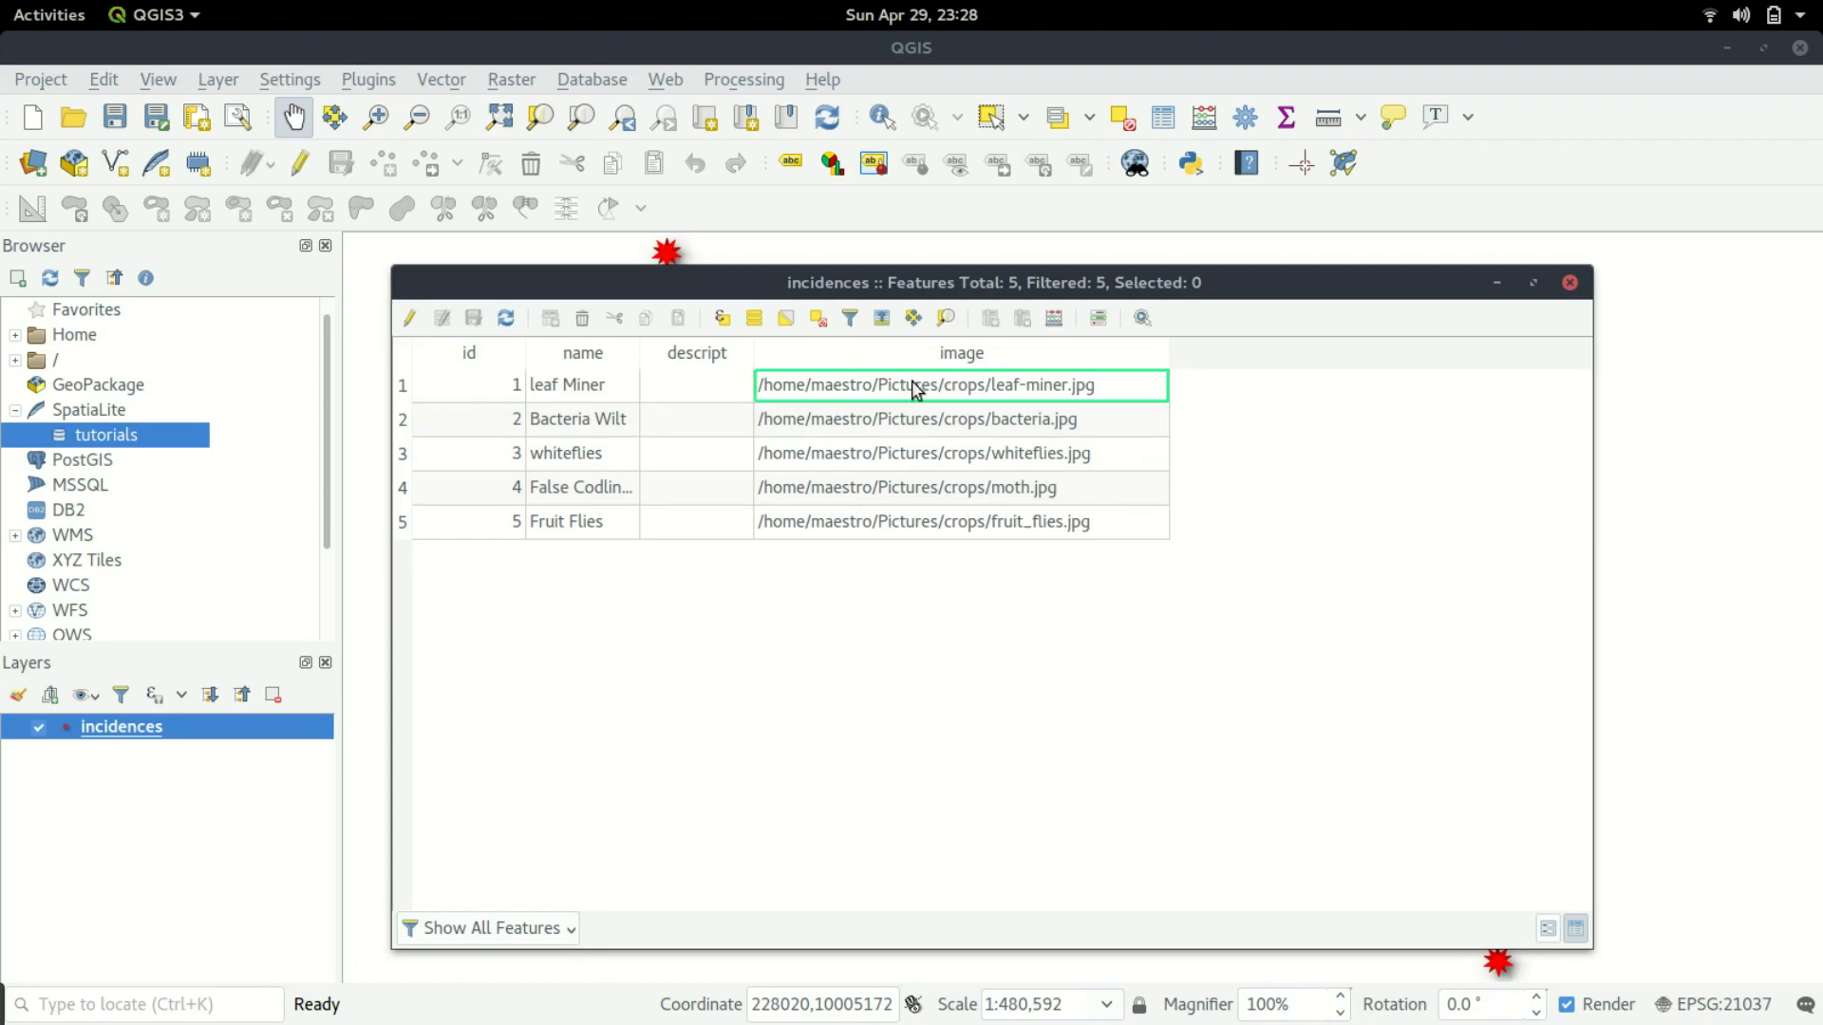
mouse_move(797, 391)
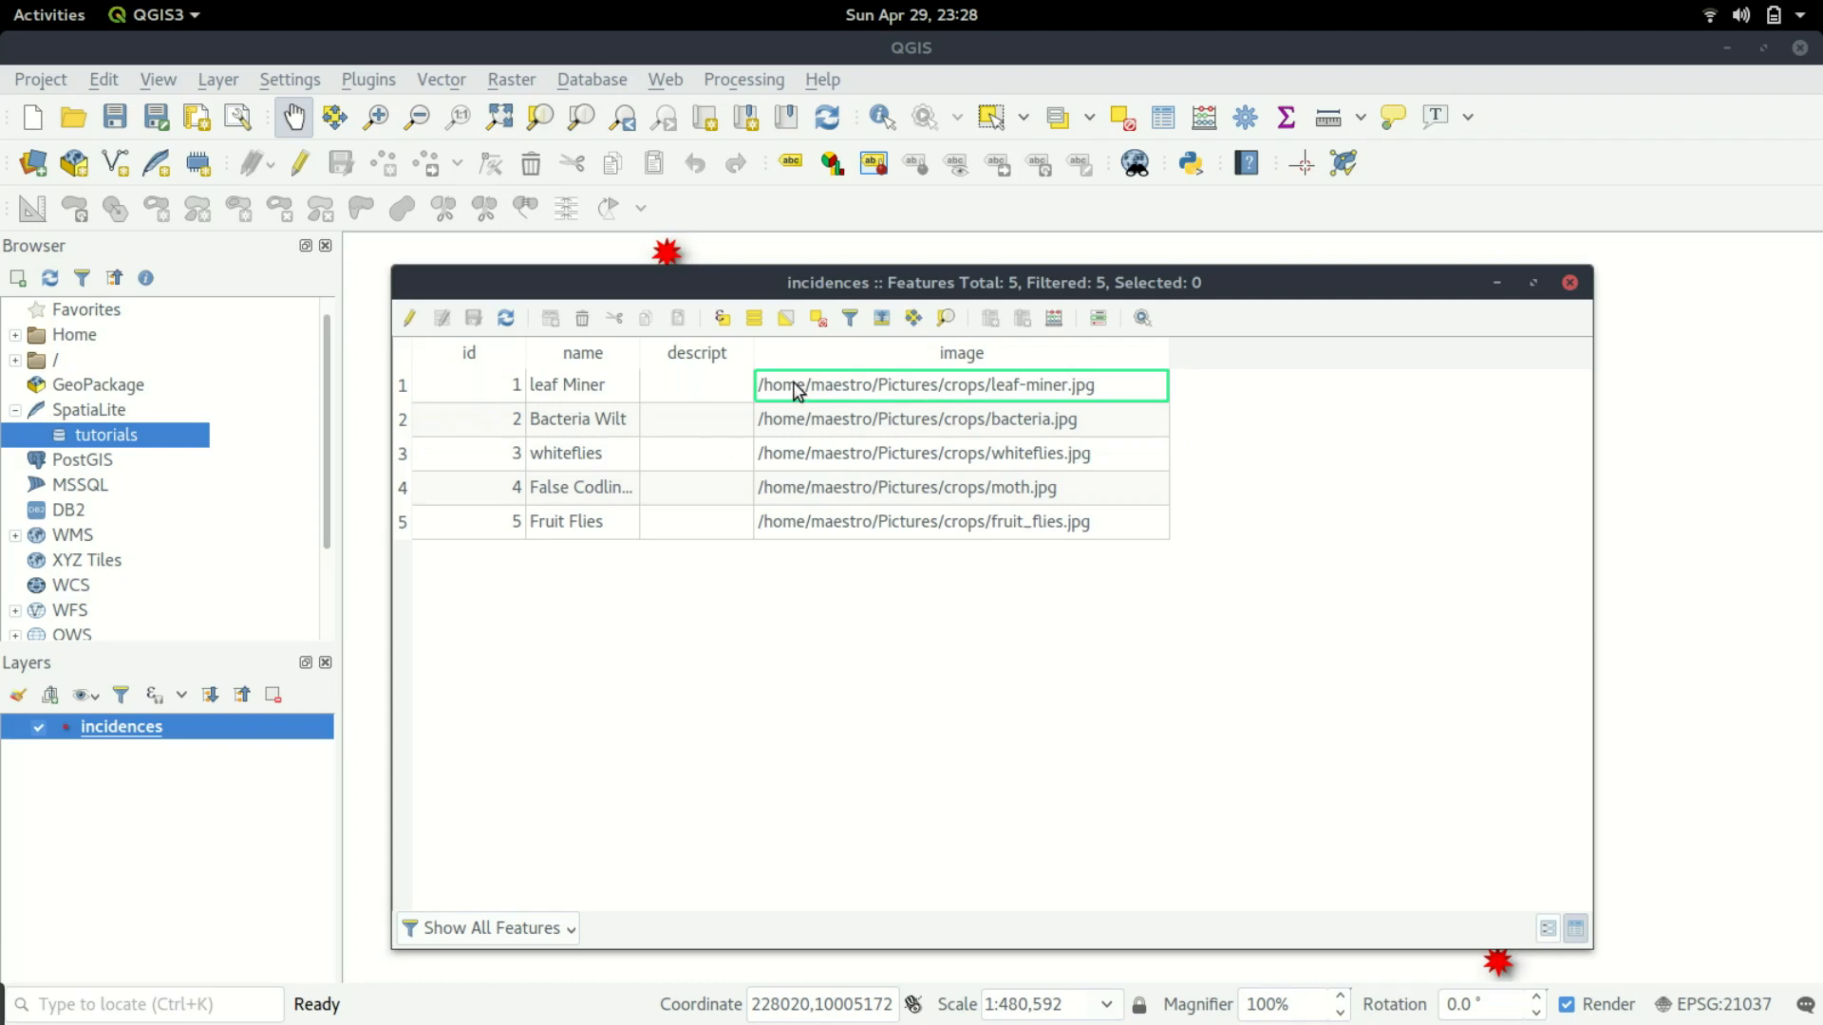
mouse_move(984, 402)
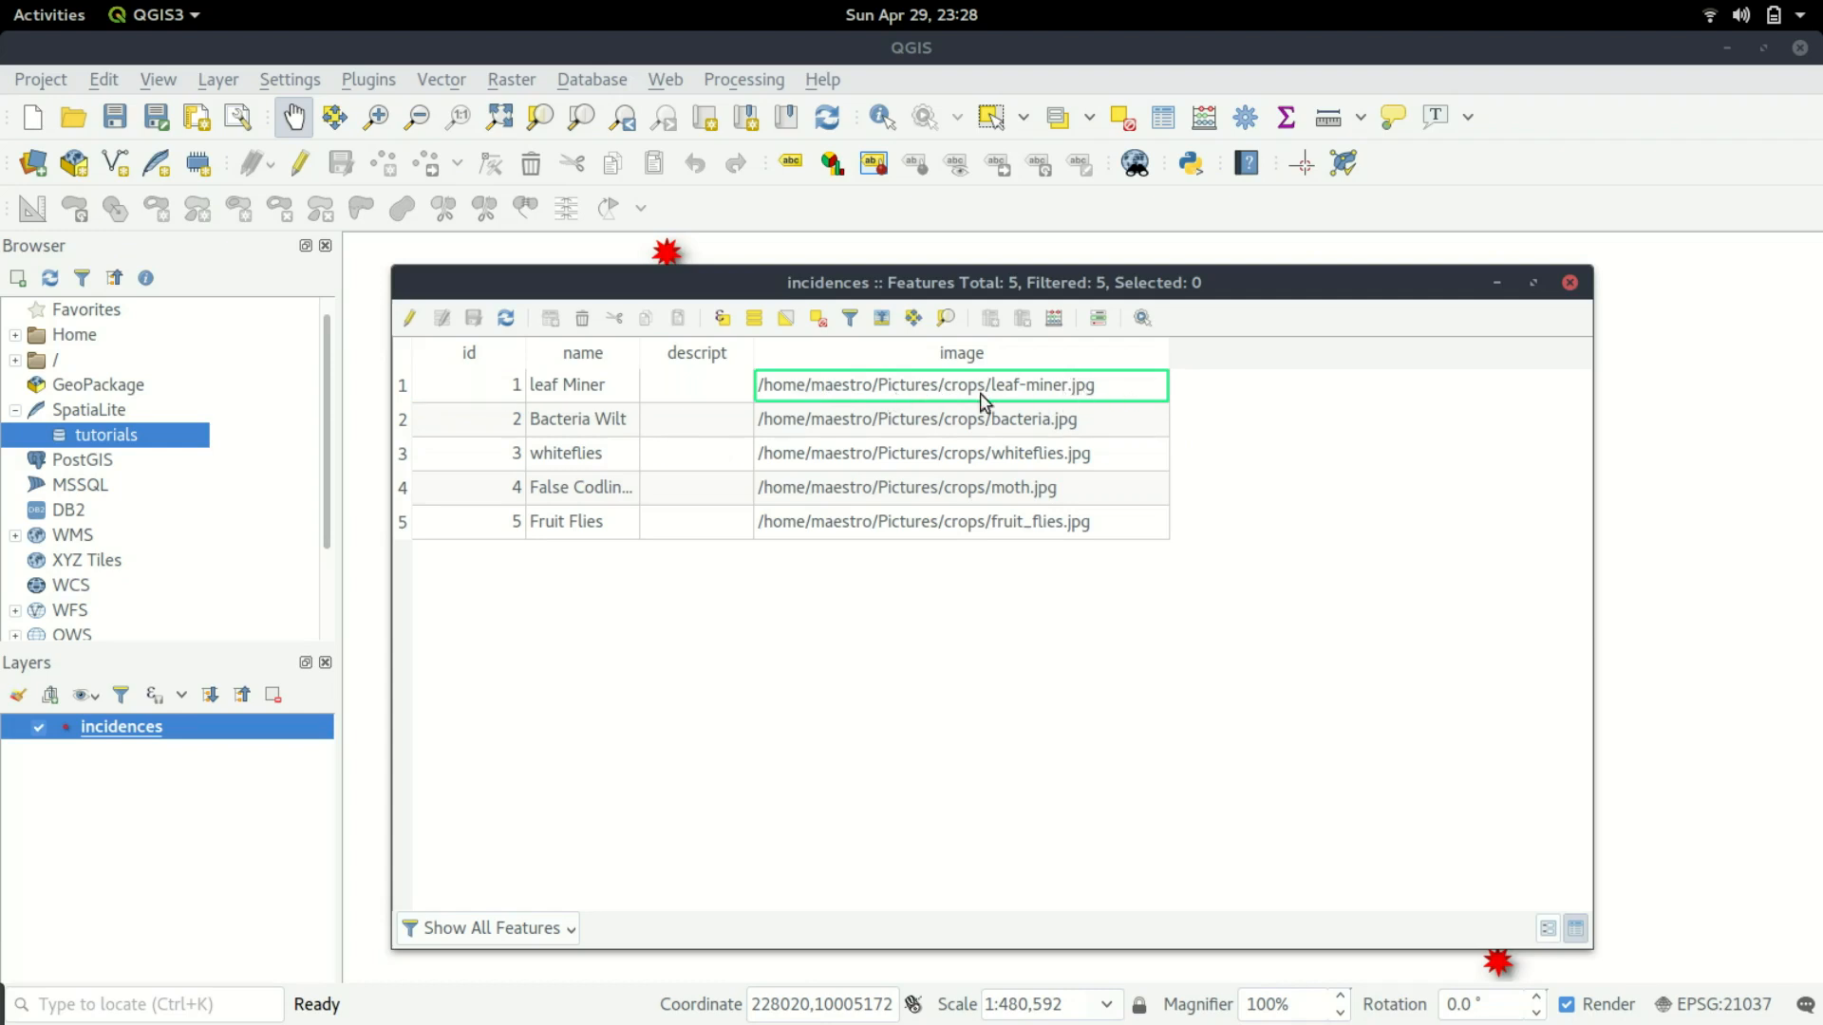
mouse_move(1452, 330)
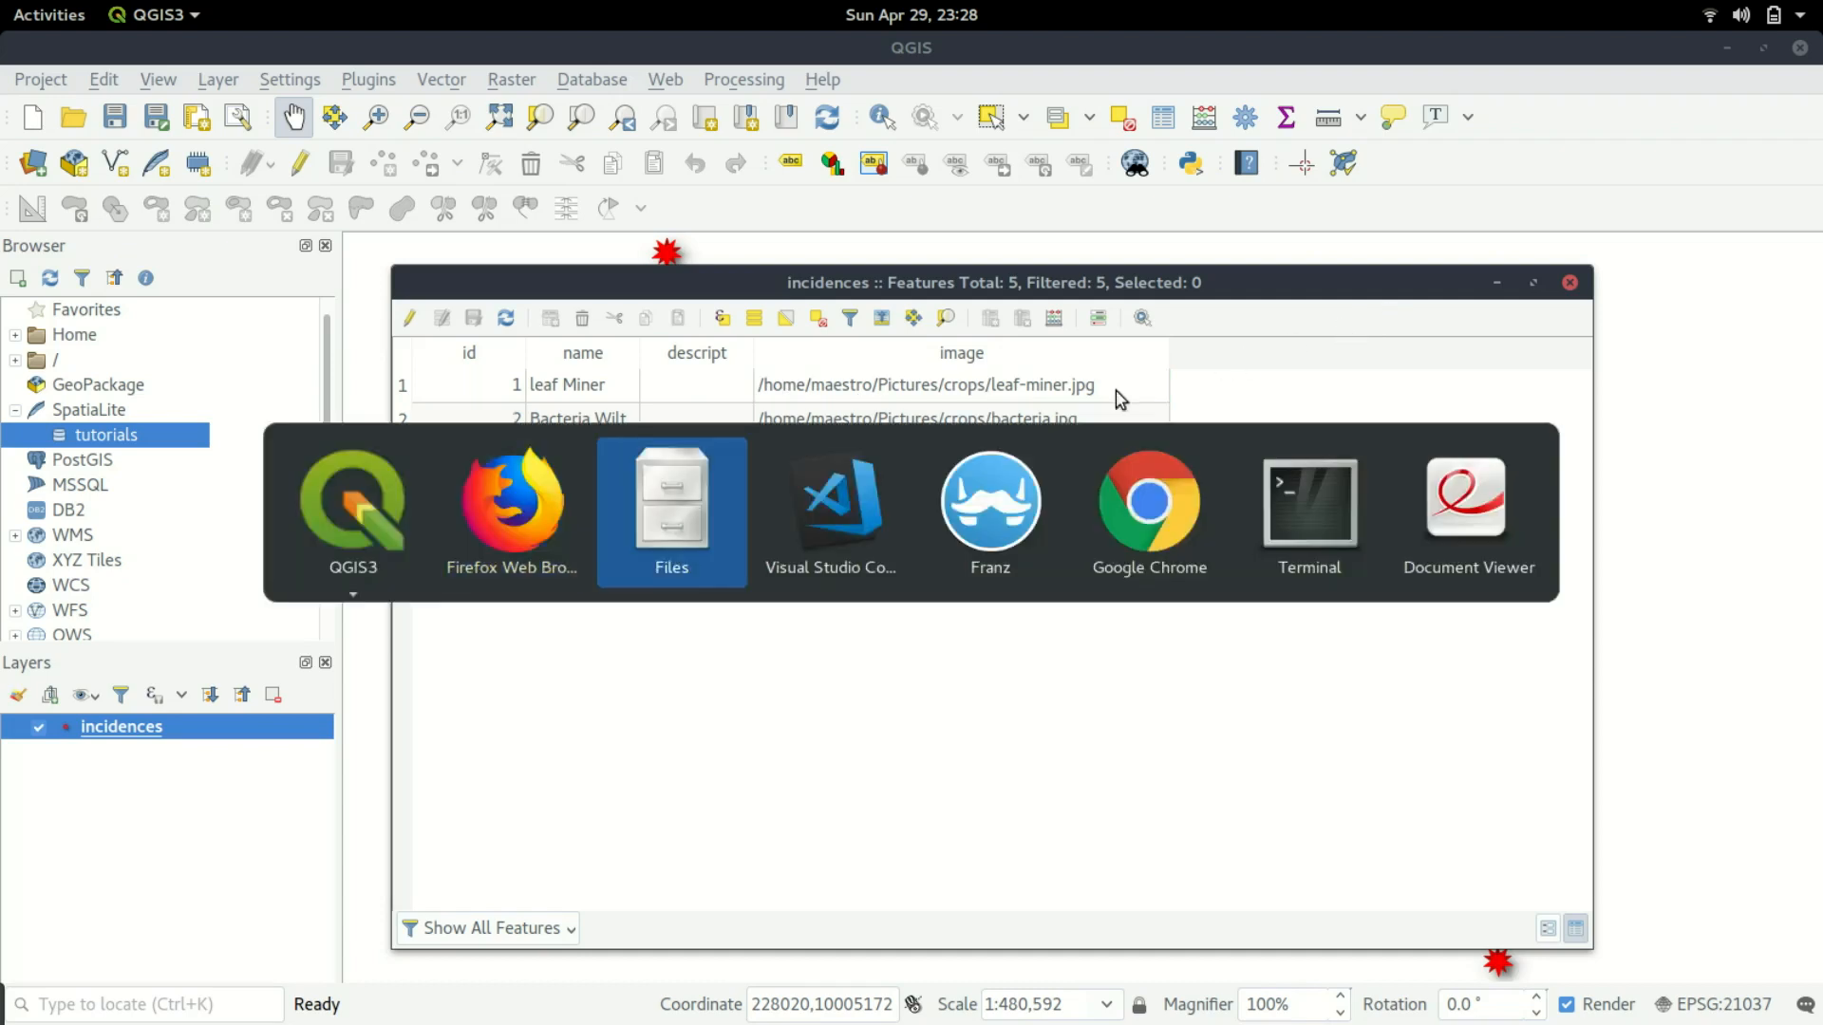
Switch to the file manager showing the crops folder and dismiss the notification.
click(671, 505)
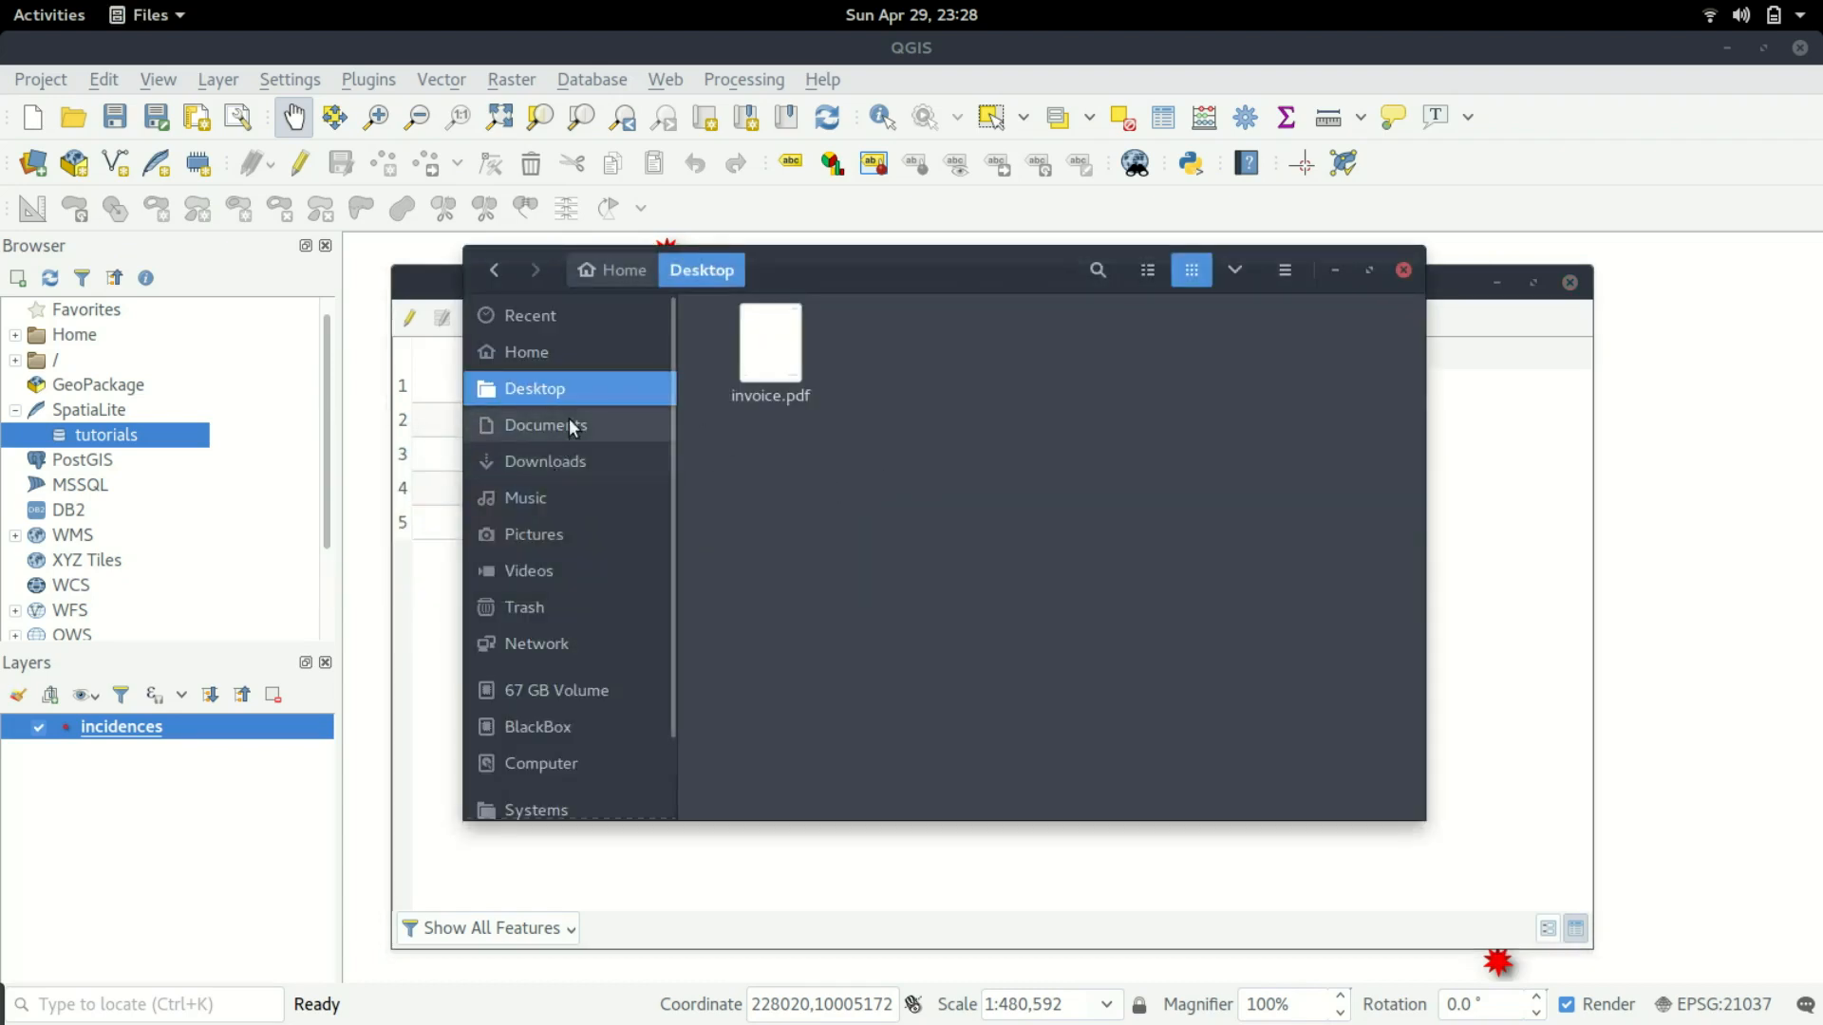
mouse_move(541, 689)
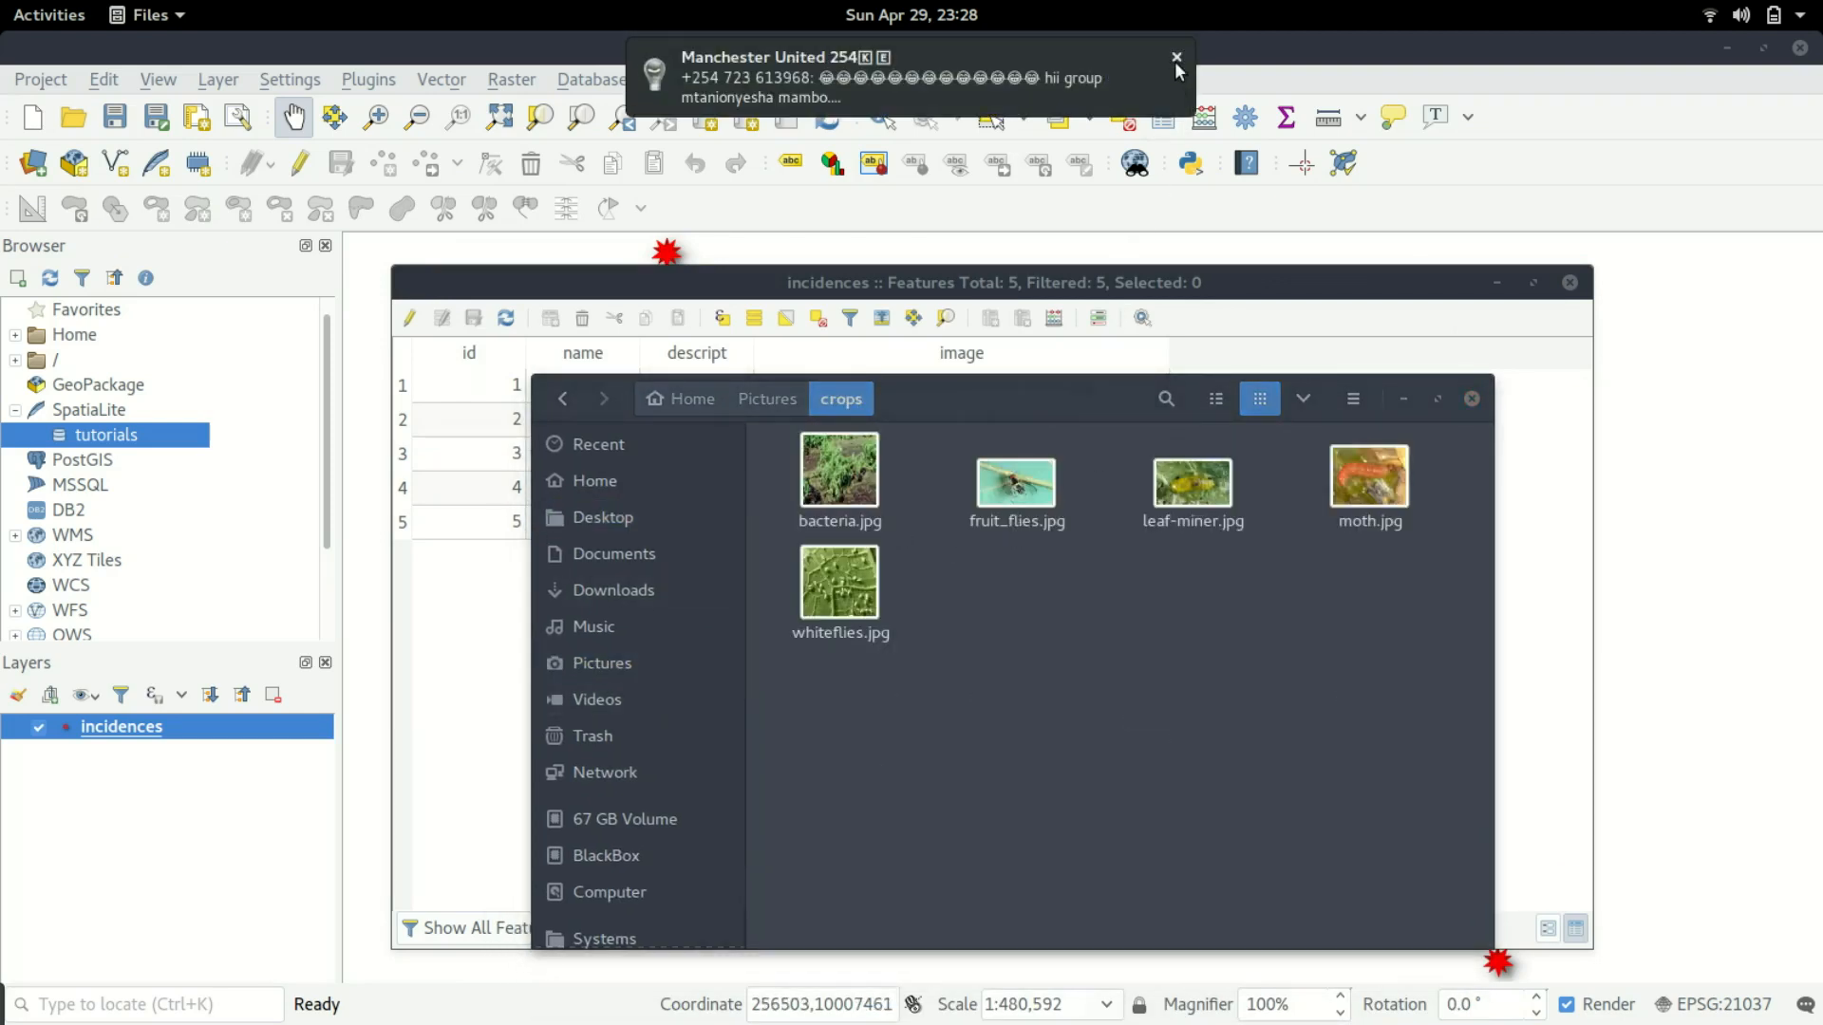
click(1175, 55)
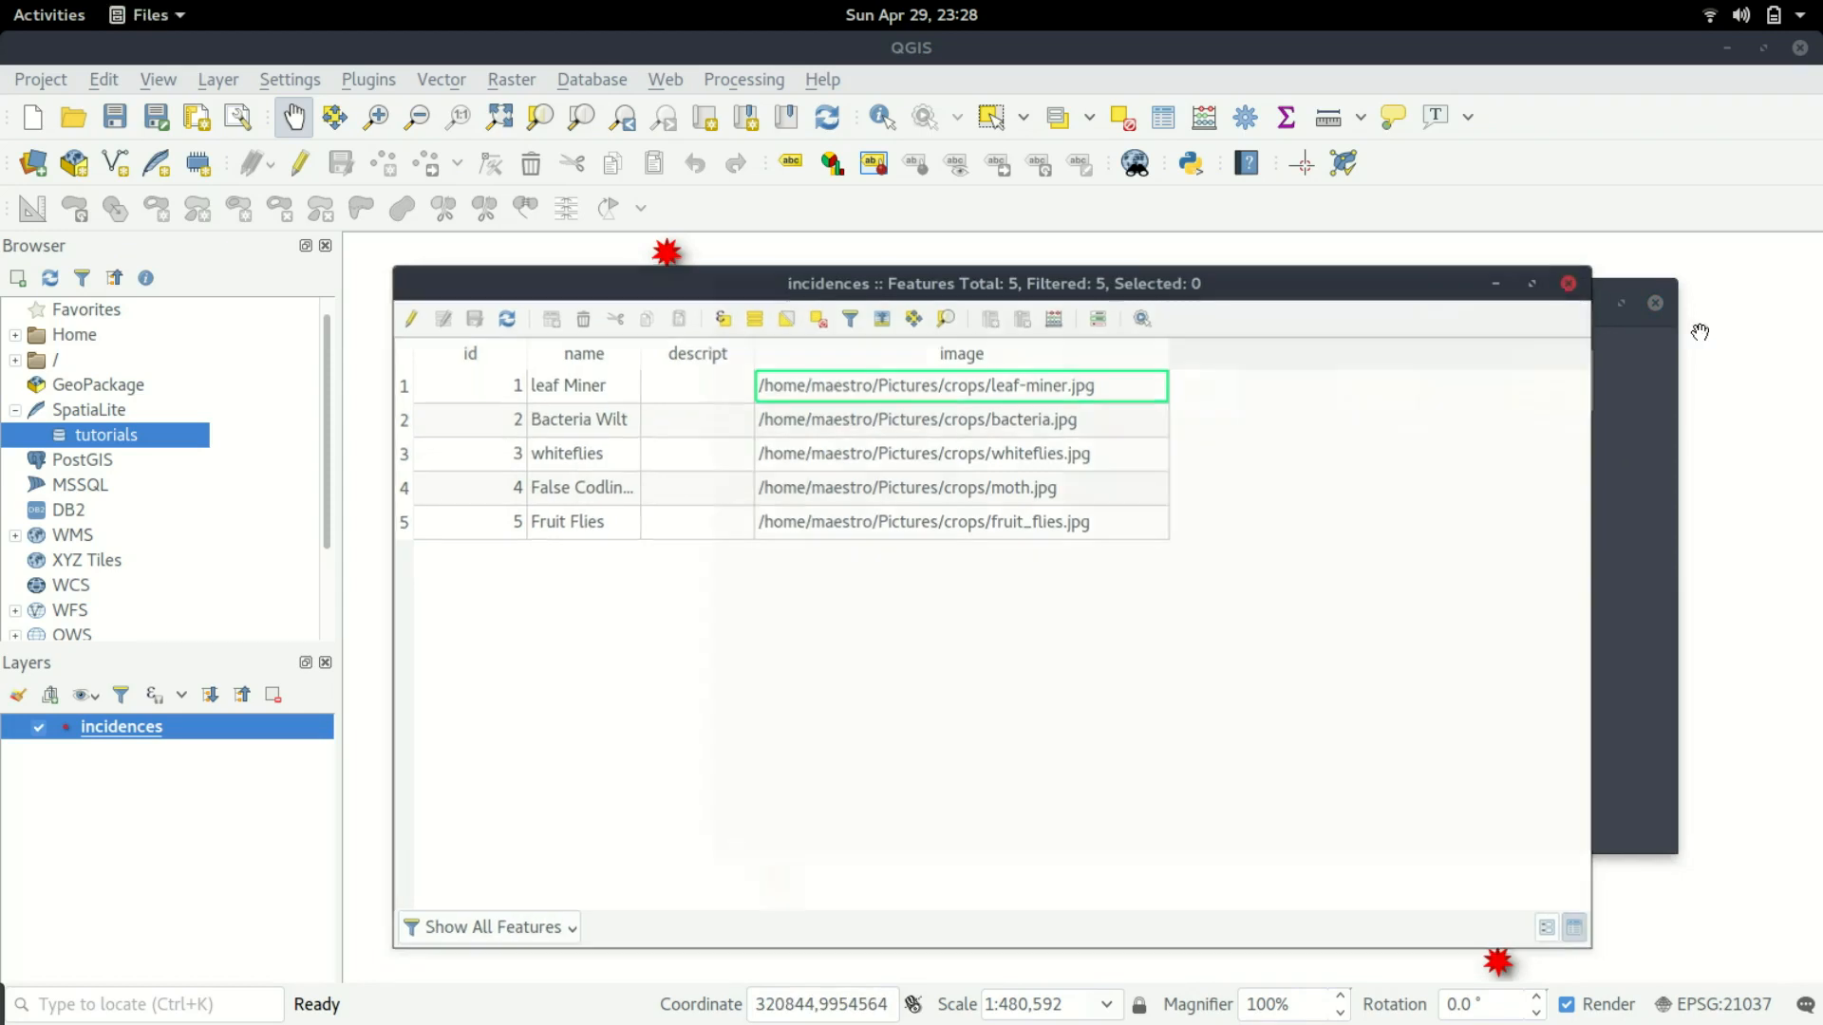
Identify an incidence point to view its attributes, then close the Feature Attributes window.
click(1566, 283)
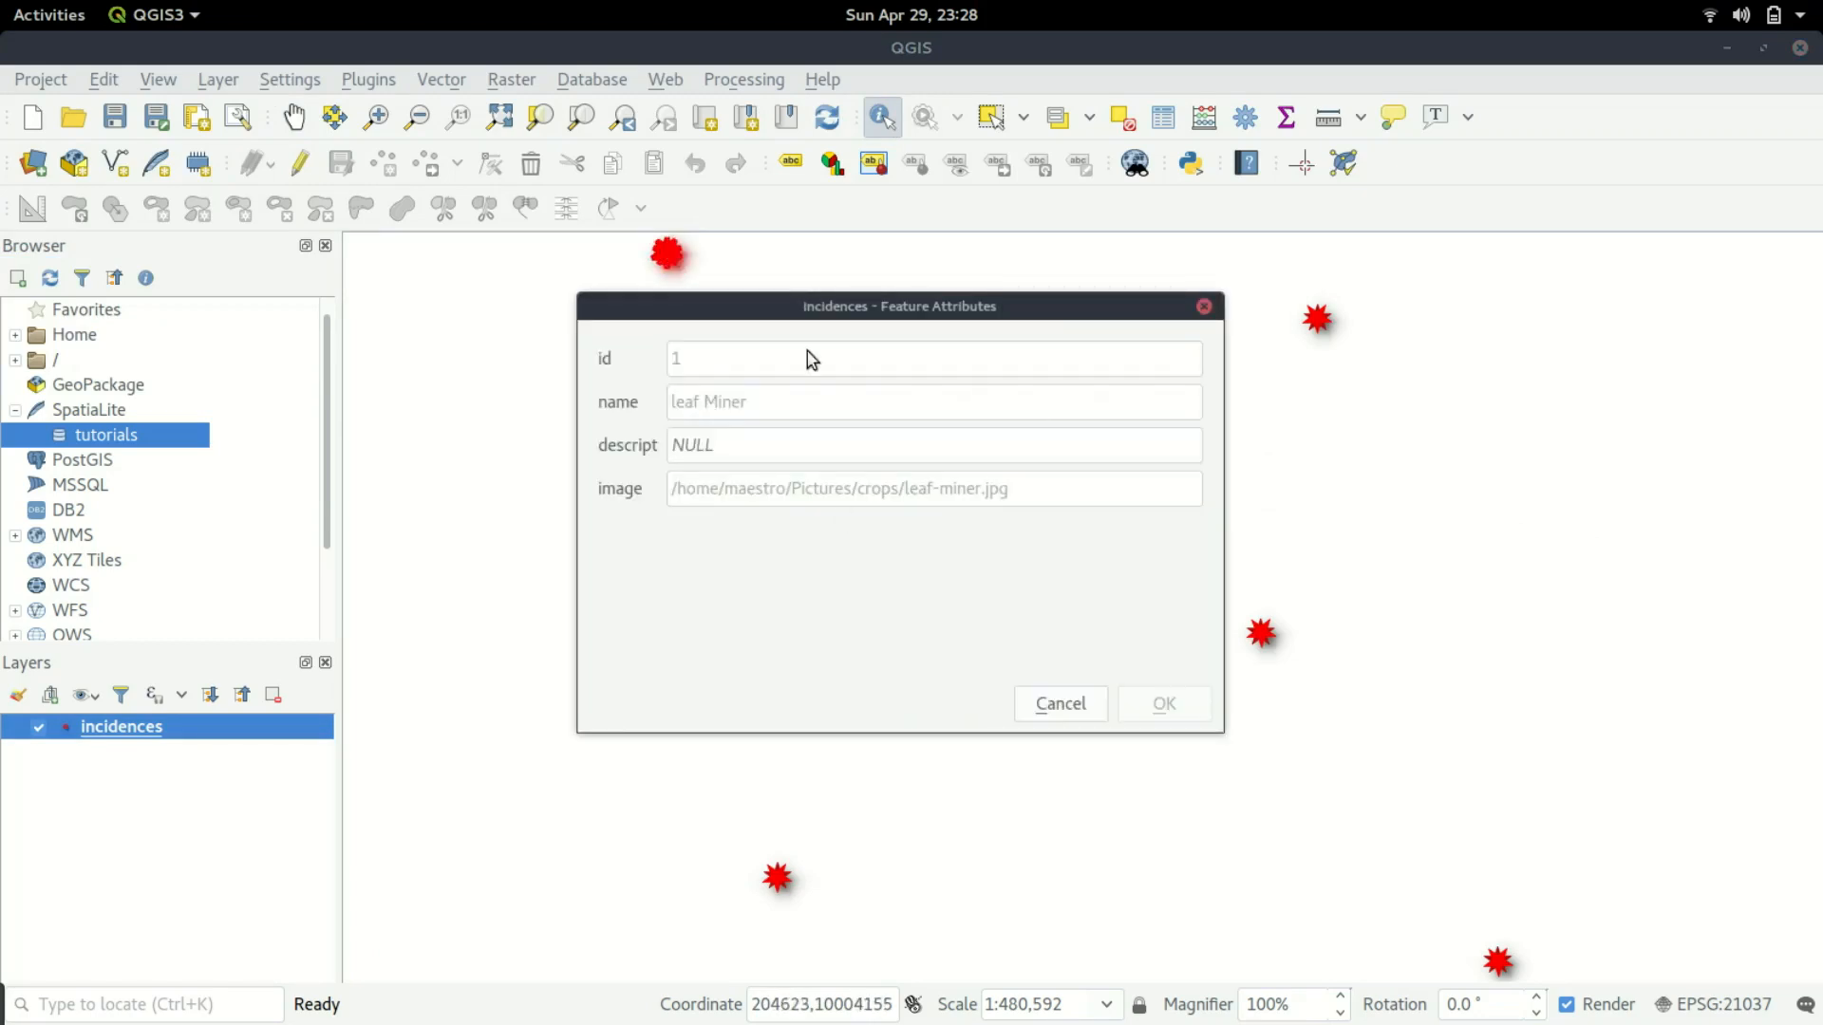
mouse_move(974, 501)
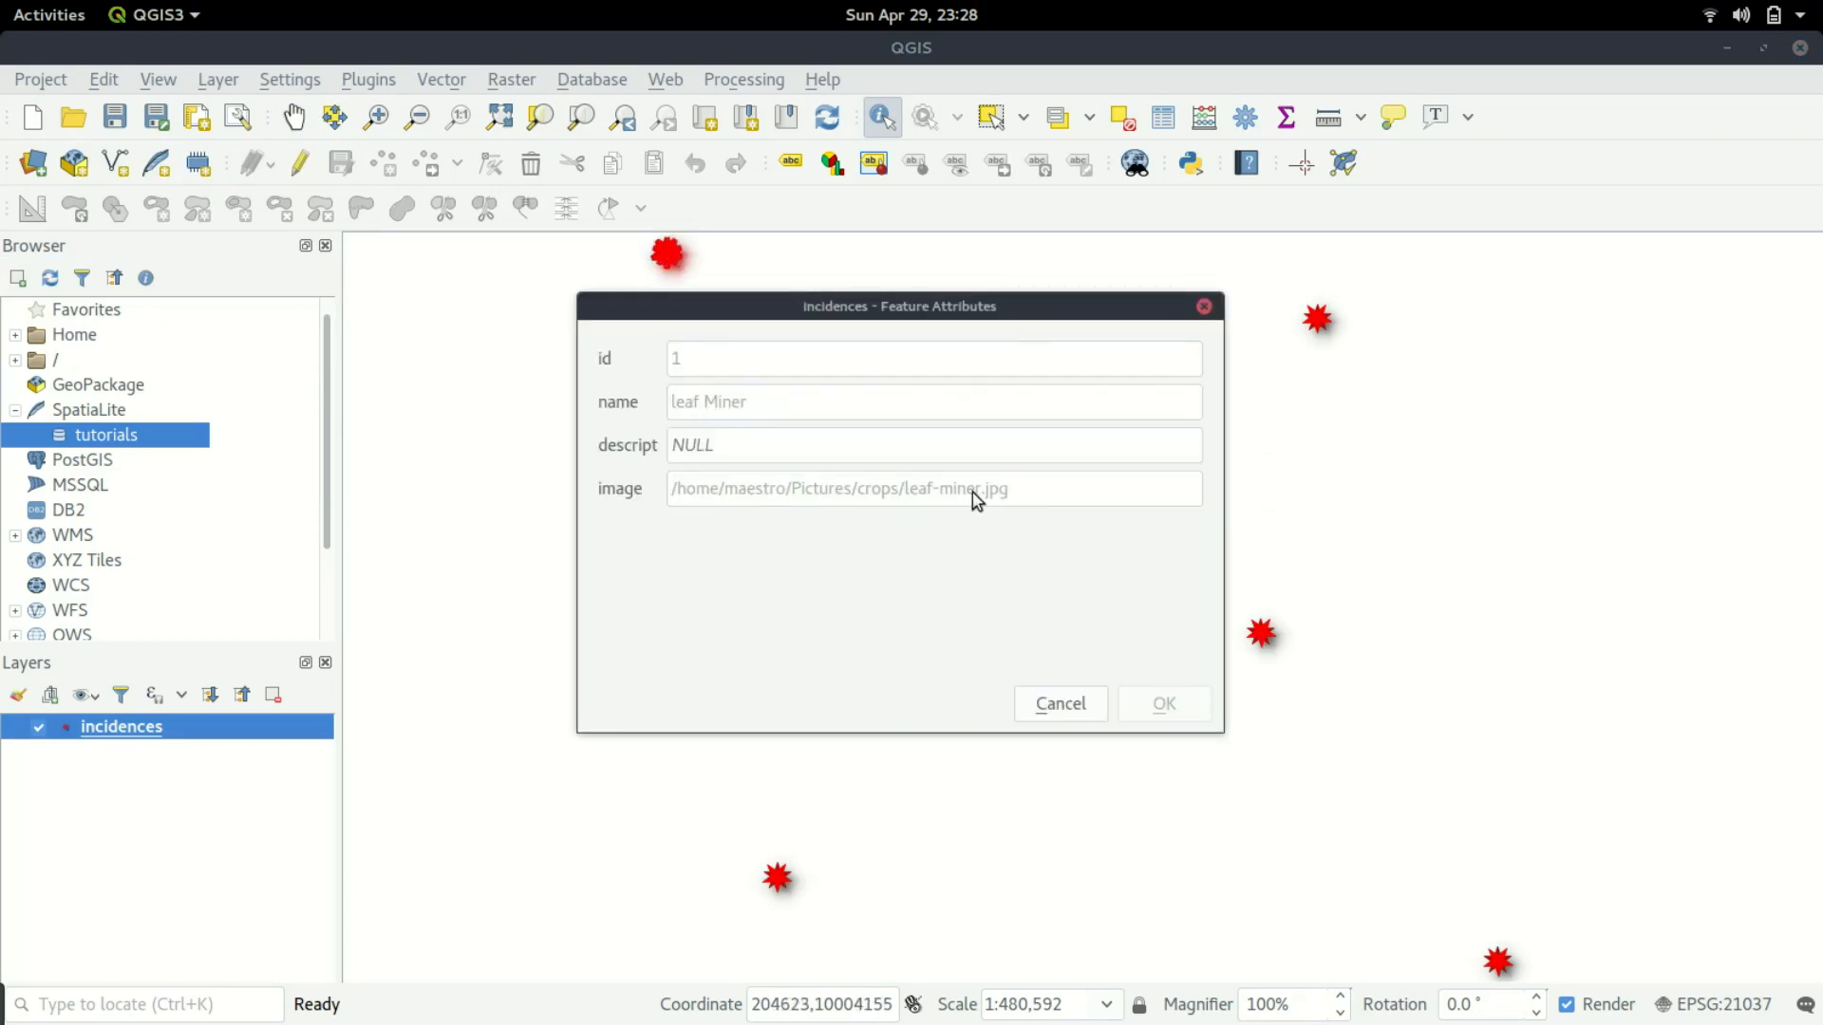
mouse_move(1006, 513)
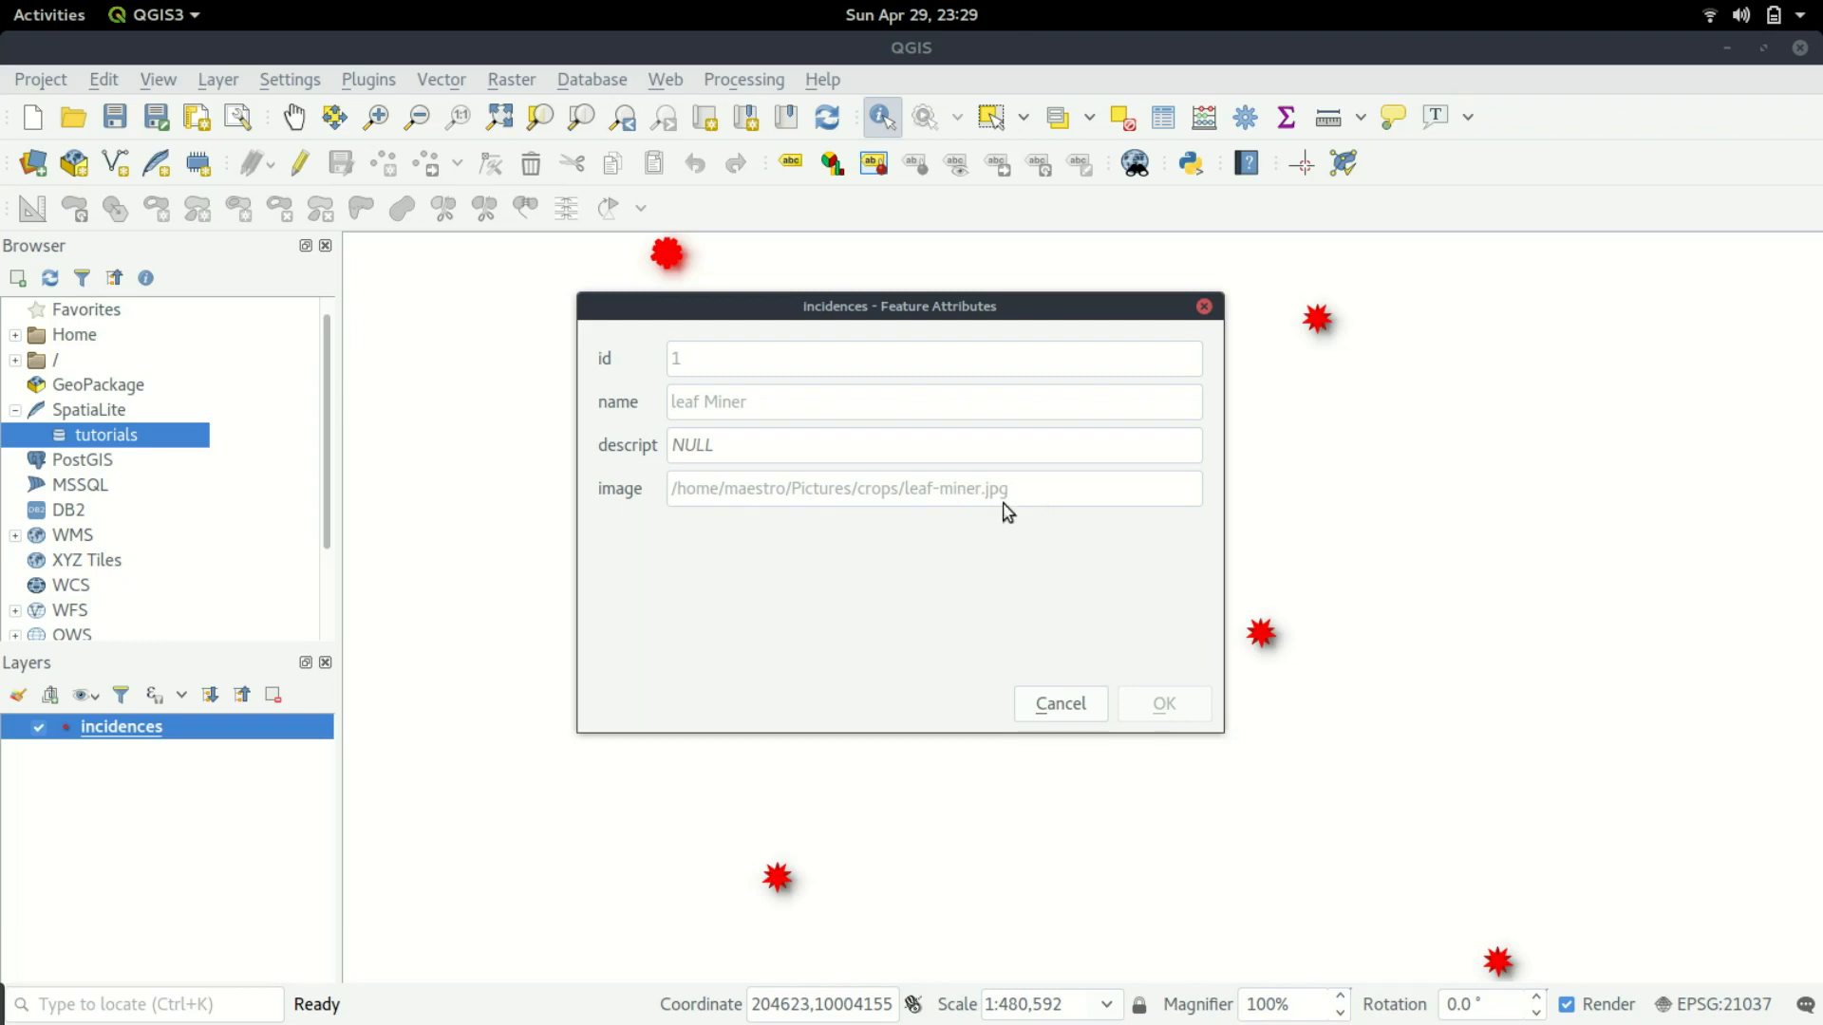
click(1058, 702)
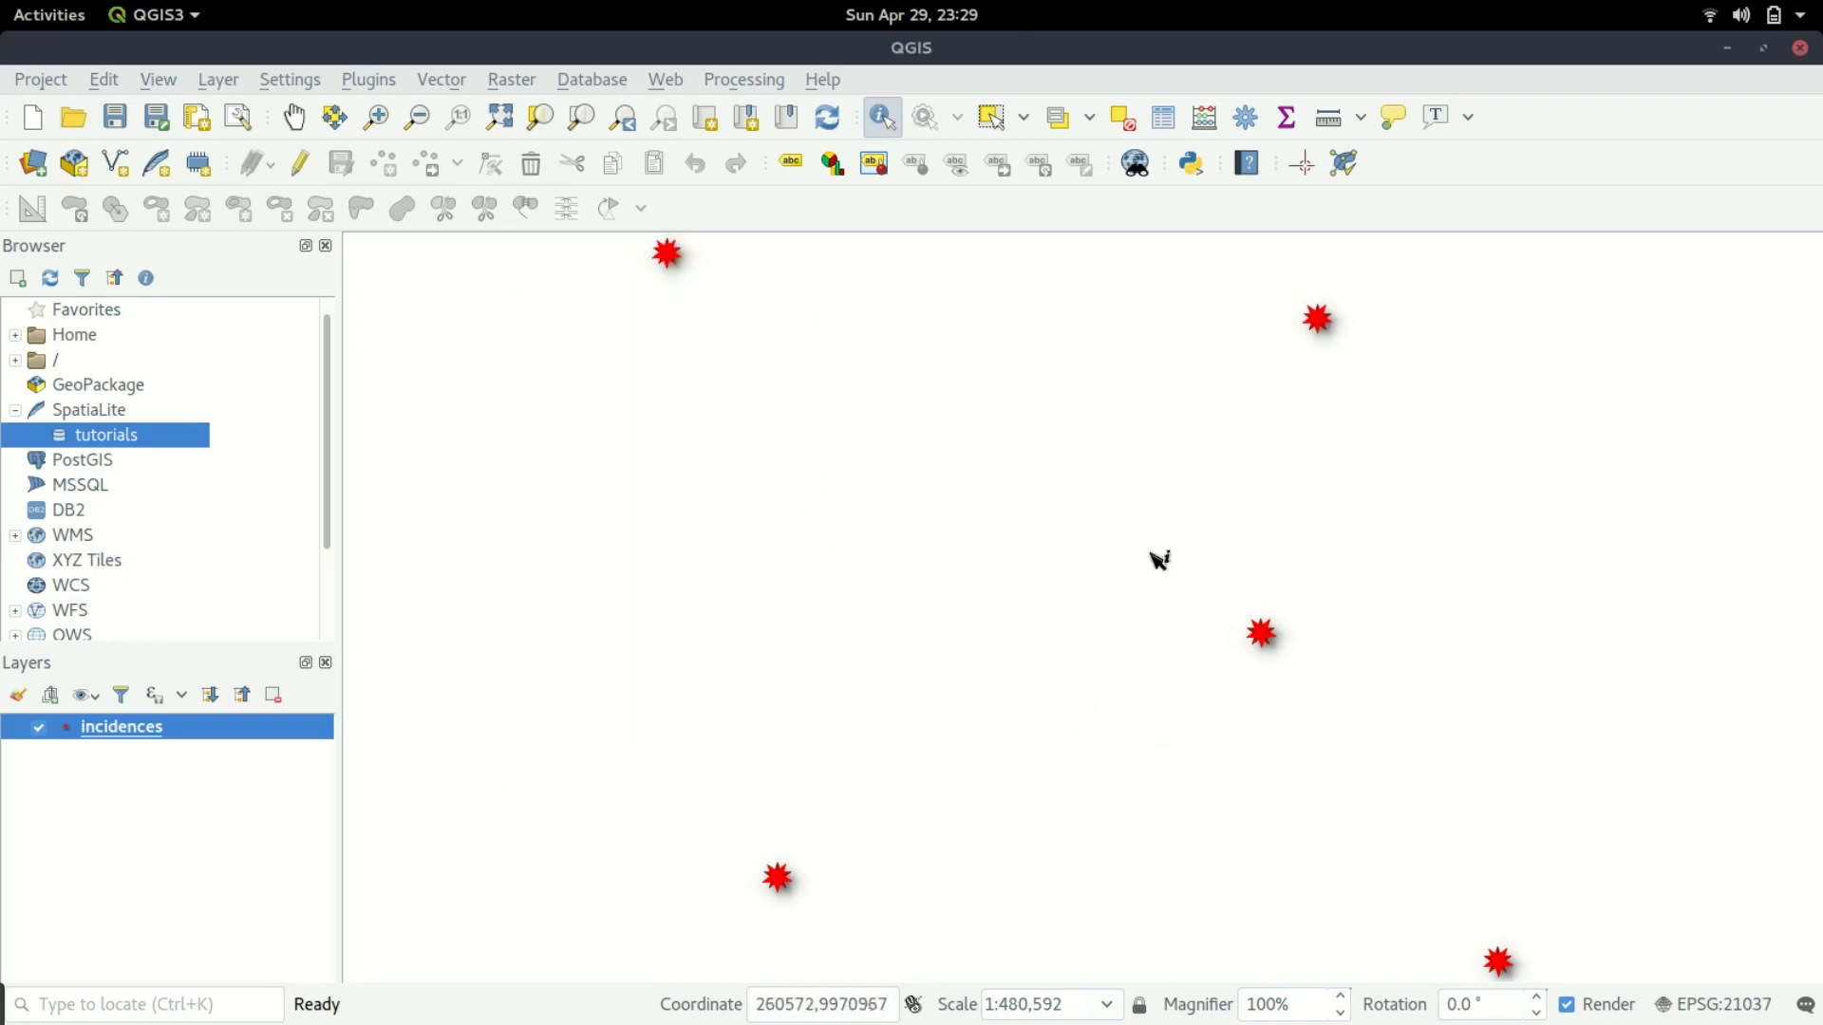
mouse_move(1458, 329)
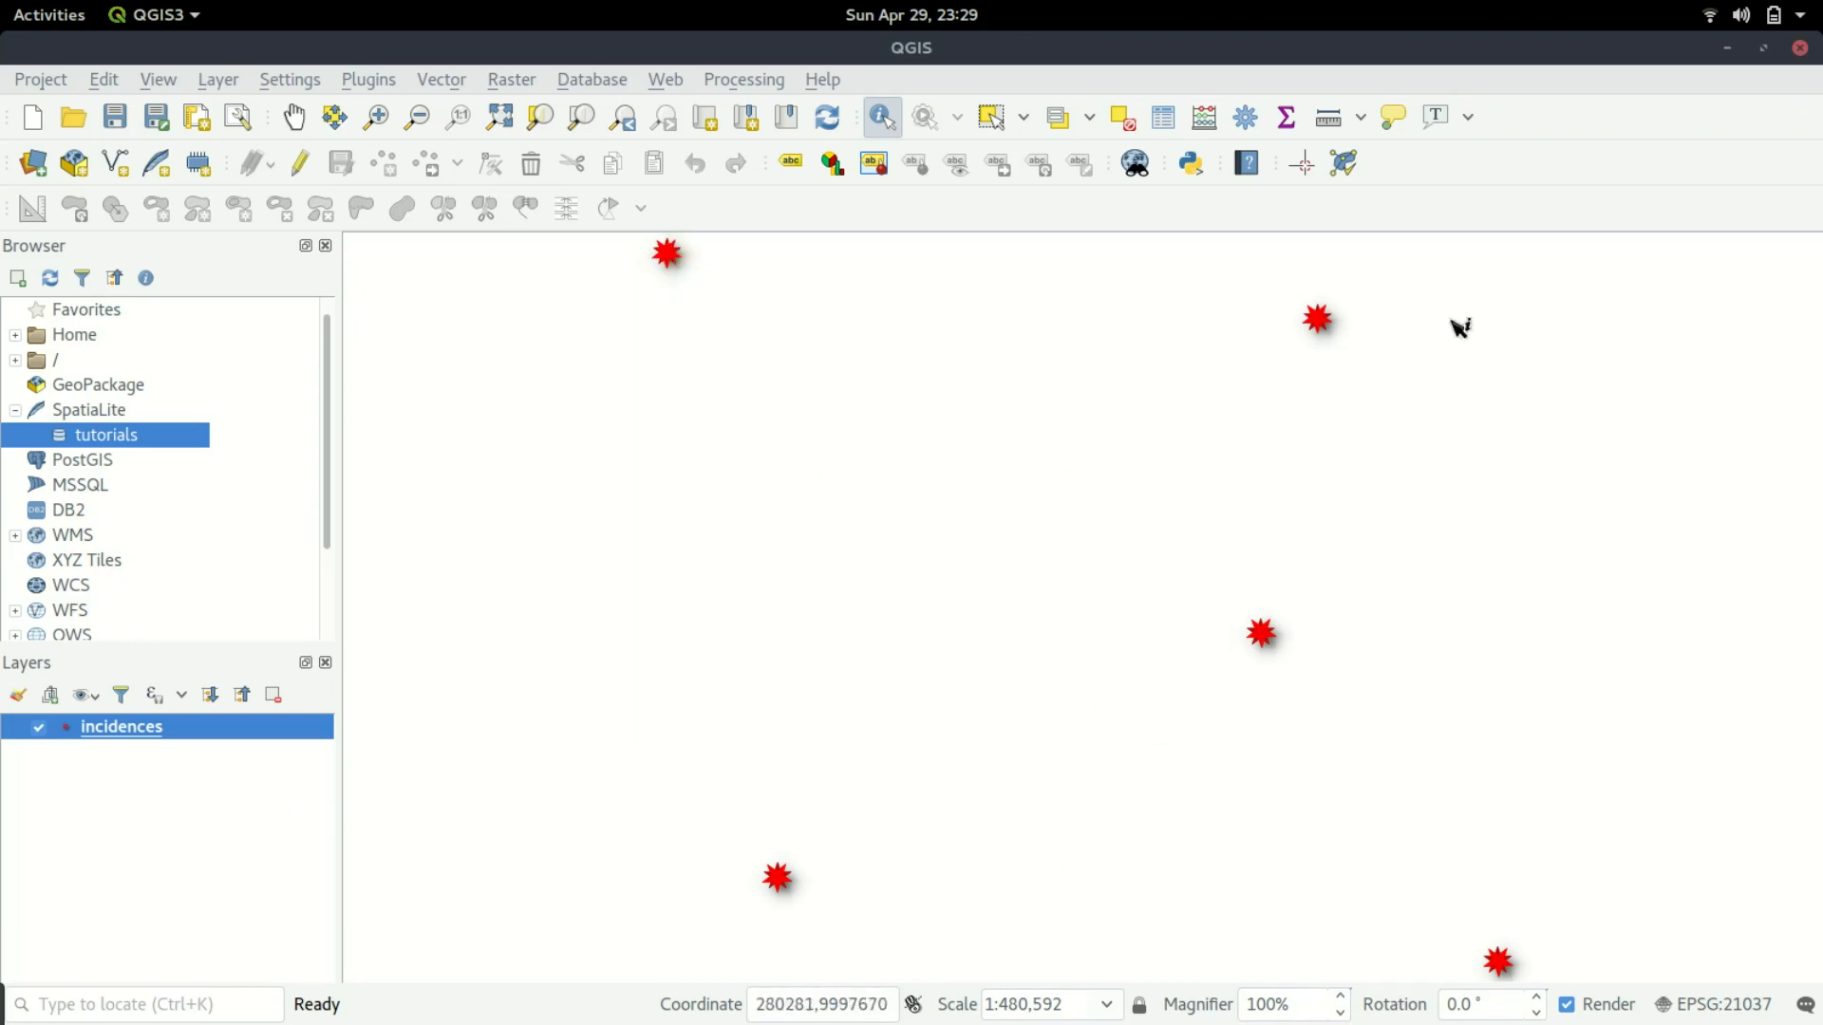
mouse_move(1312, 596)
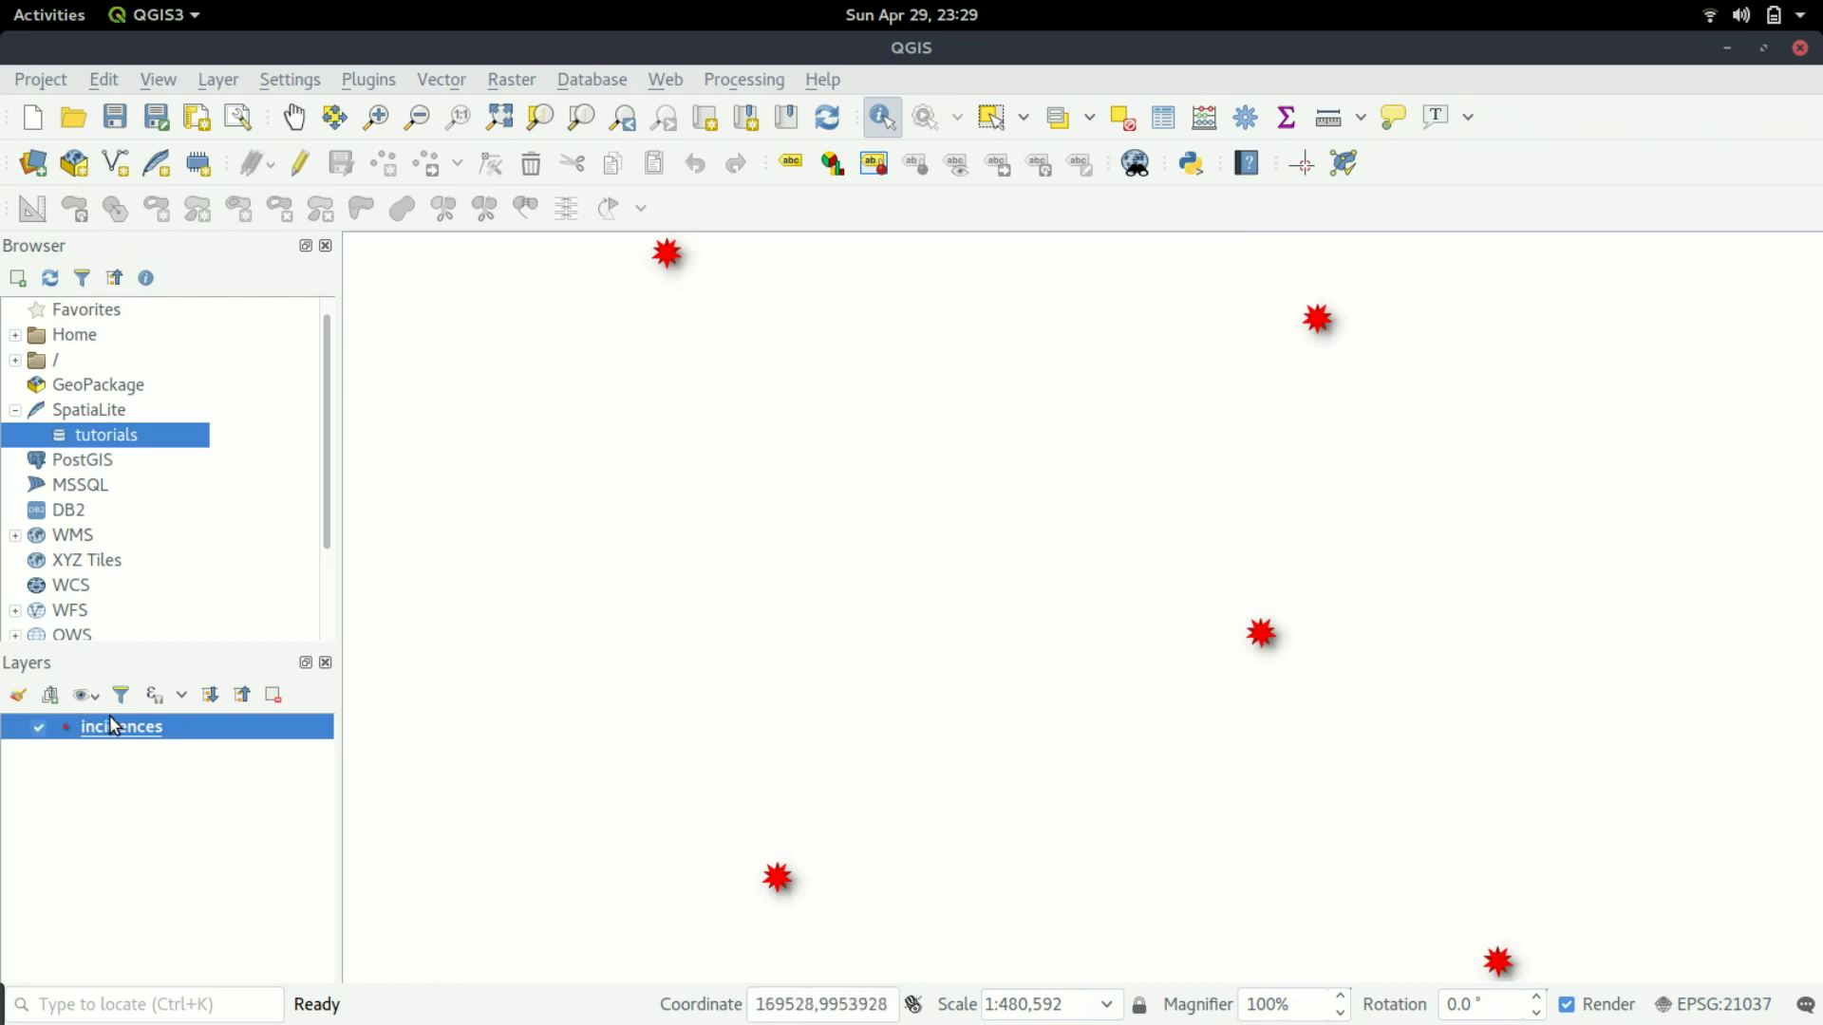
mouse_move(110, 756)
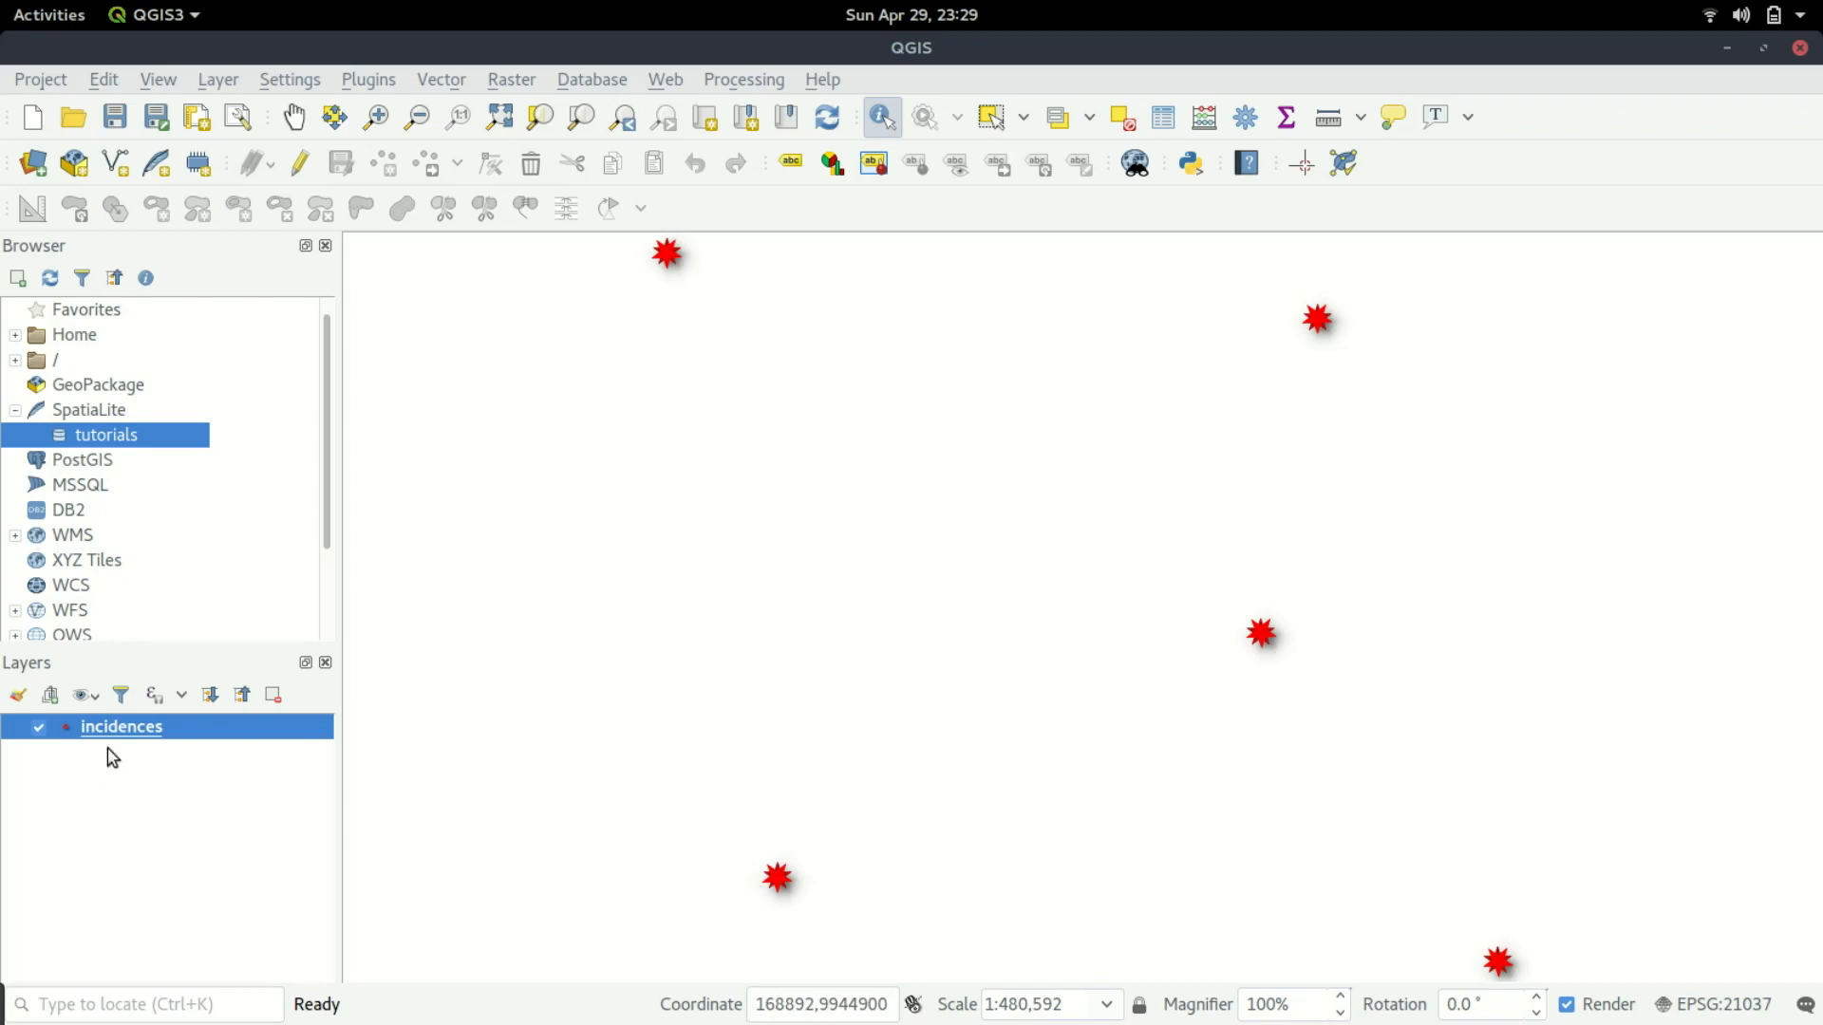
Reopen the incidences attribute table, select the whiteflies image path and toggle editing on.
click(1160, 116)
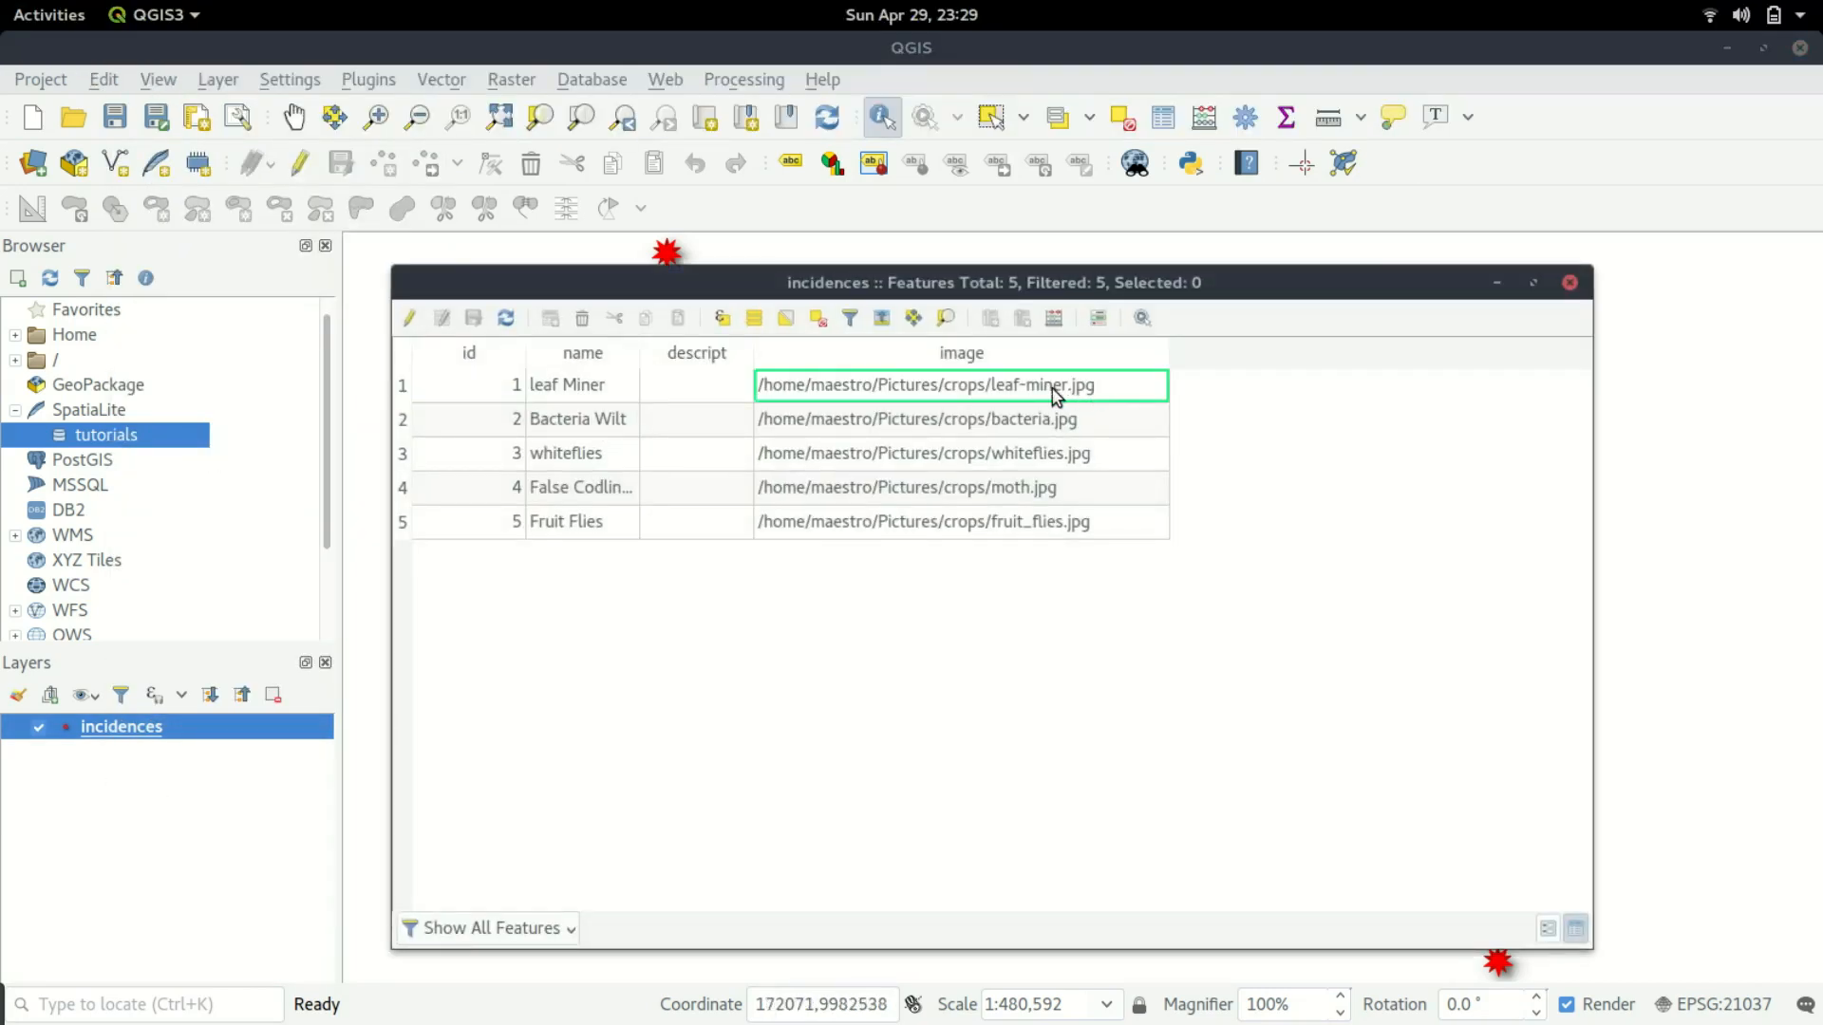
click(958, 454)
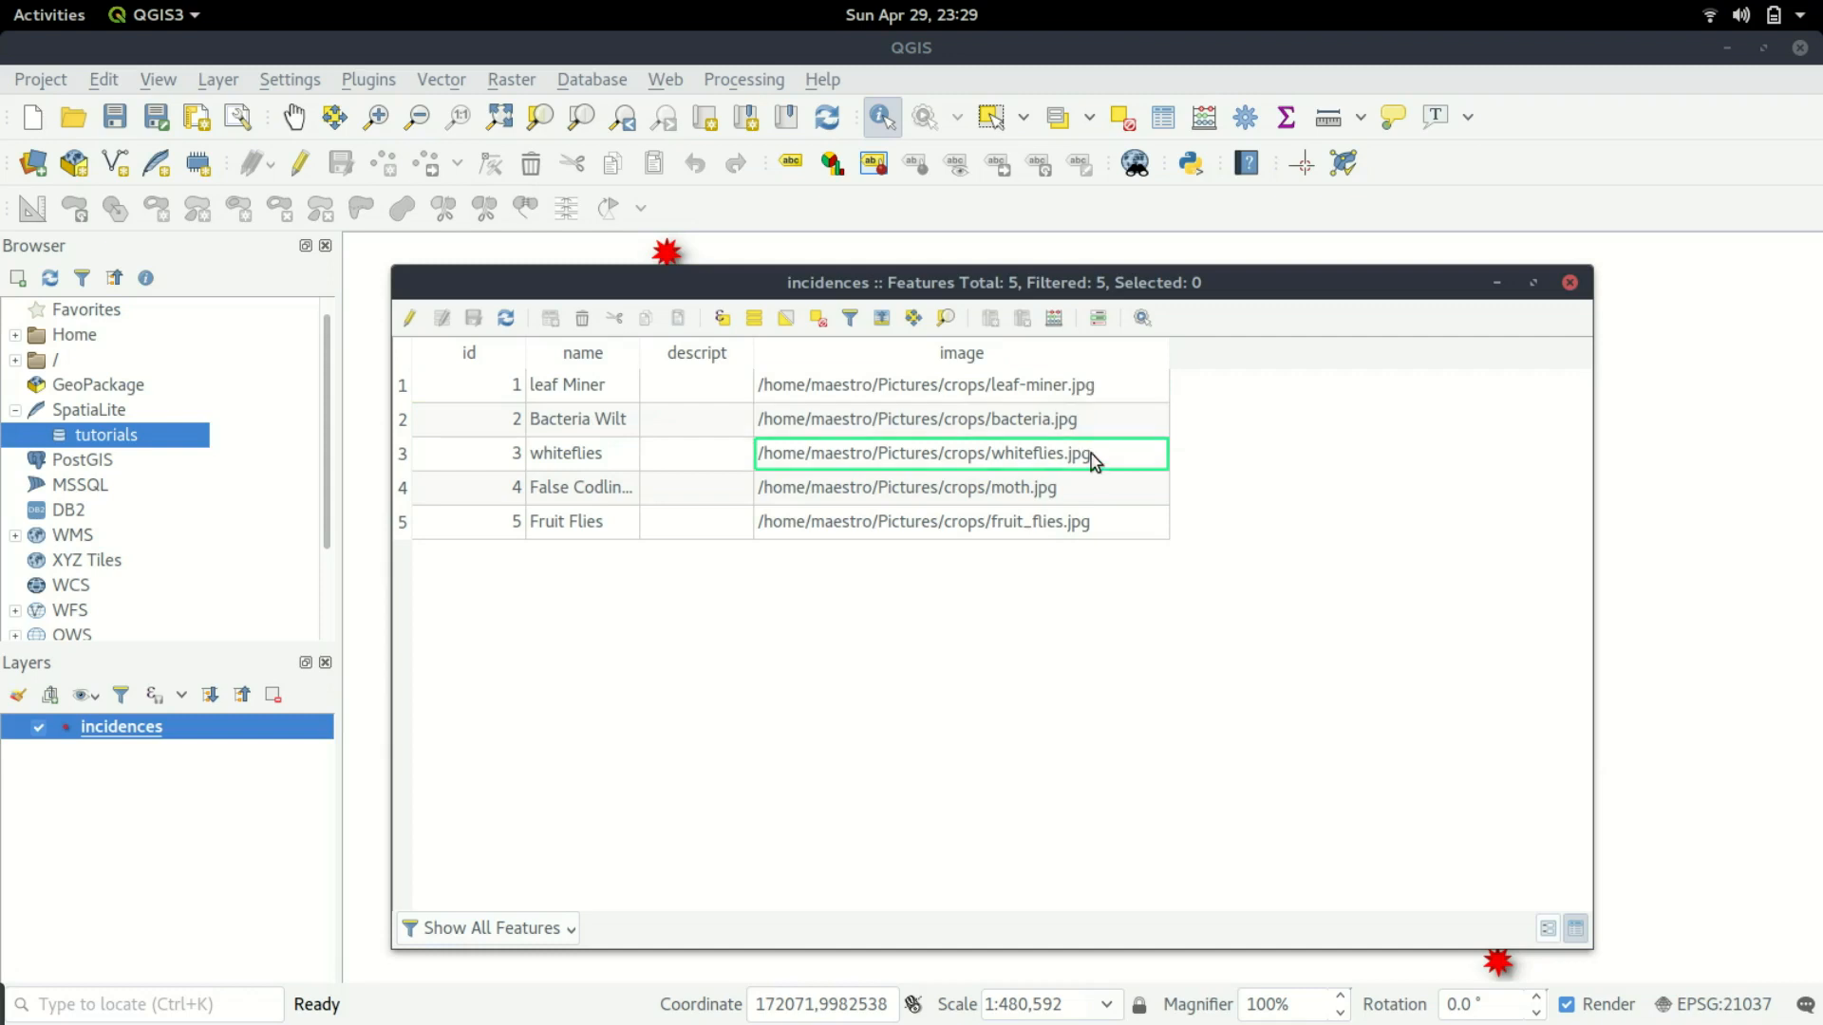
mouse_move(1053, 414)
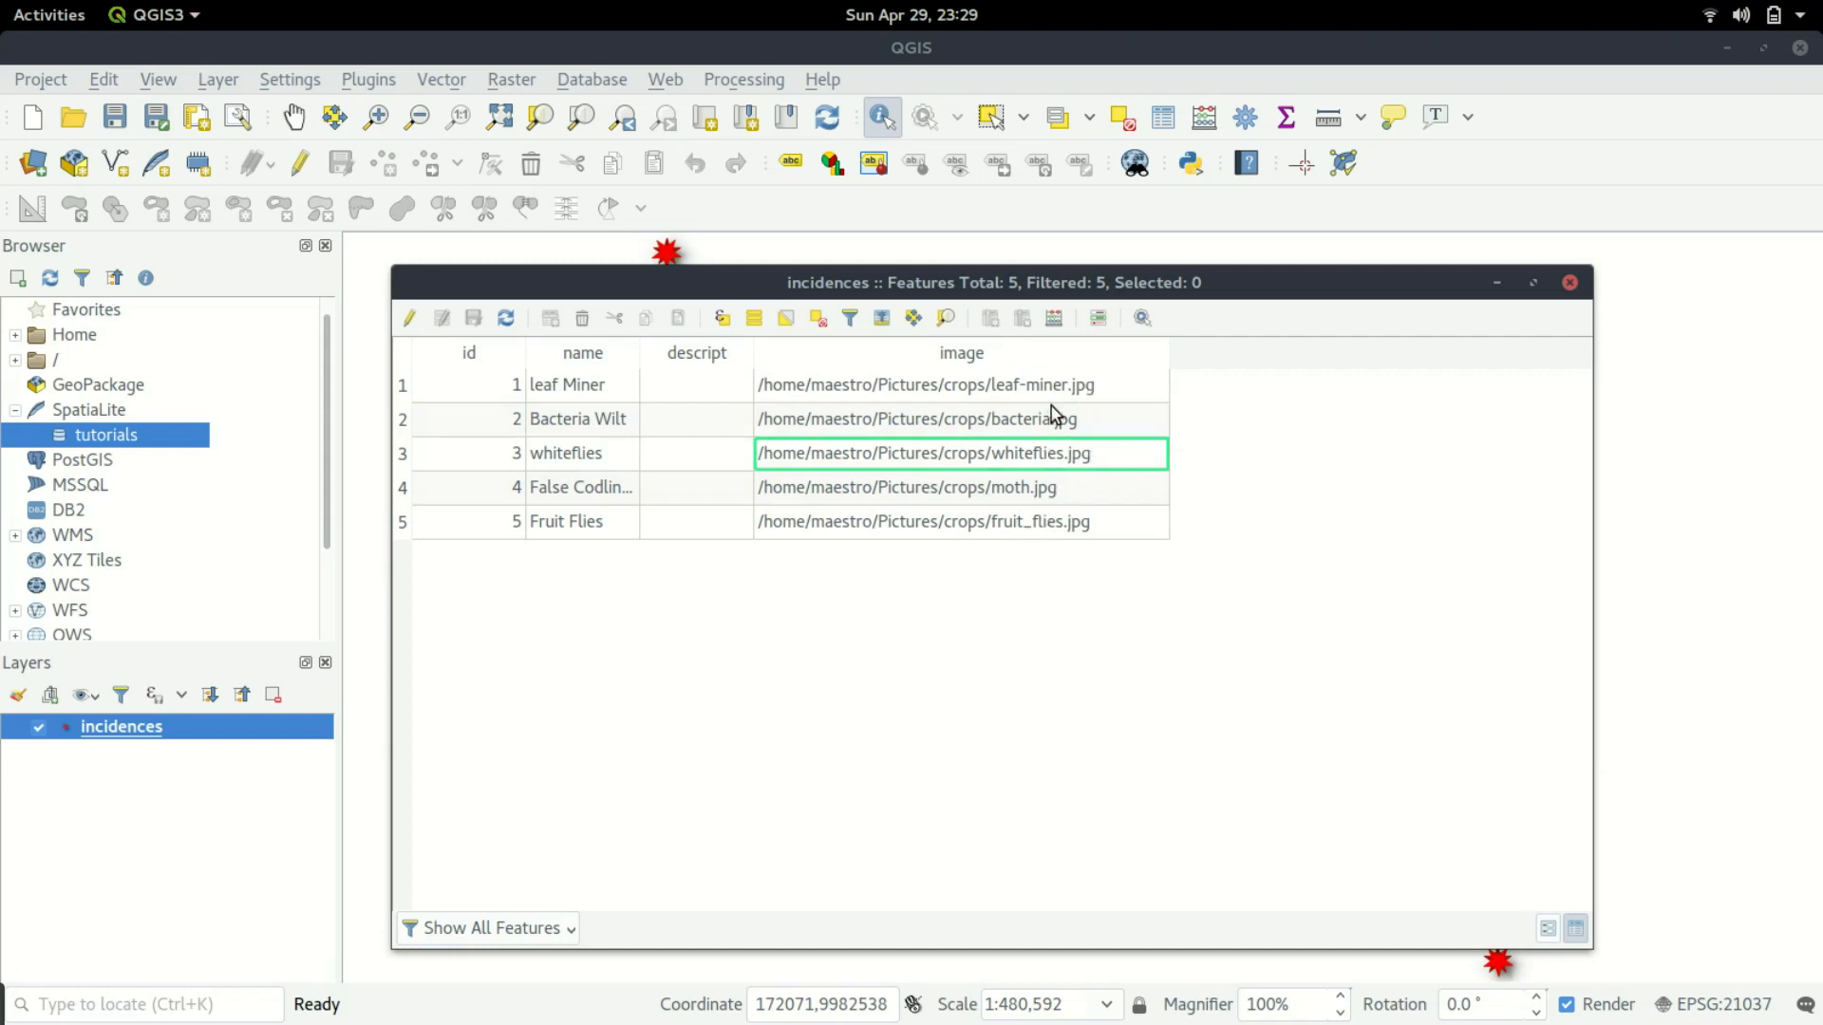
mouse_move(1075, 489)
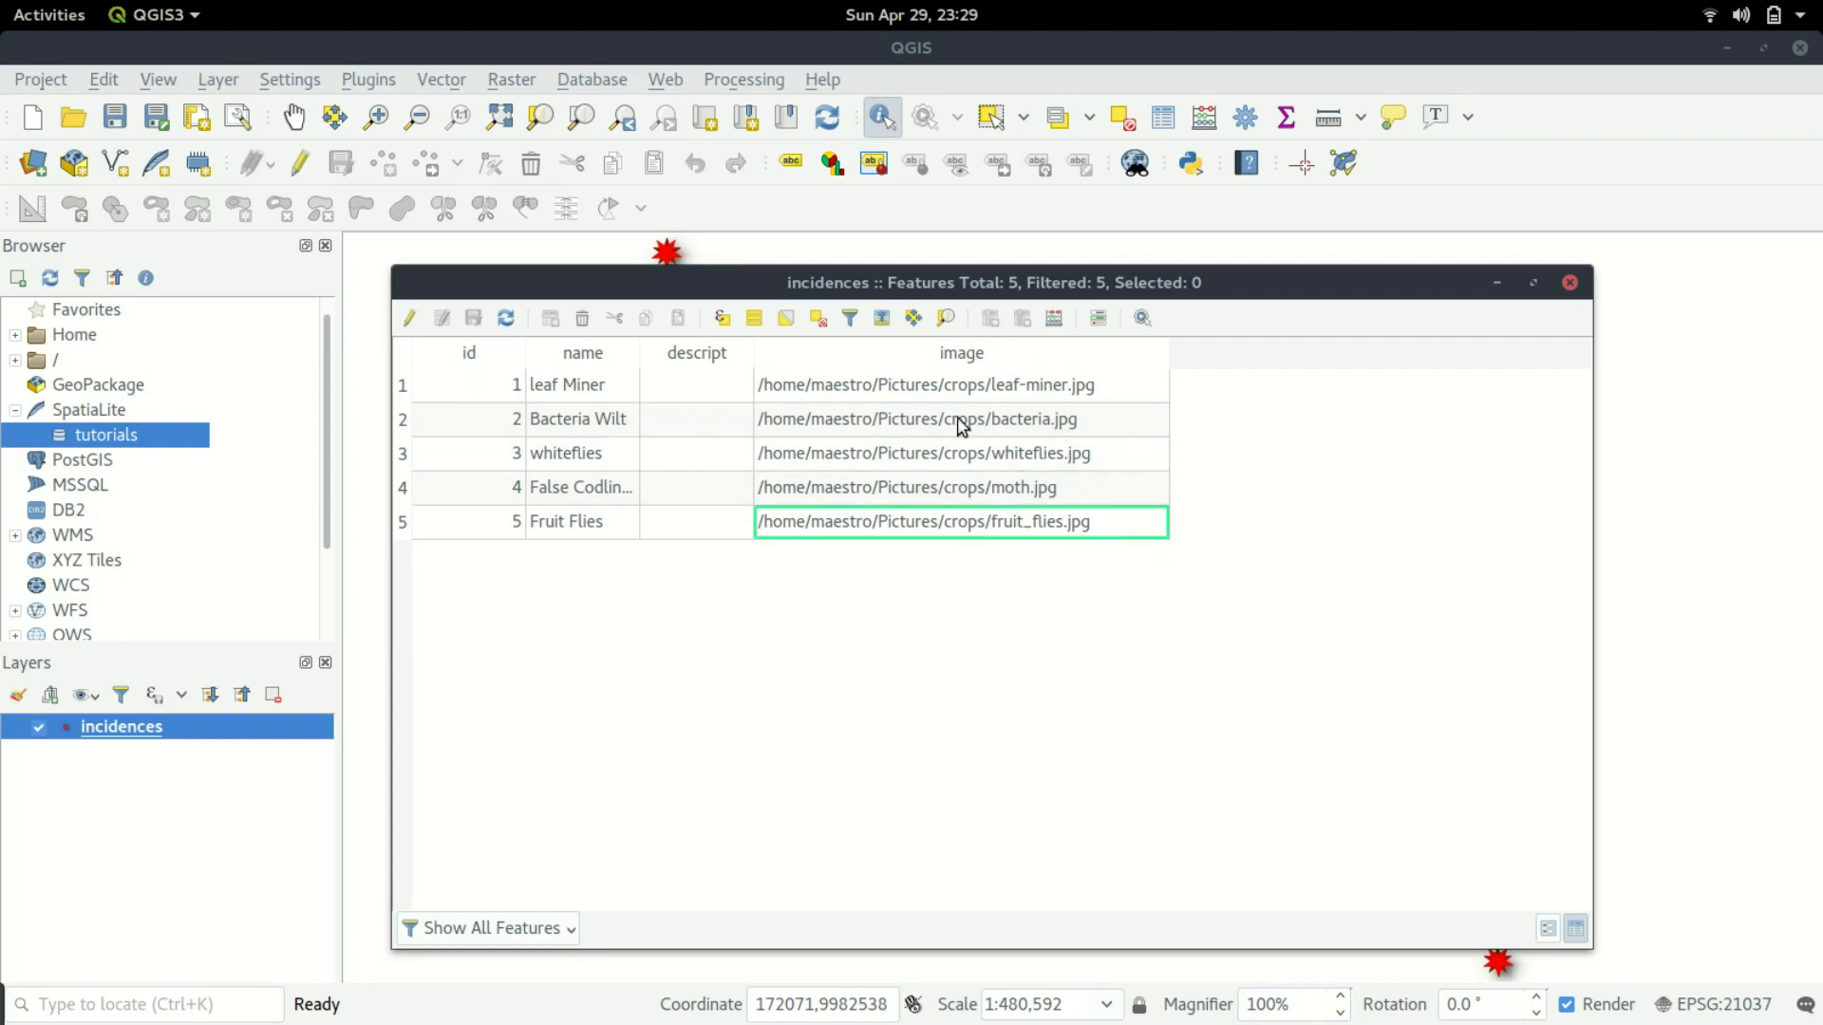
mouse_move(951, 410)
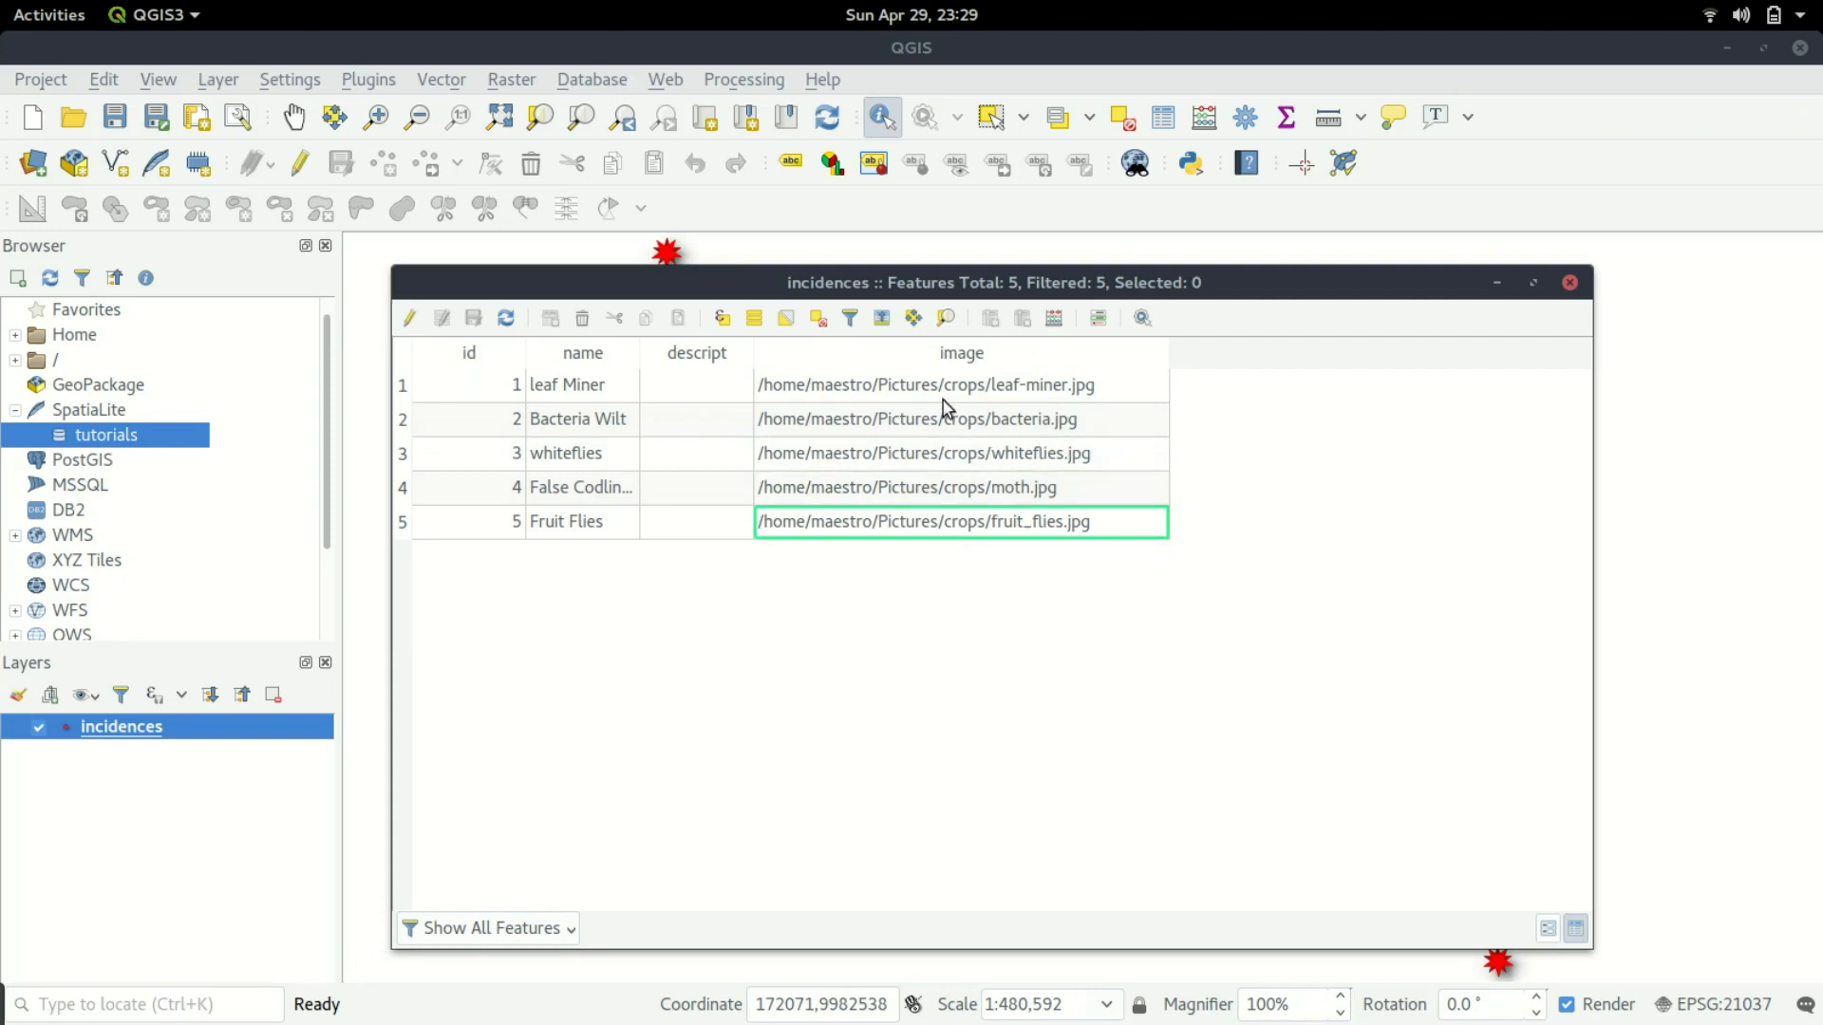
mouse_move(1448, 302)
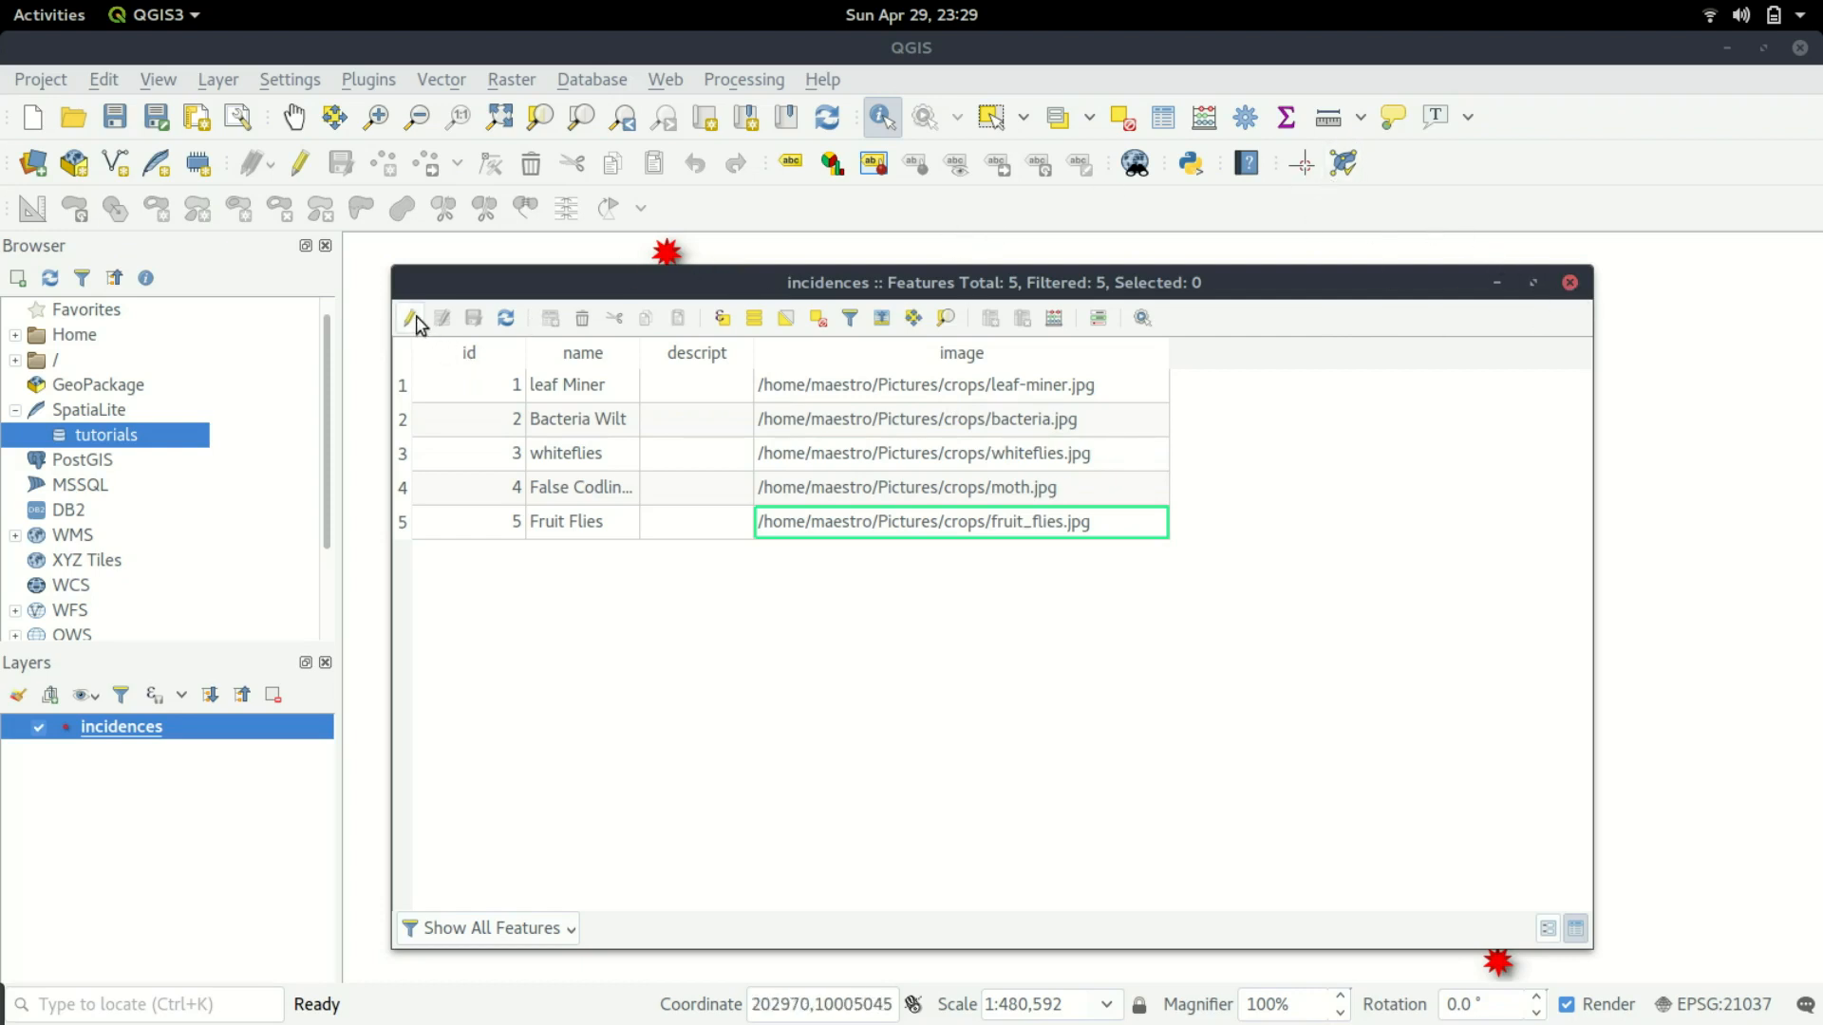
click(410, 317)
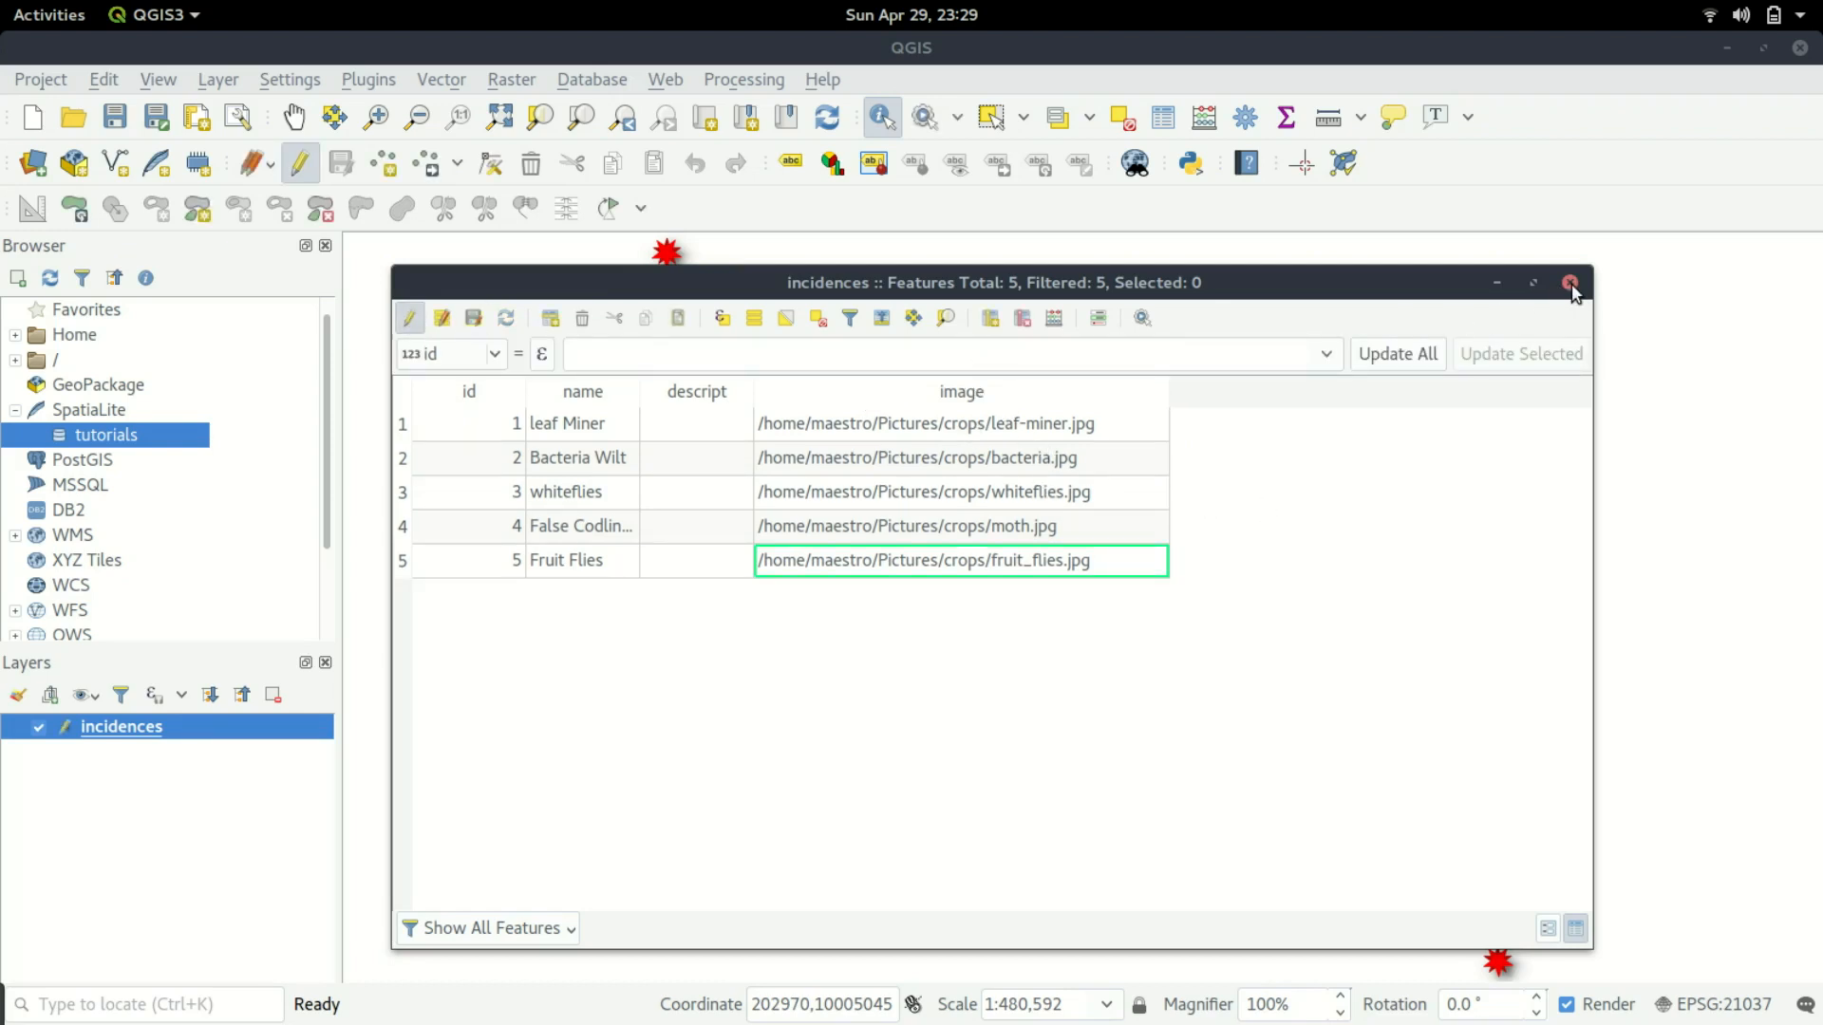
In Layer Properties keep the image field as a Text Edit widget and go to the Actions page.
click(1570, 283)
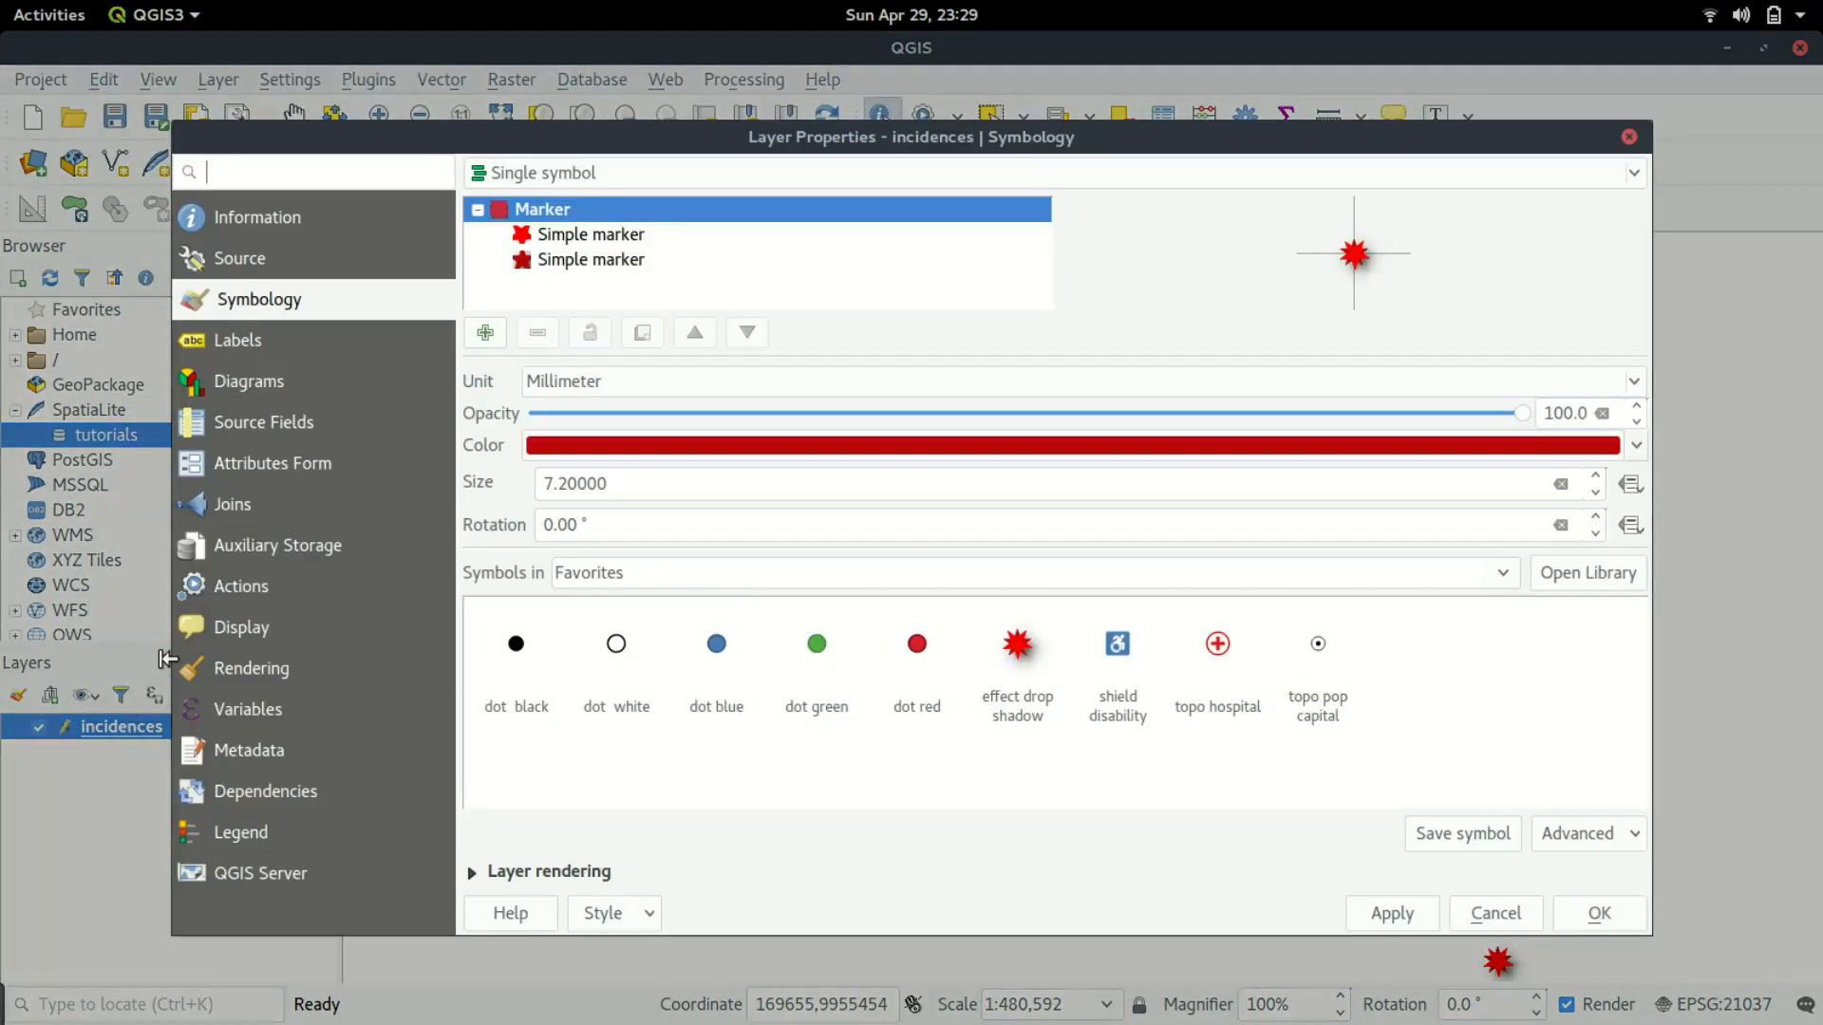
click(275, 463)
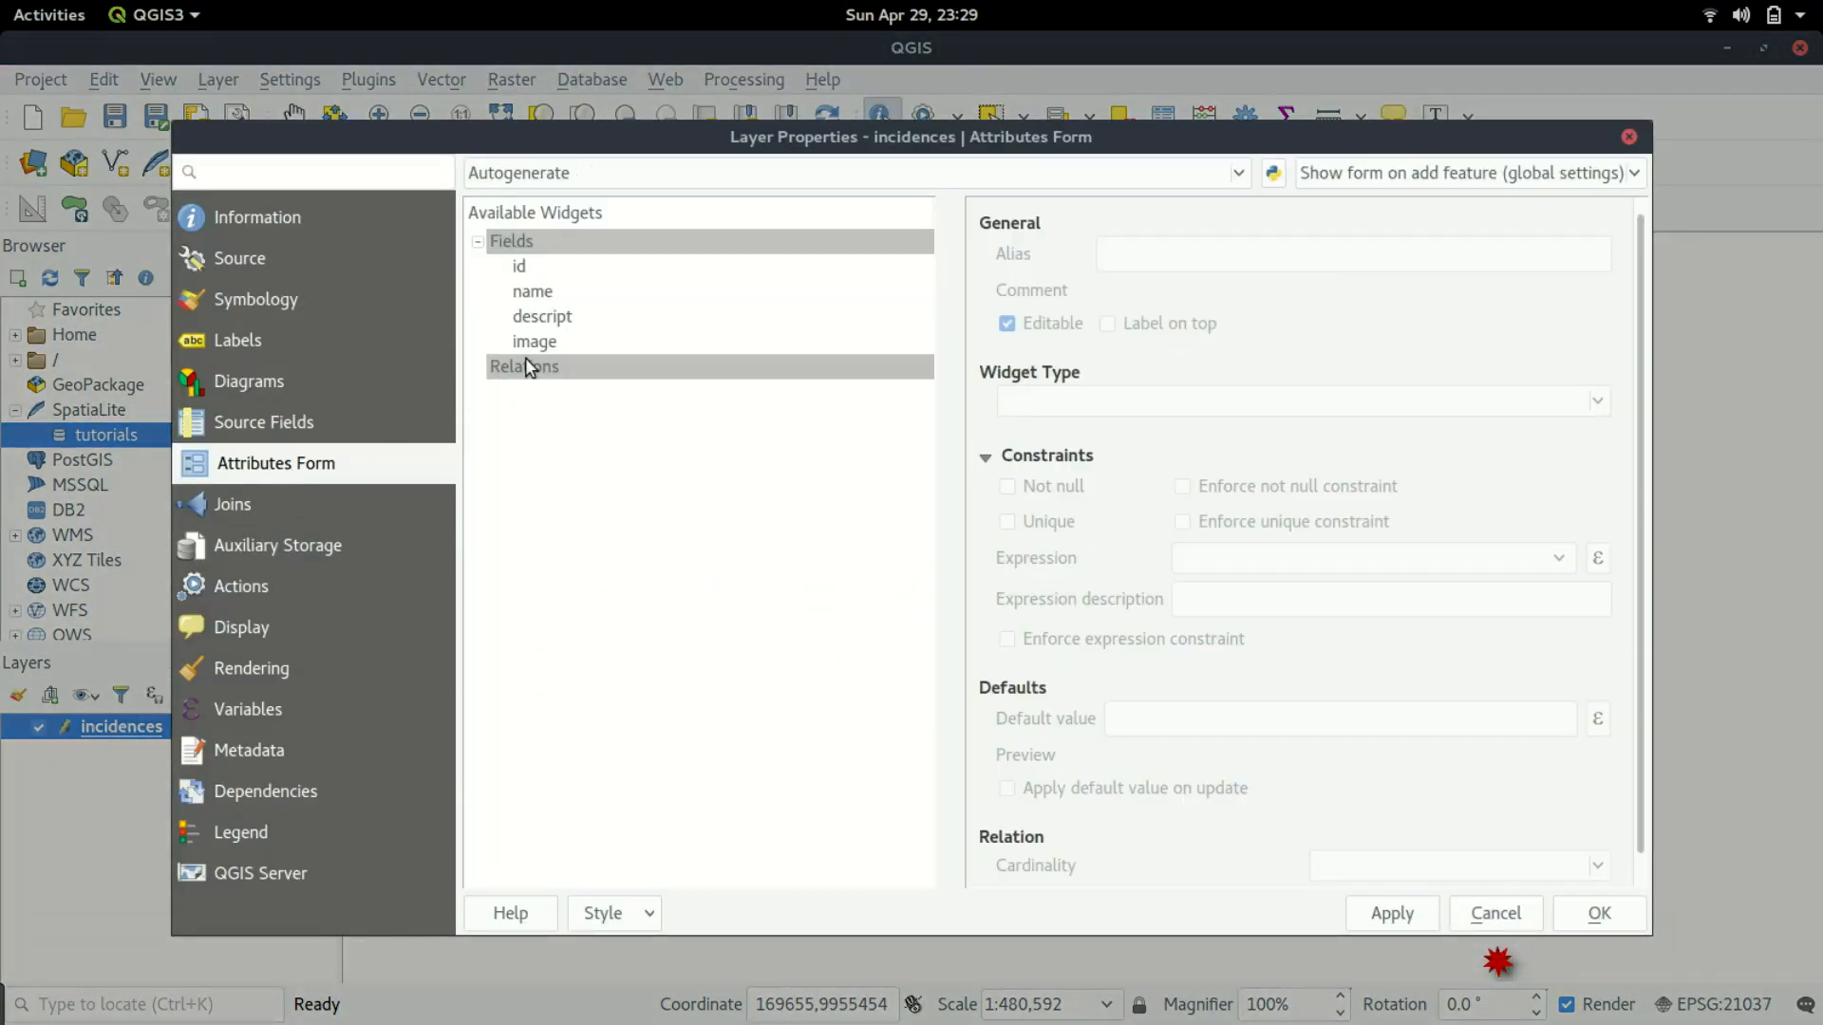
click(533, 340)
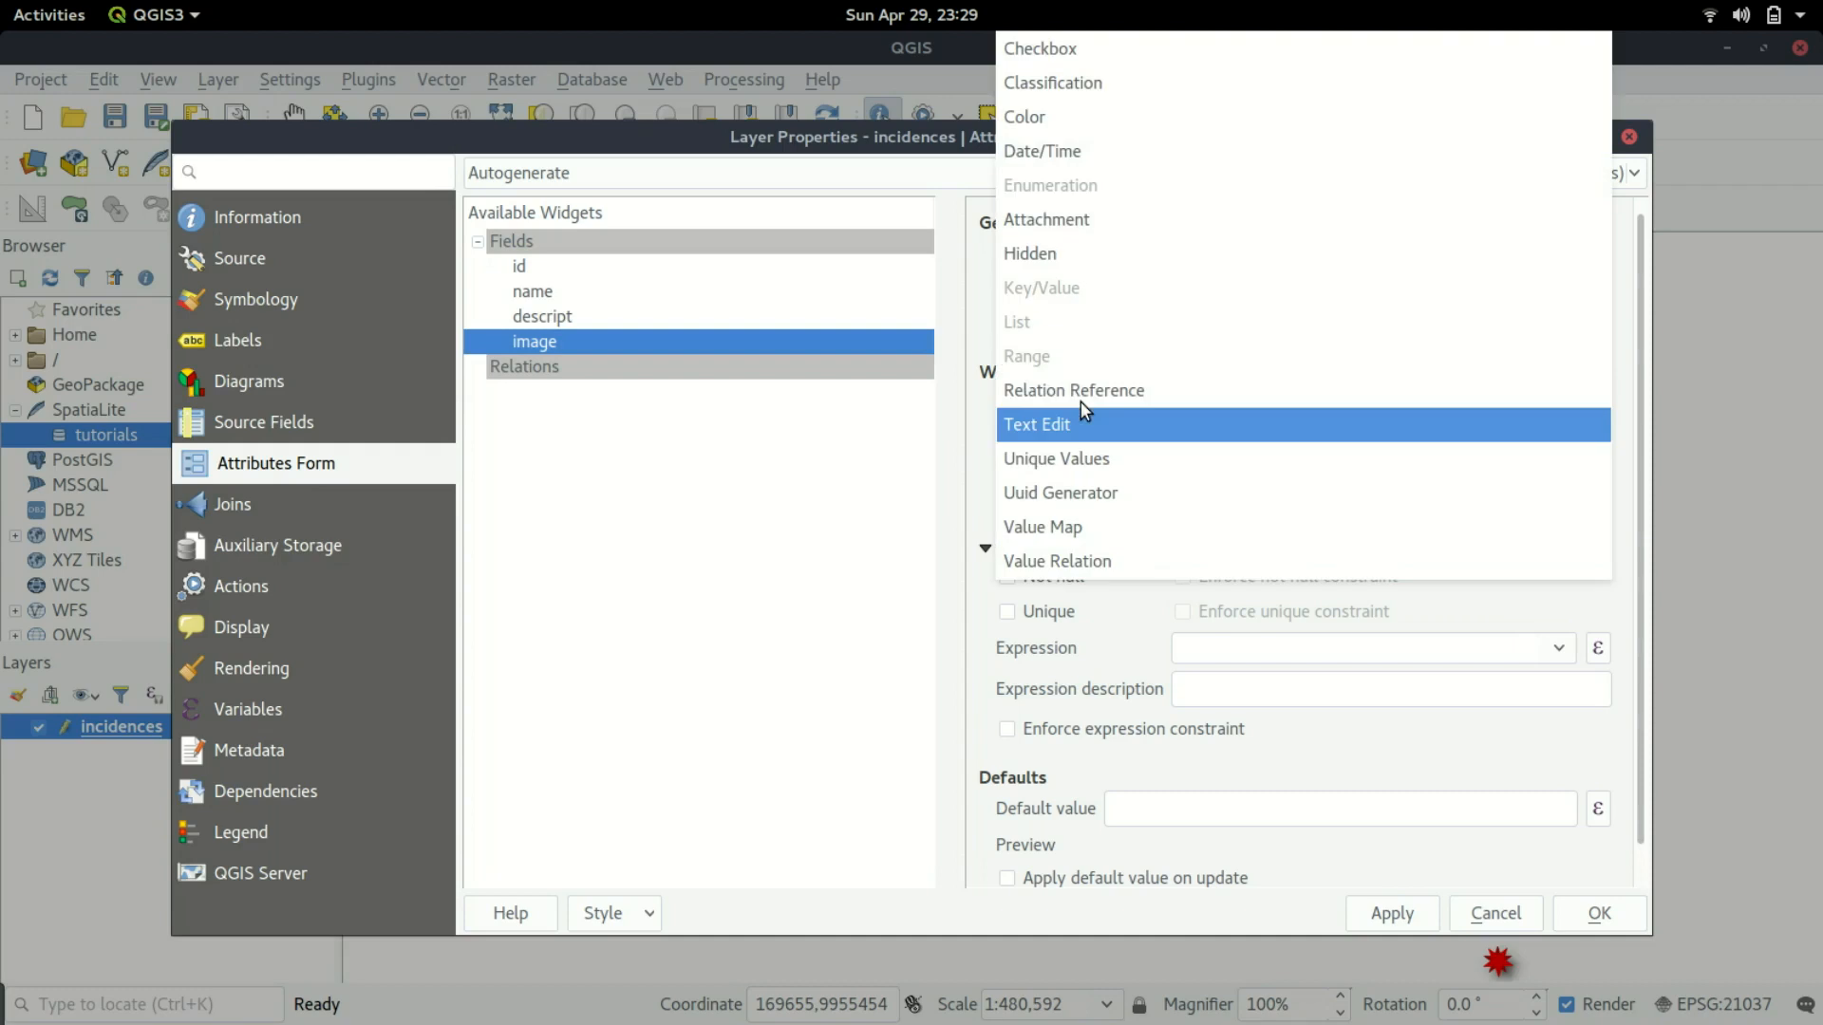
mouse_move(1052, 436)
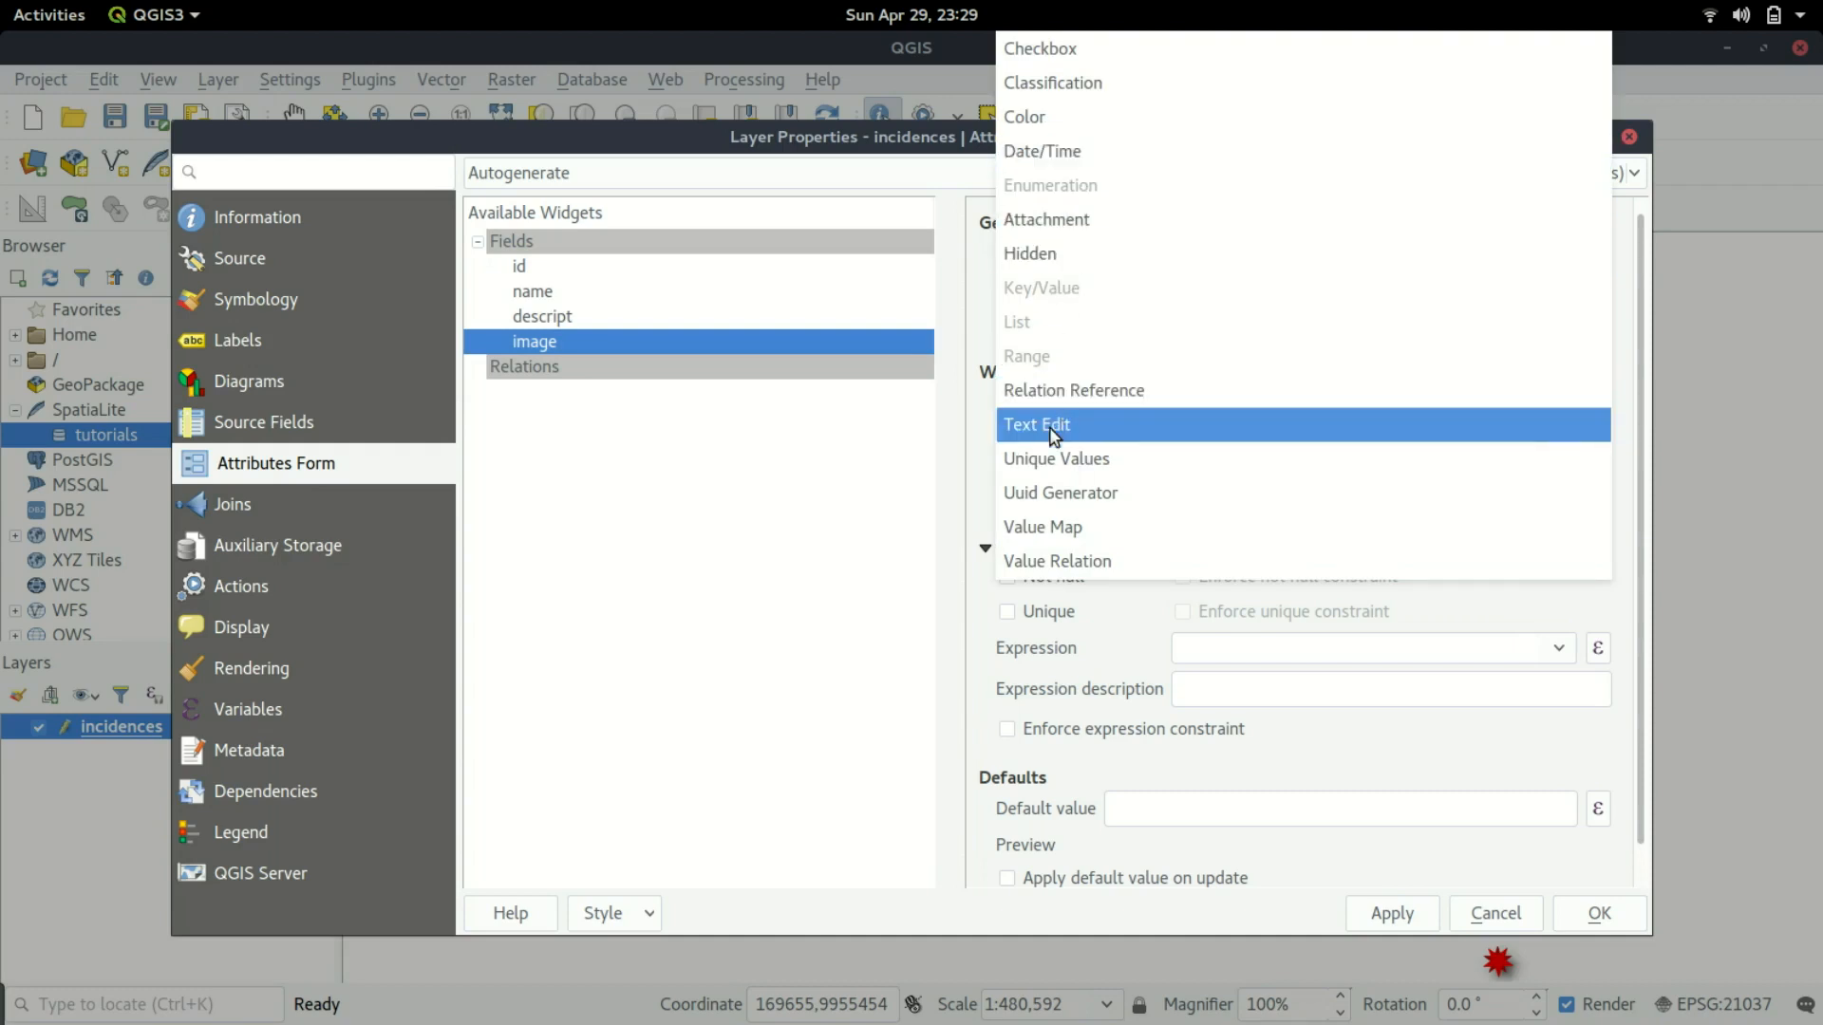
click(1037, 423)
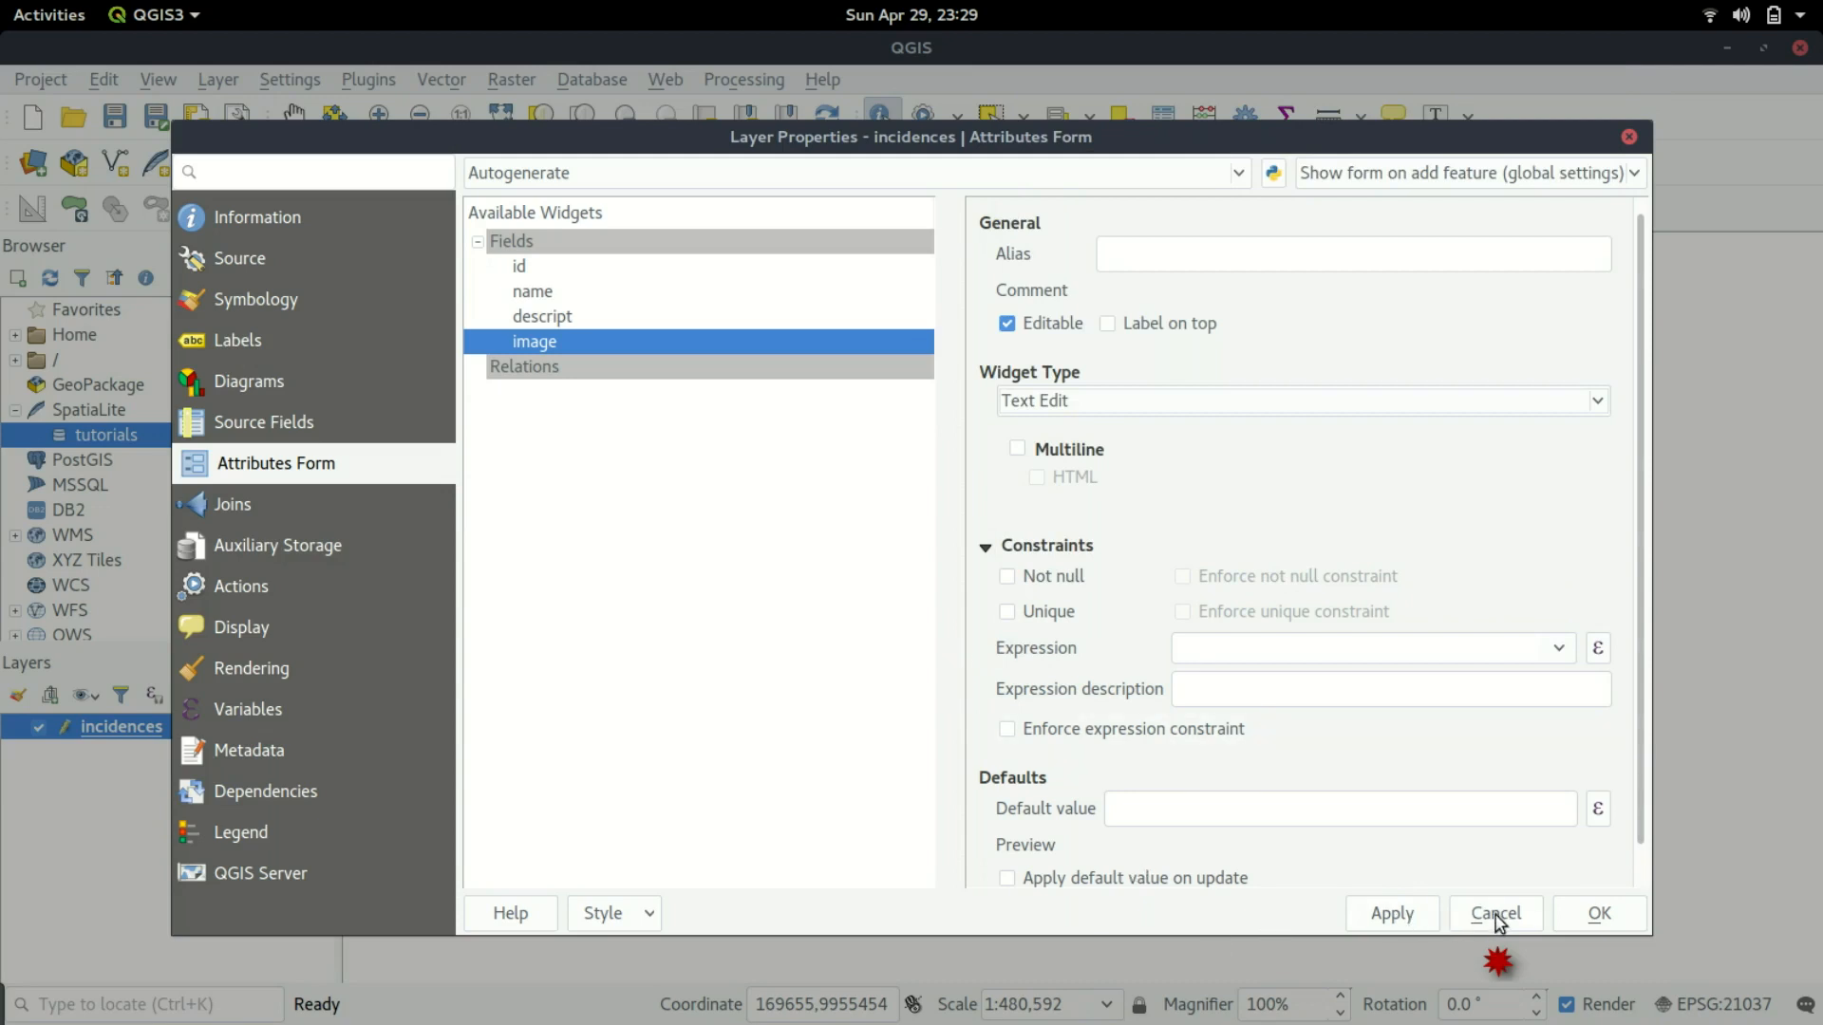
mouse_move(278, 577)
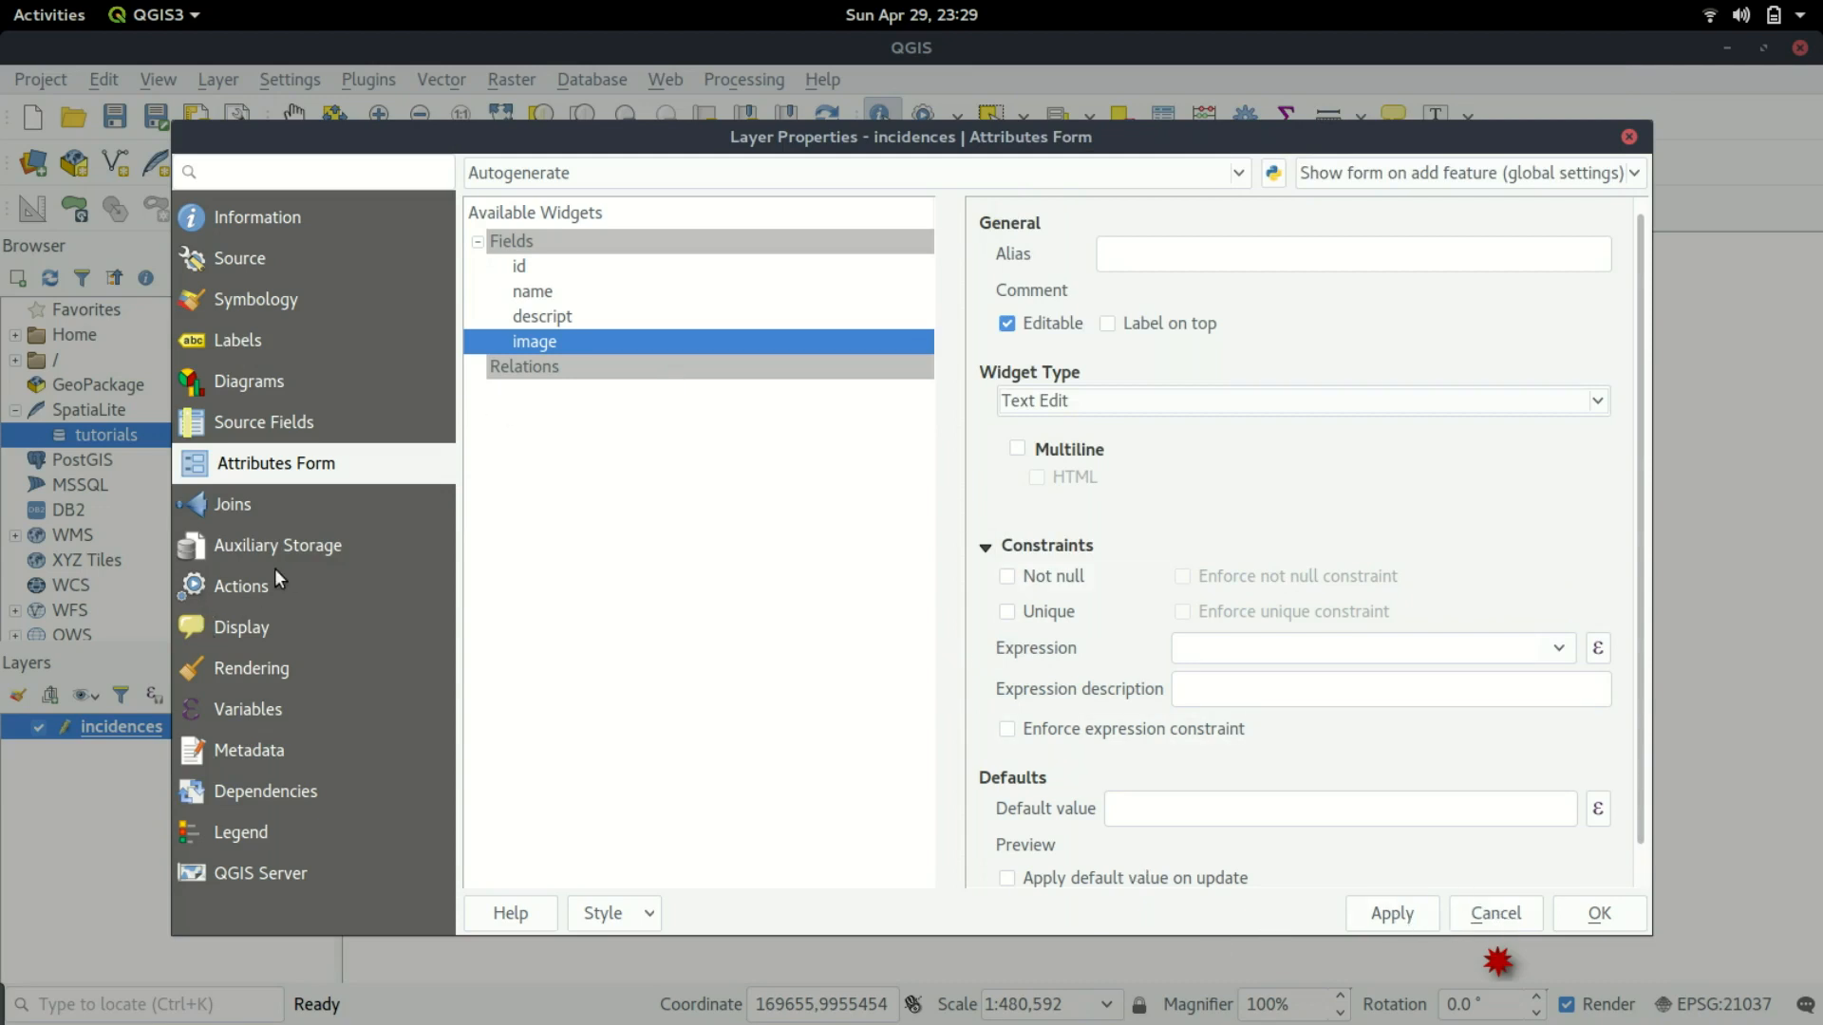
click(245, 586)
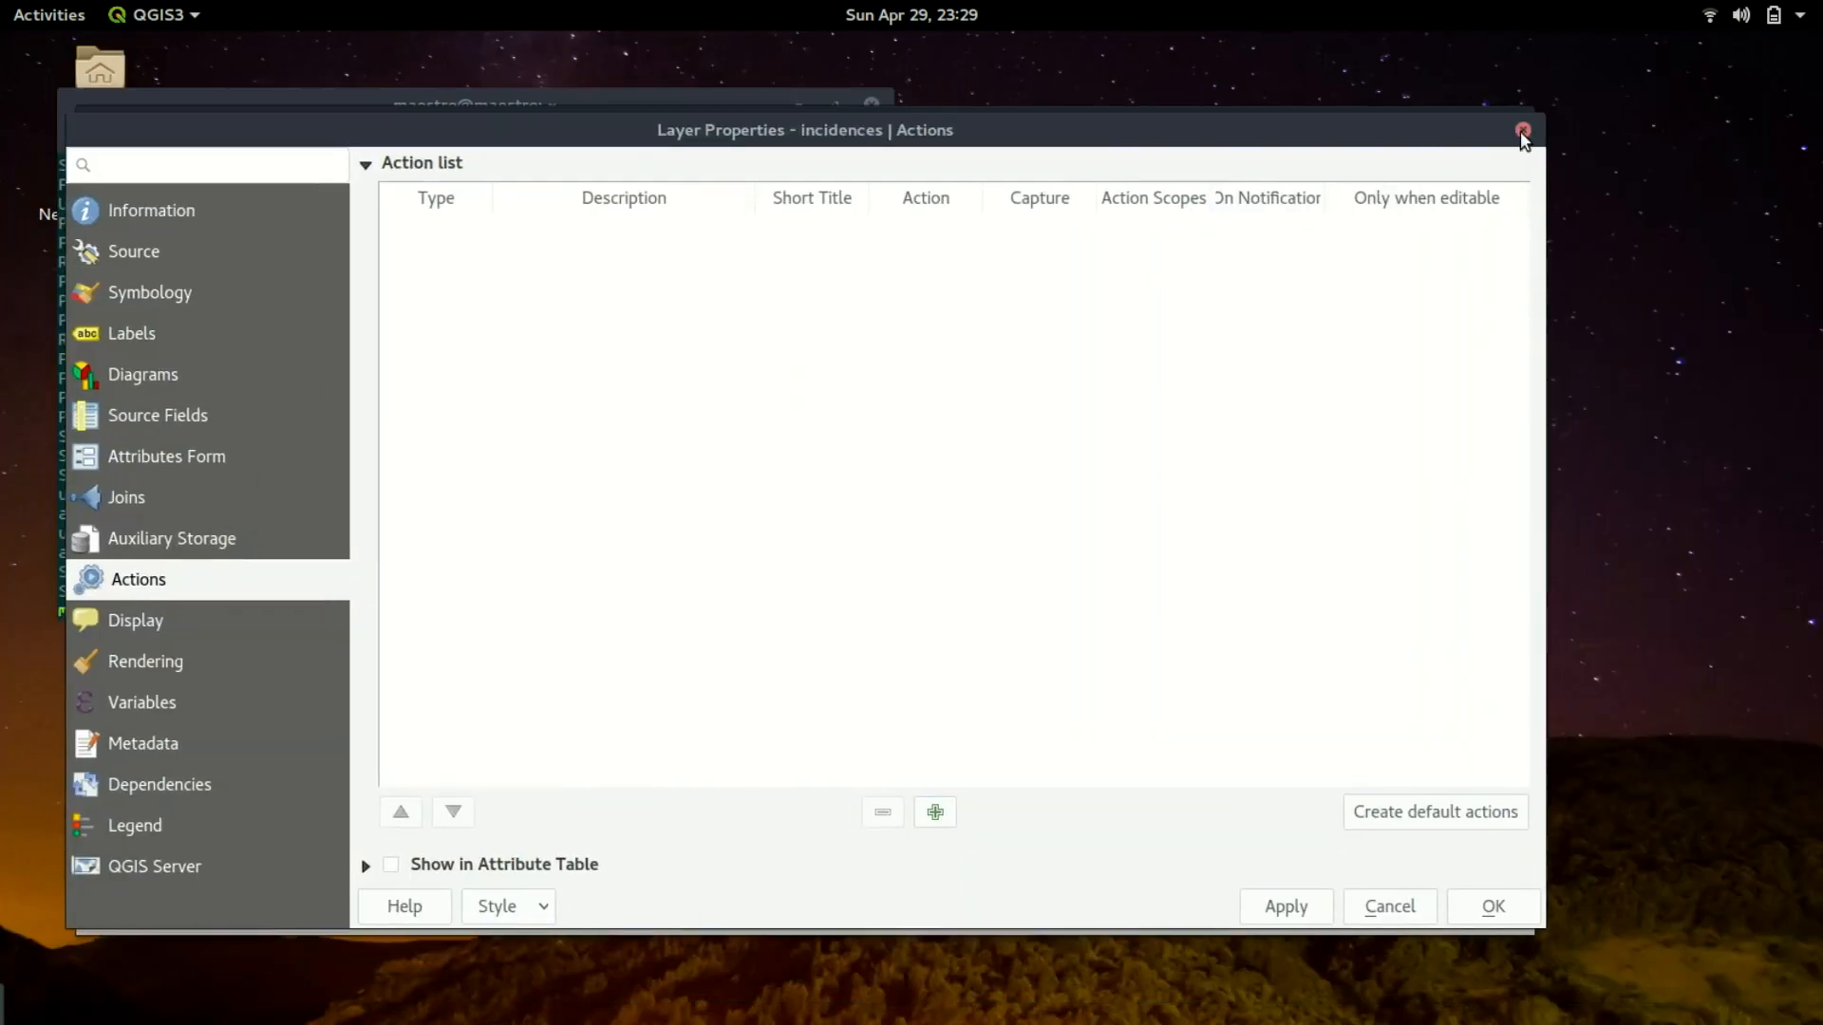
Check a feature's attributes, then reopen incidences properties and start adding a new action.
click(1521, 129)
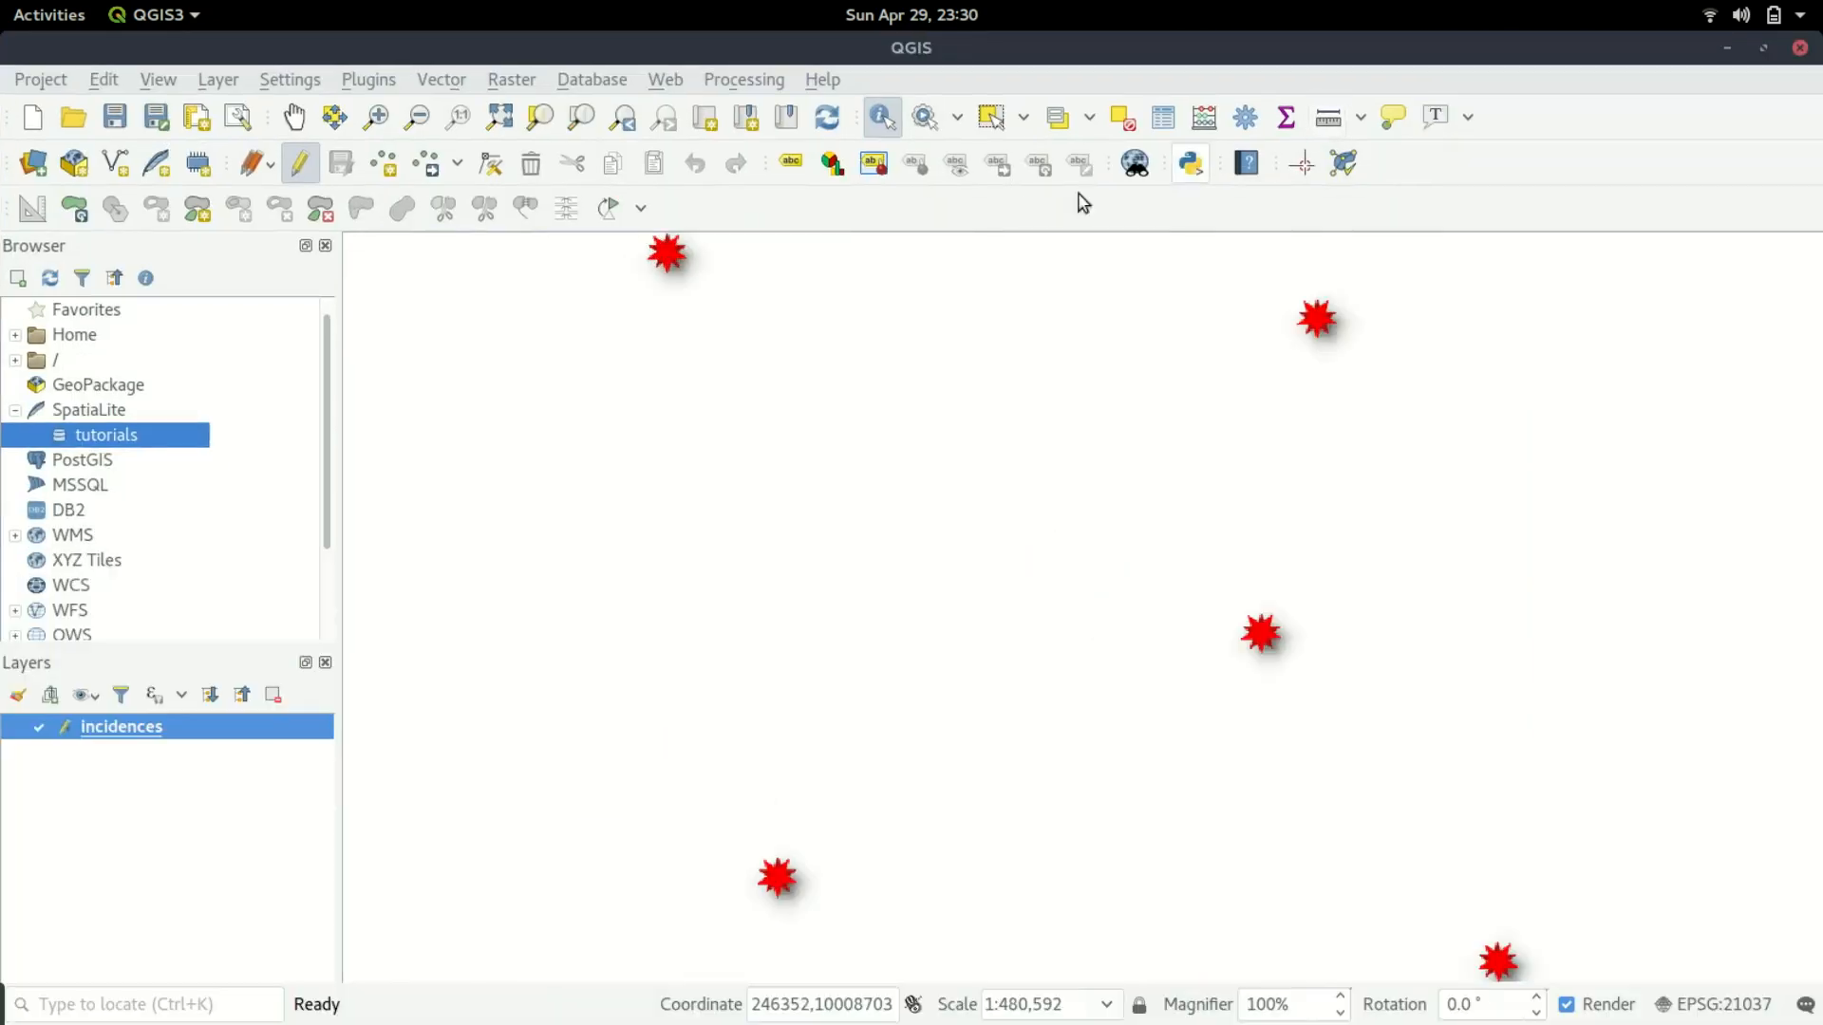
click(666, 252)
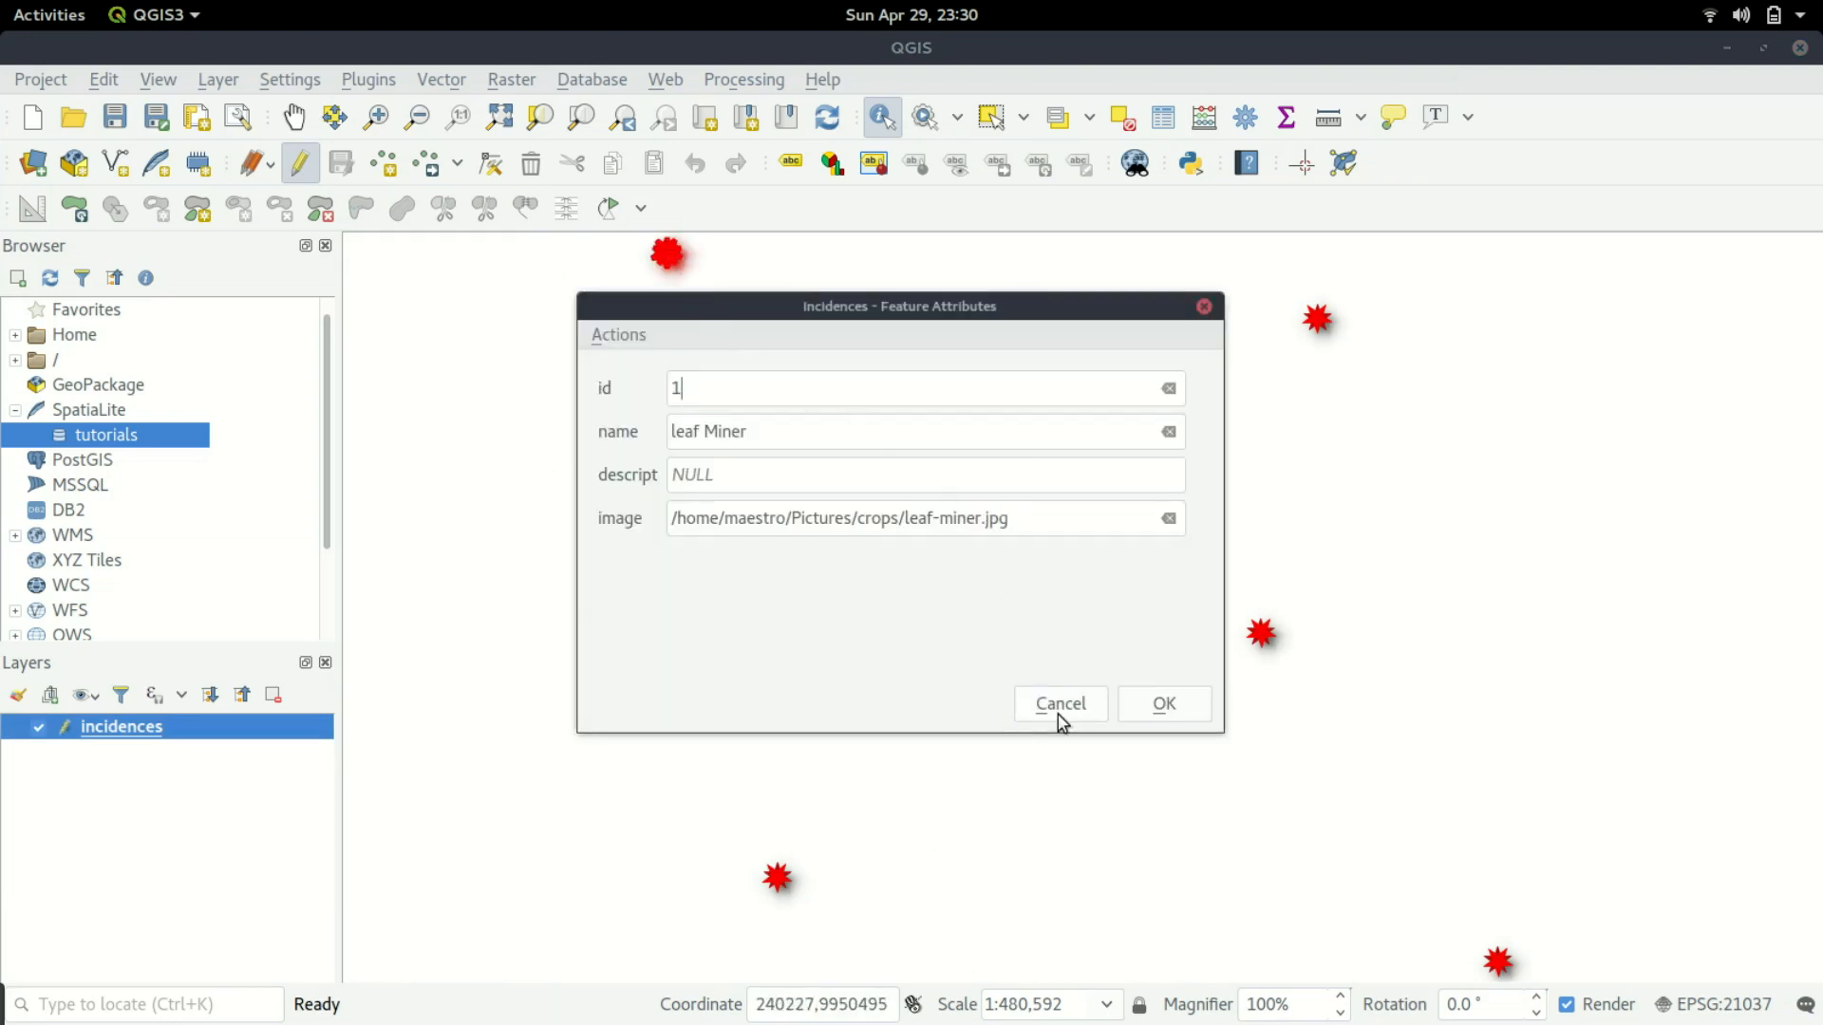
mouse_move(1325, 521)
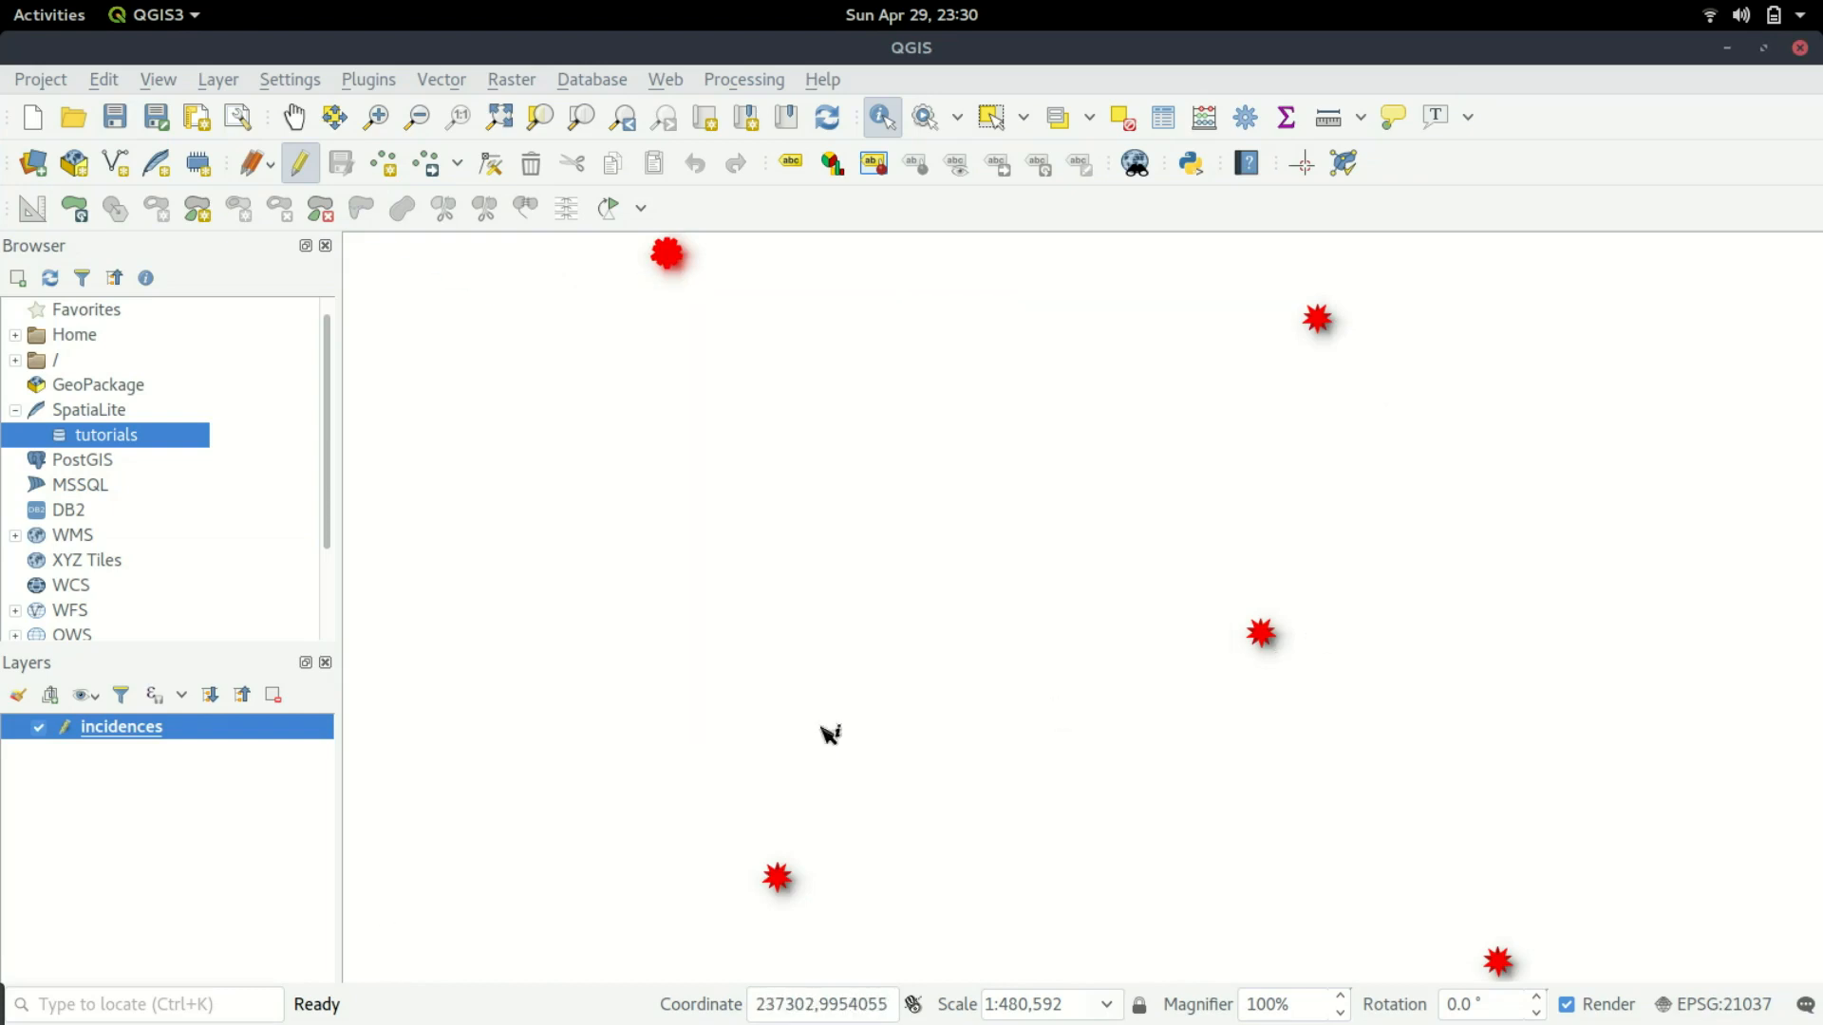
double_click(121, 728)
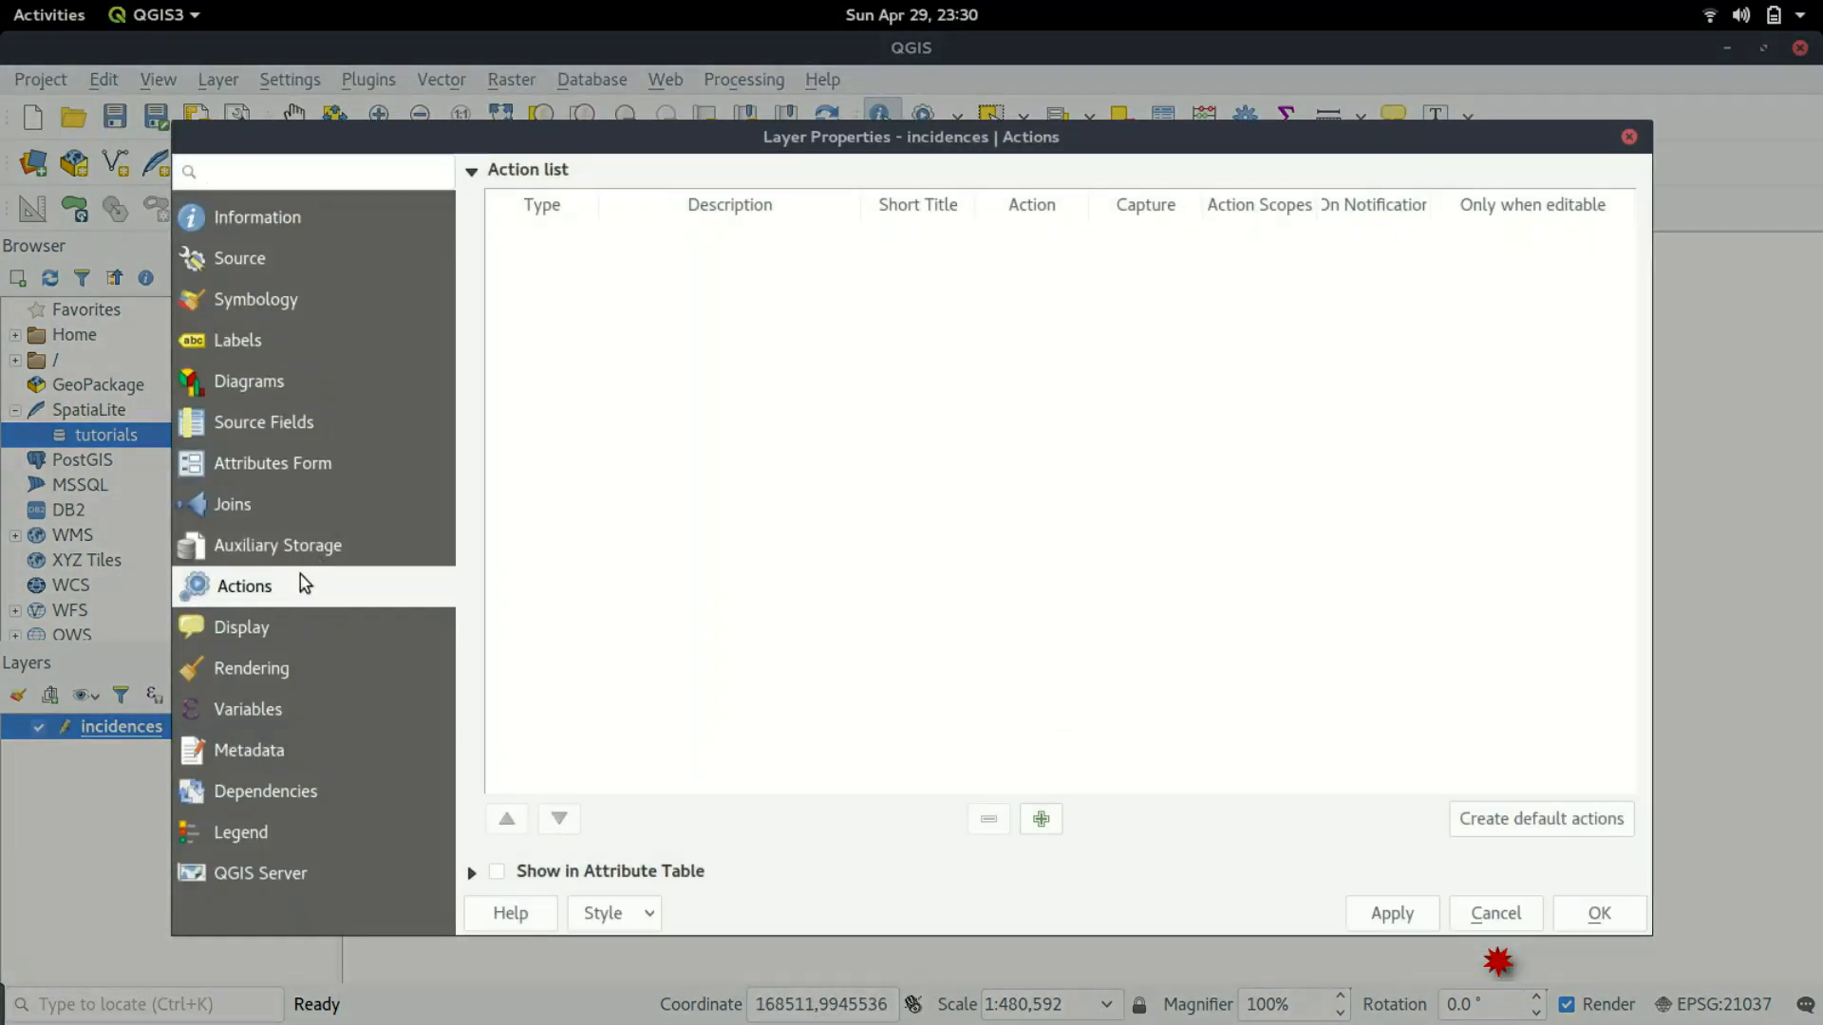
mouse_move(285, 589)
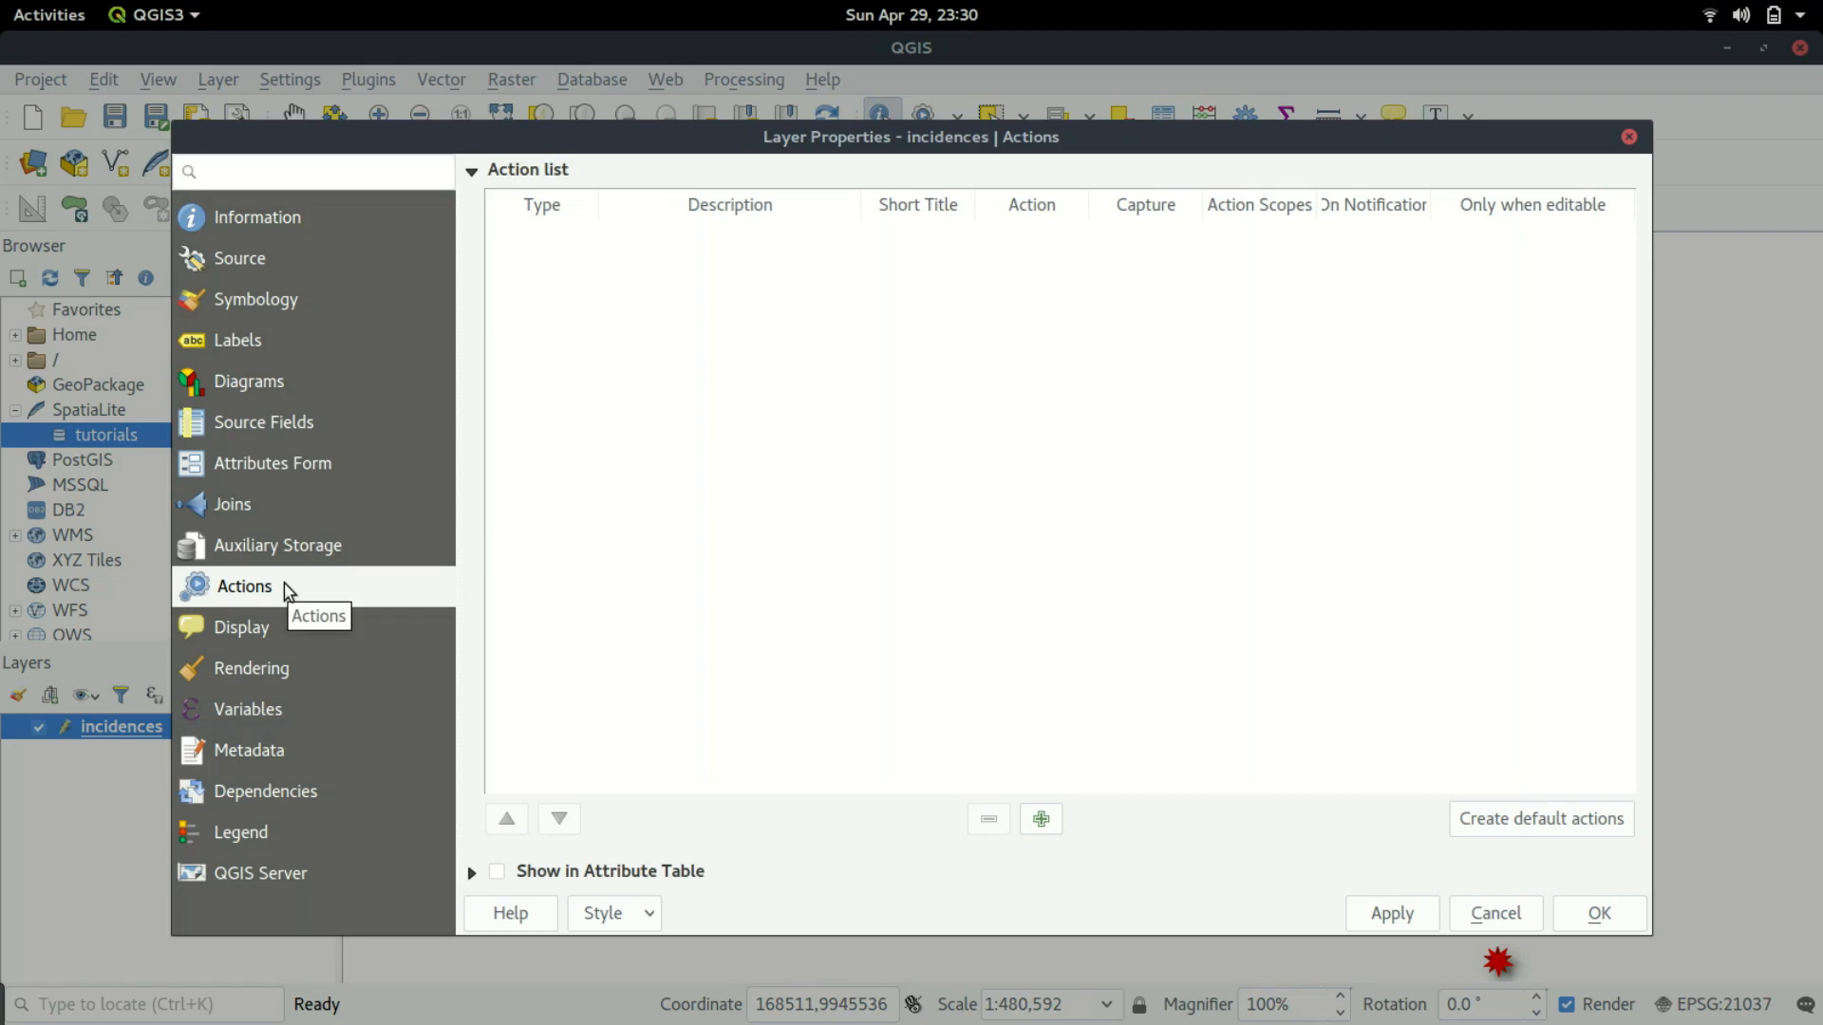
mouse_move(982, 809)
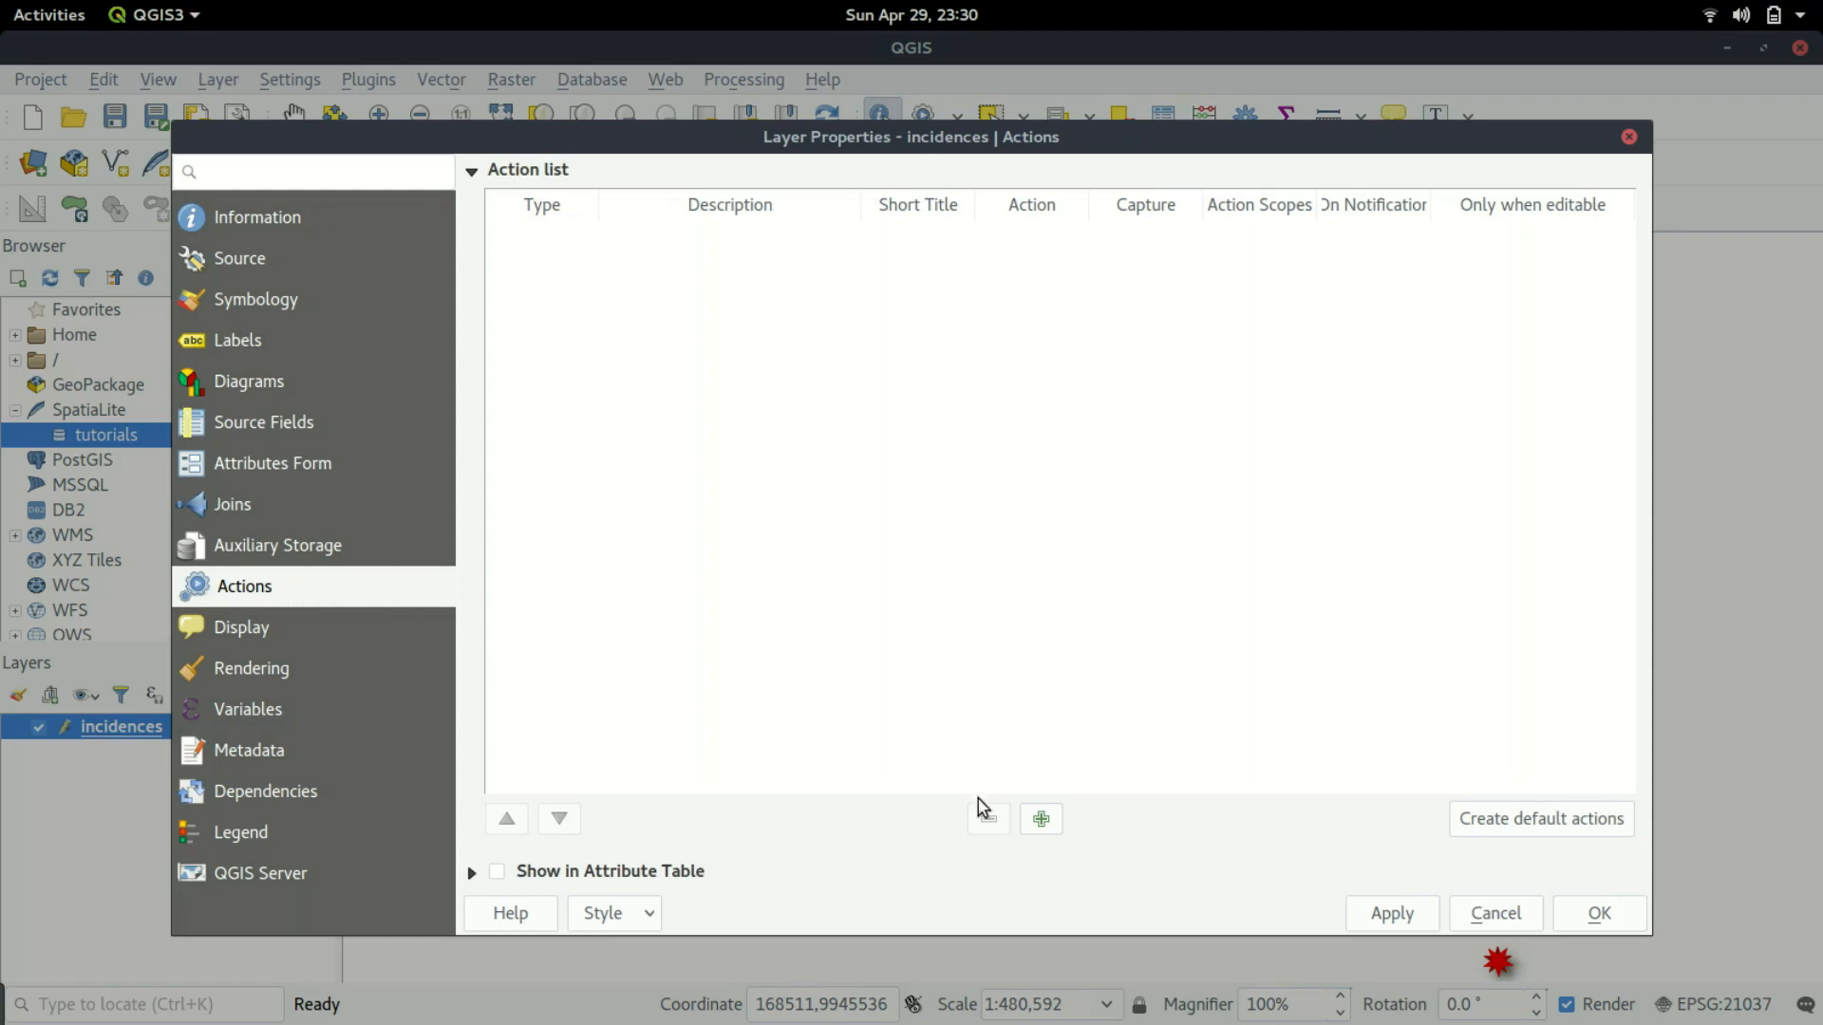
mouse_move(1039, 818)
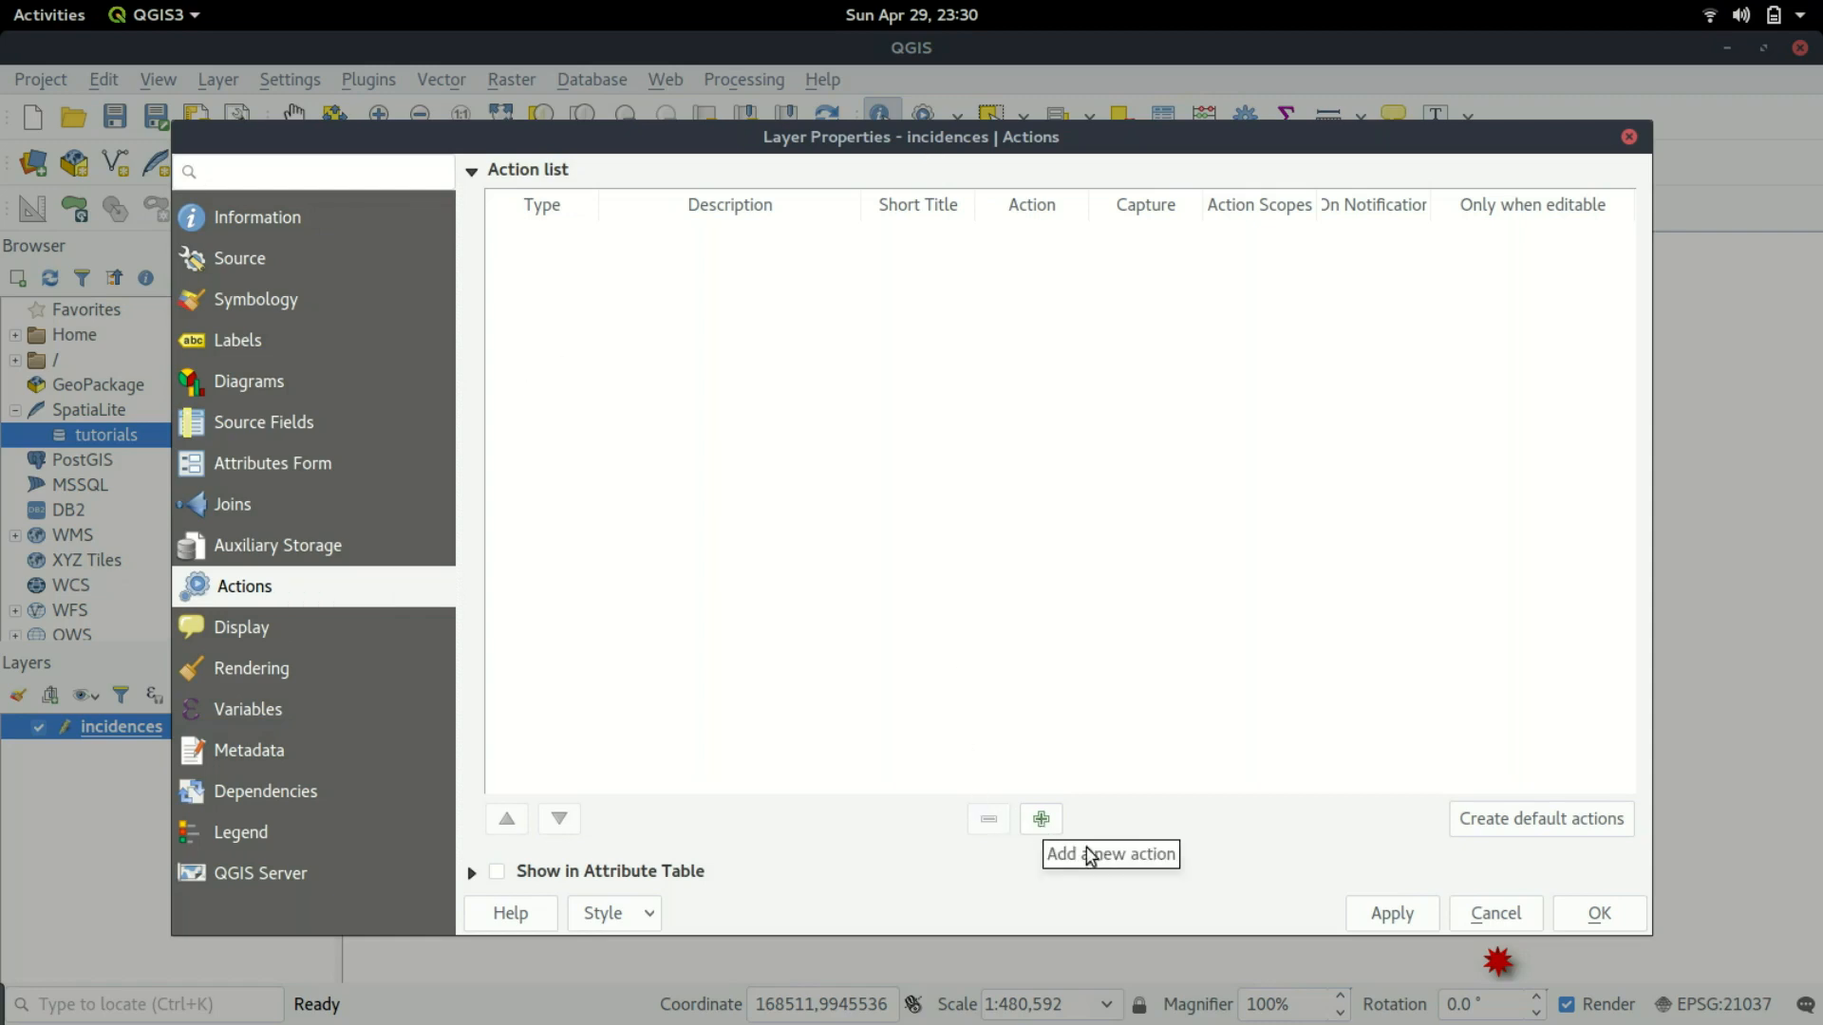
click(1038, 818)
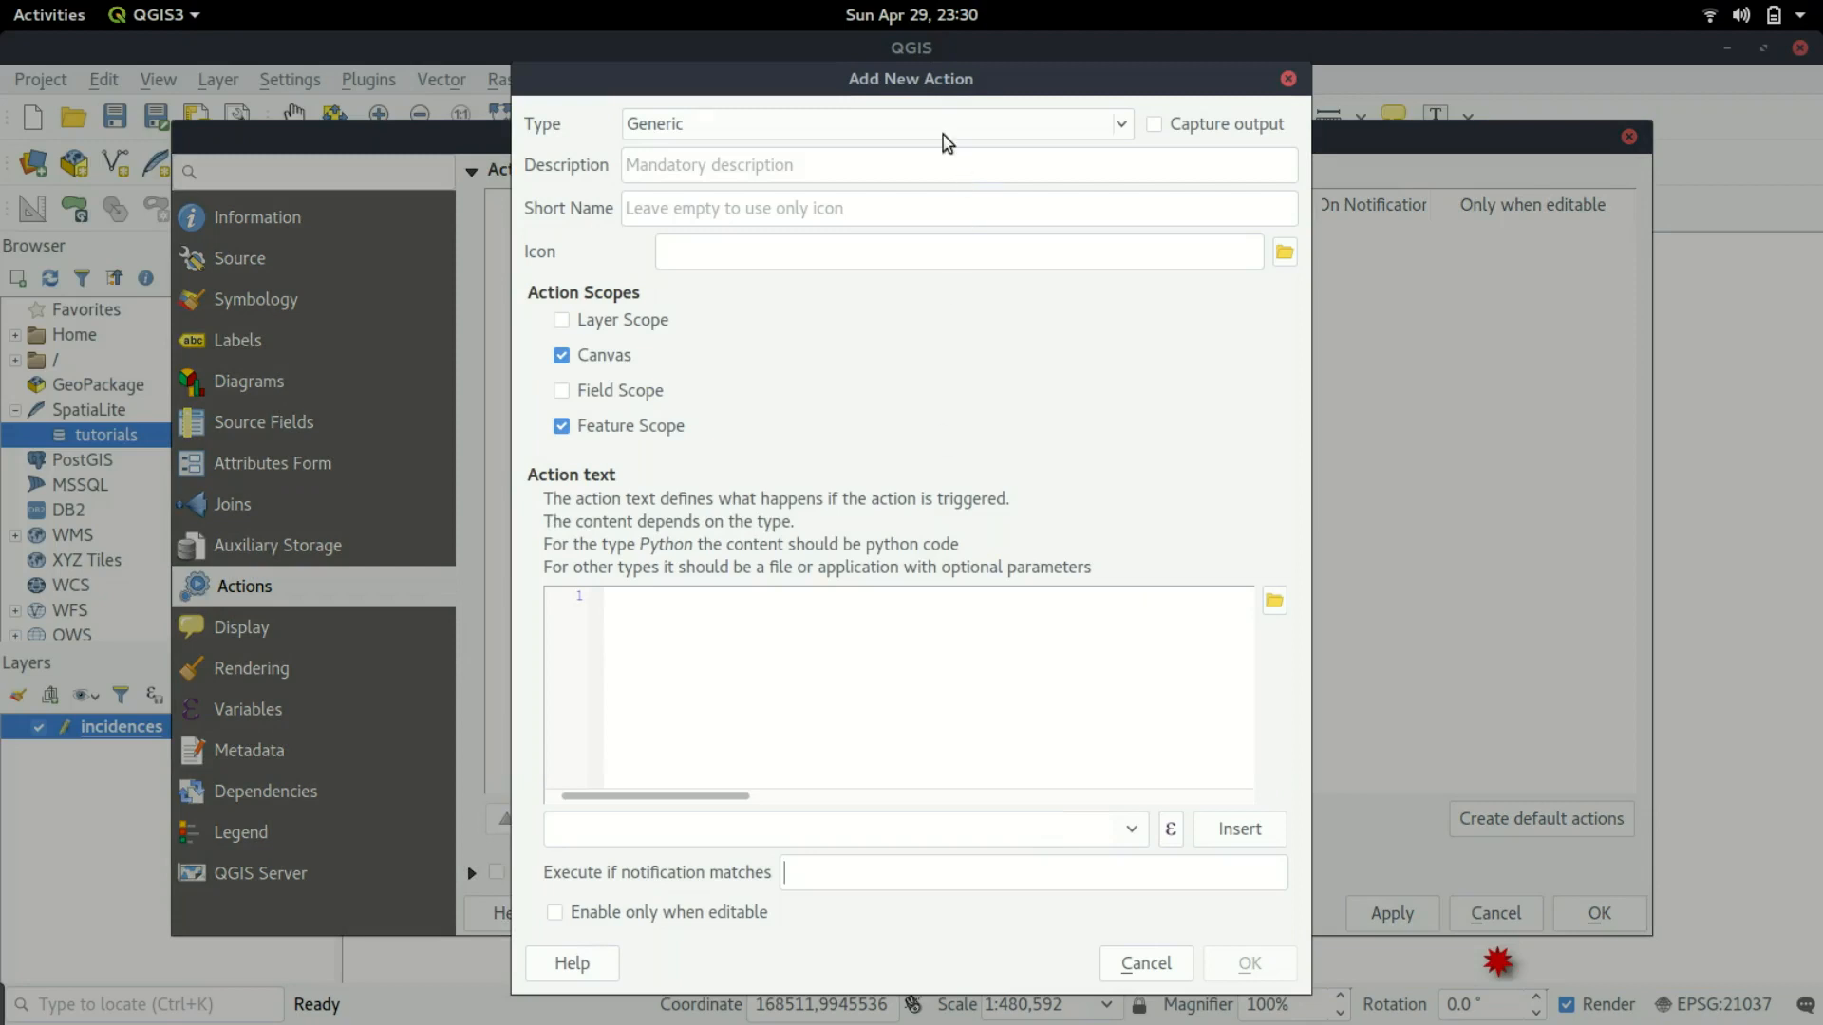
mouse_move(1039, 80)
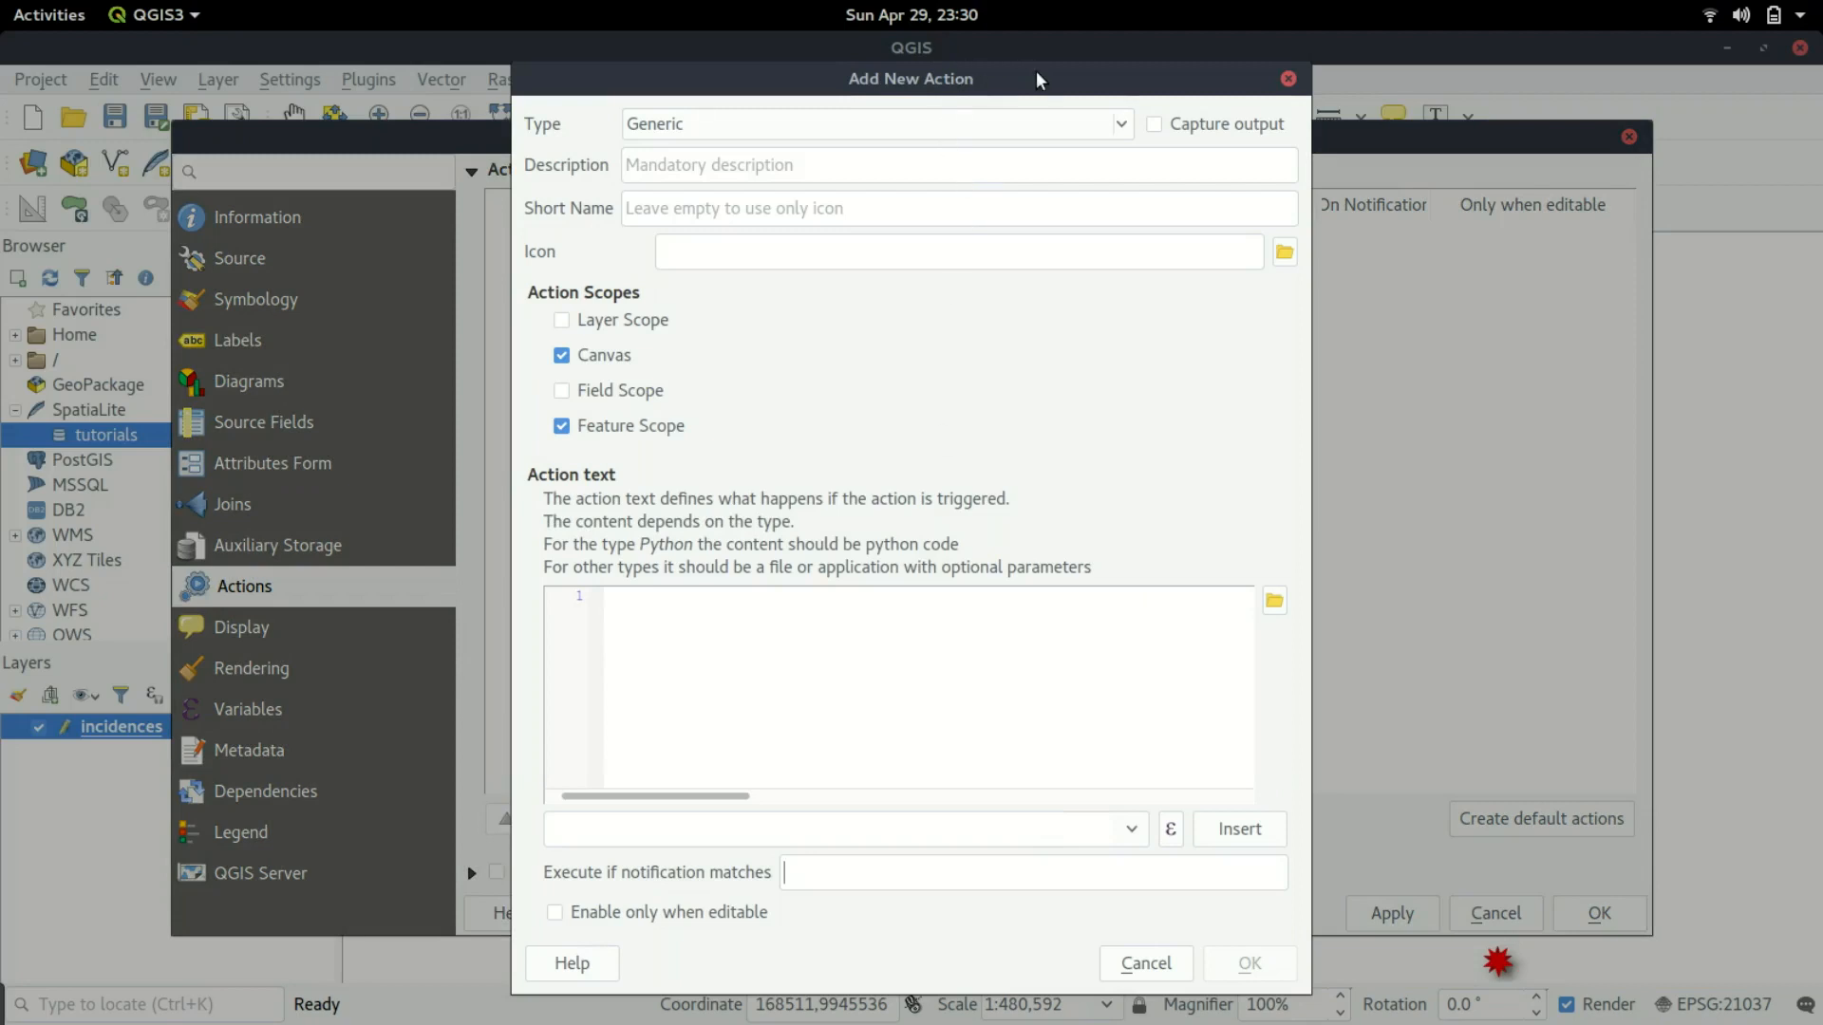
mouse_move(911, 113)
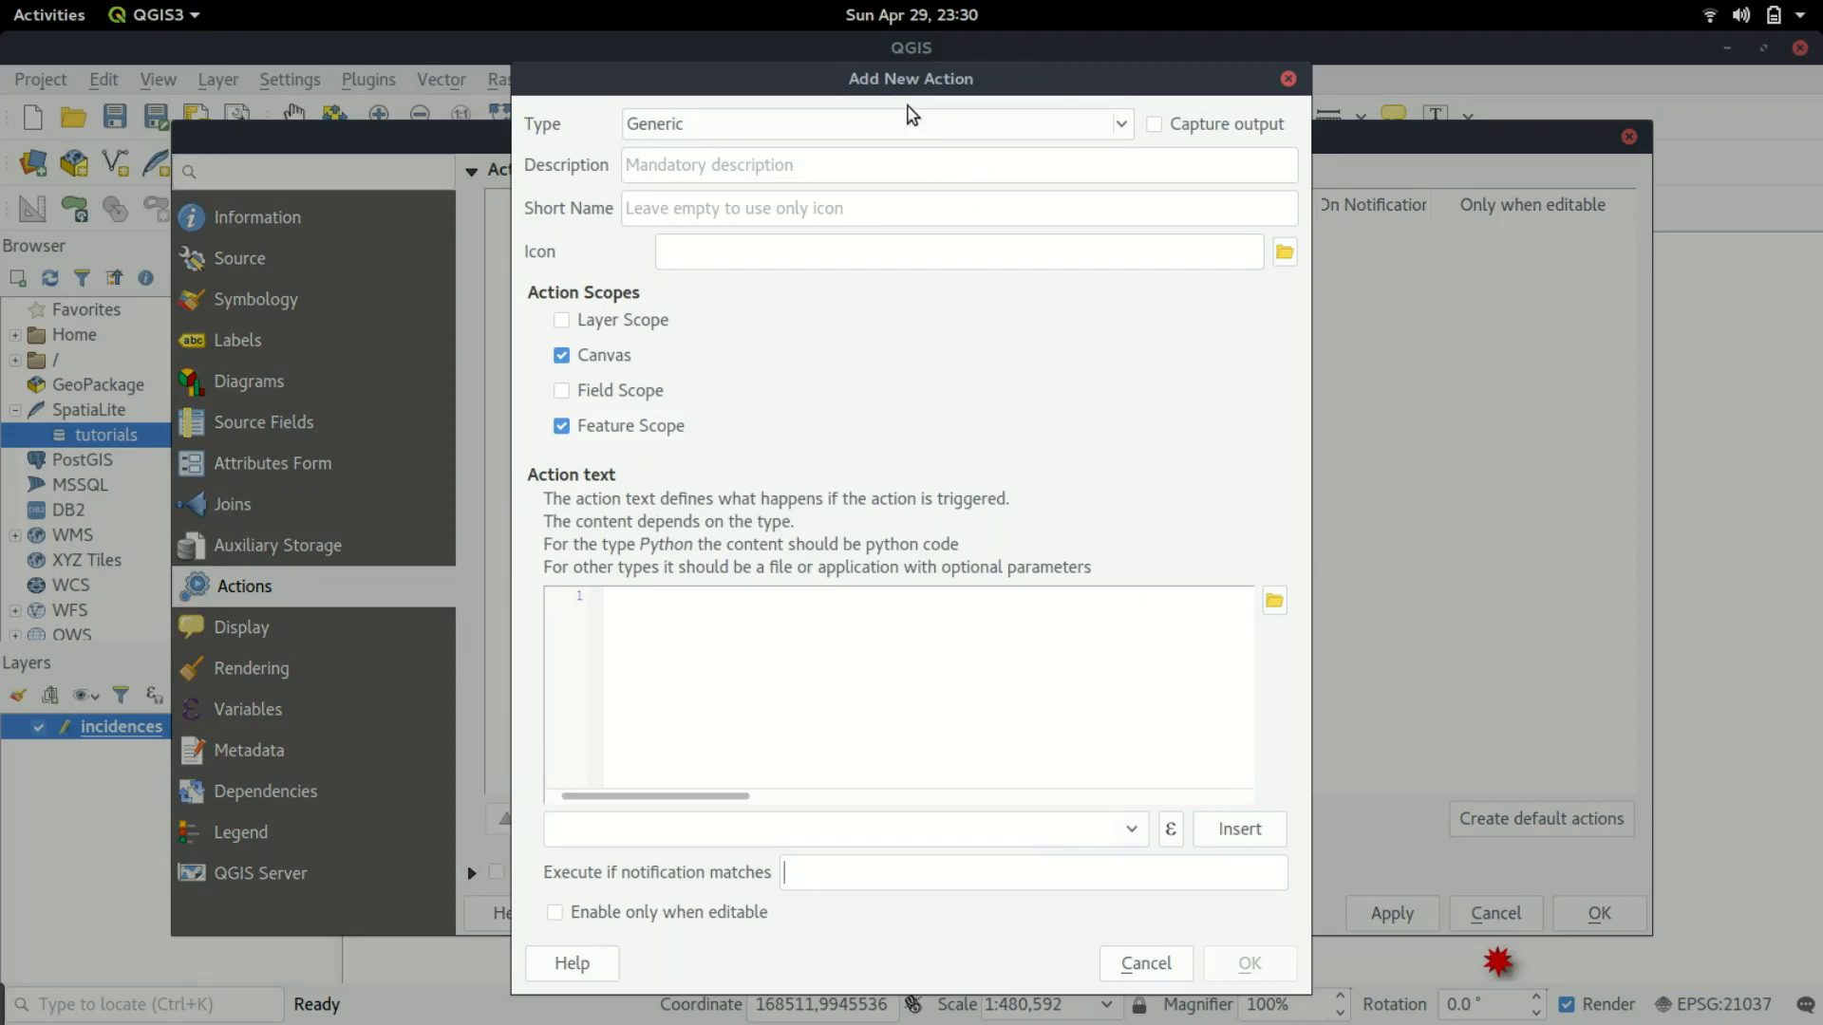
mouse_move(1200, 131)
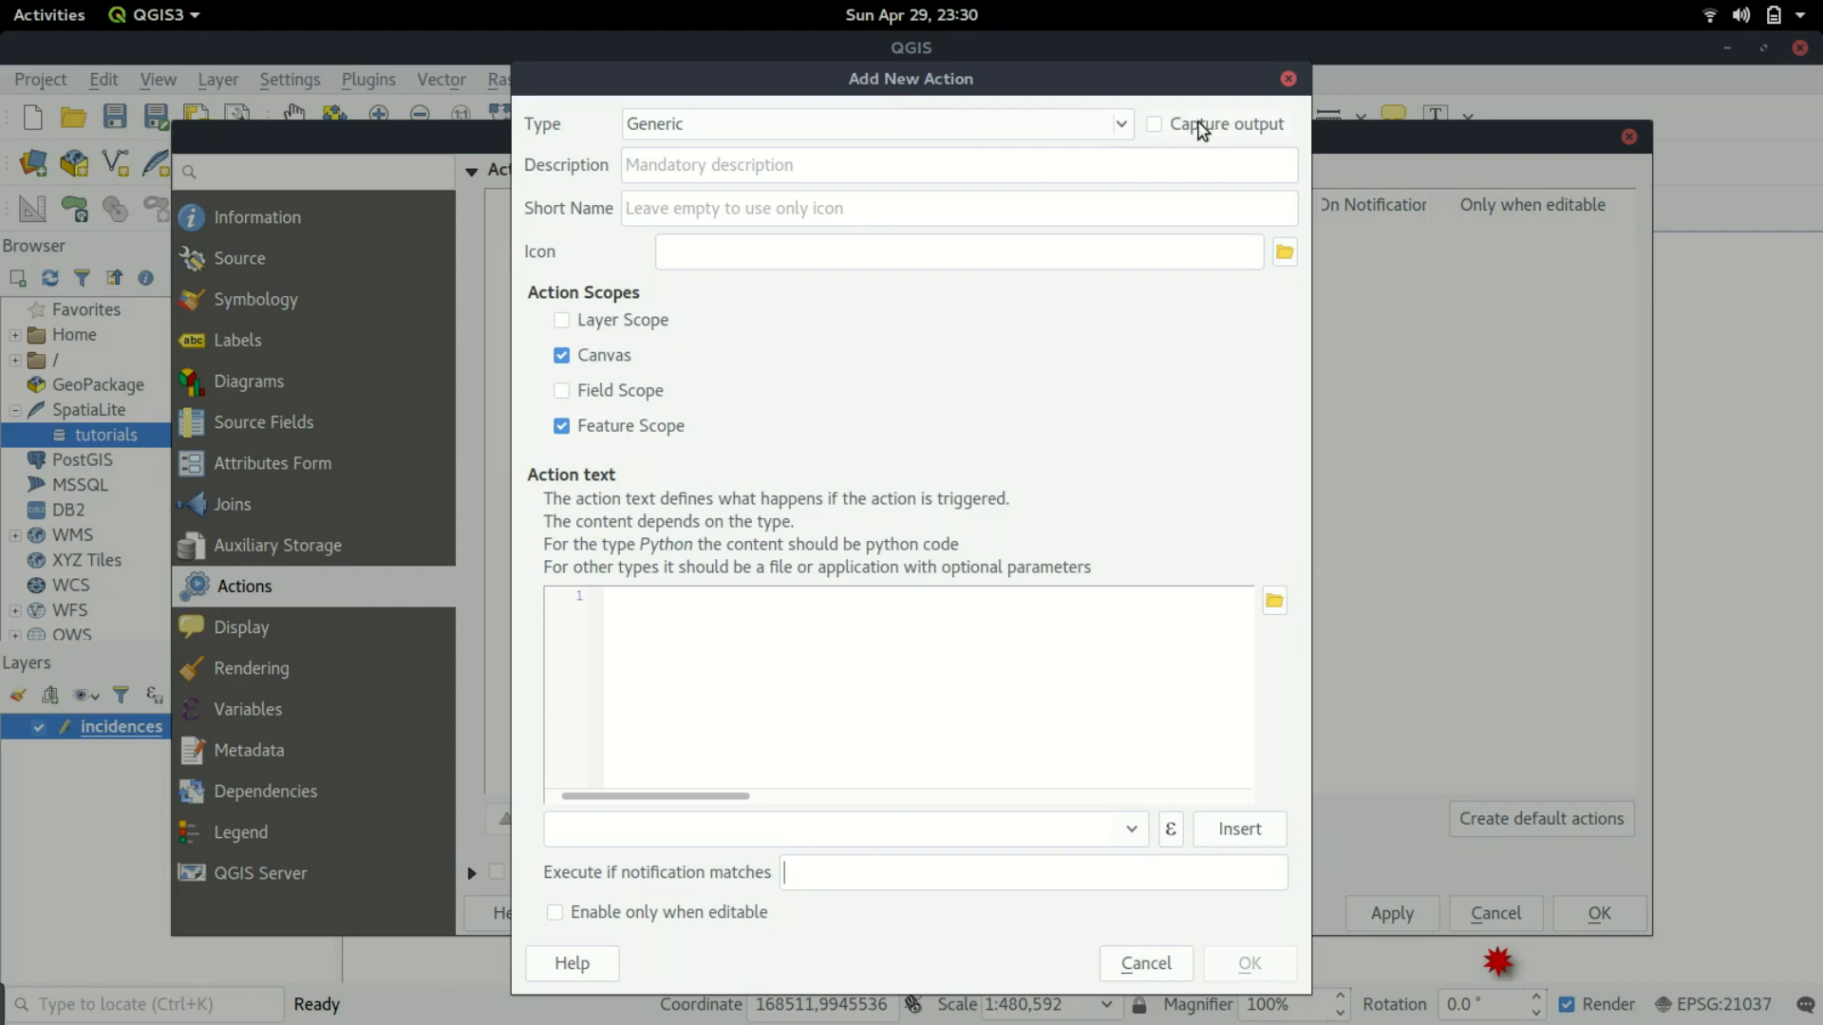
Set the action type to Unix, description 'Showing us image' and short name 'View'.
click(875, 123)
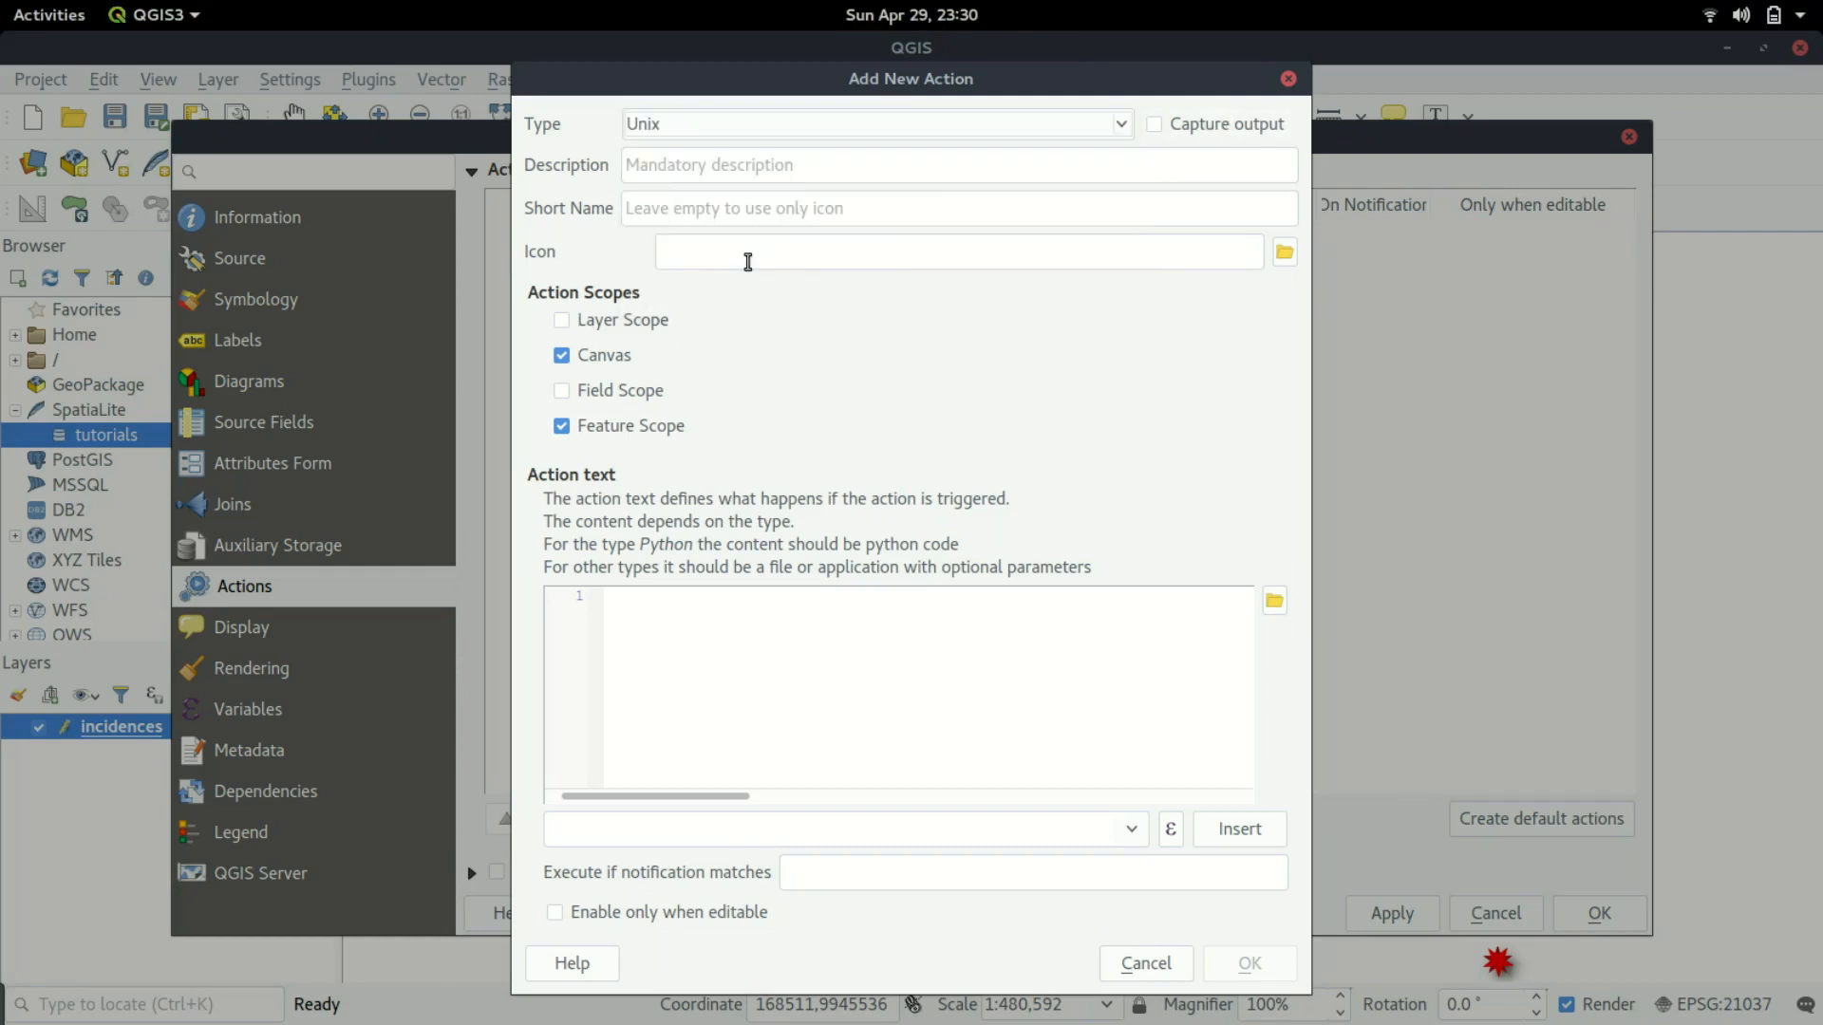
mouse_move(809, 296)
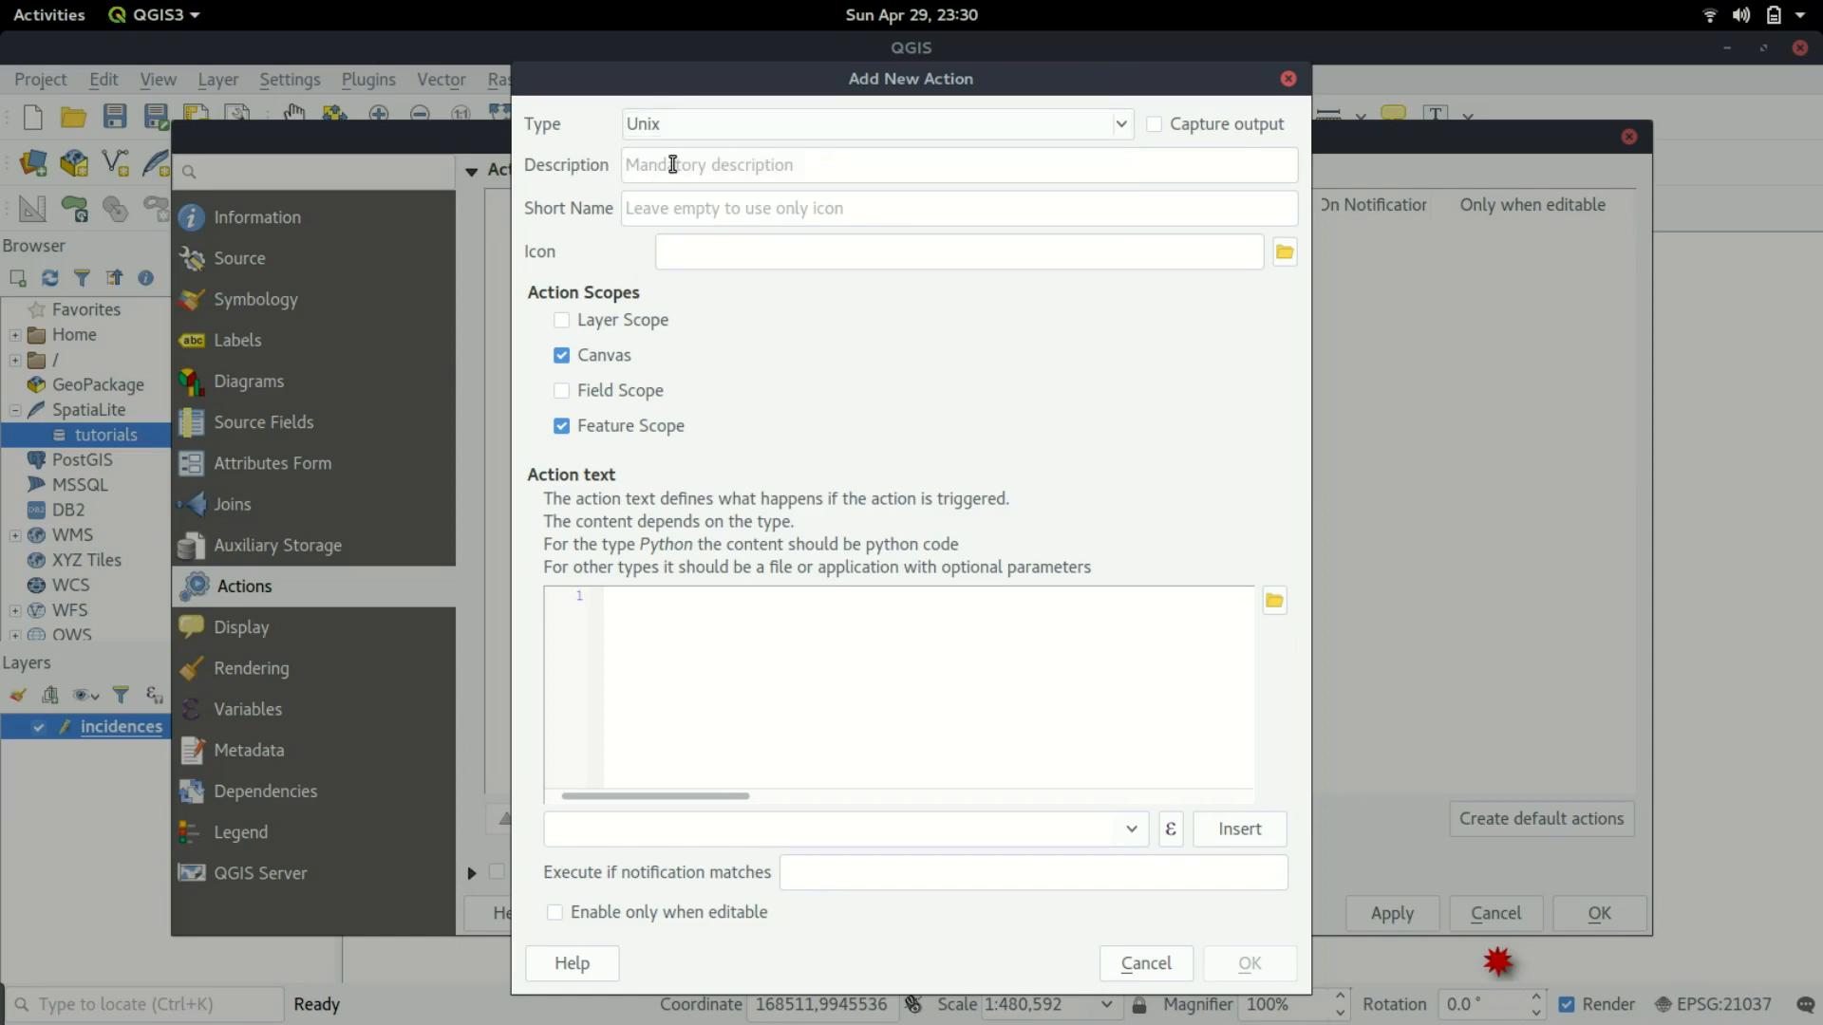
text(Sh)
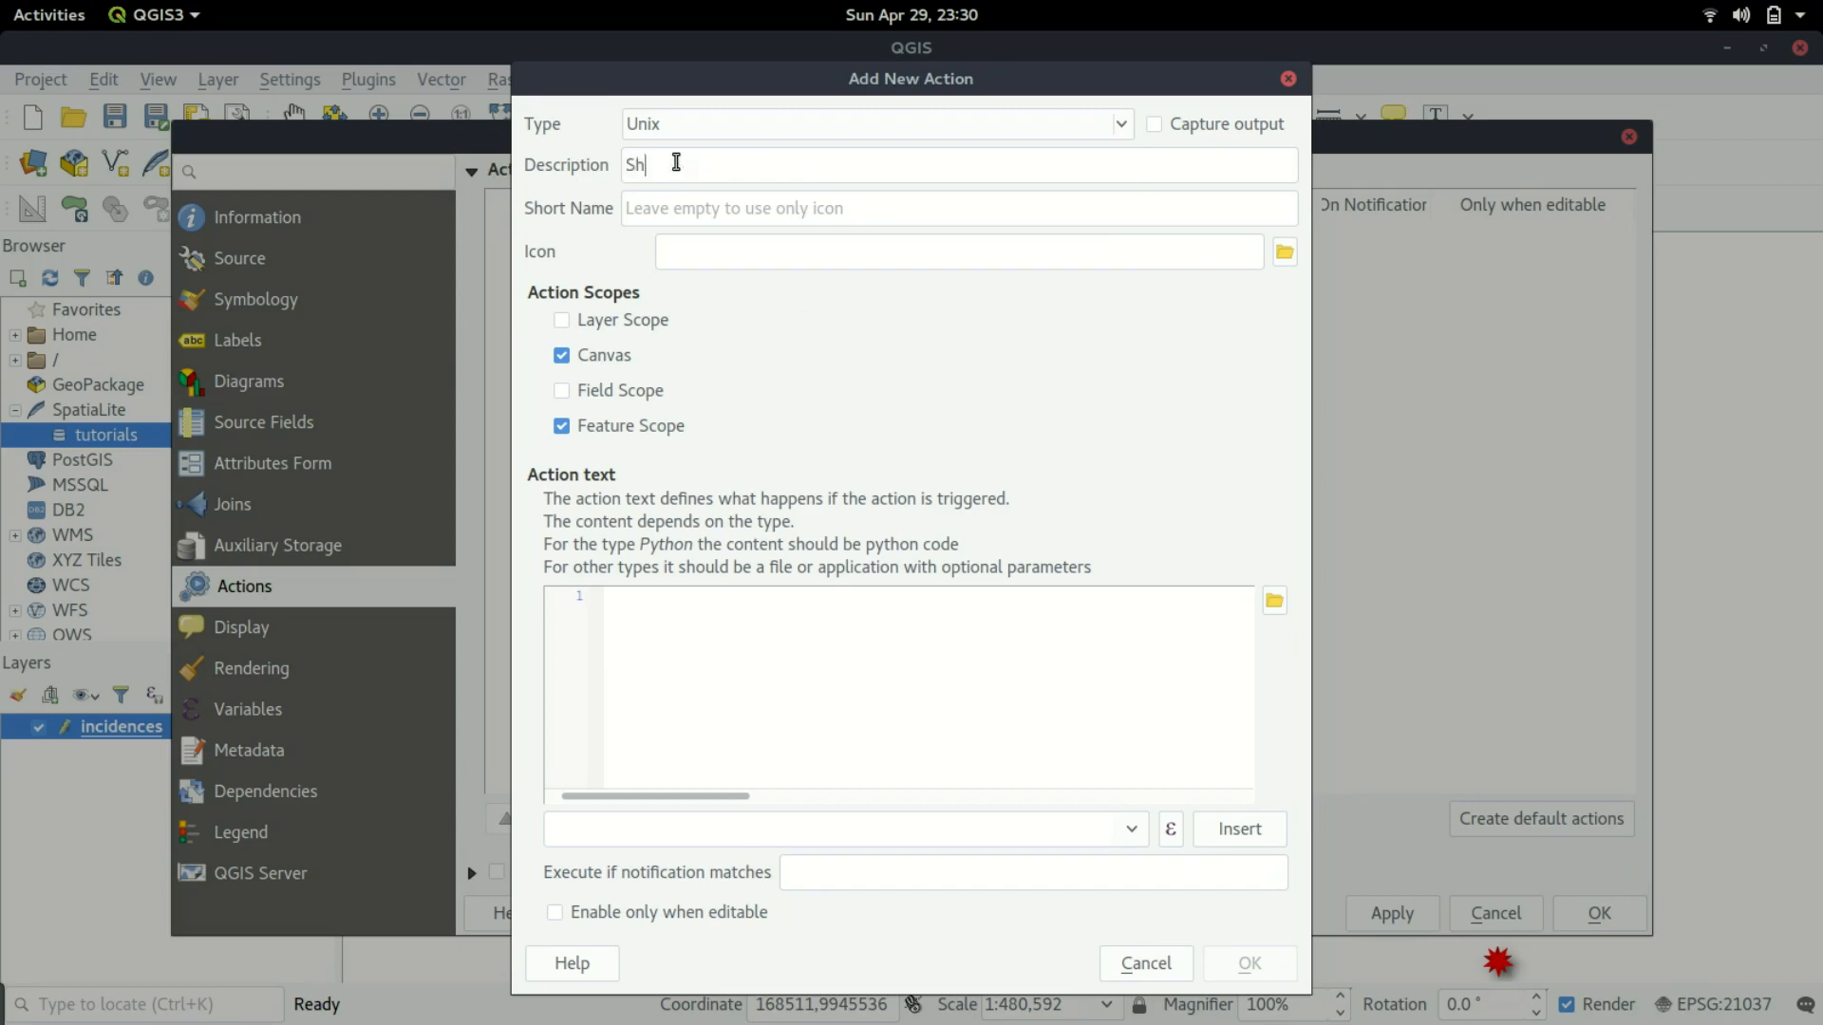
text(owing us image)
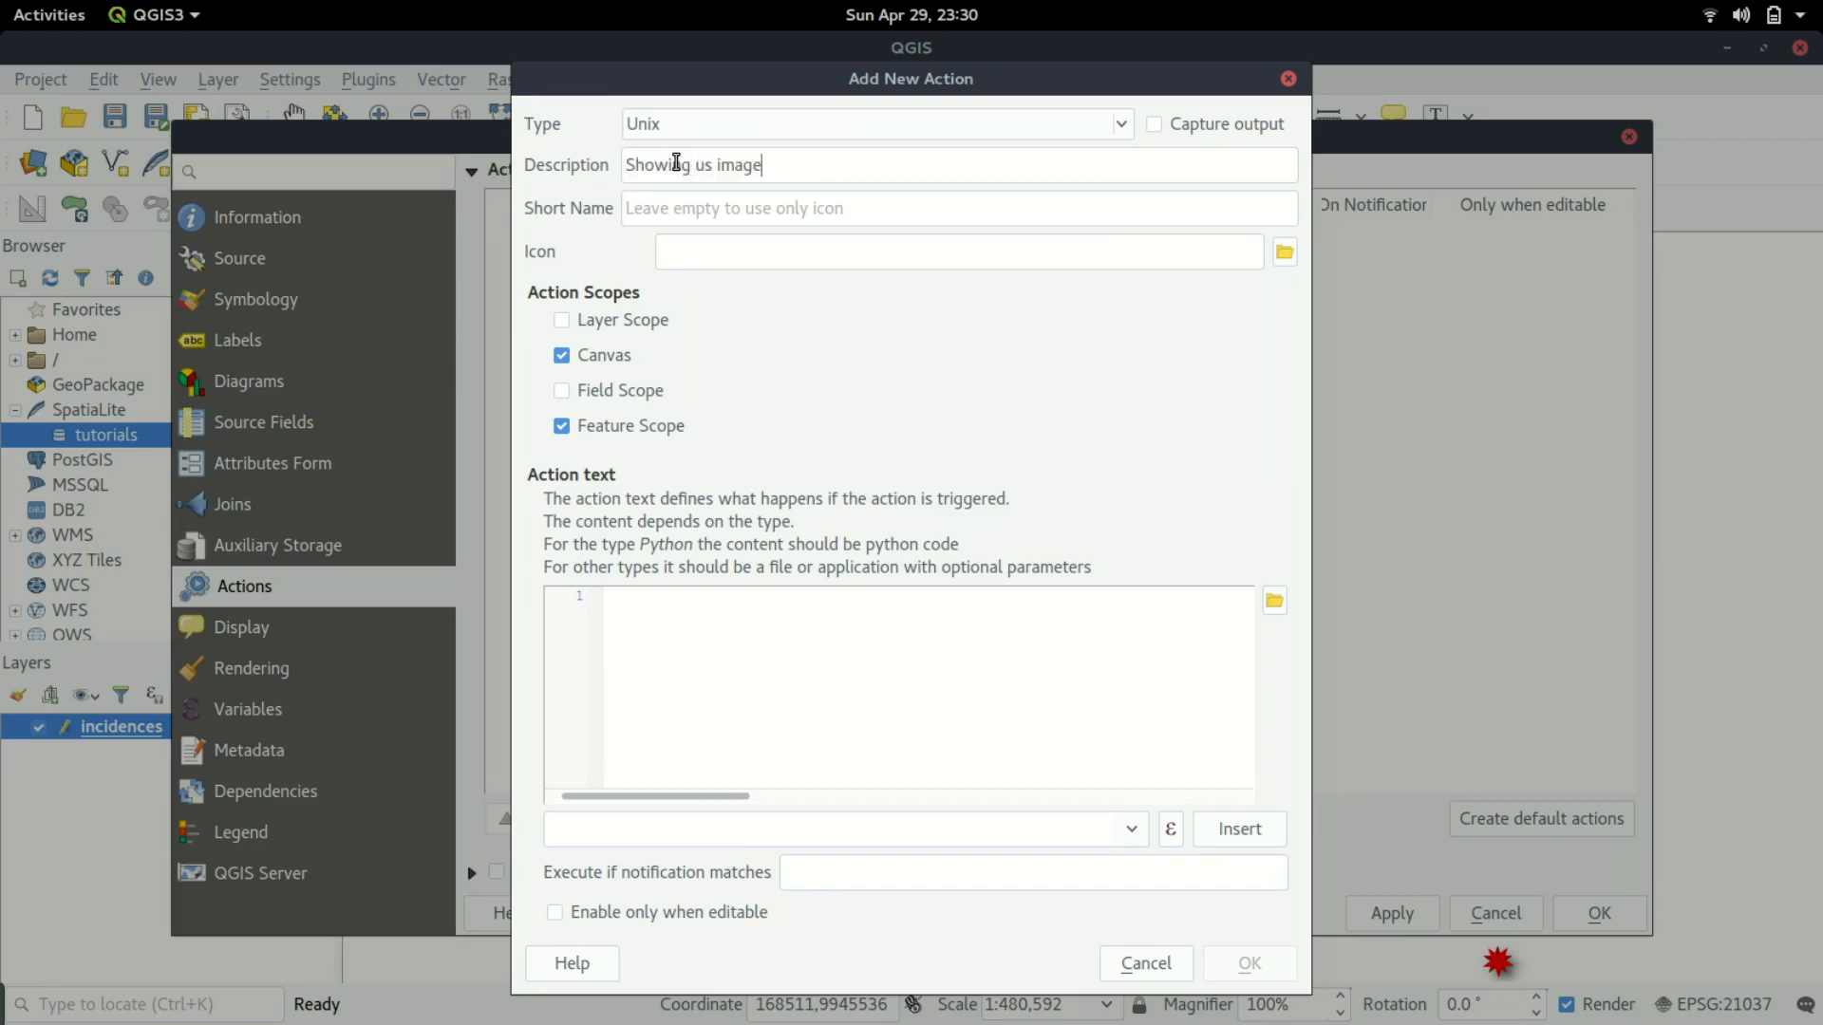
mouse_move(586, 235)
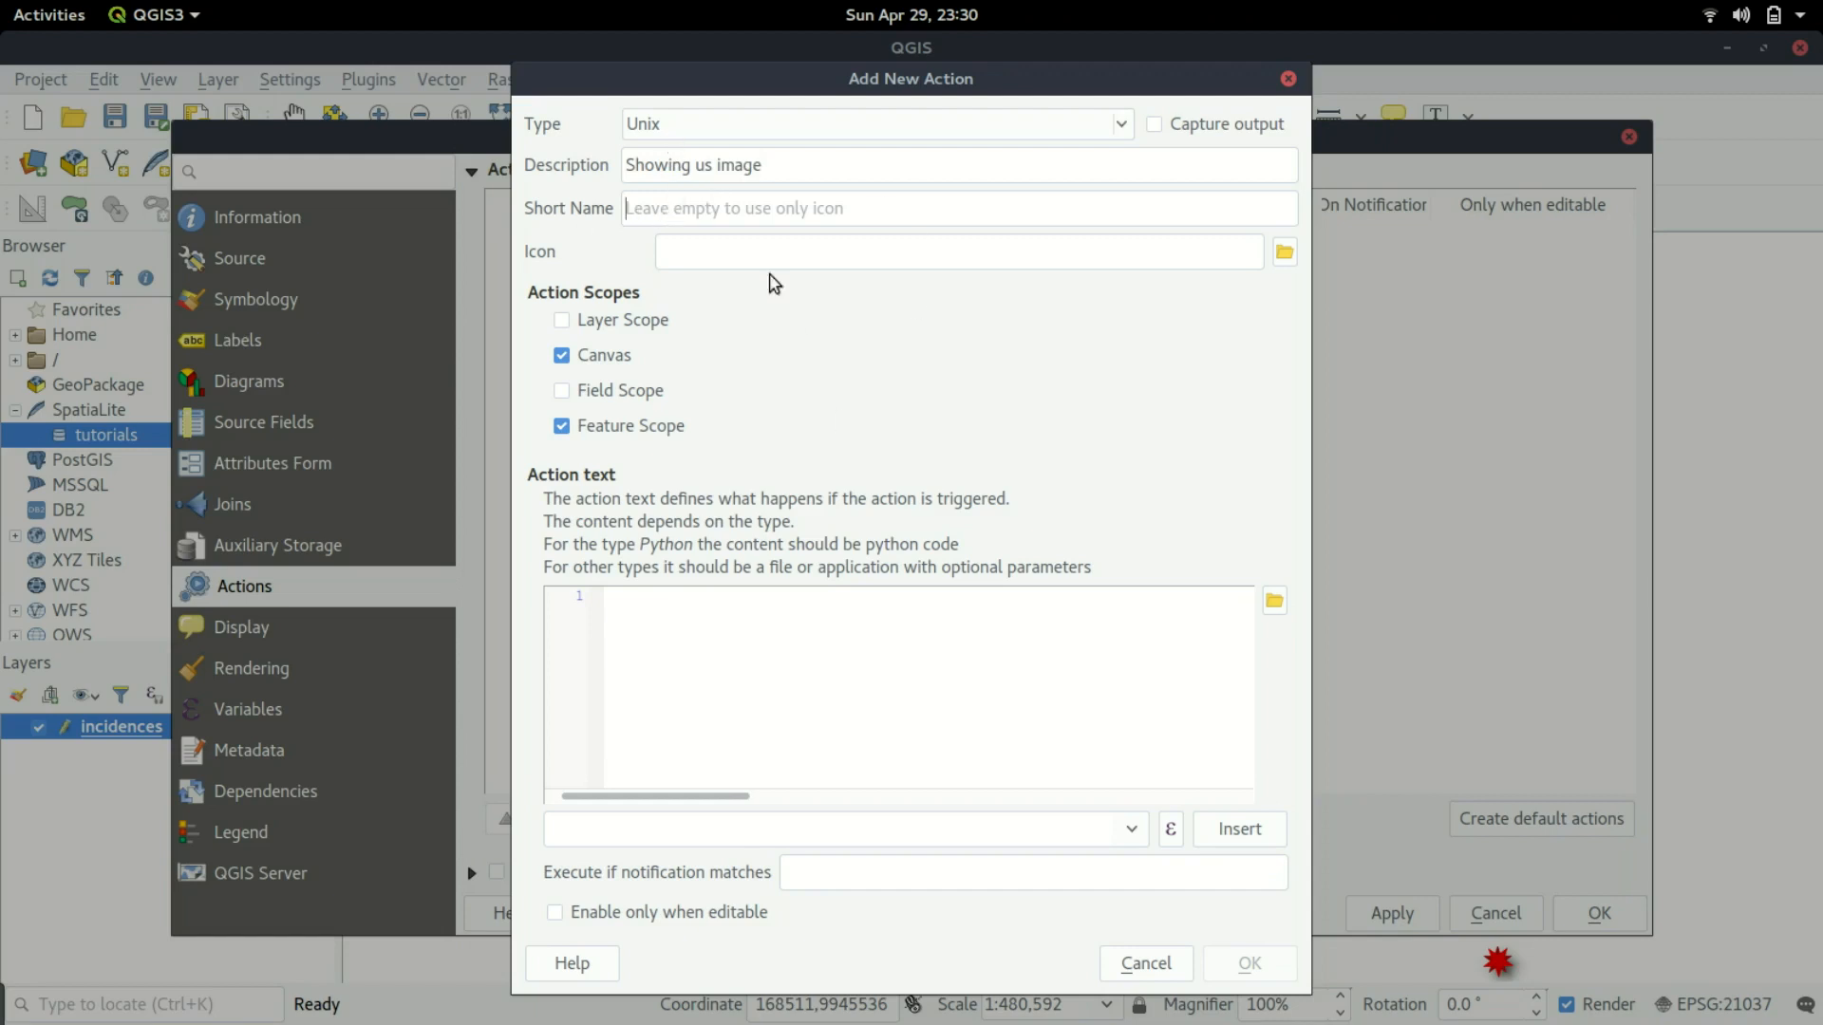
text(s)
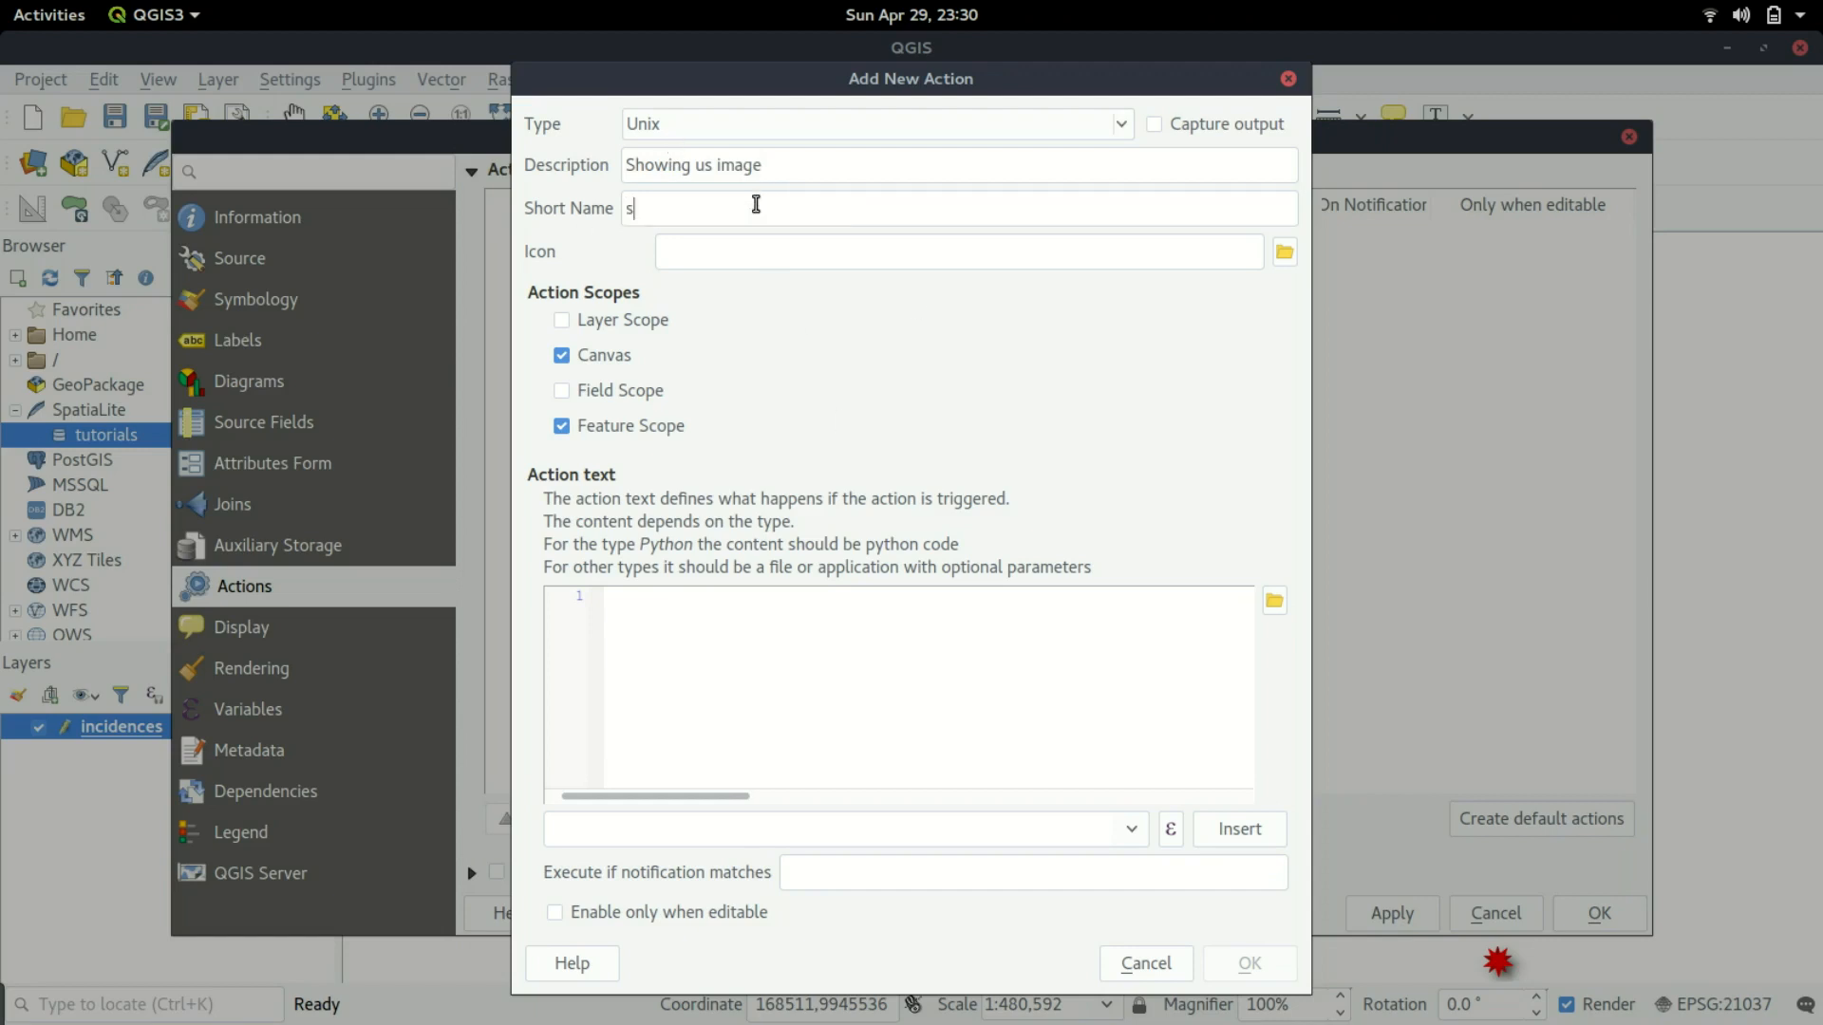
text(how image)
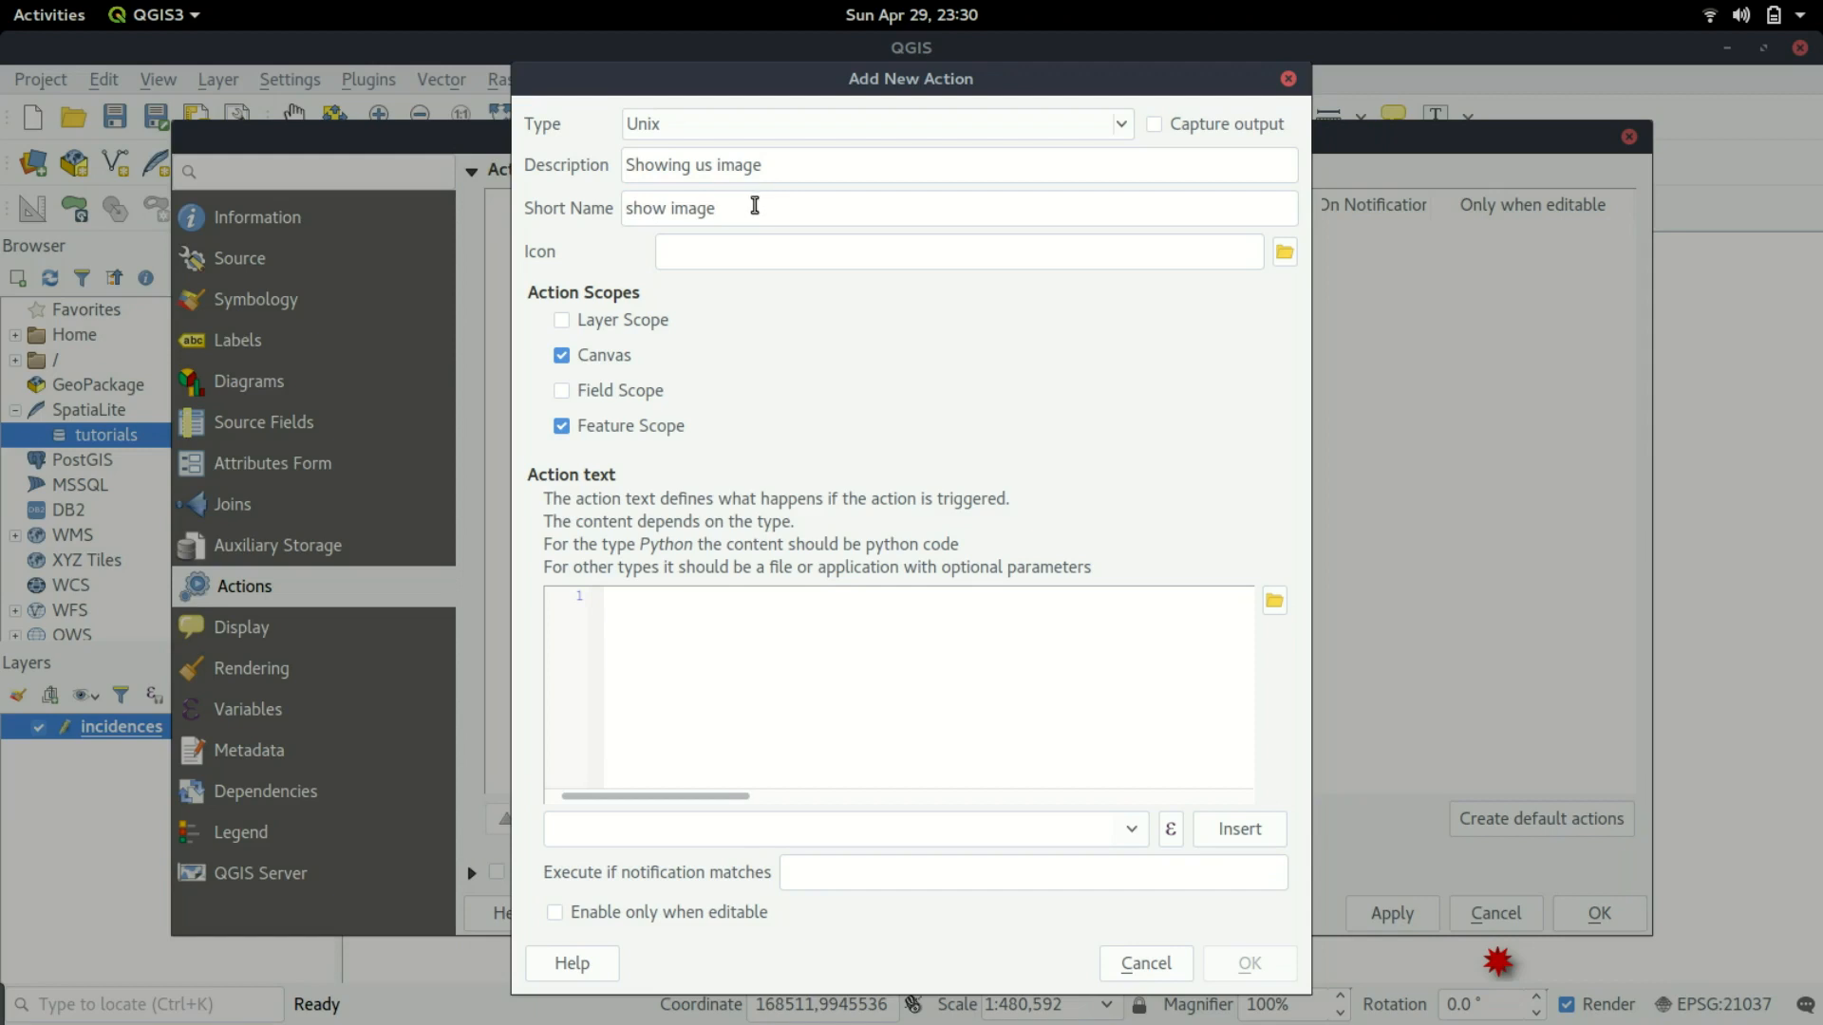
triple_click(668, 209)
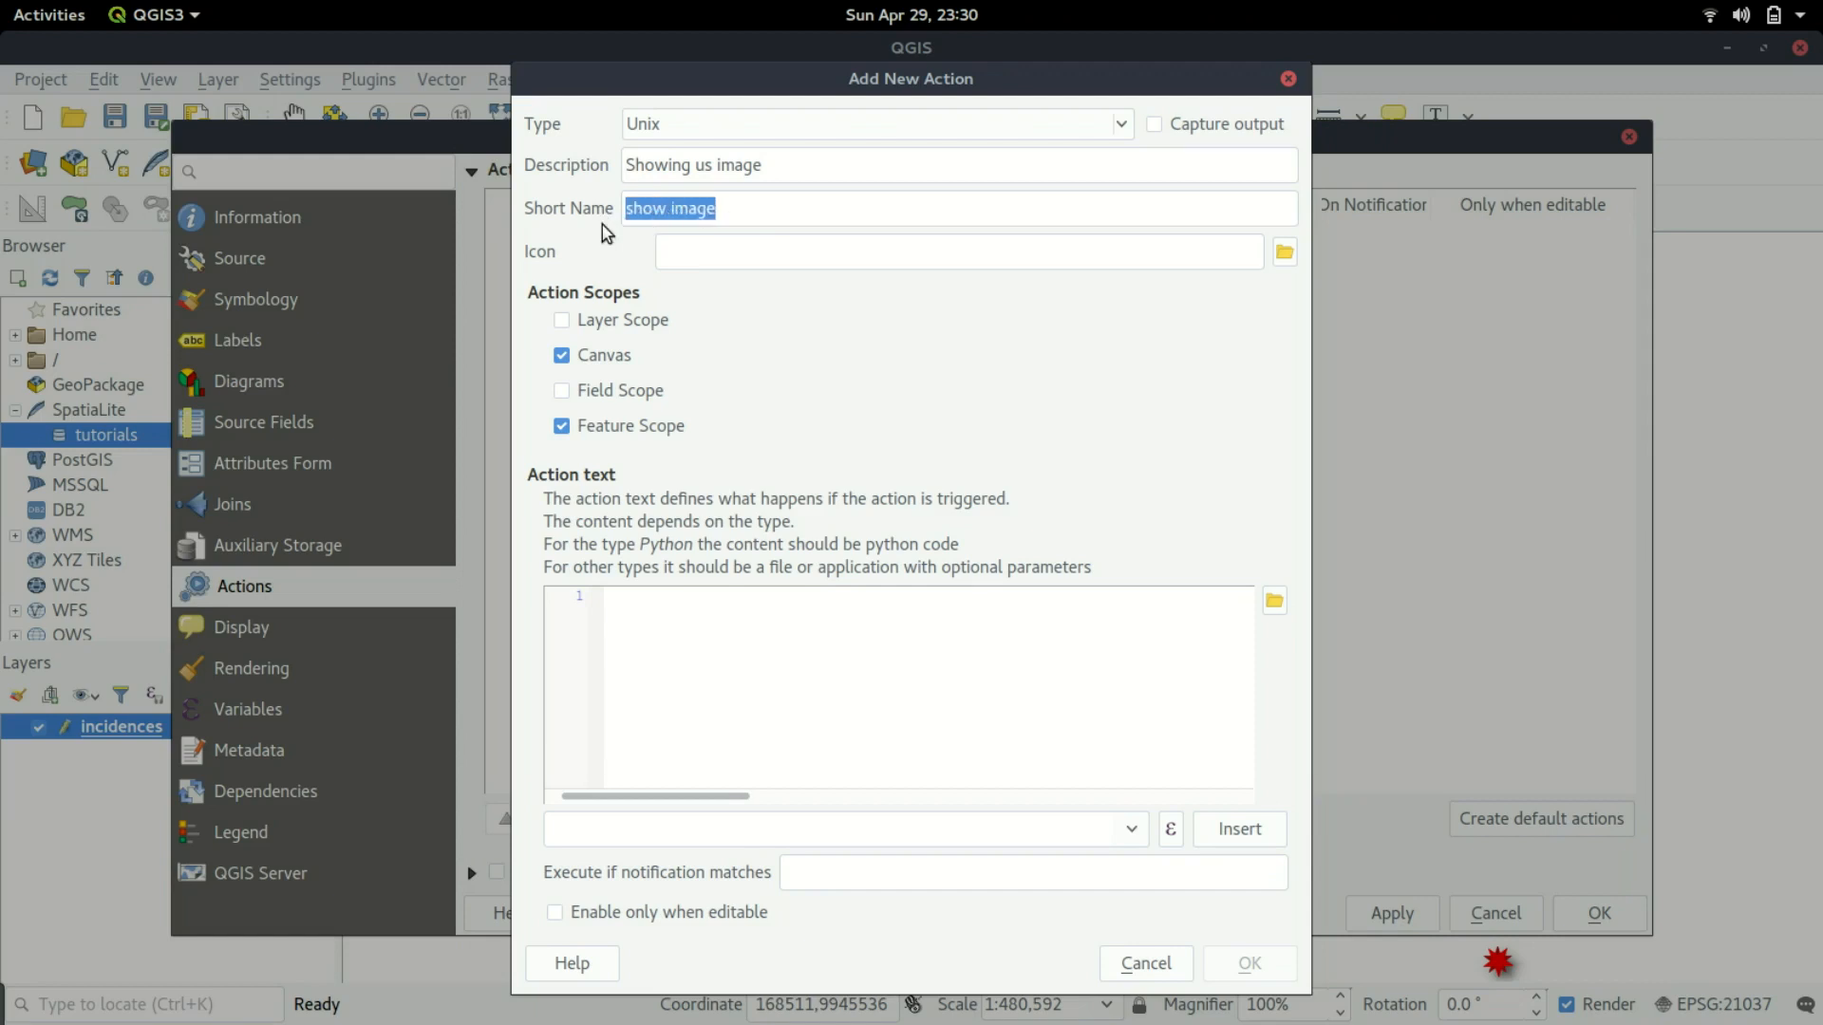
text(View)
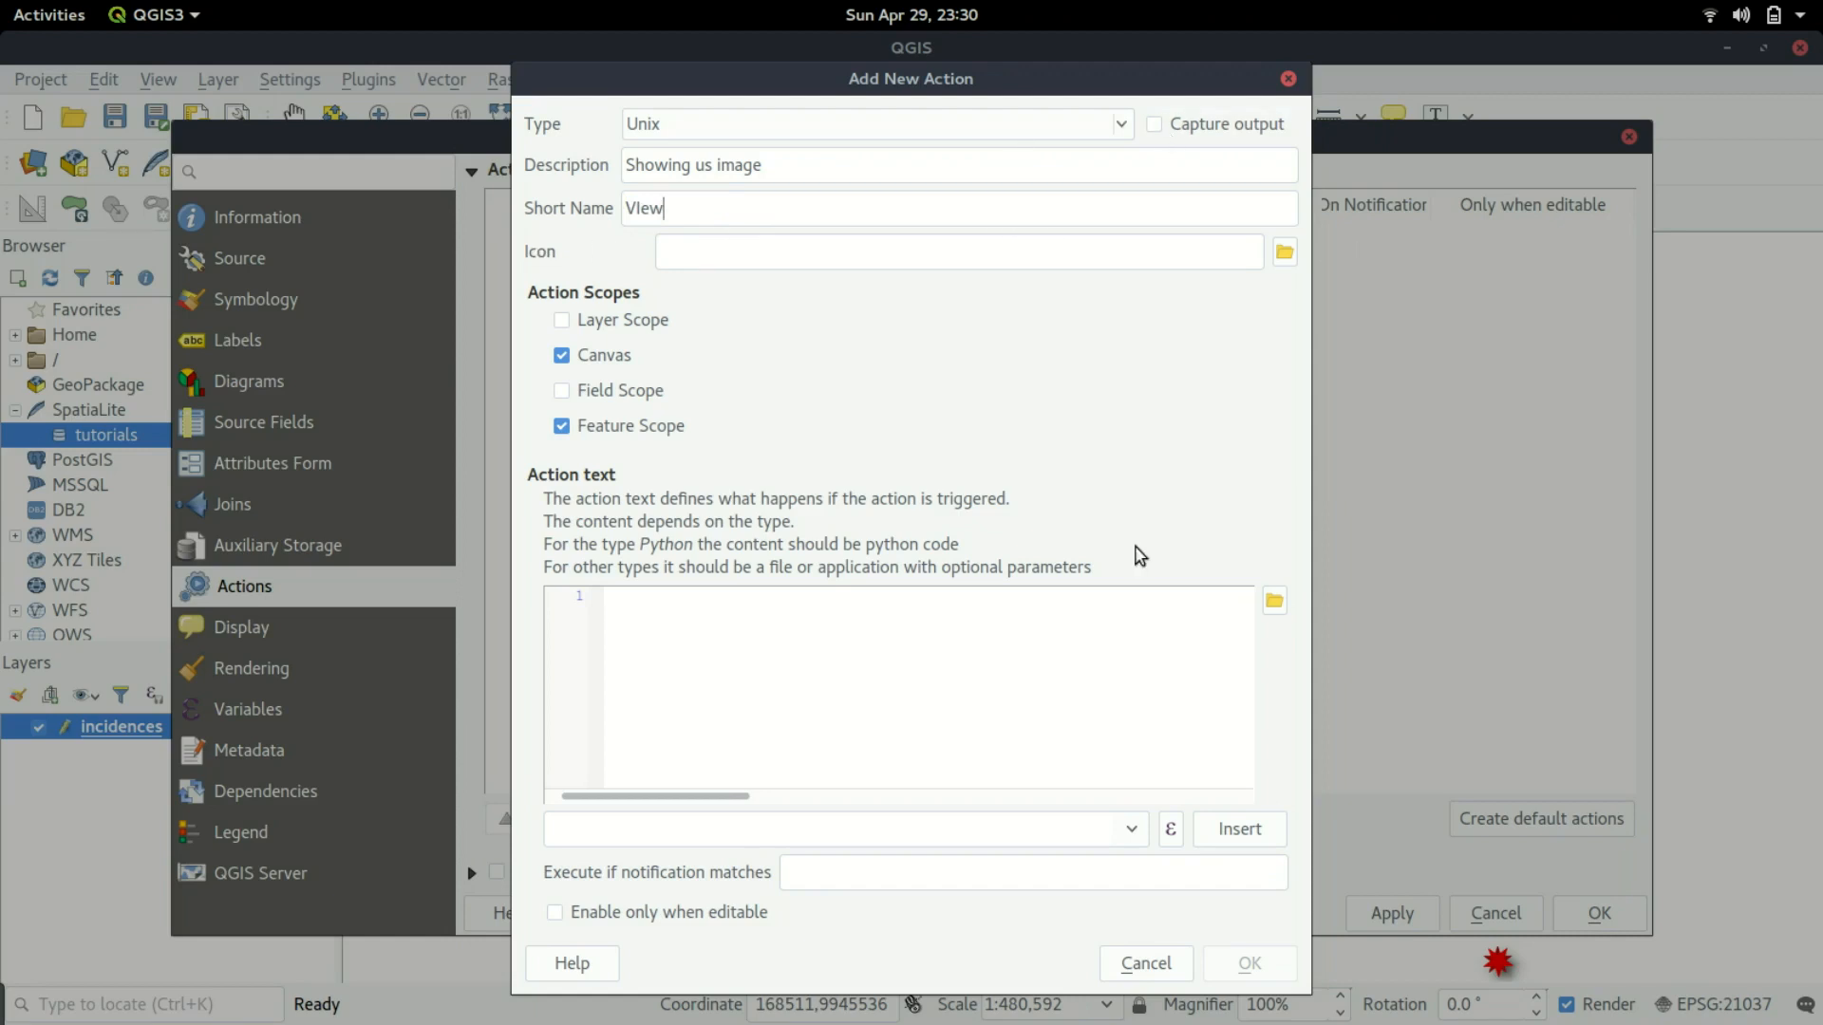
mouse_move(602, 340)
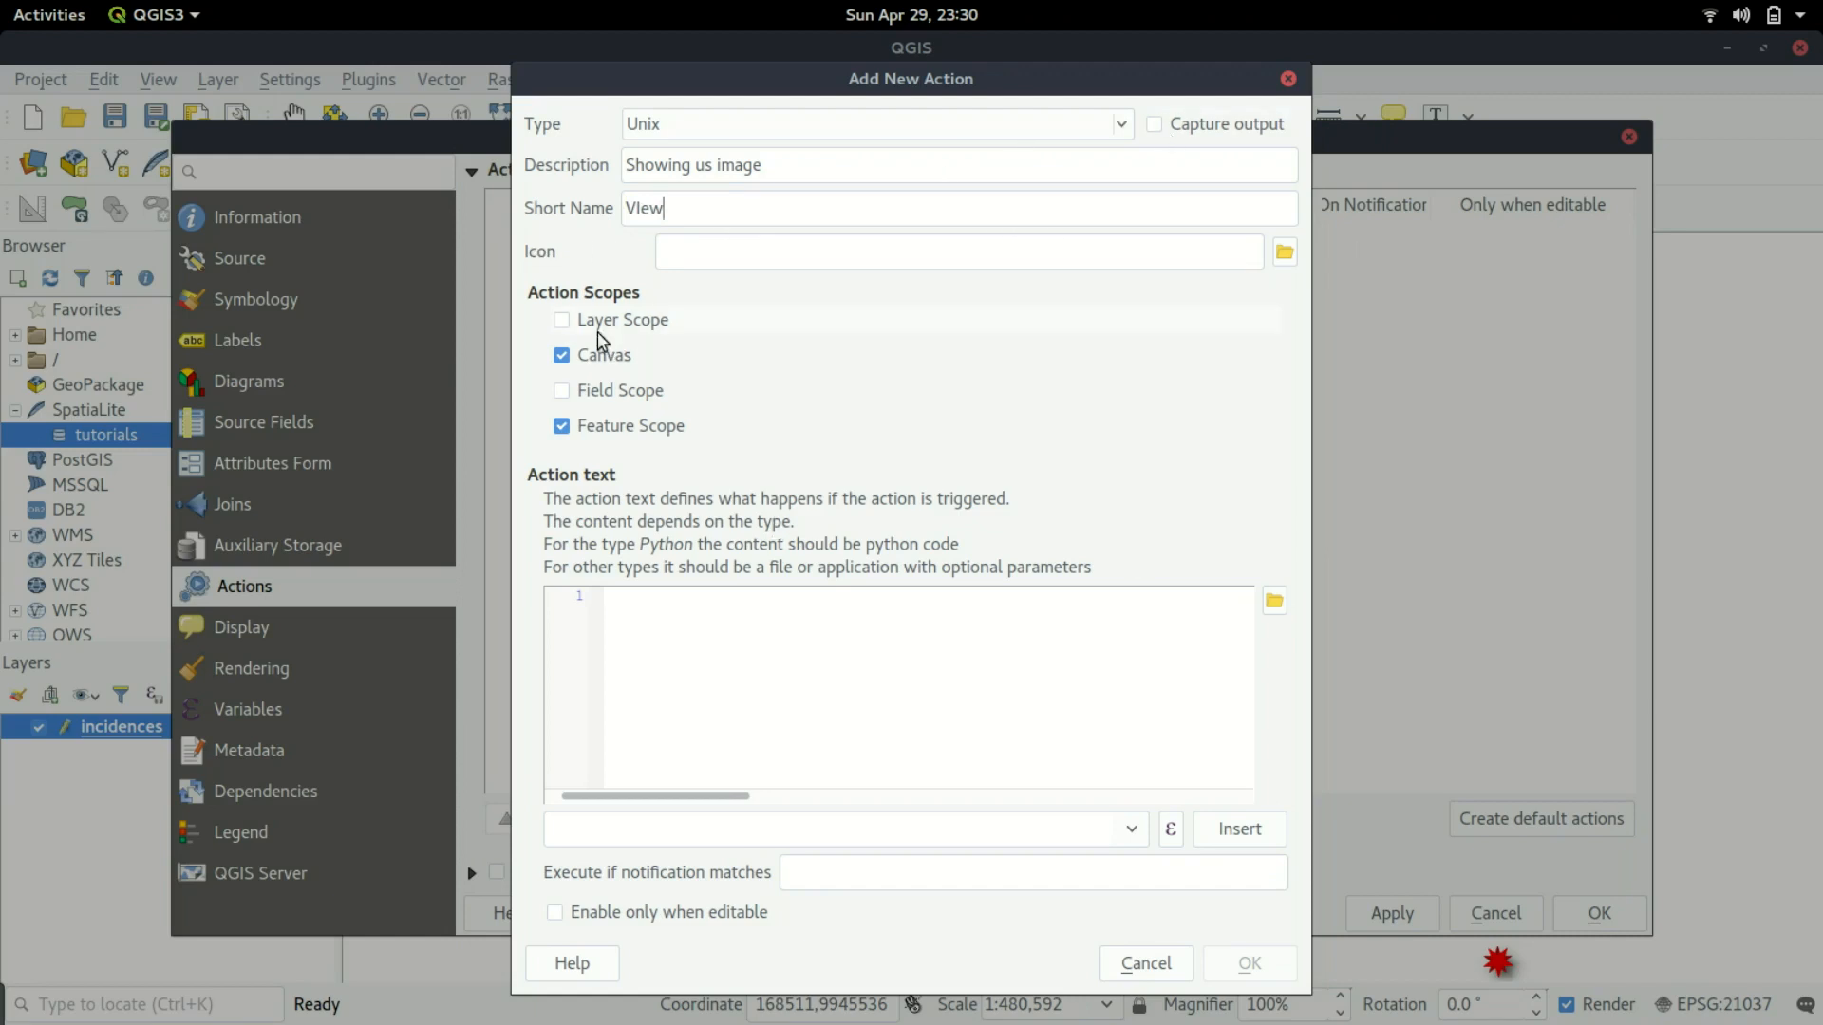
mouse_move(585, 340)
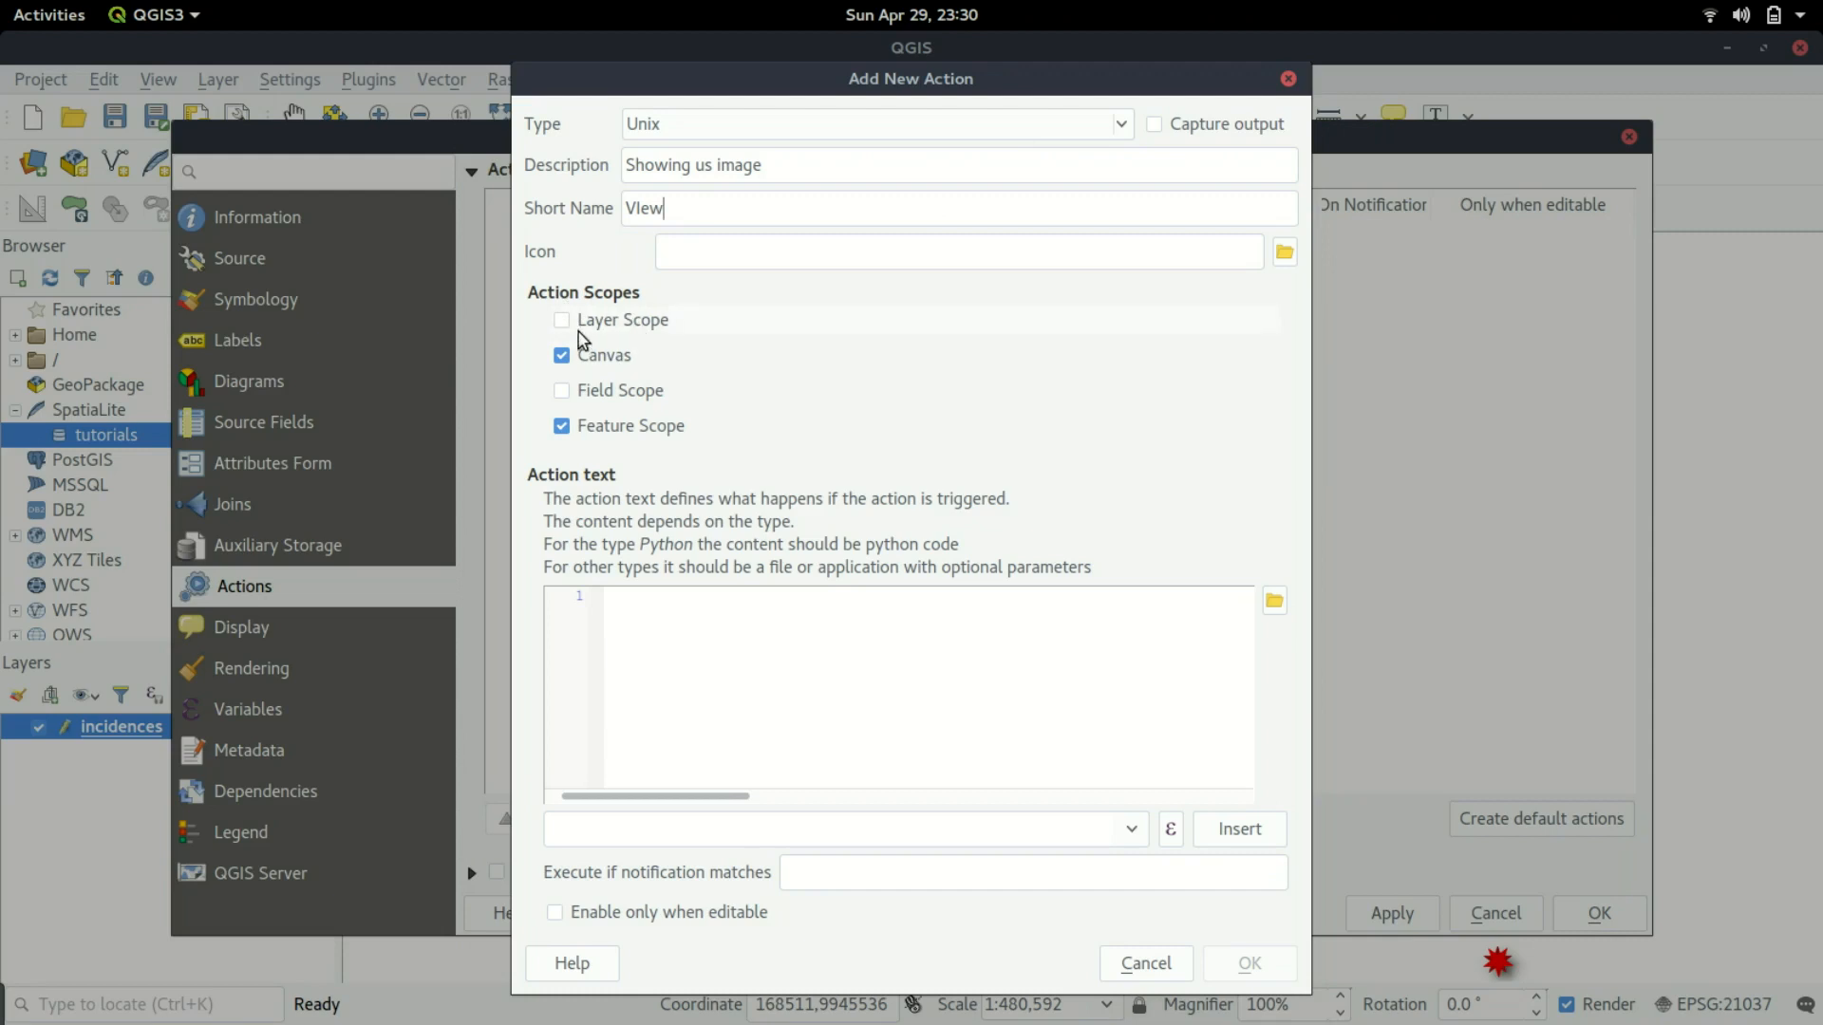
mouse_move(1774, 551)
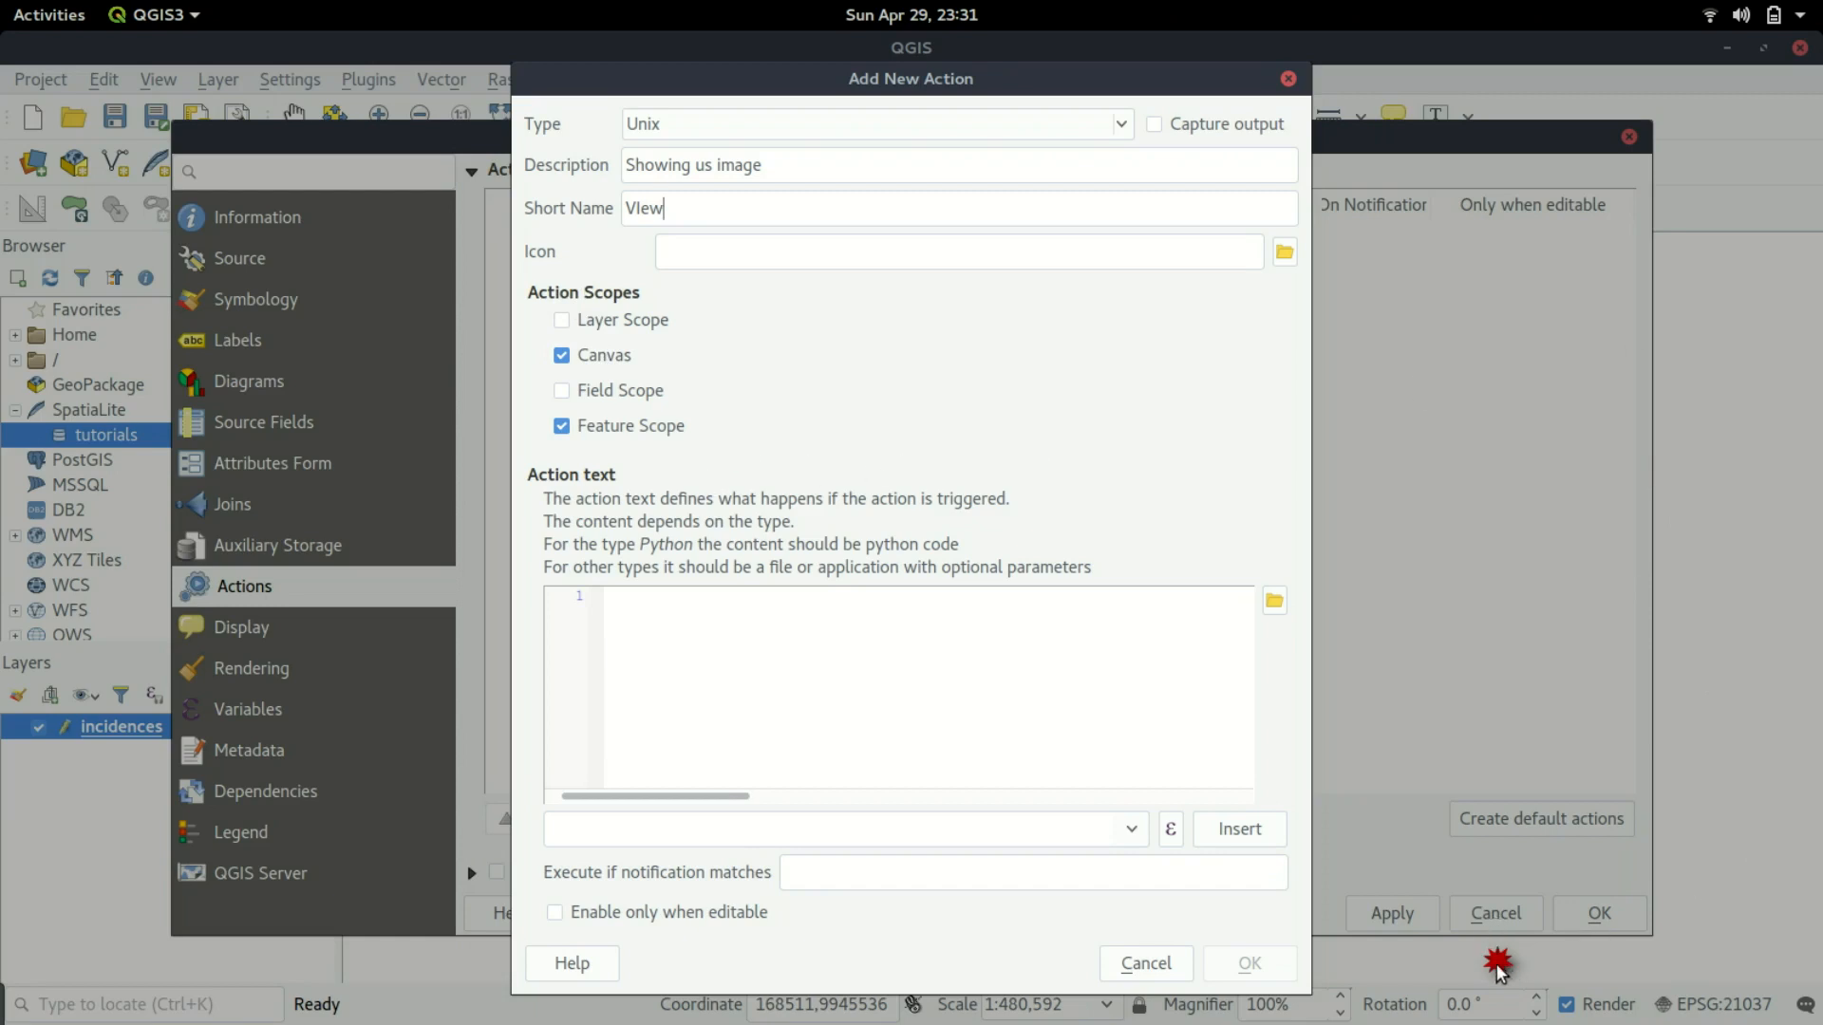
mouse_move(1008, 623)
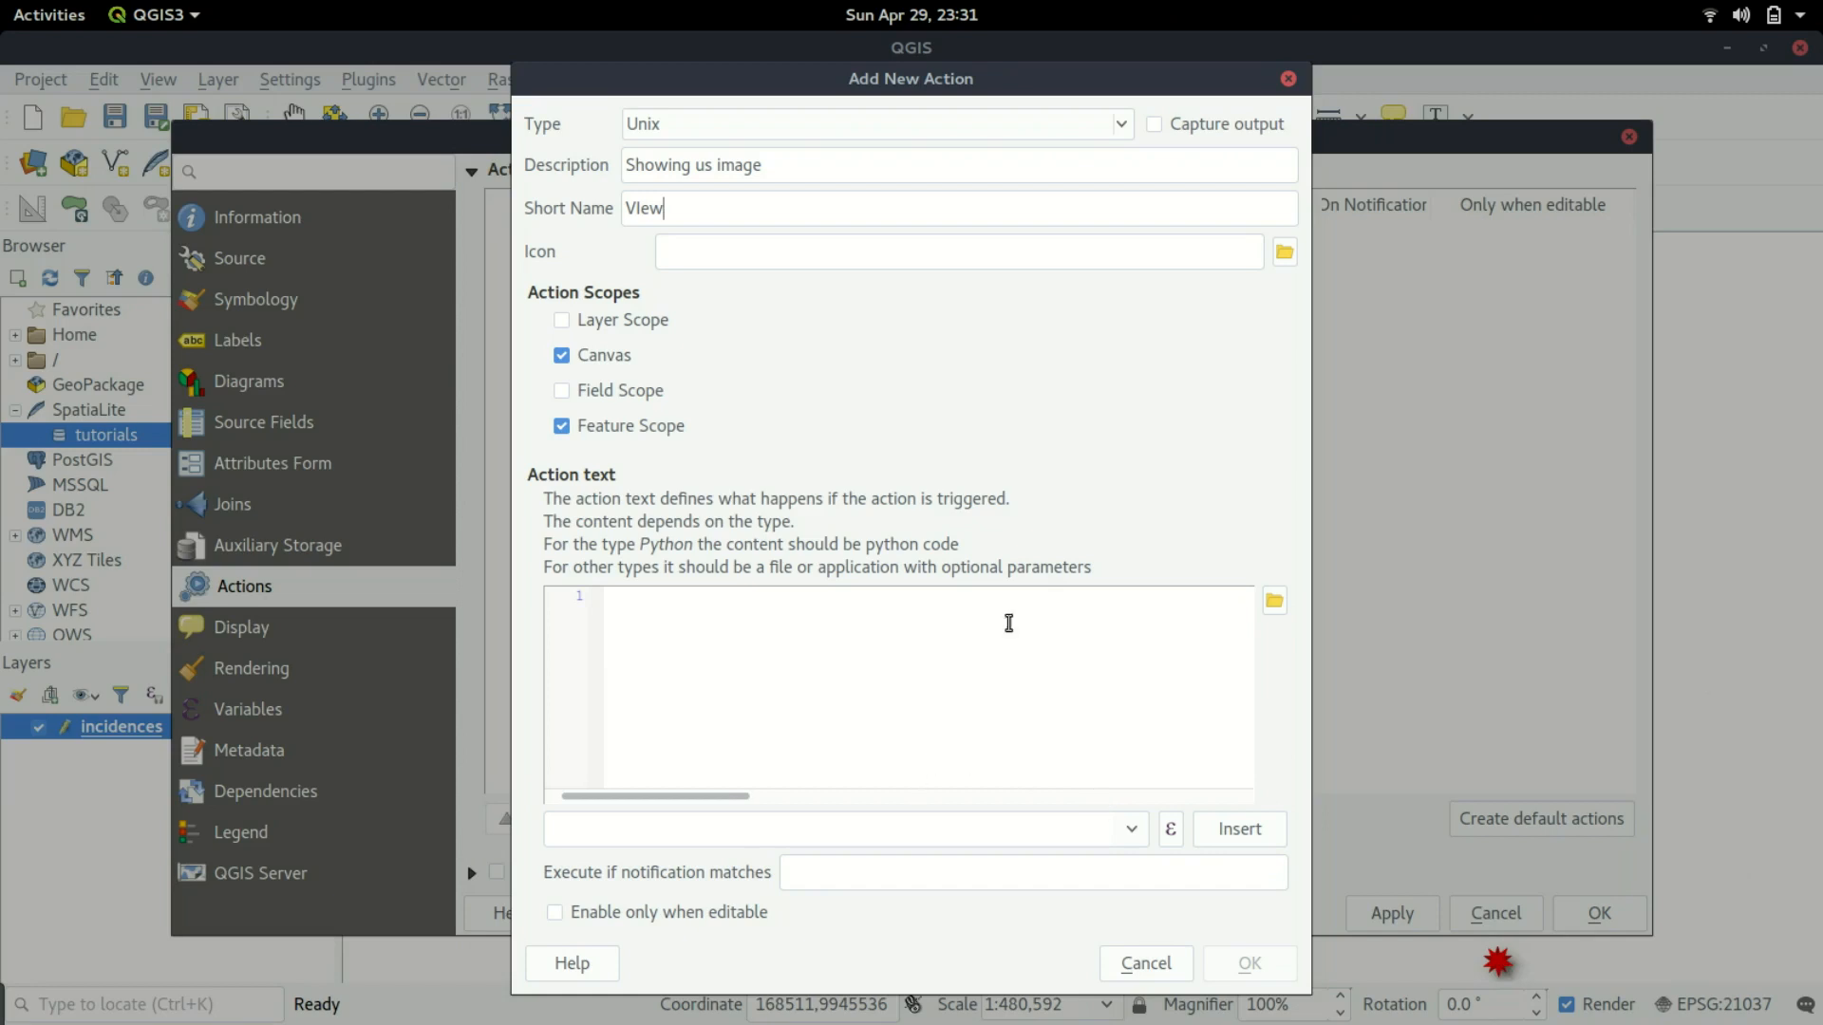
mouse_move(581, 486)
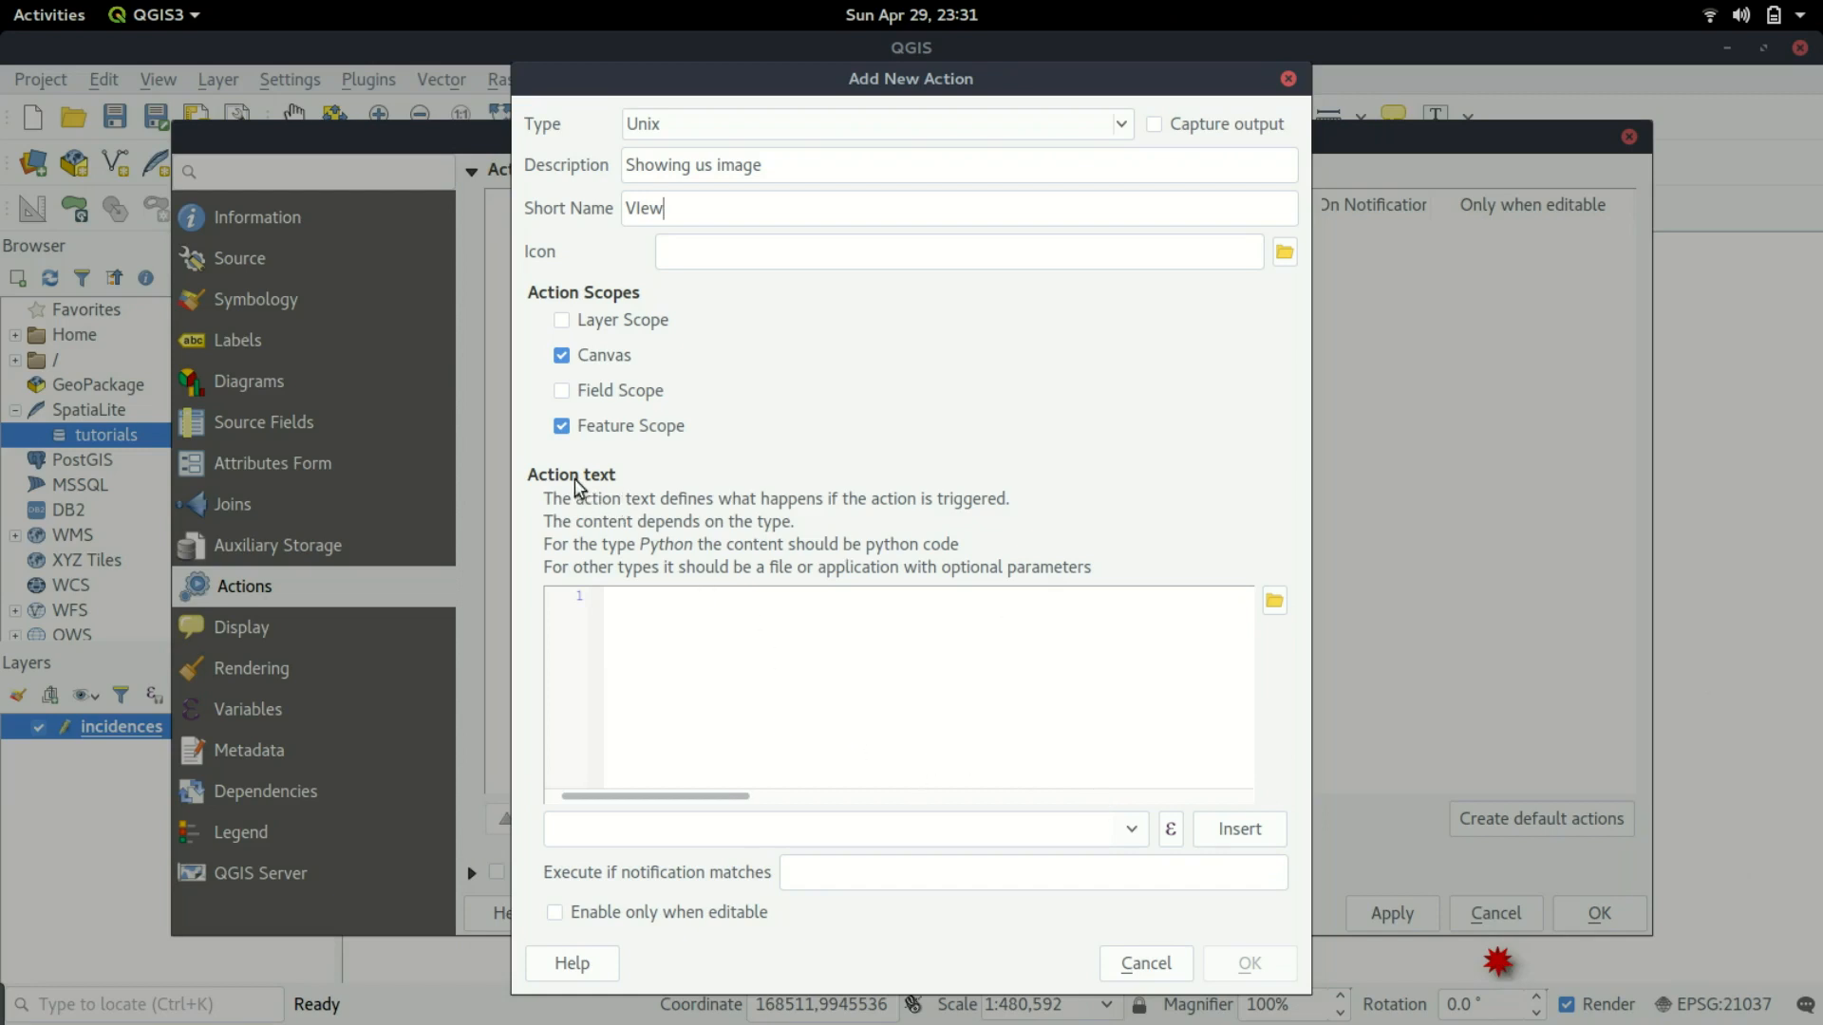
click(820, 764)
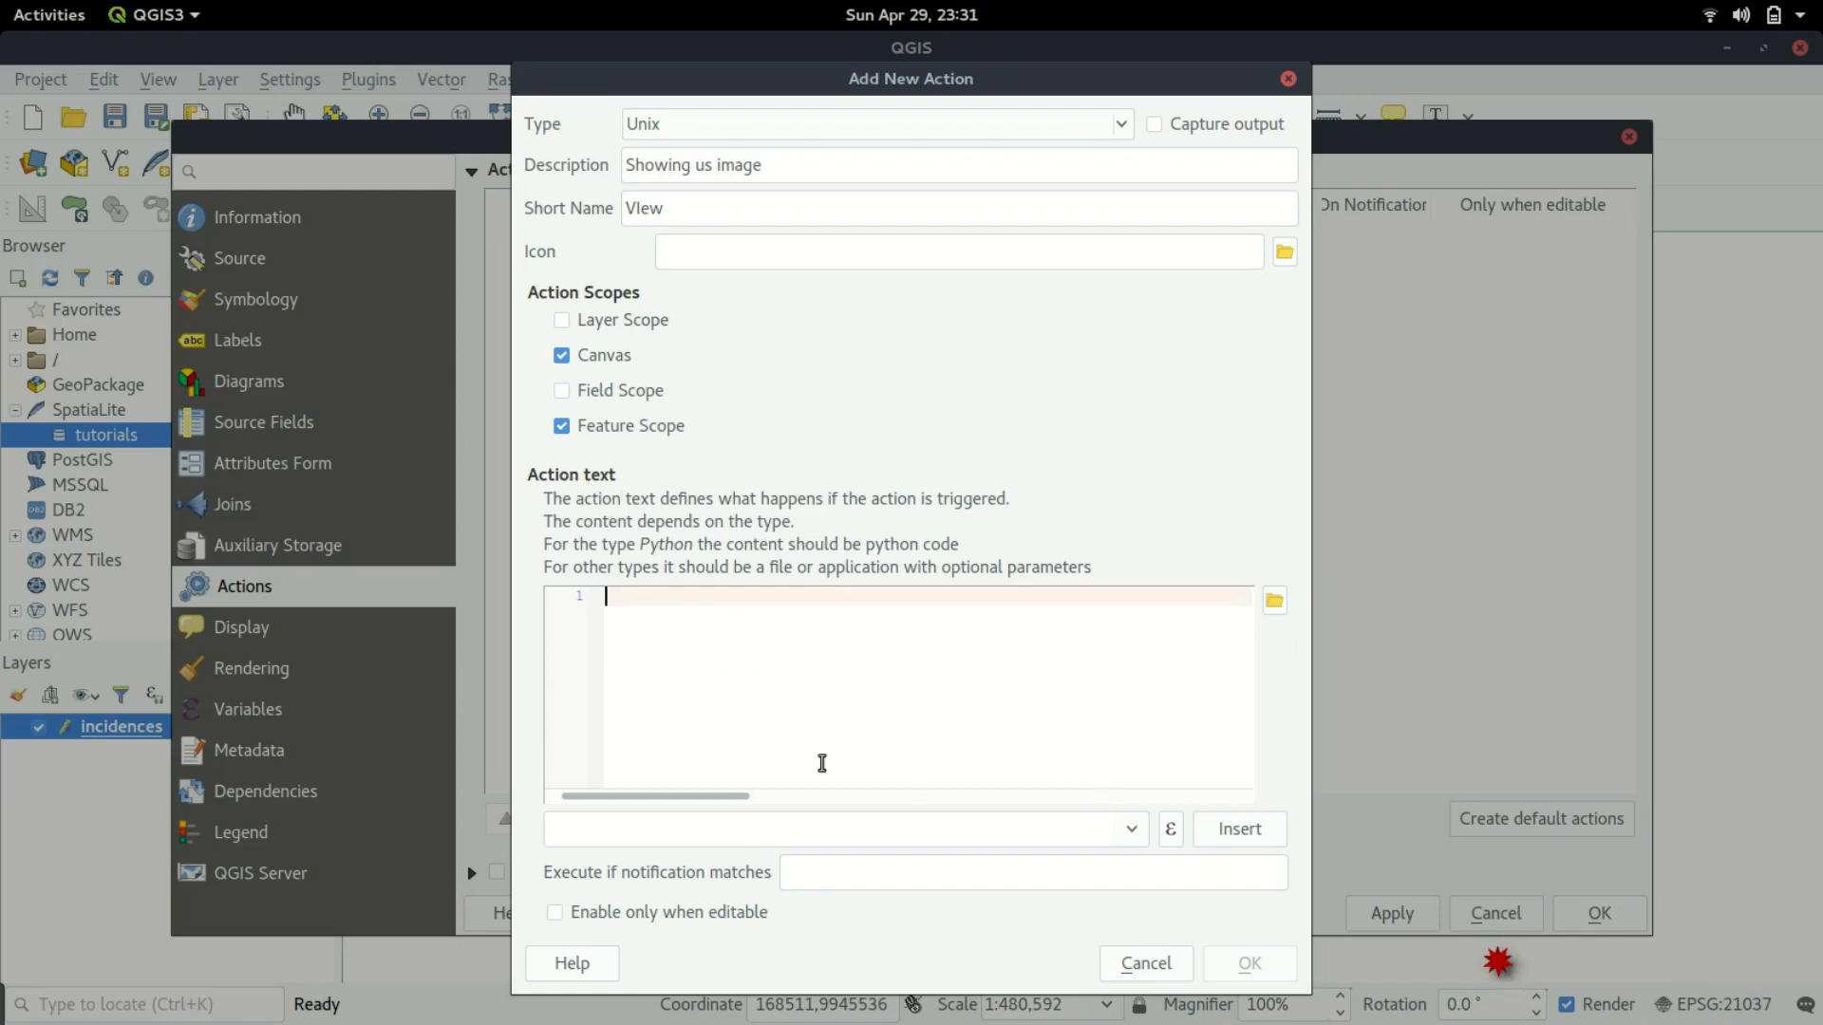
mouse_move(696, 636)
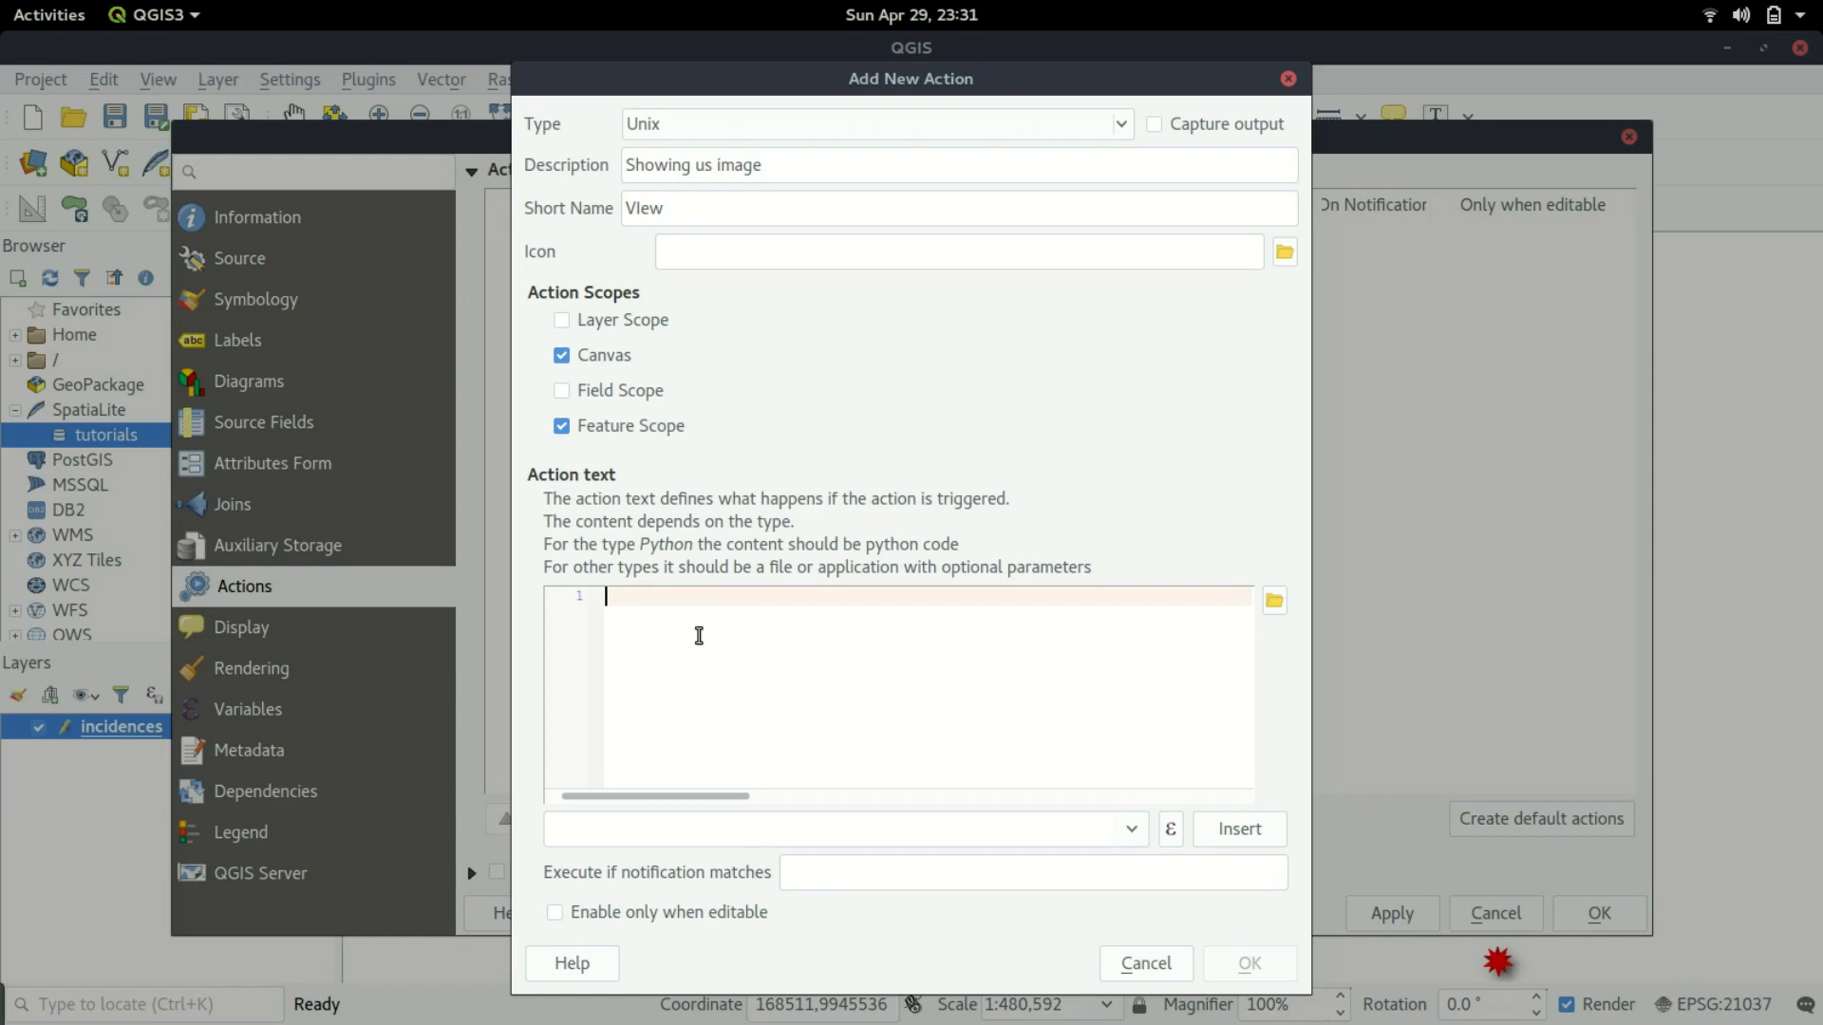
mouse_move(1105, 146)
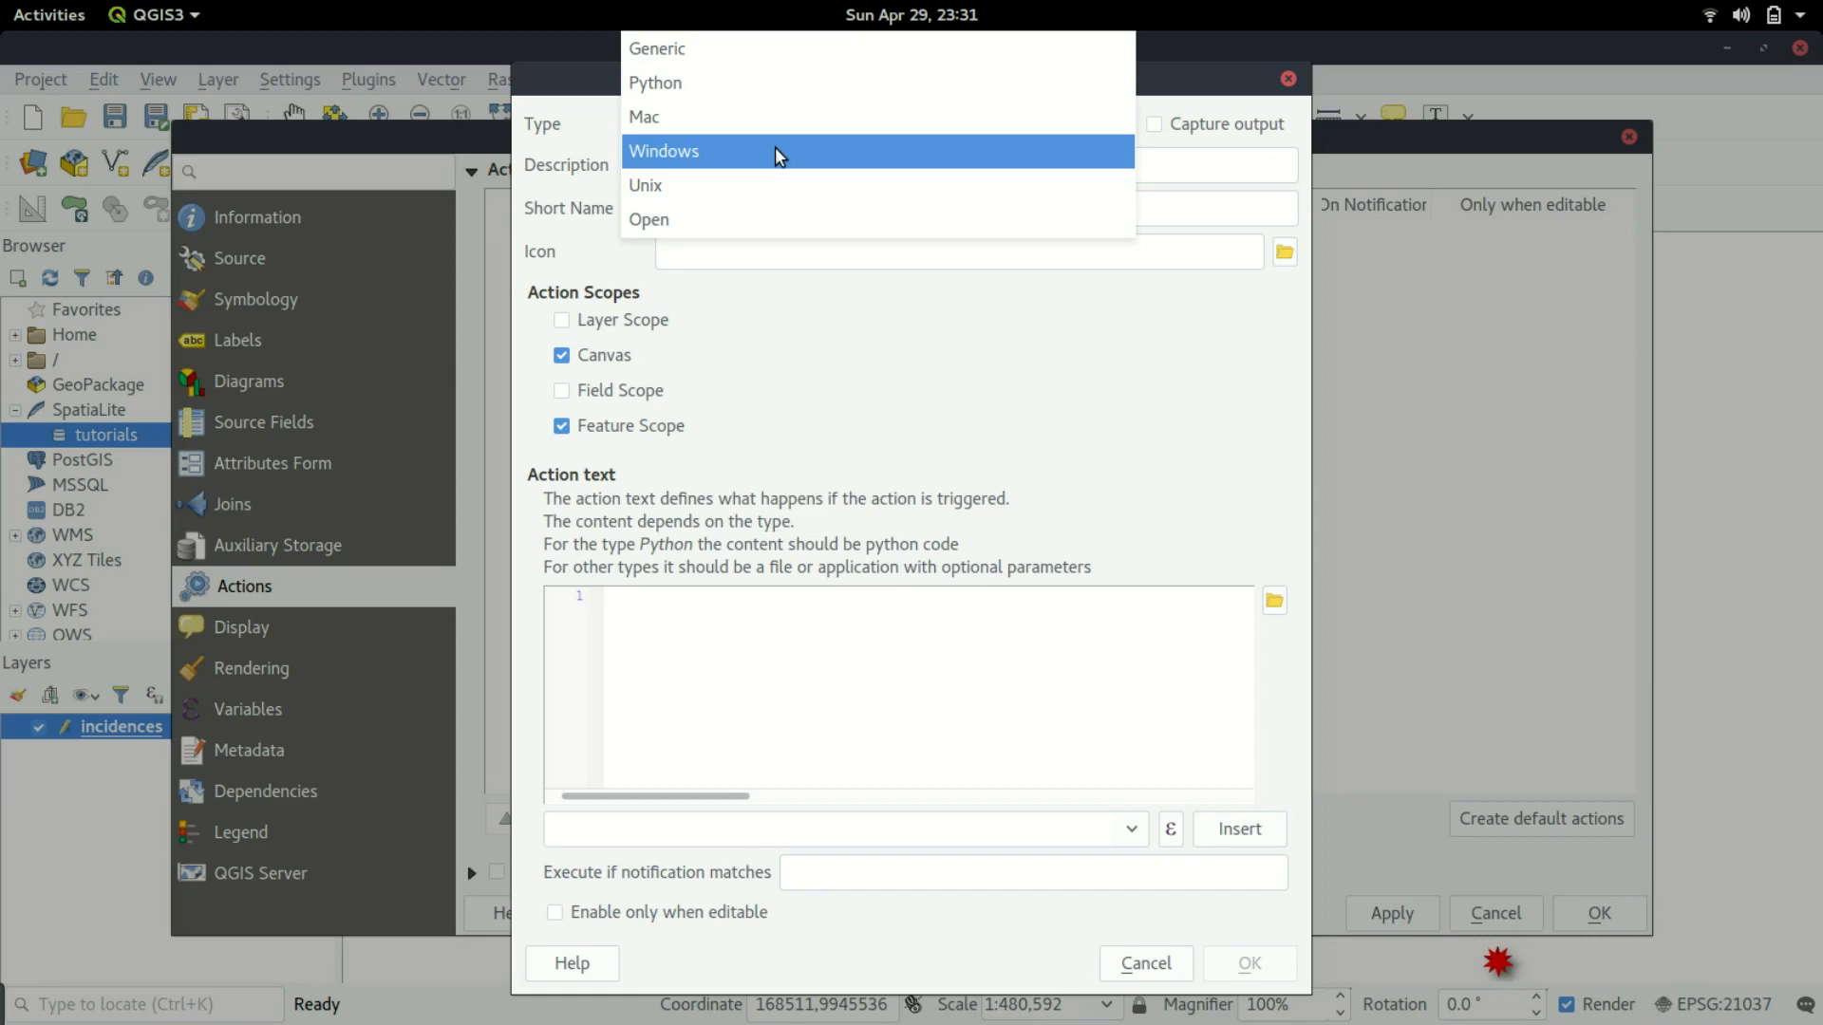
mouse_move(976, 82)
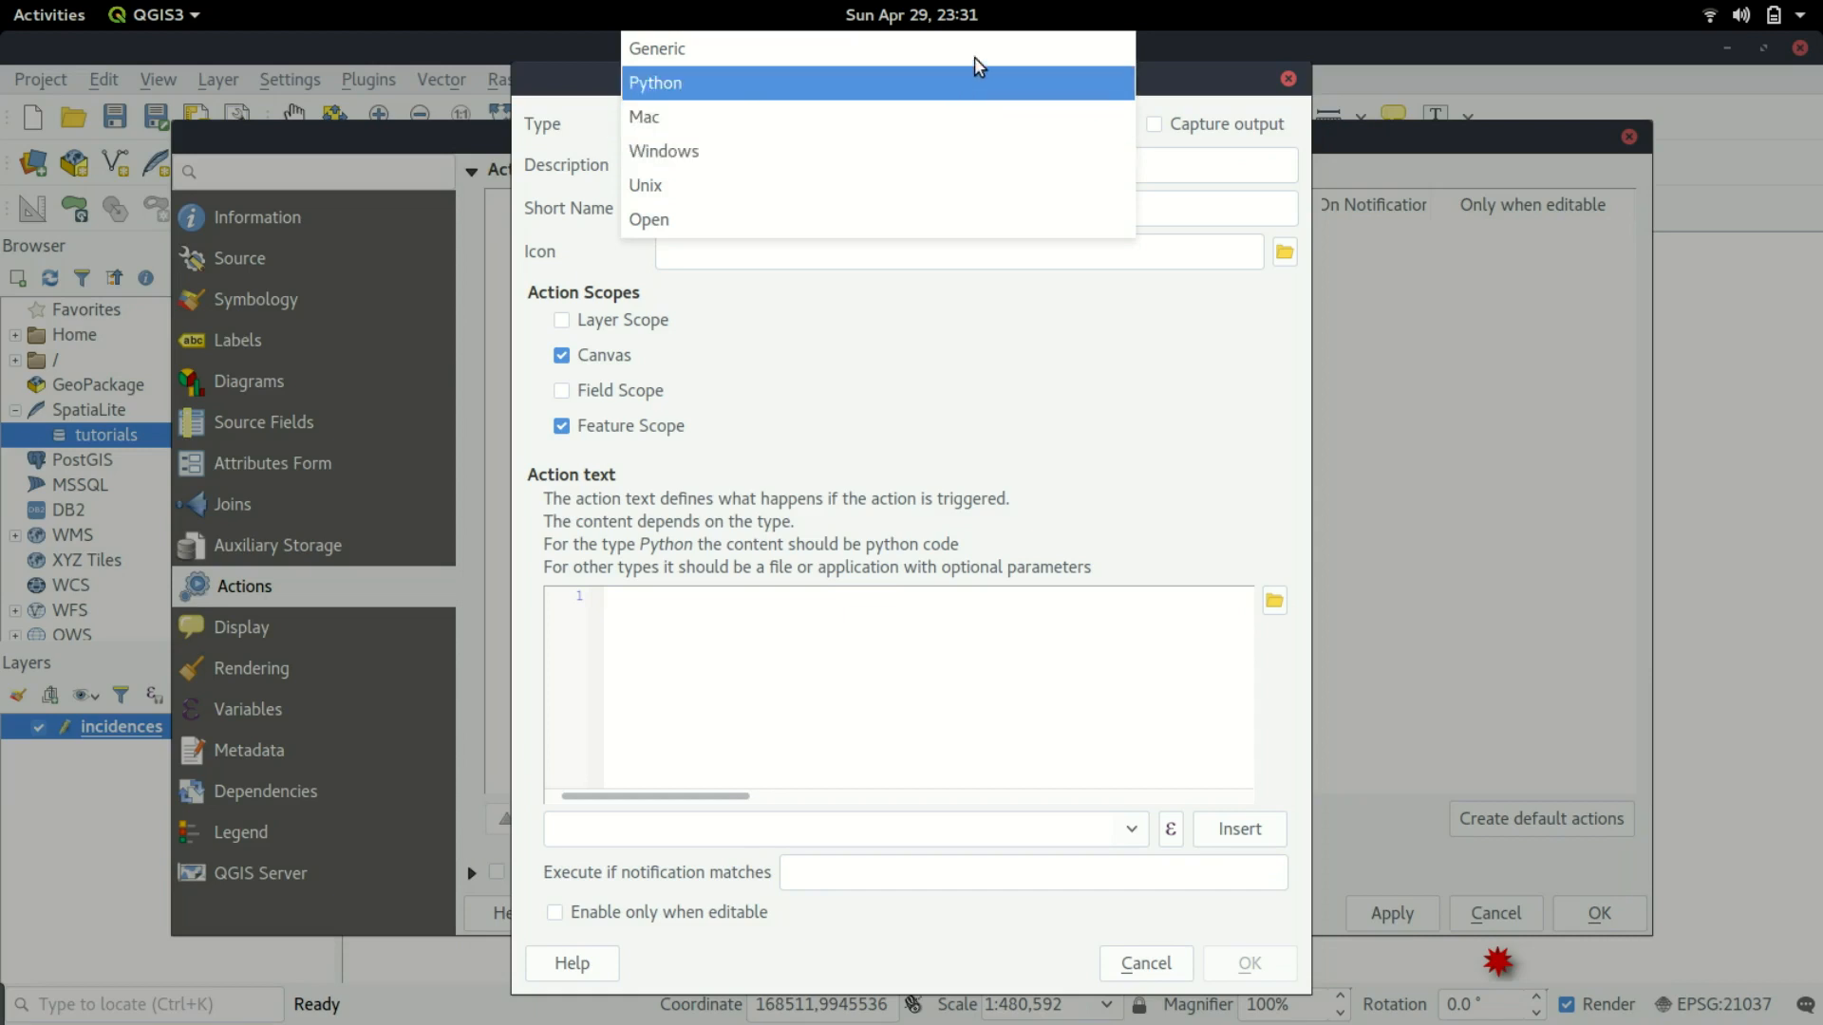
mouse_move(893, 80)
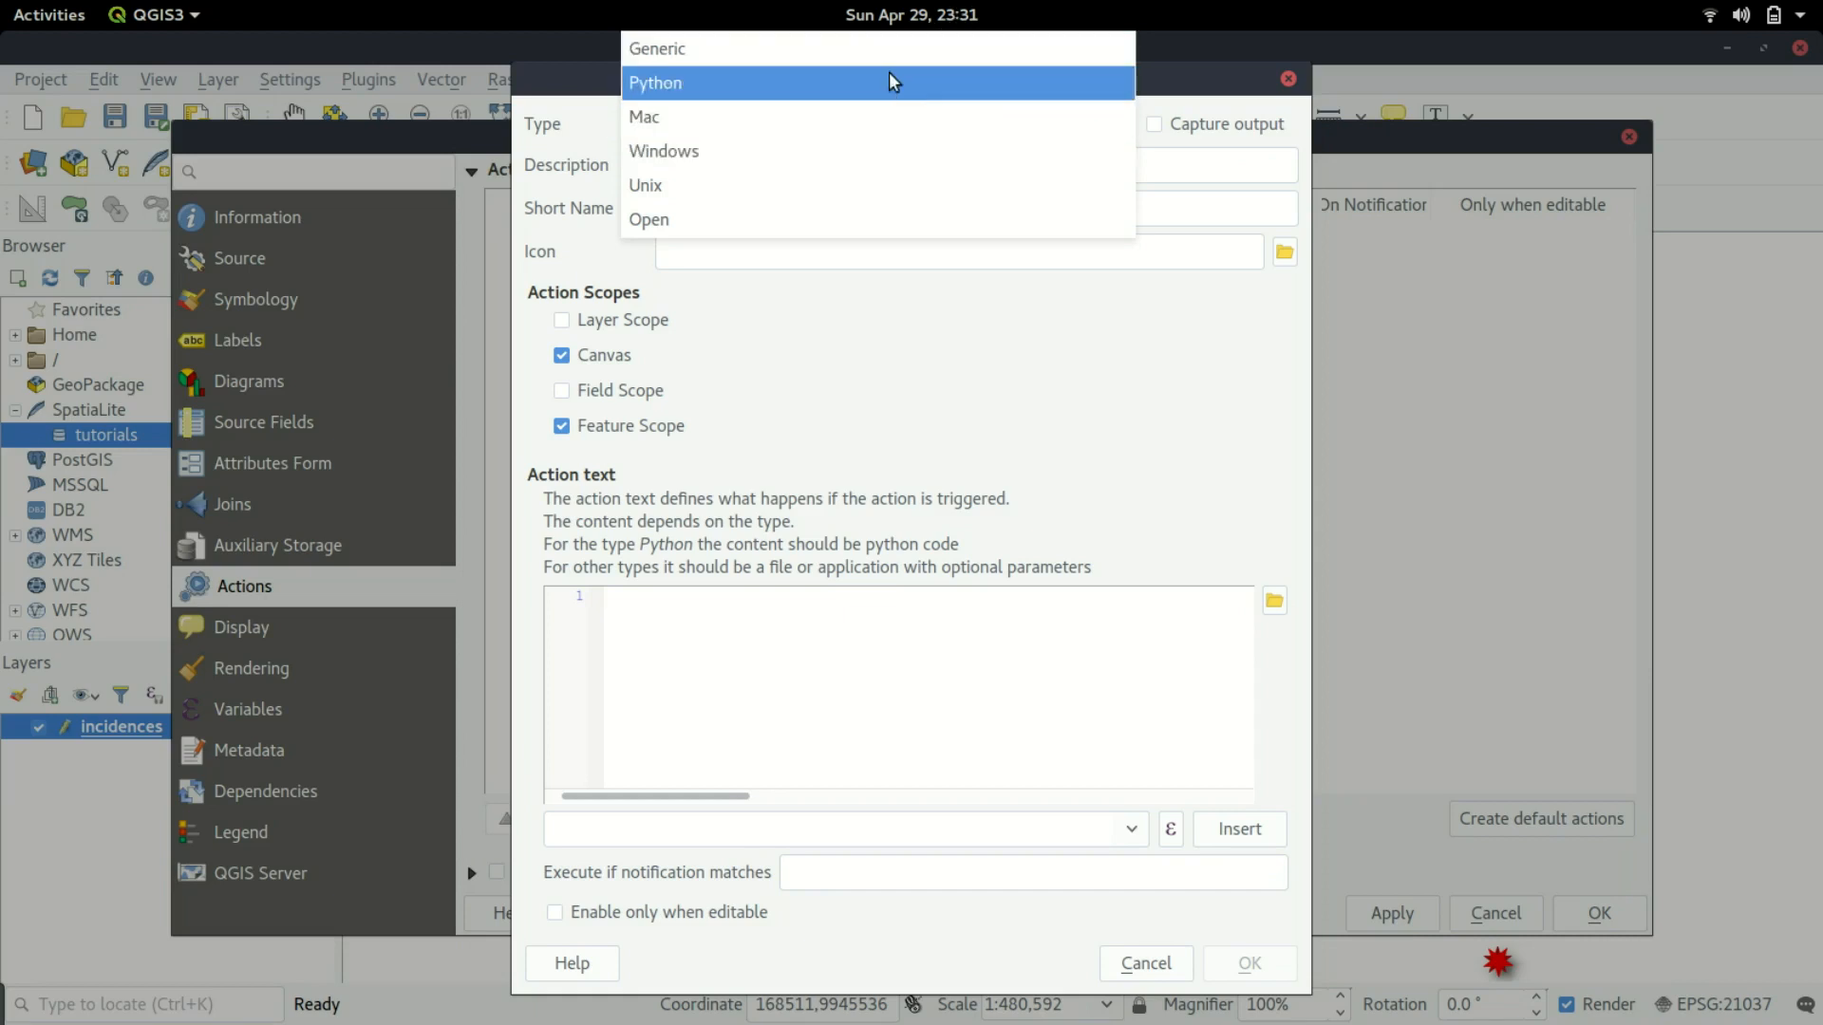
mouse_move(883, 116)
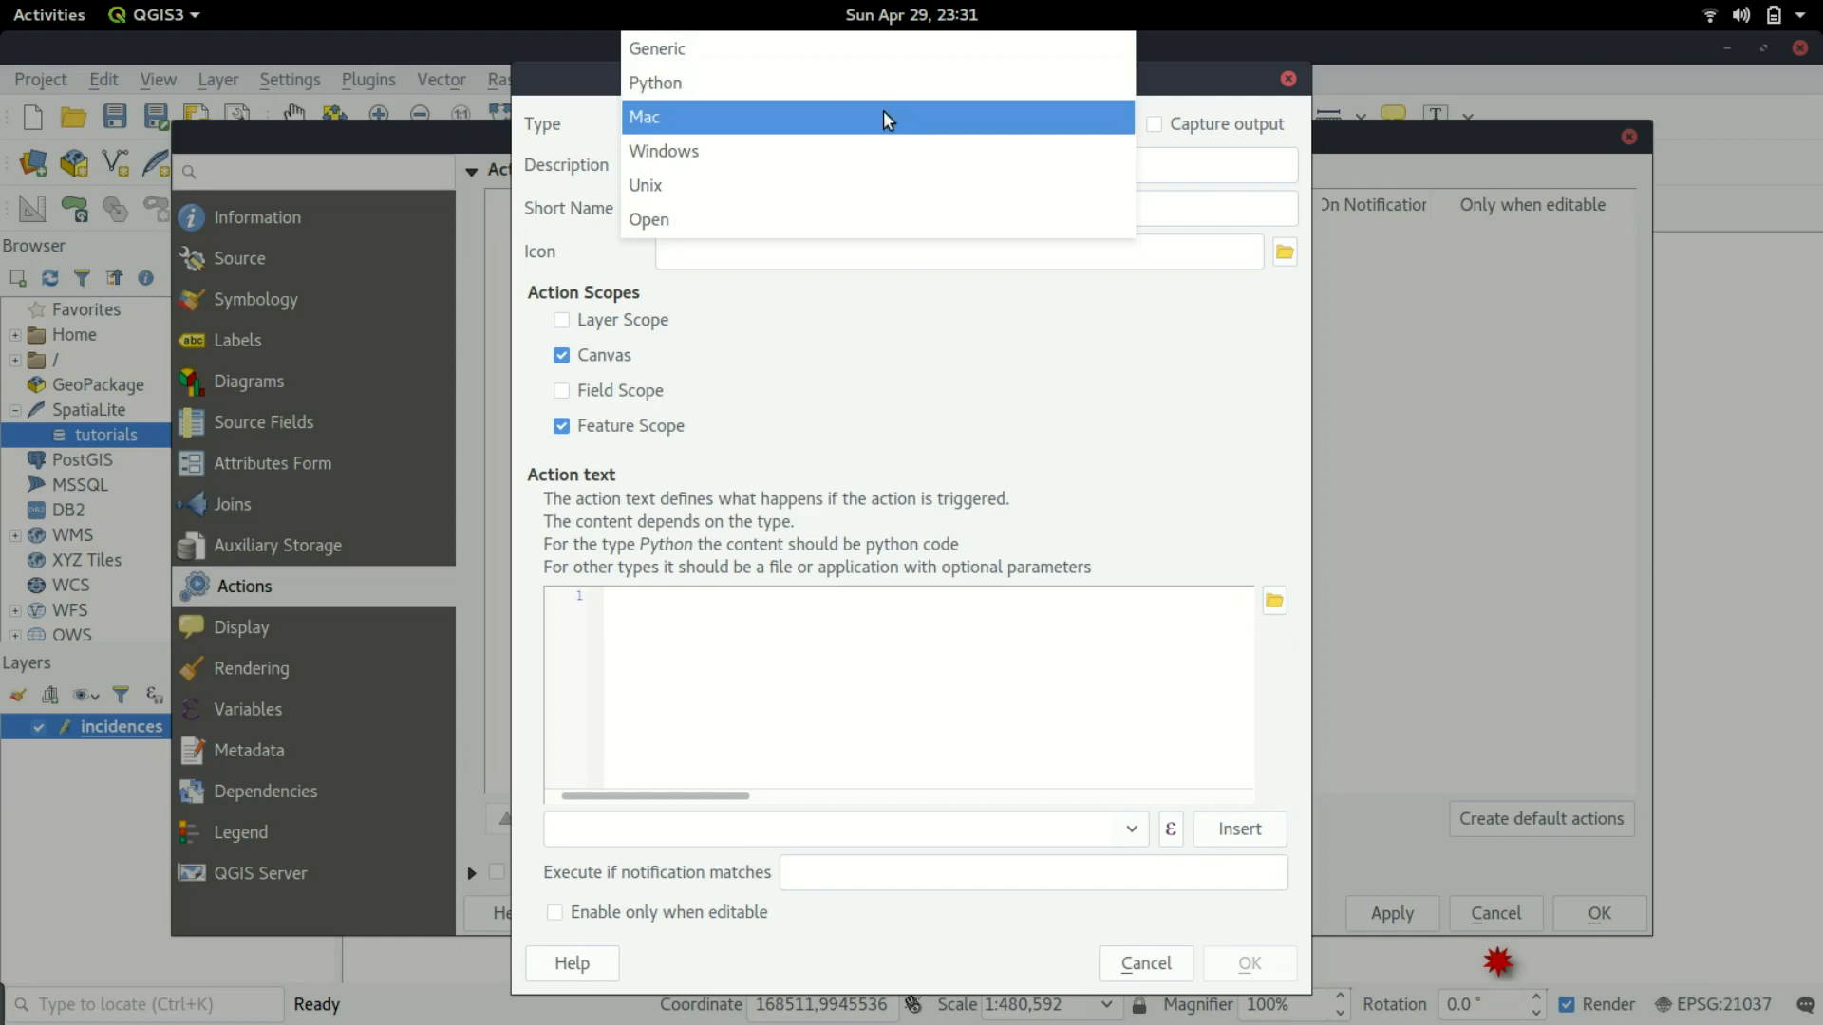
mouse_move(815, 152)
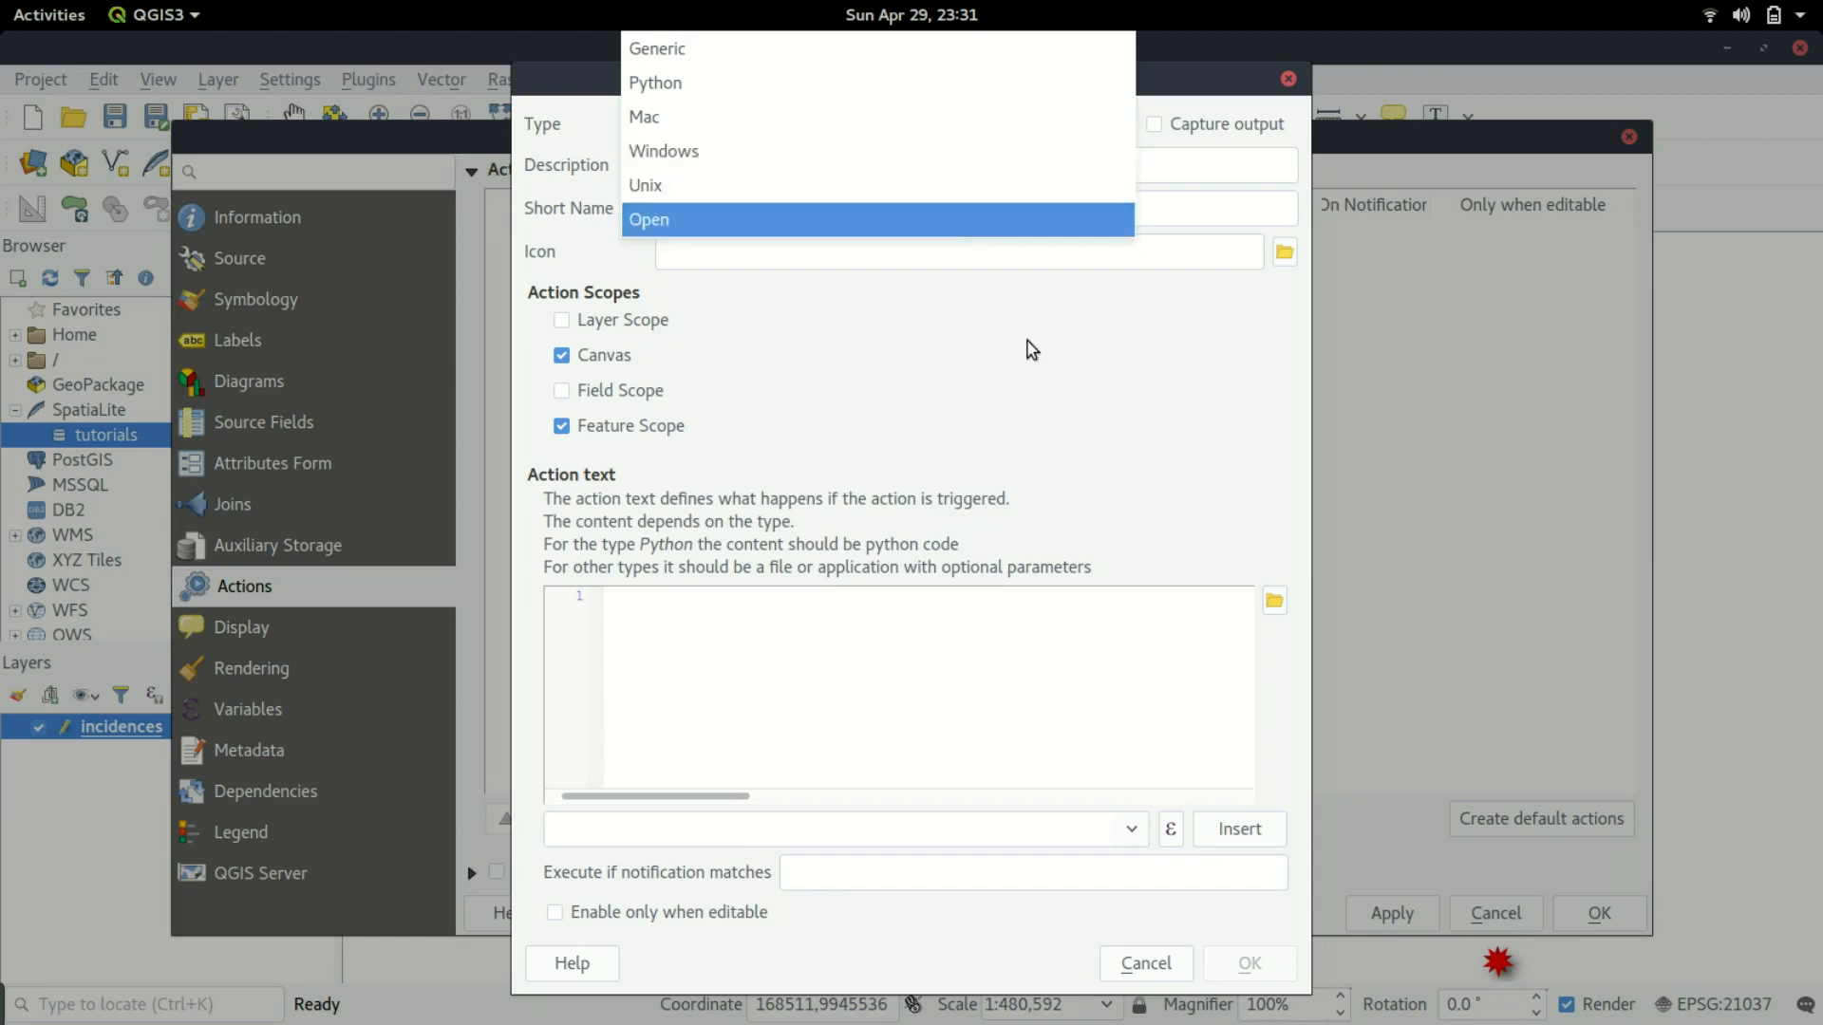
click(646, 184)
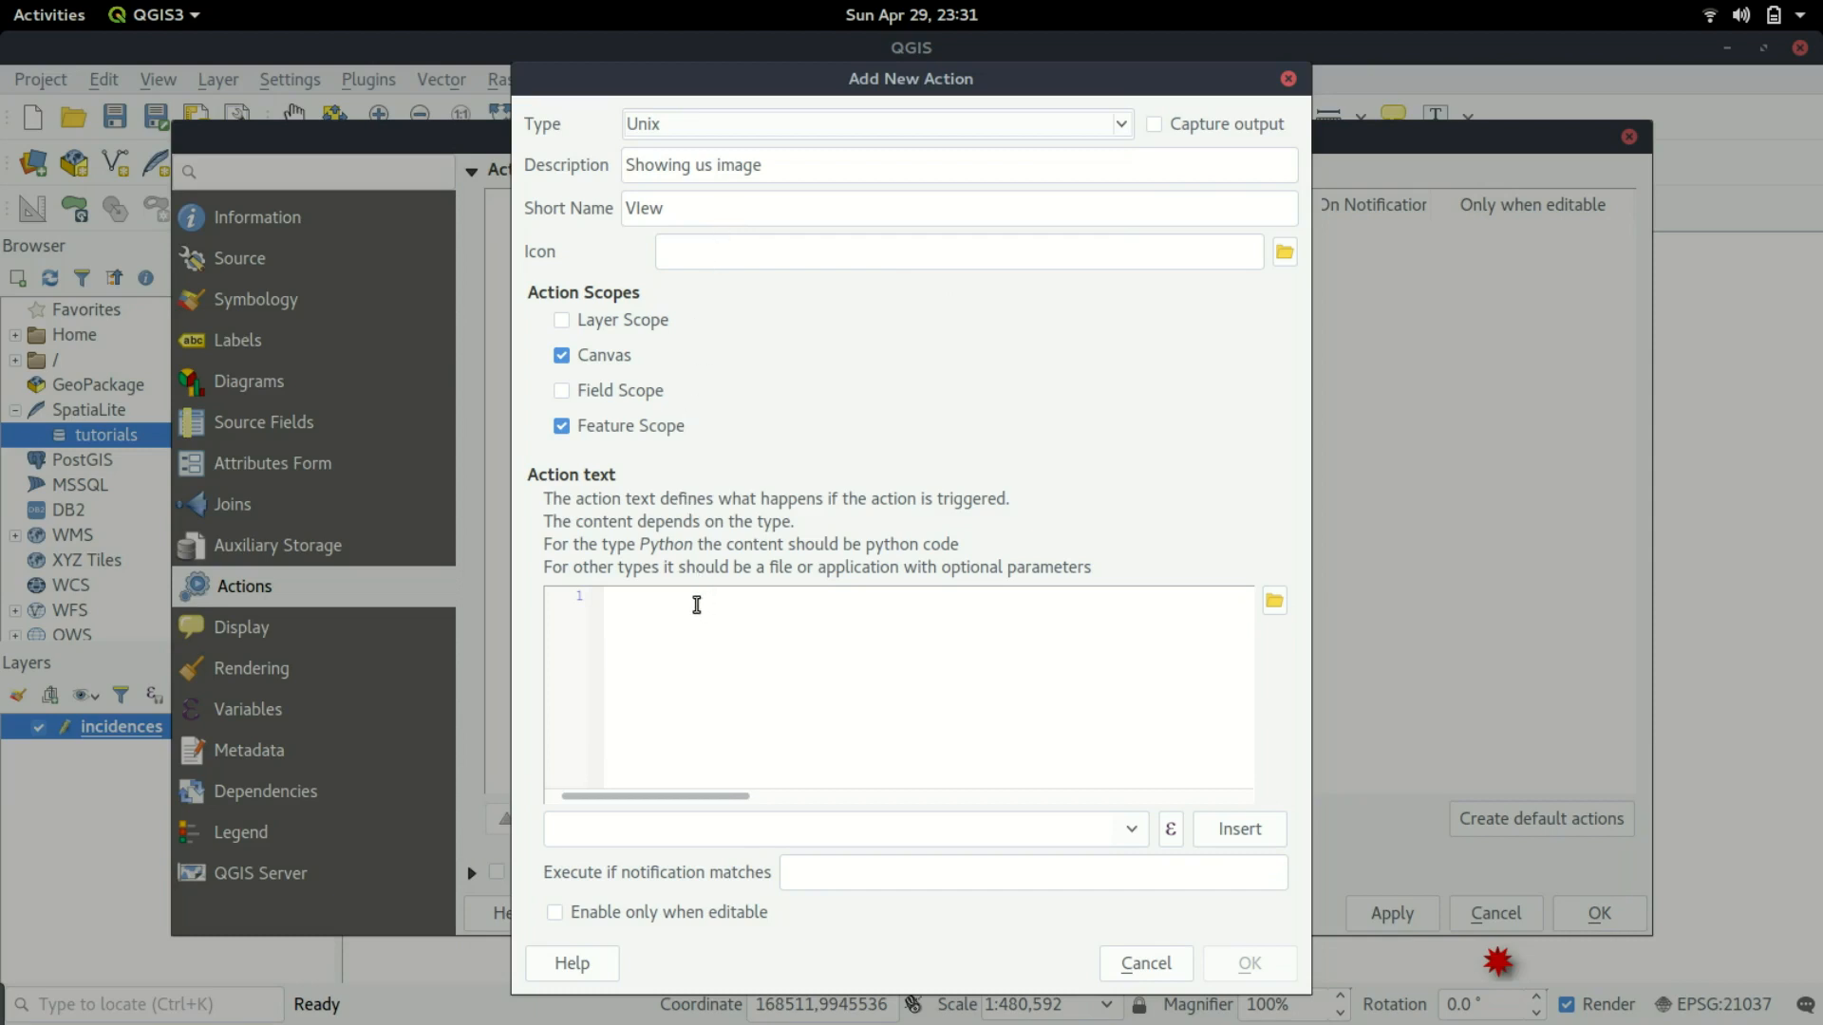
Write the action's command text, replacing 'display' with the eog viewer.
click(695, 604)
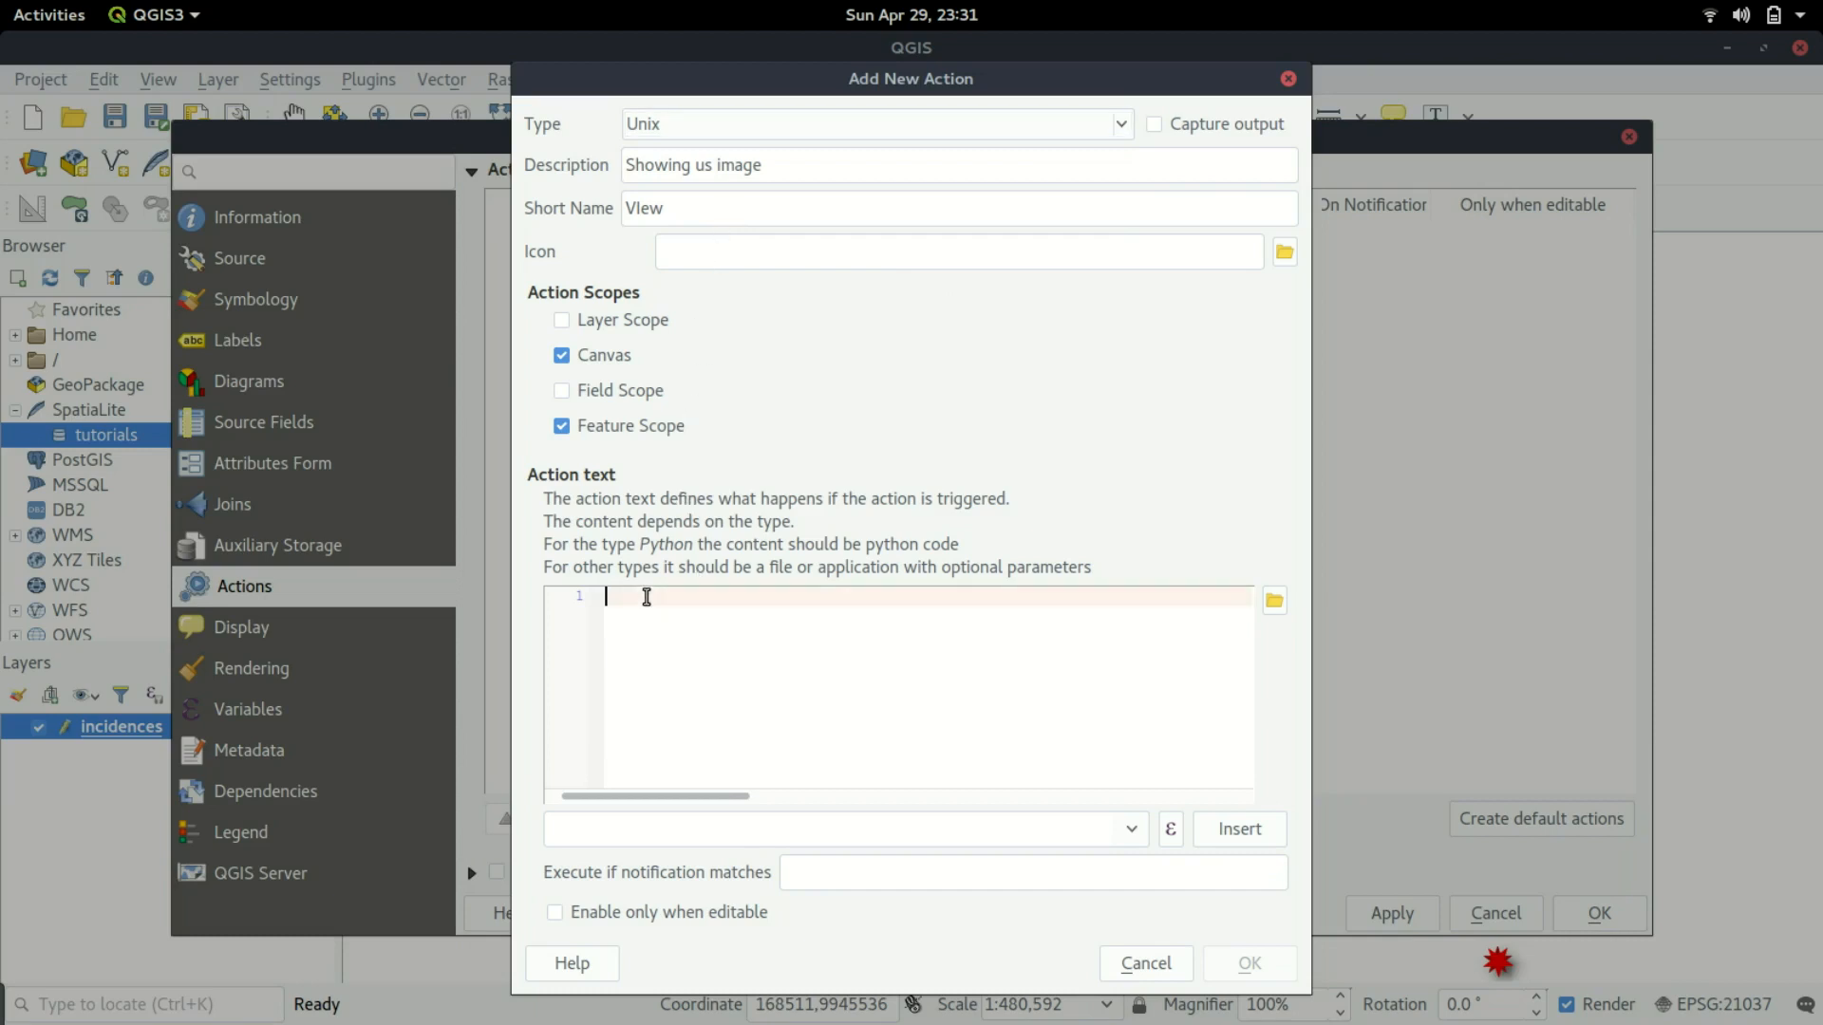
text(dis)
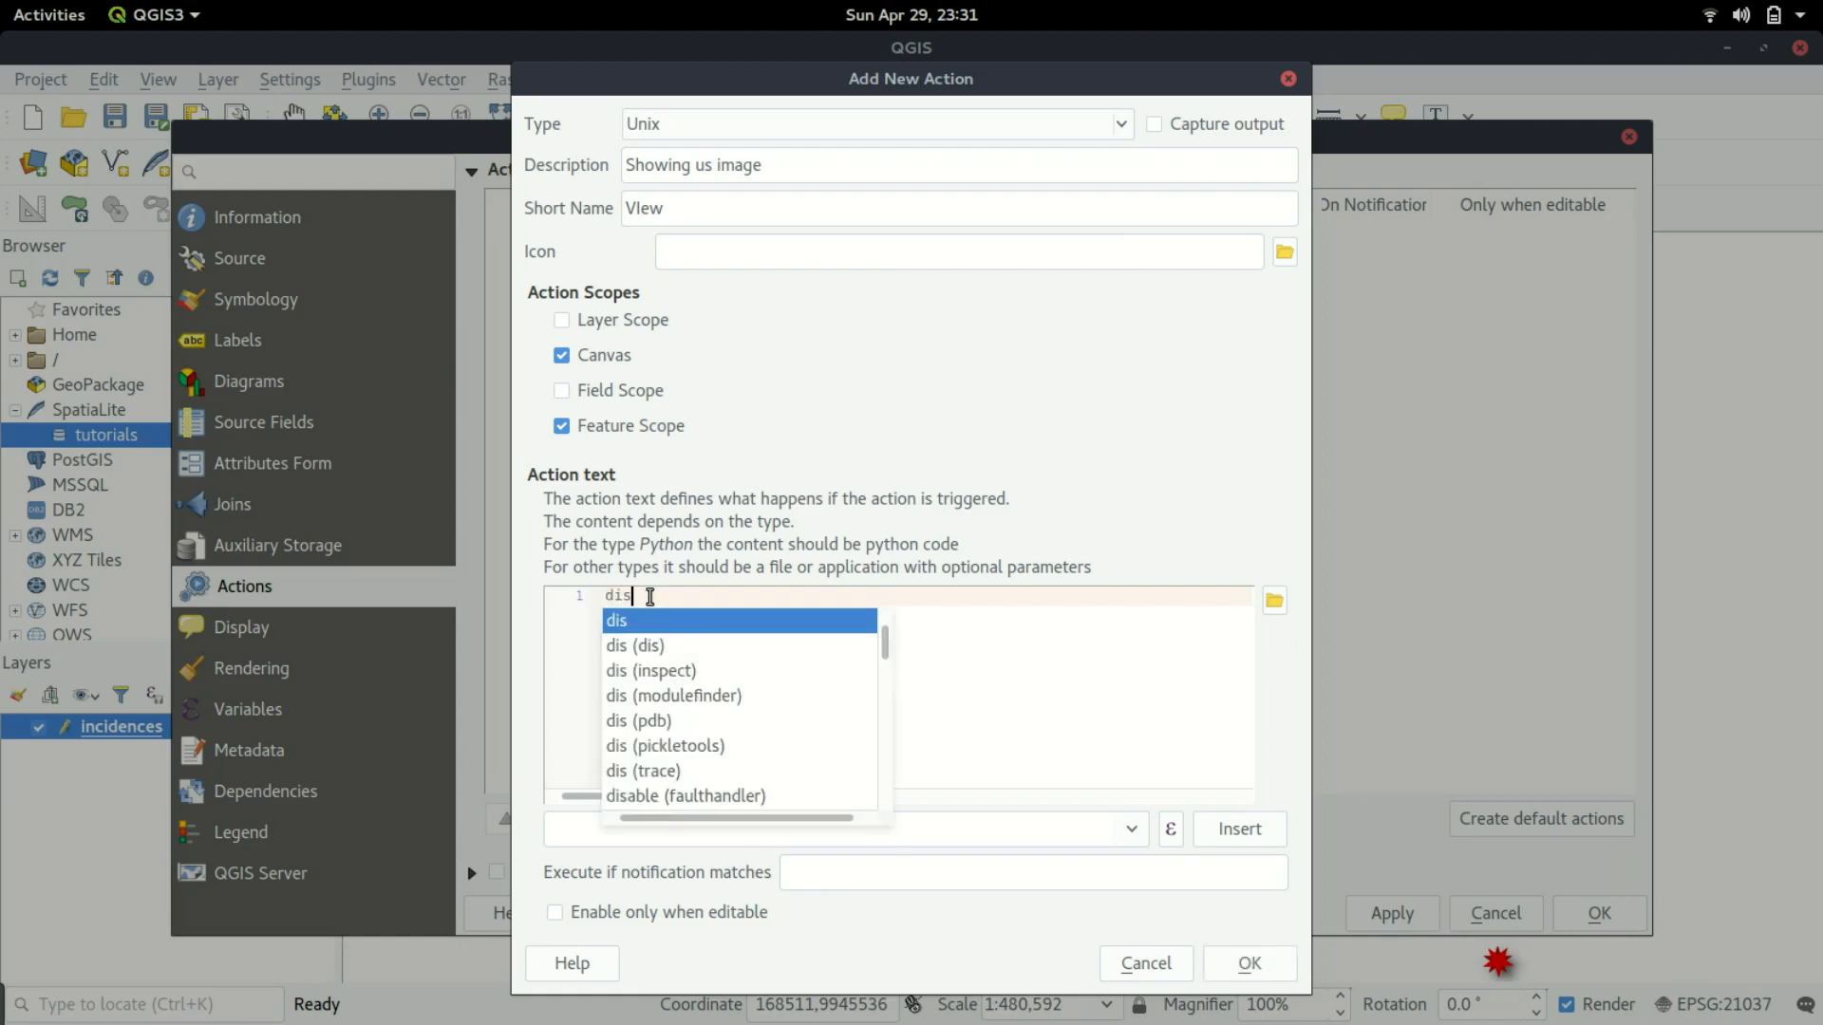
text(play)
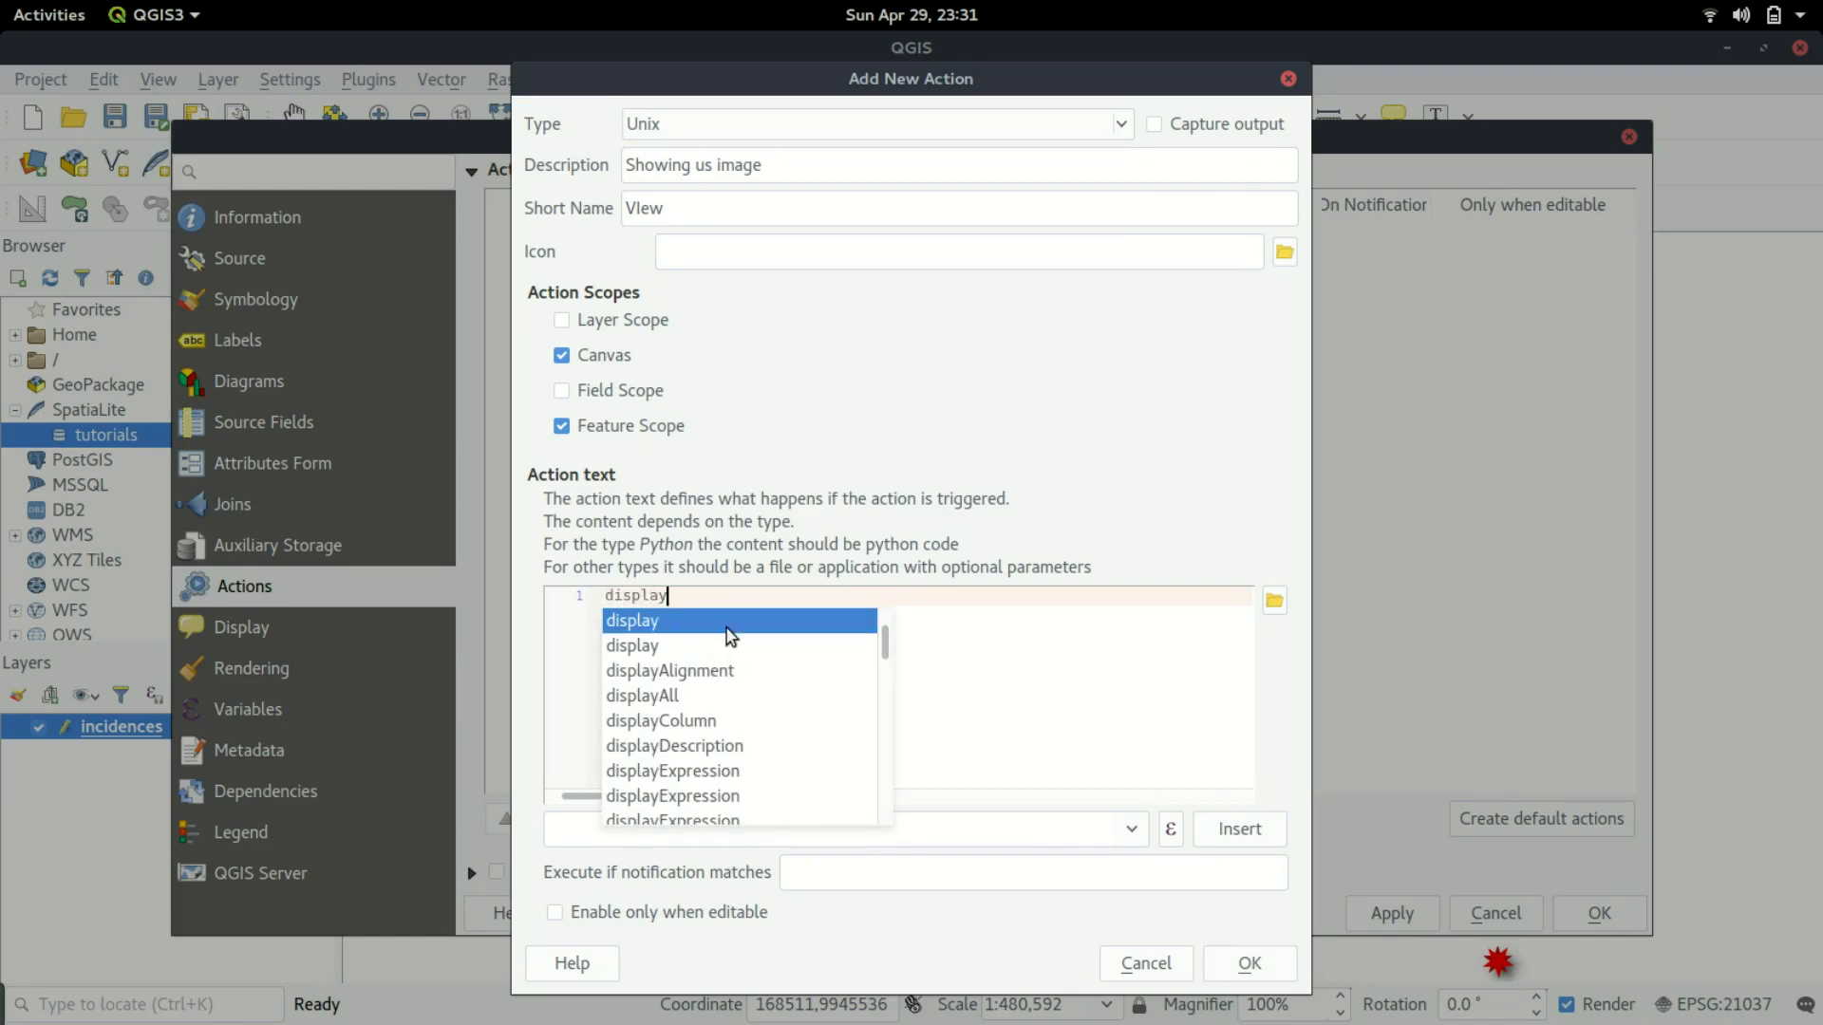
mouse_move(691, 645)
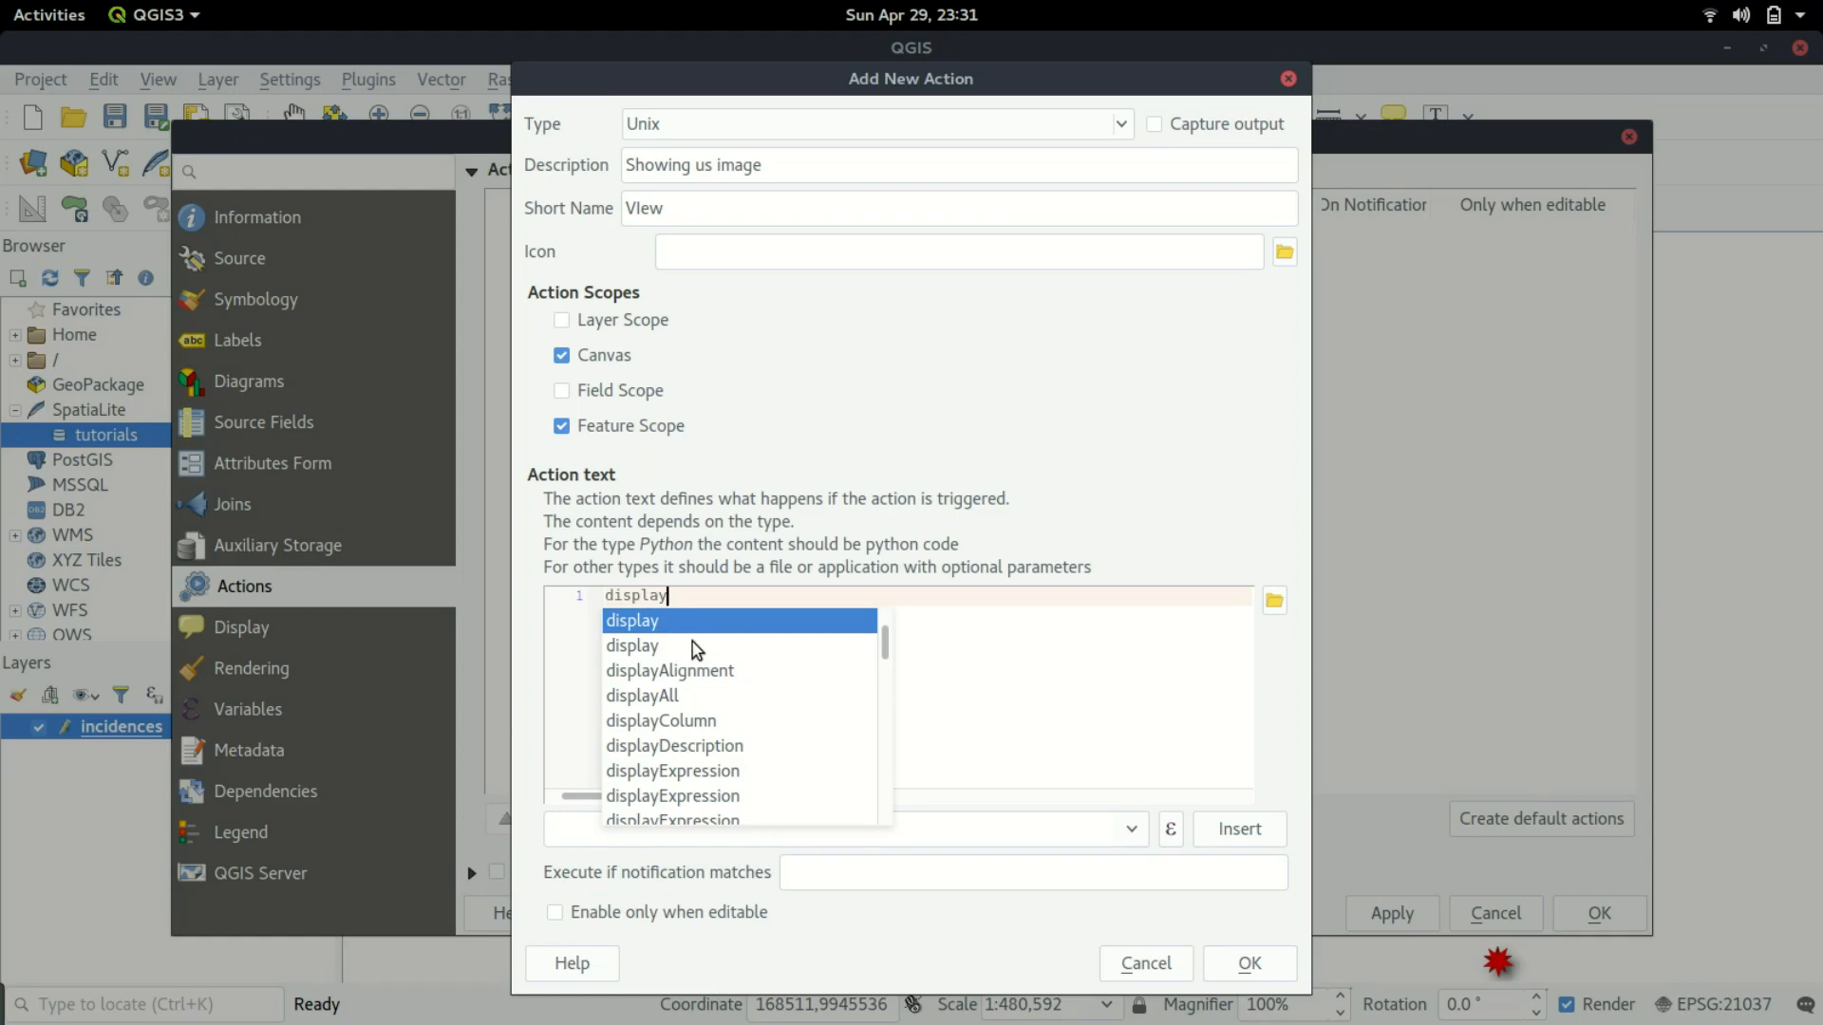
mouse_move(697, 598)
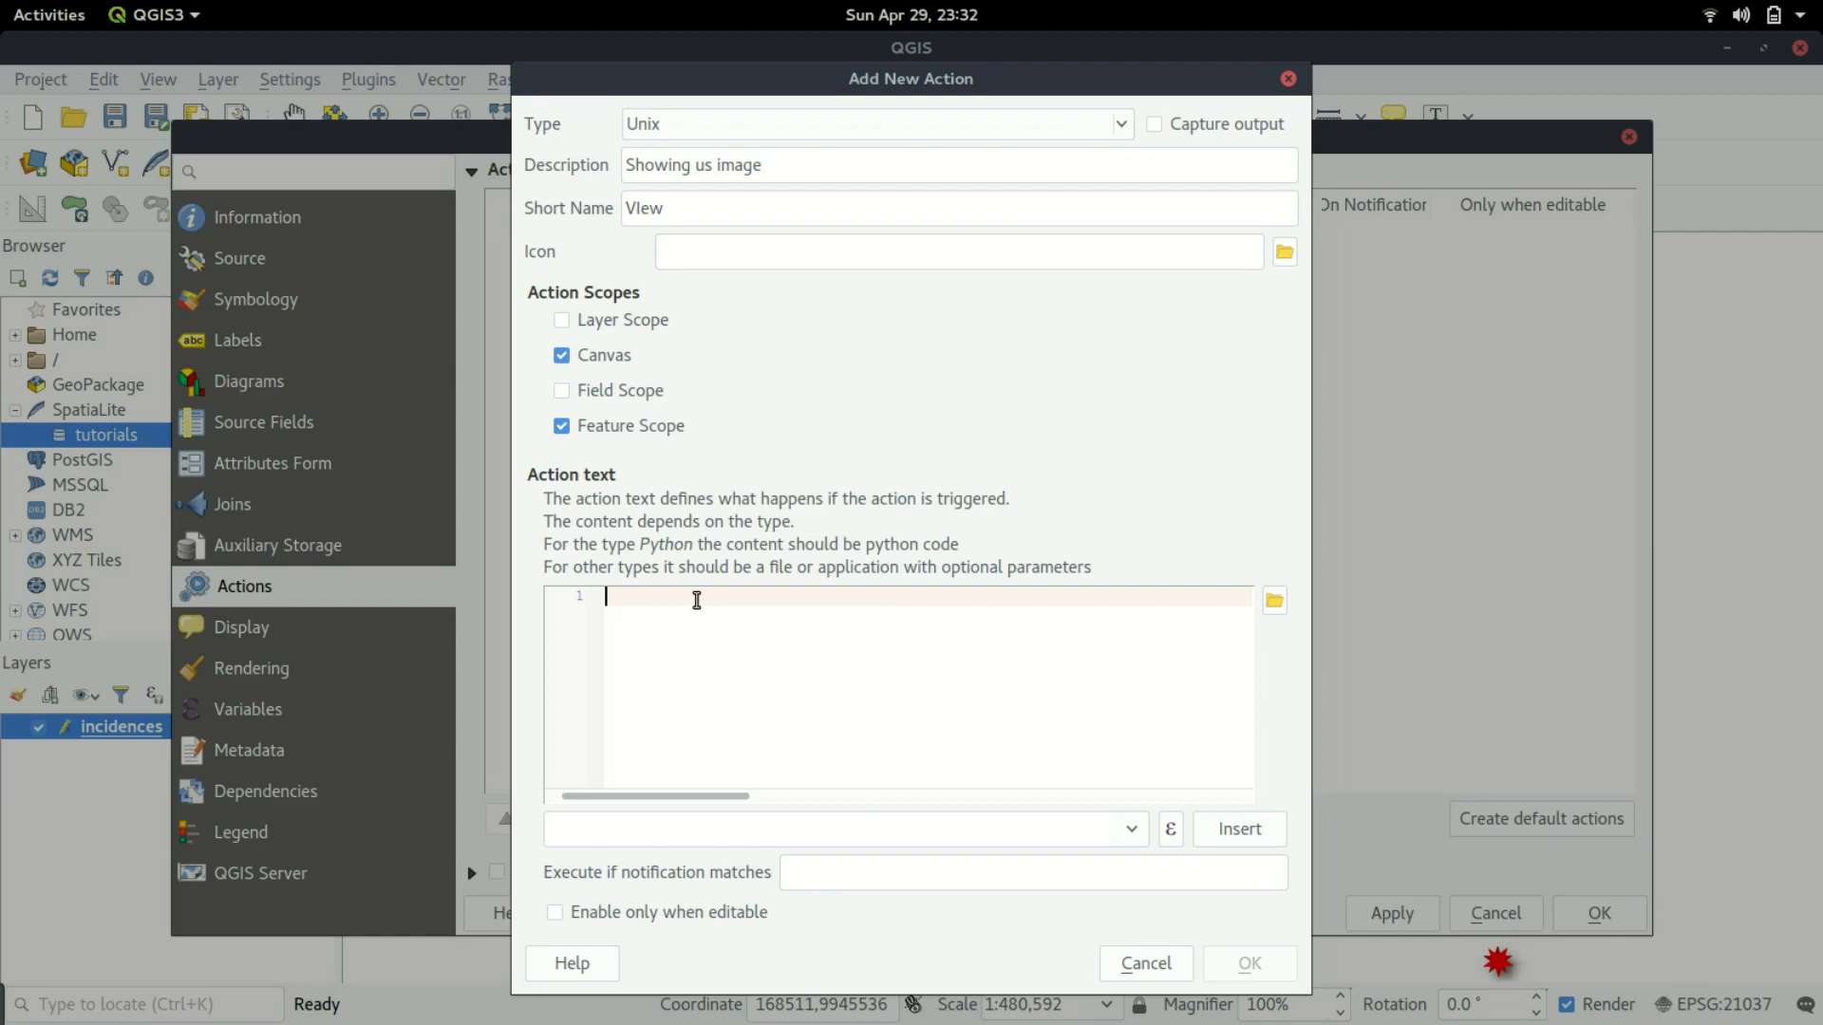
text(eog)
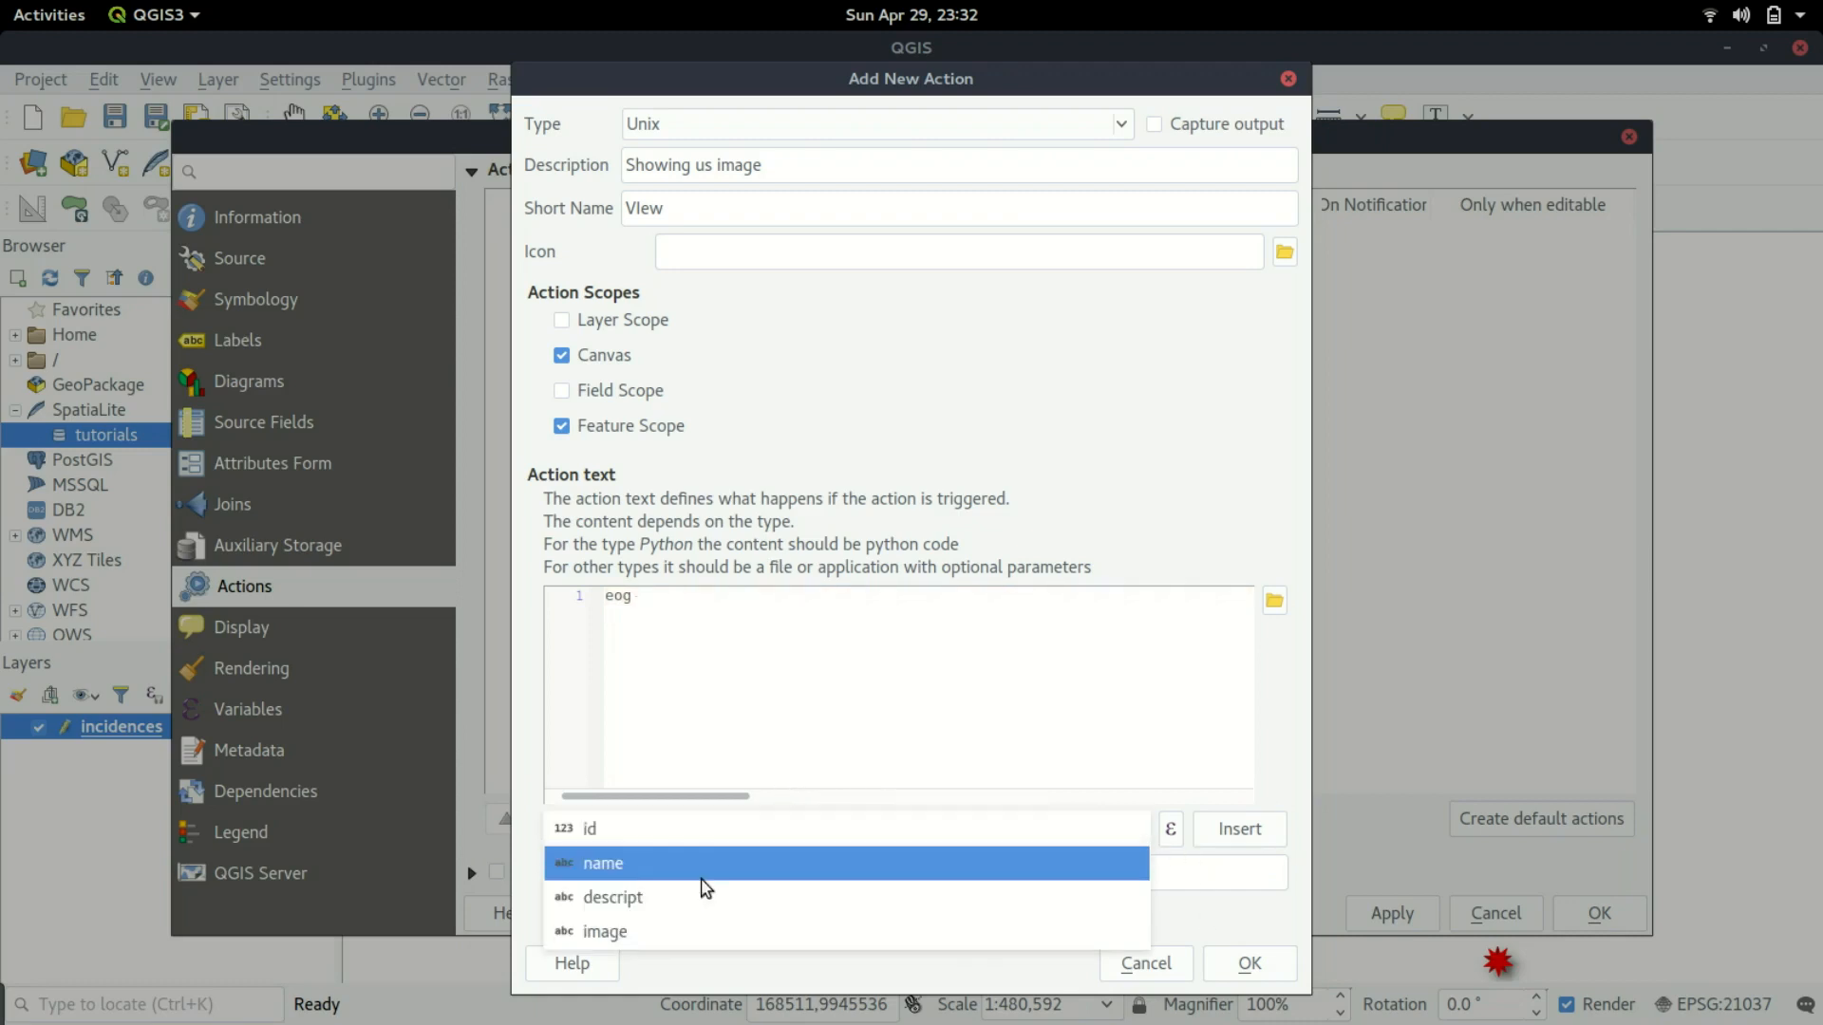
Insert the image field so the command reads 'eog [%image%]'.
click(604, 930)
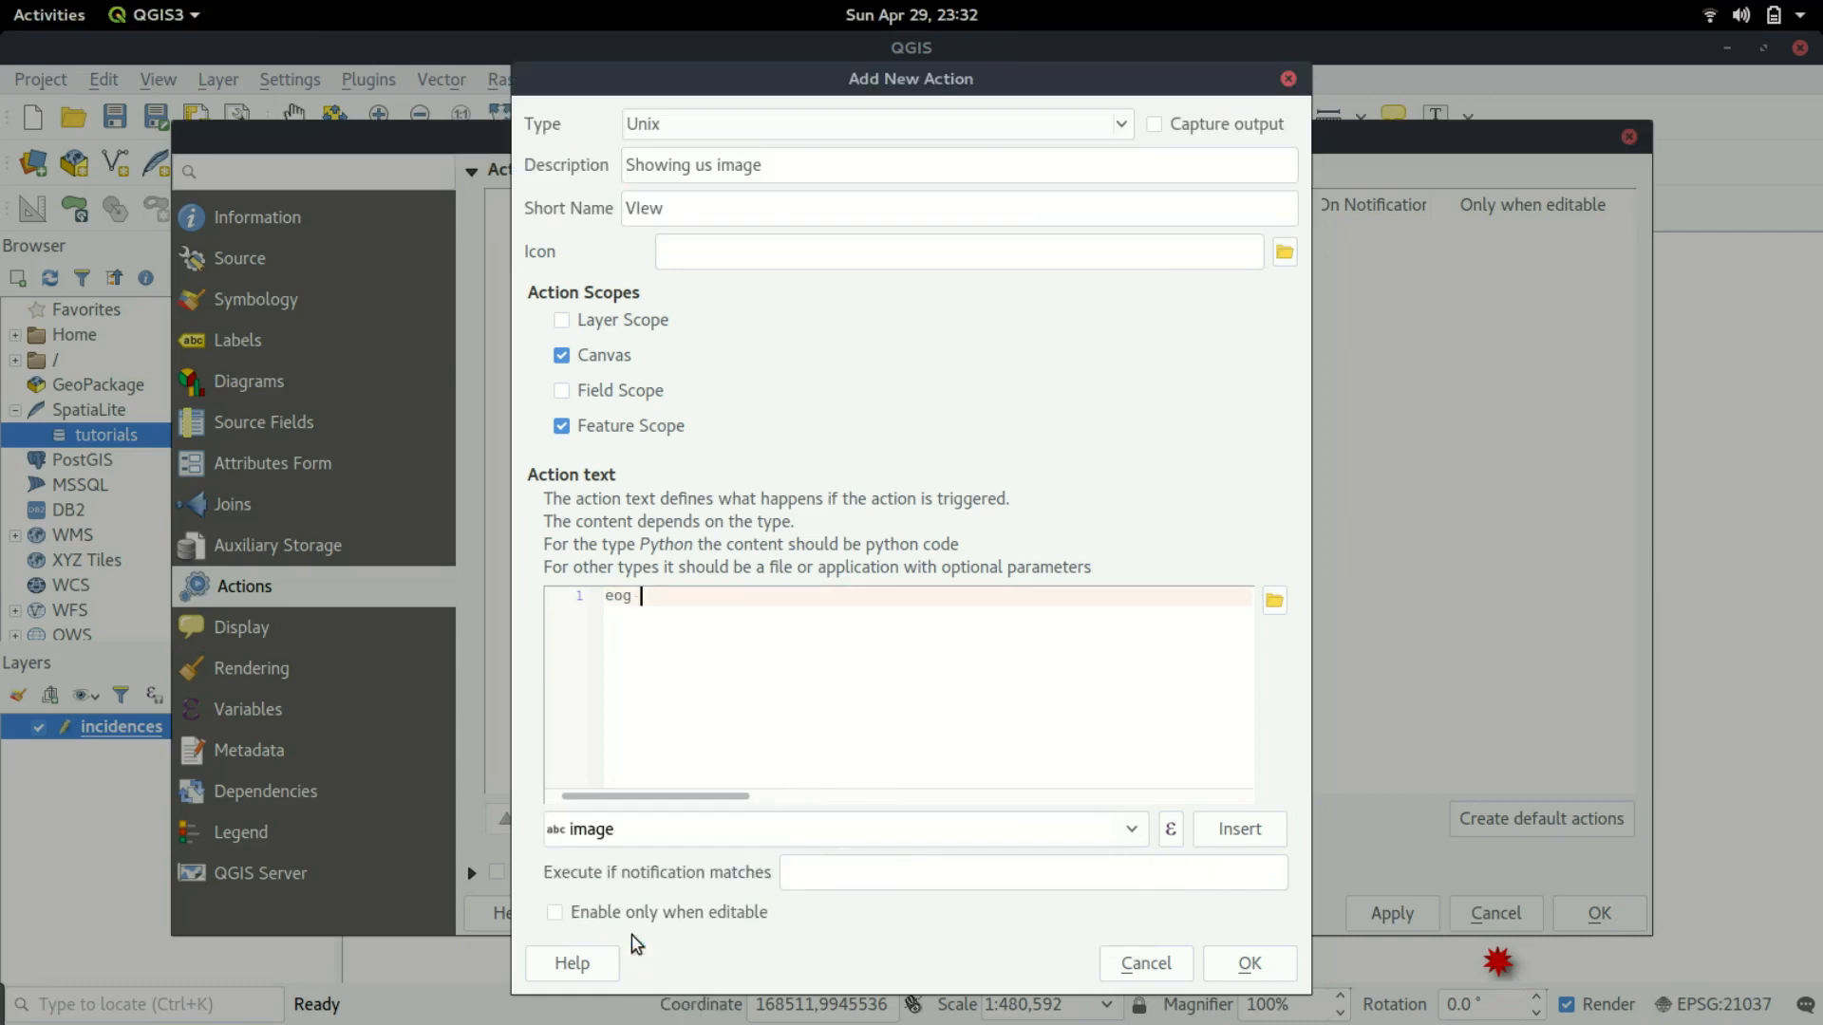
mouse_move(1255, 852)
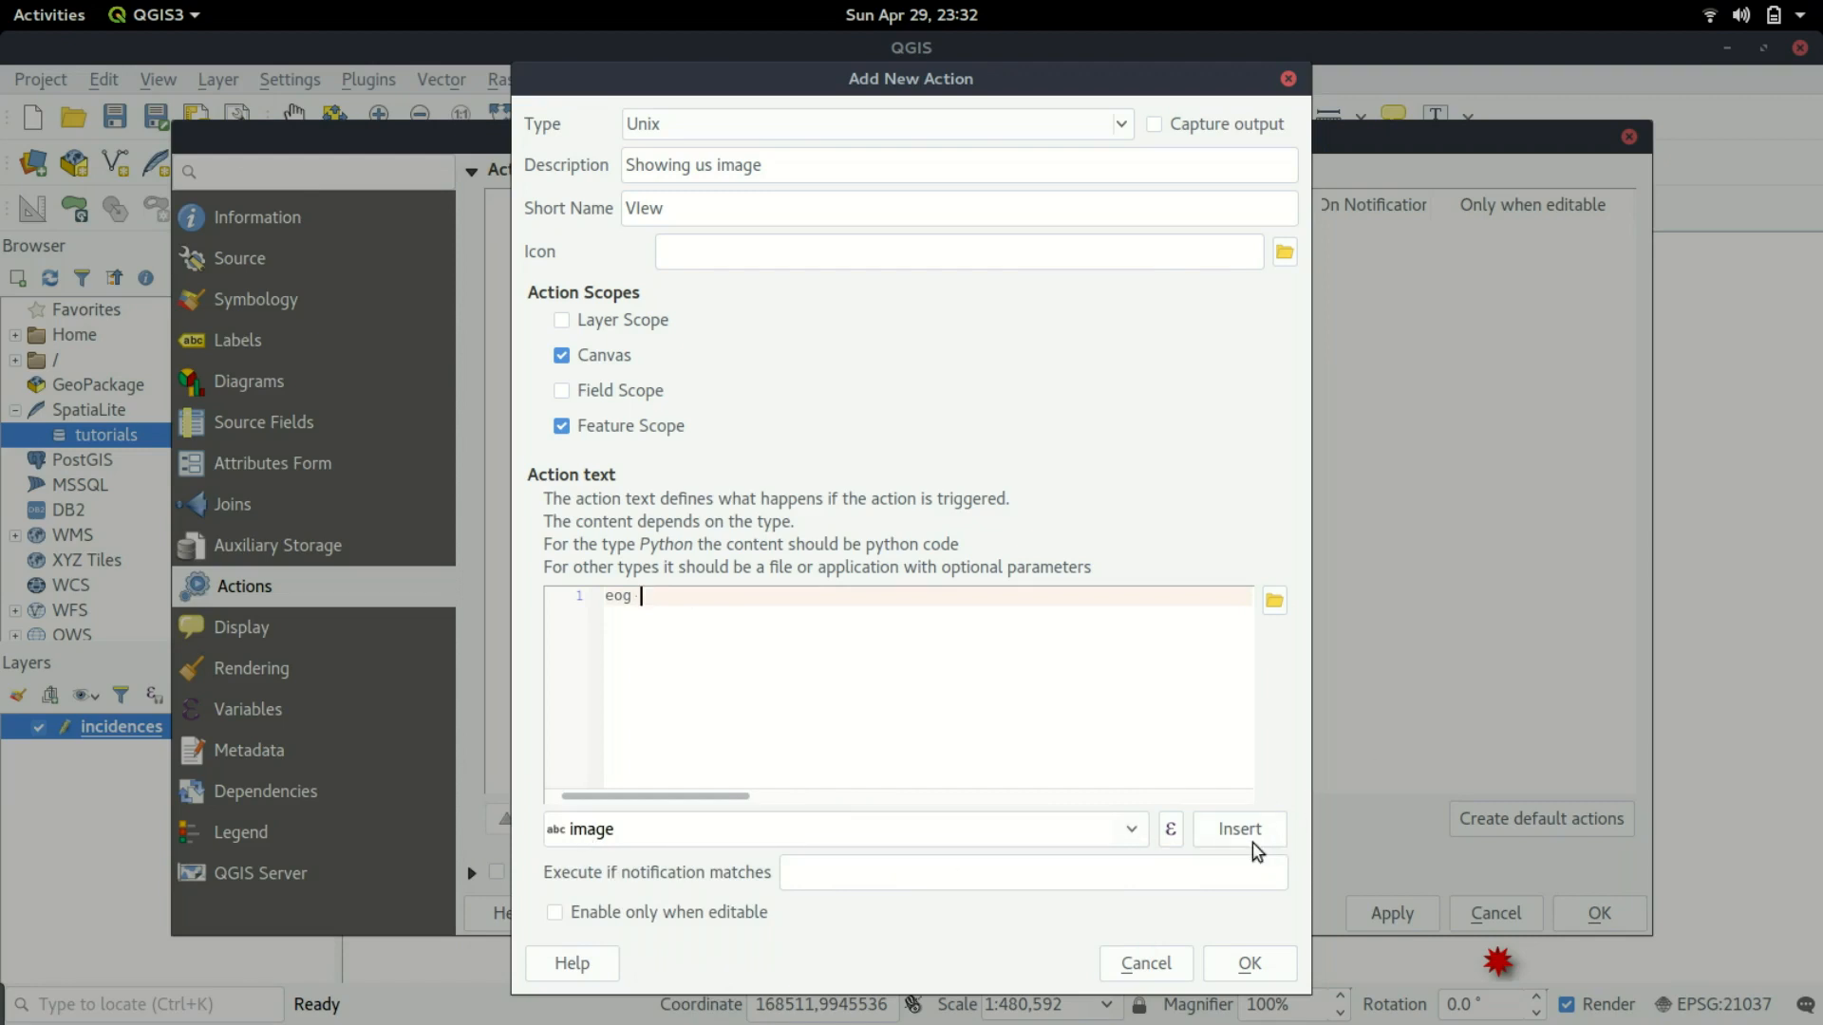
click(1238, 830)
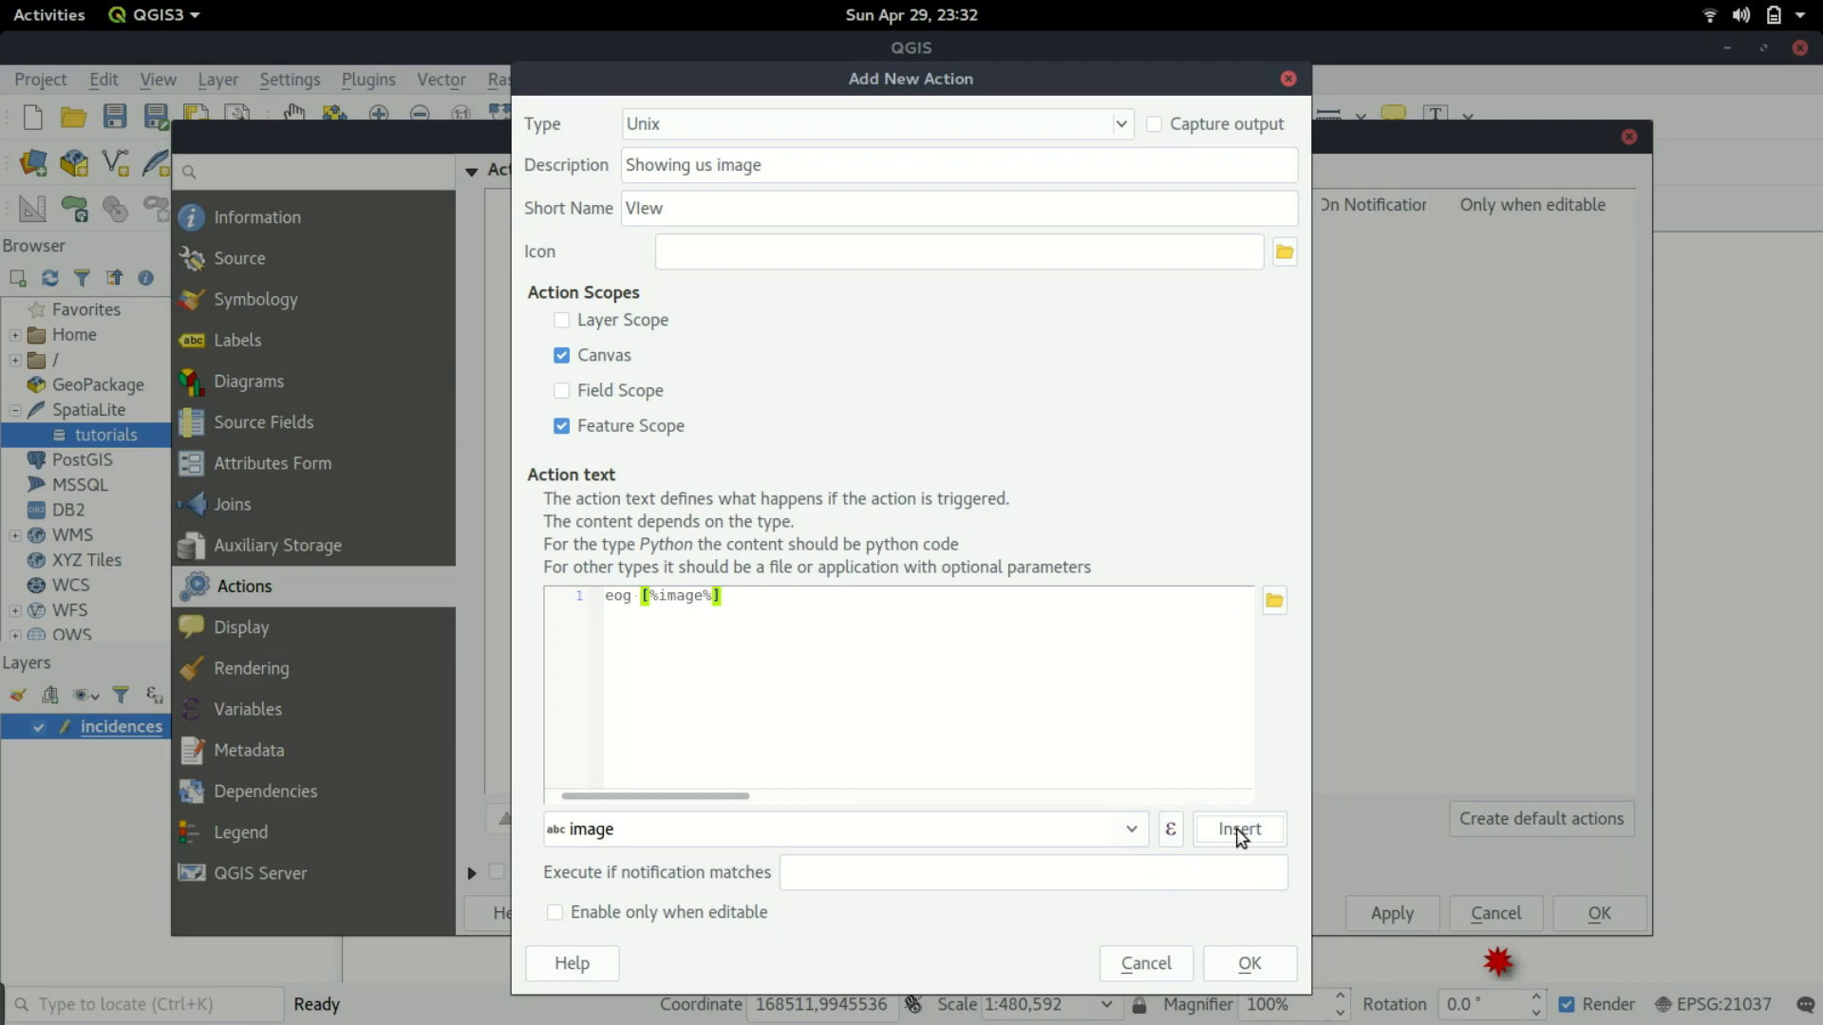
mouse_move(1238, 830)
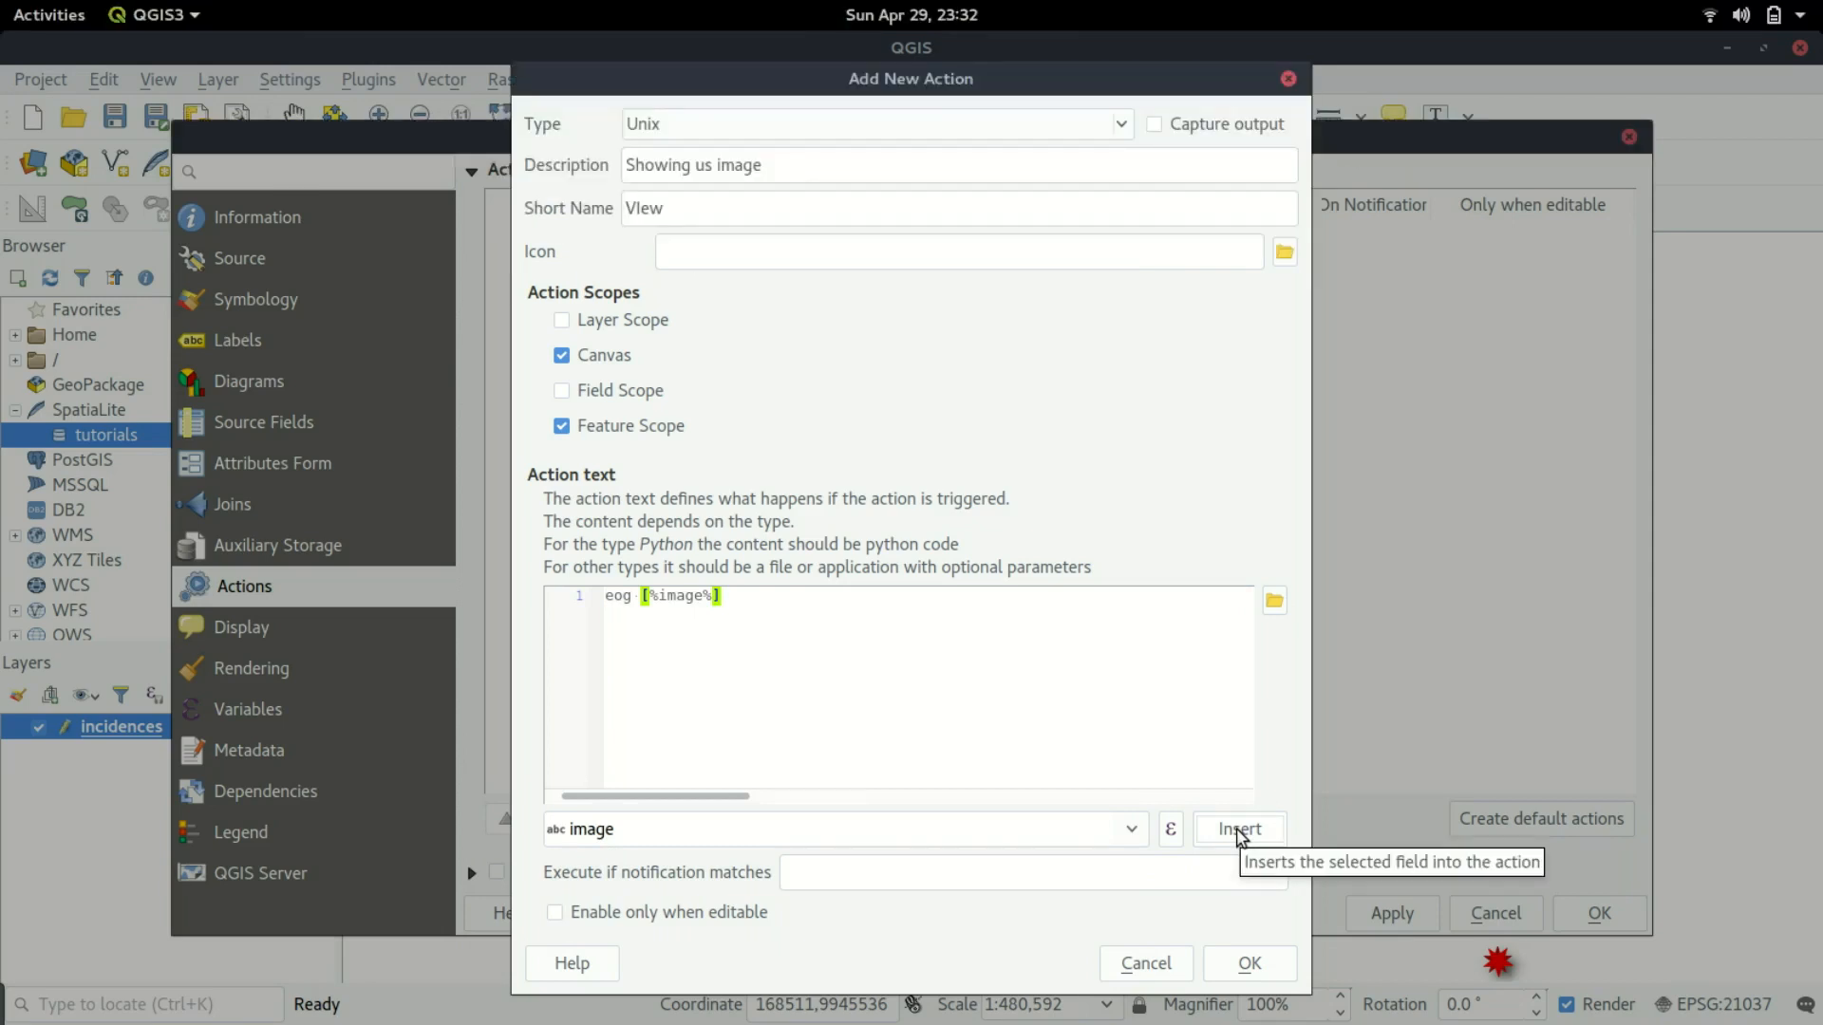
mouse_move(638, 604)
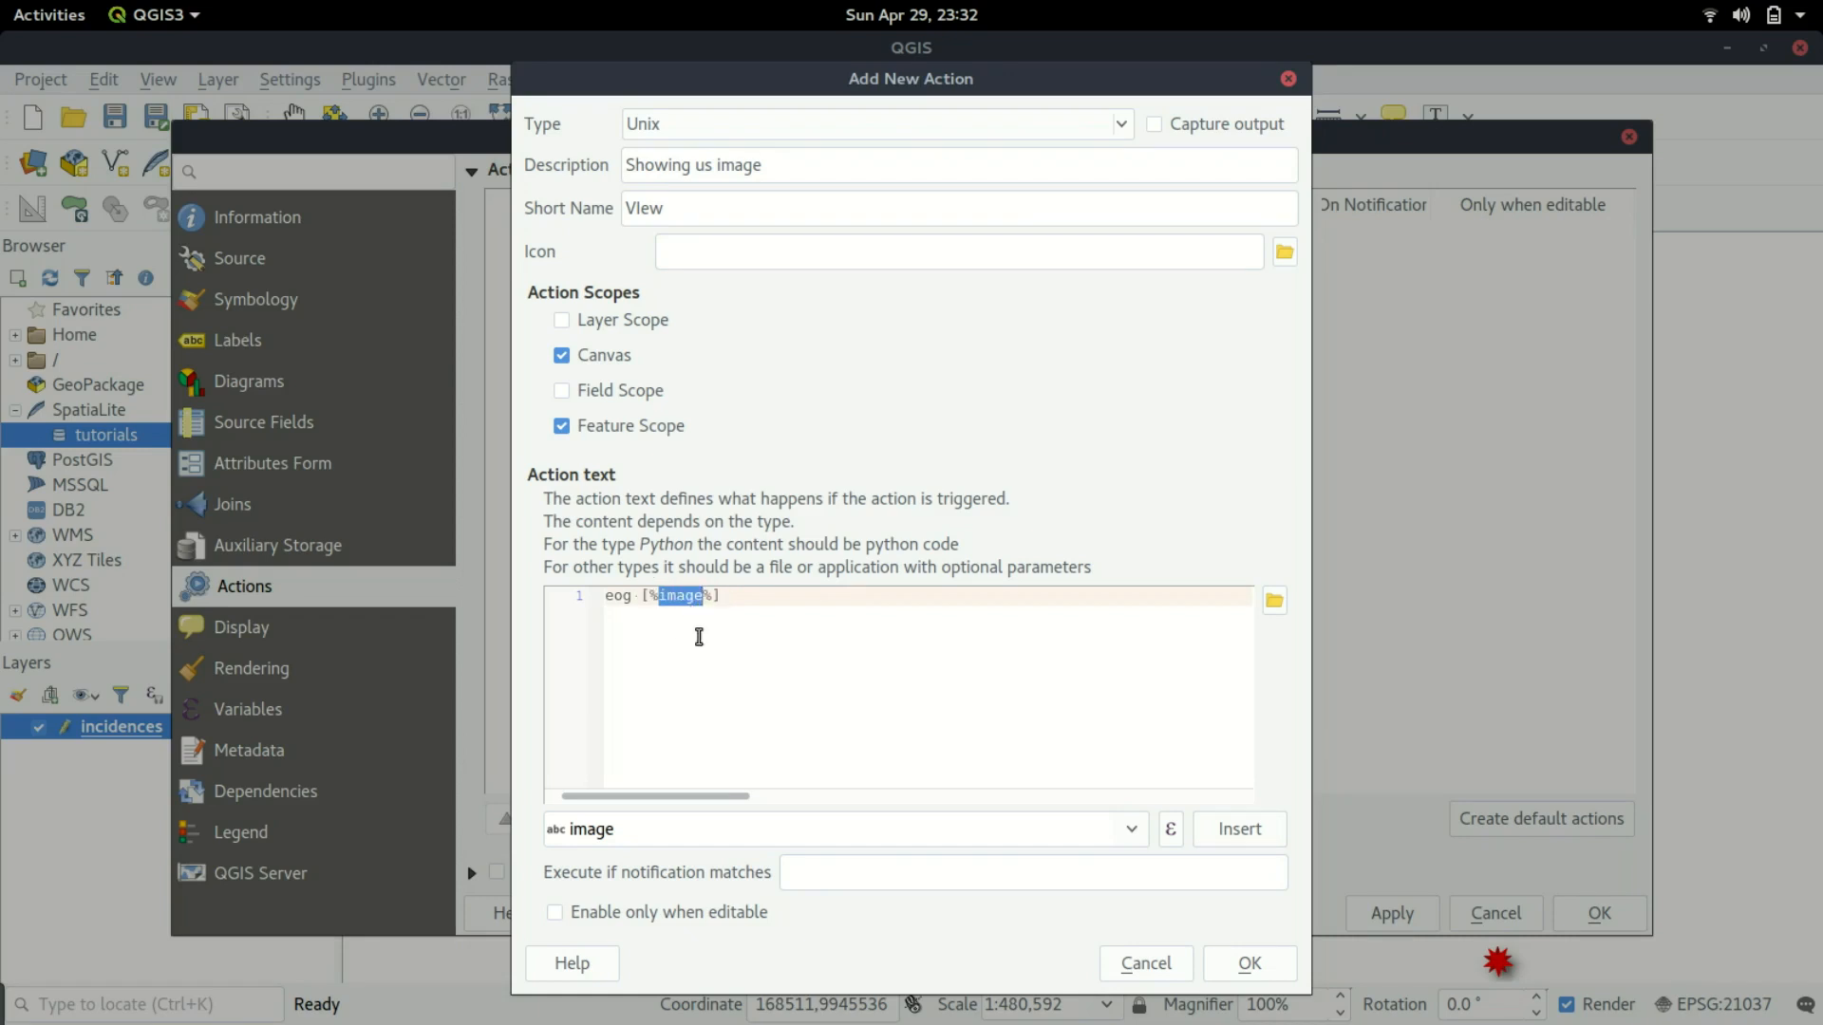
mouse_move(712, 665)
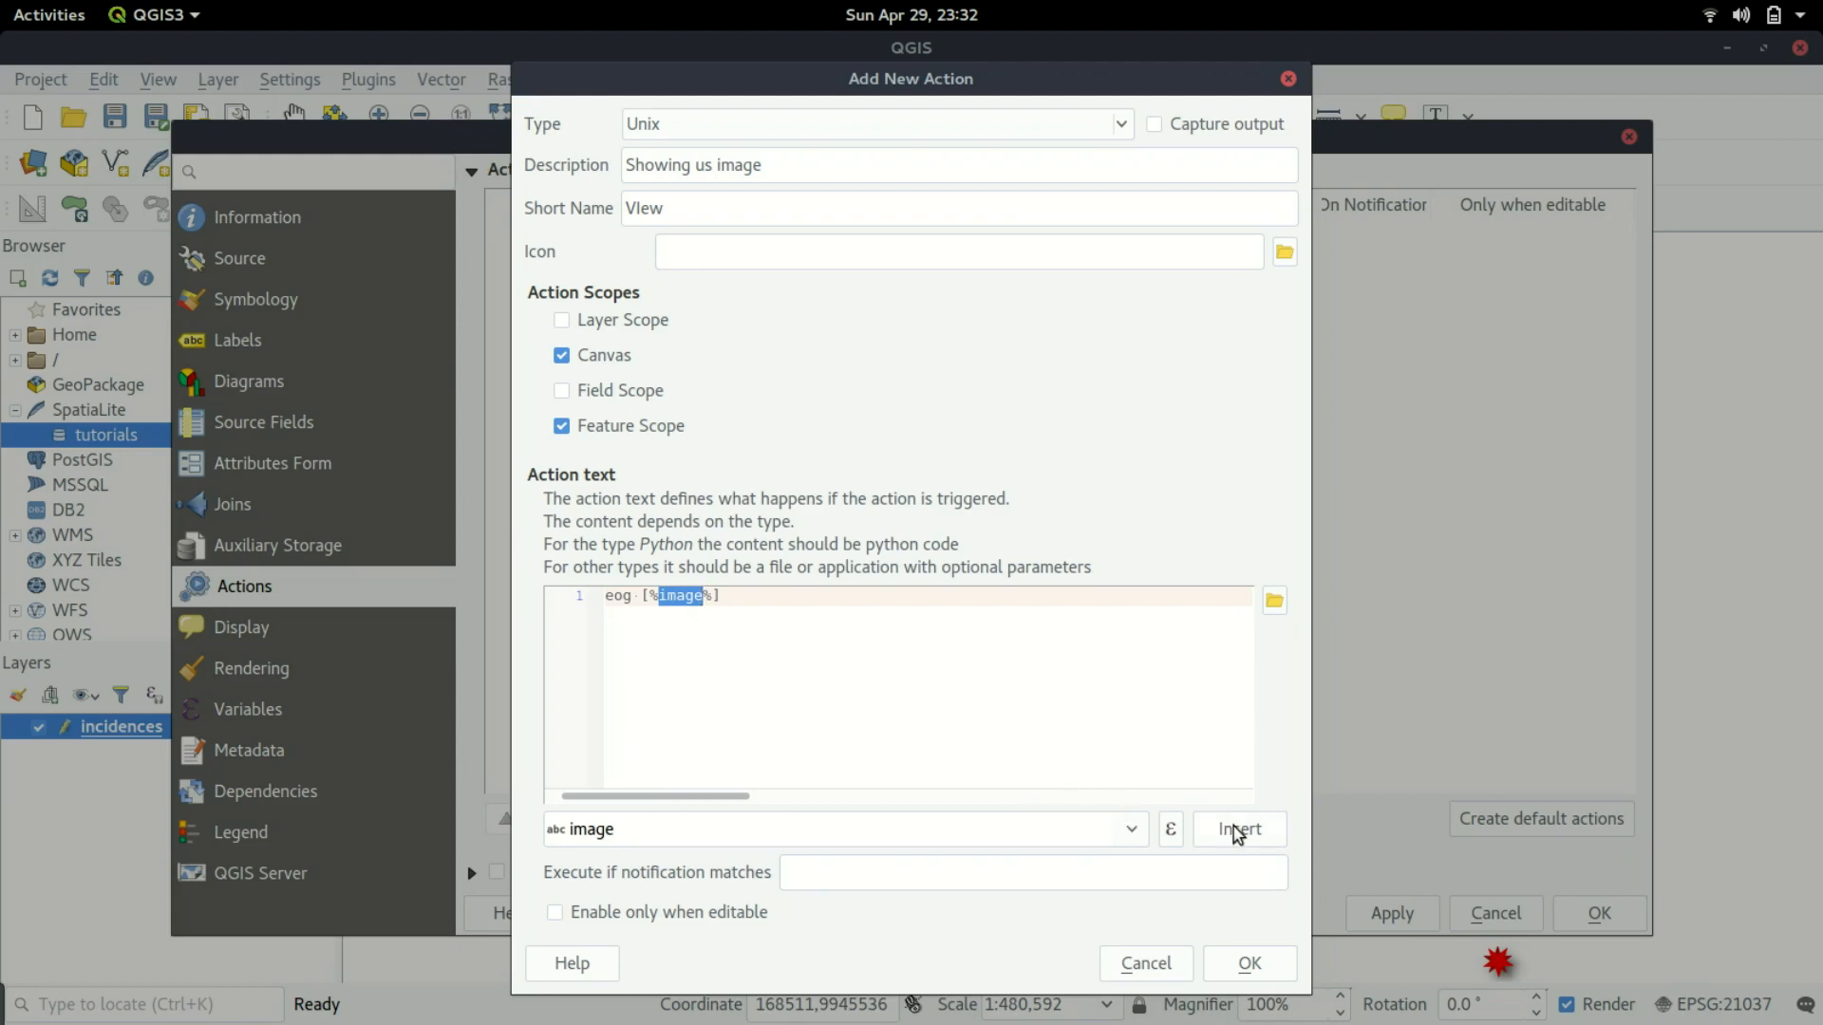
mouse_move(838, 830)
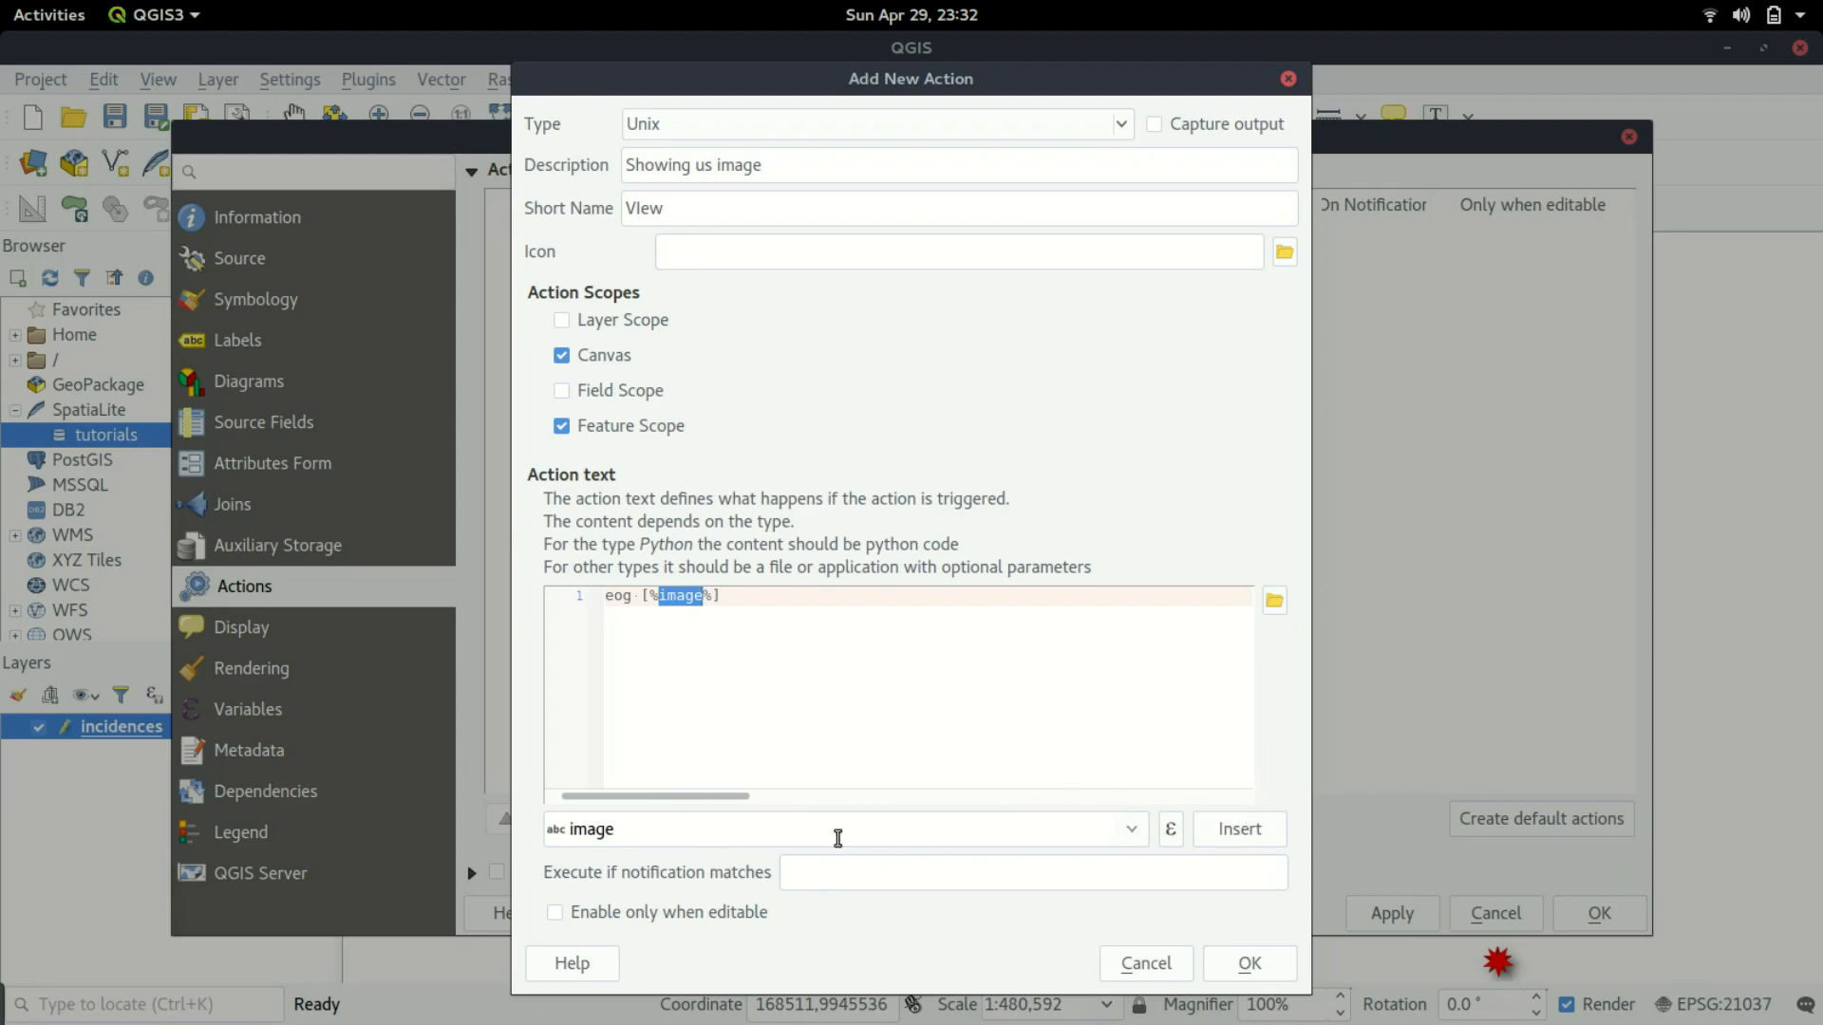
click(695, 594)
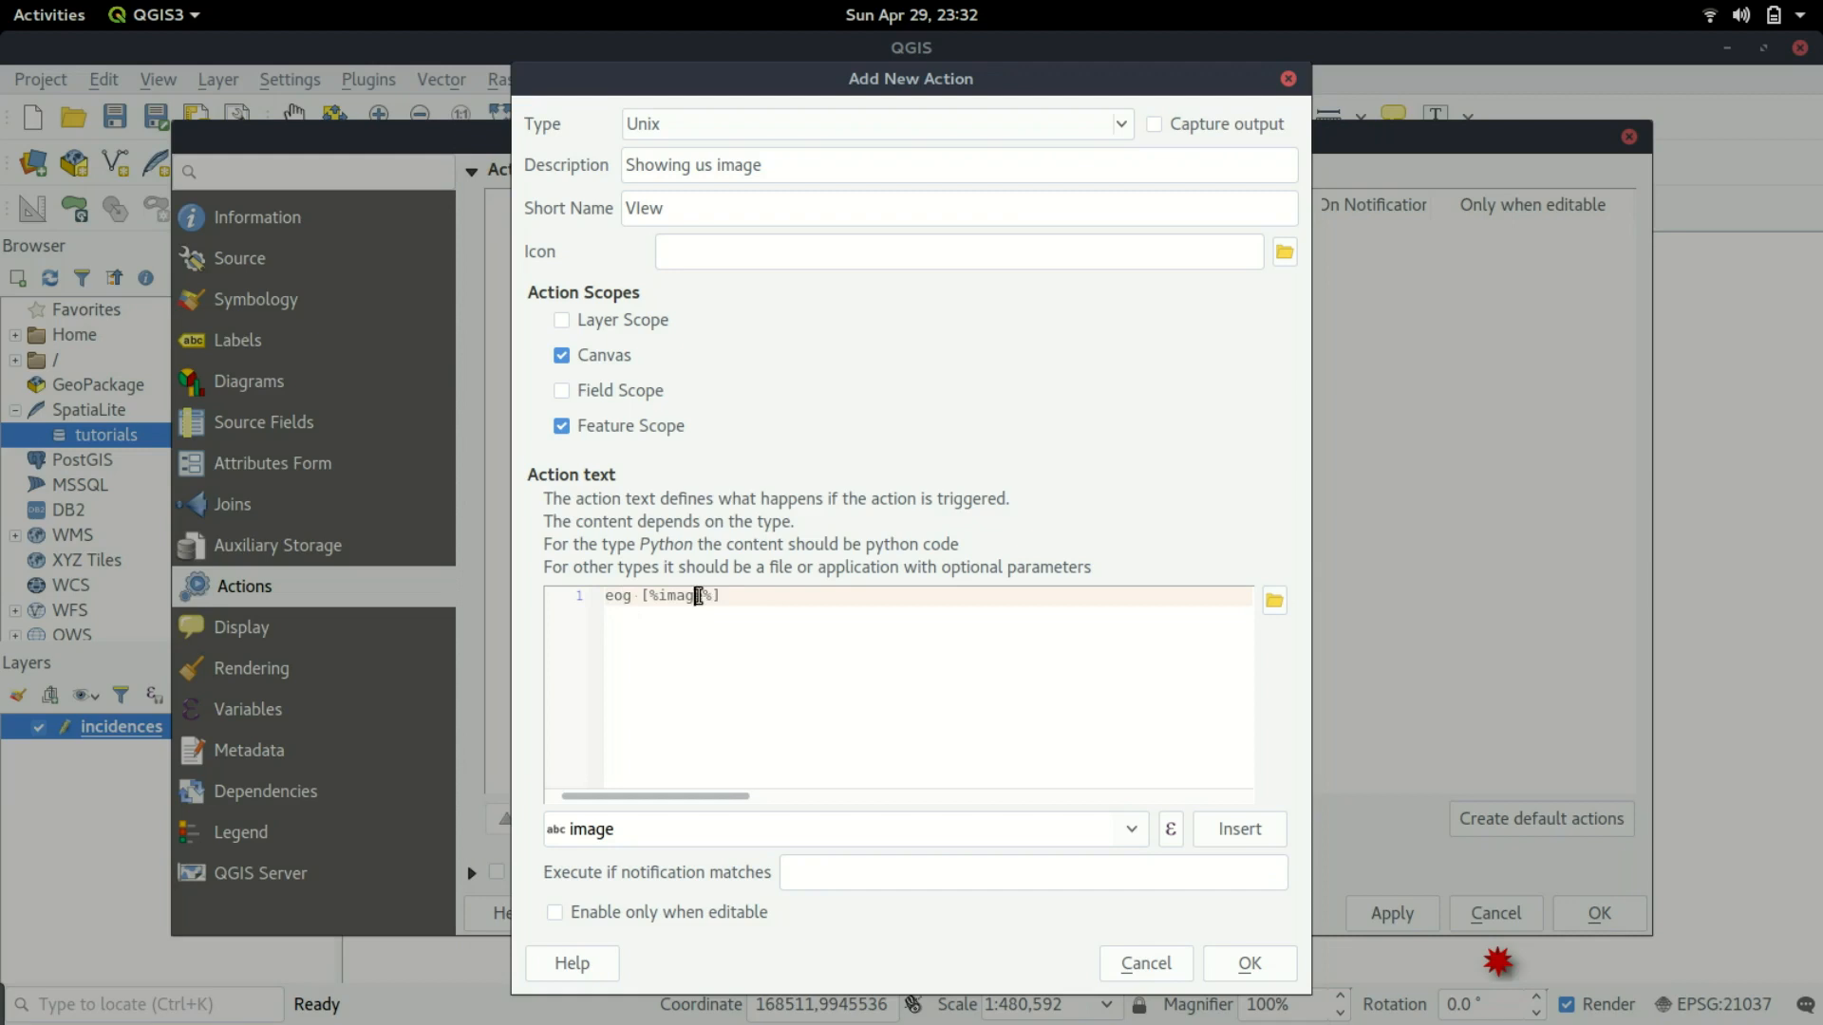
double_click(680, 594)
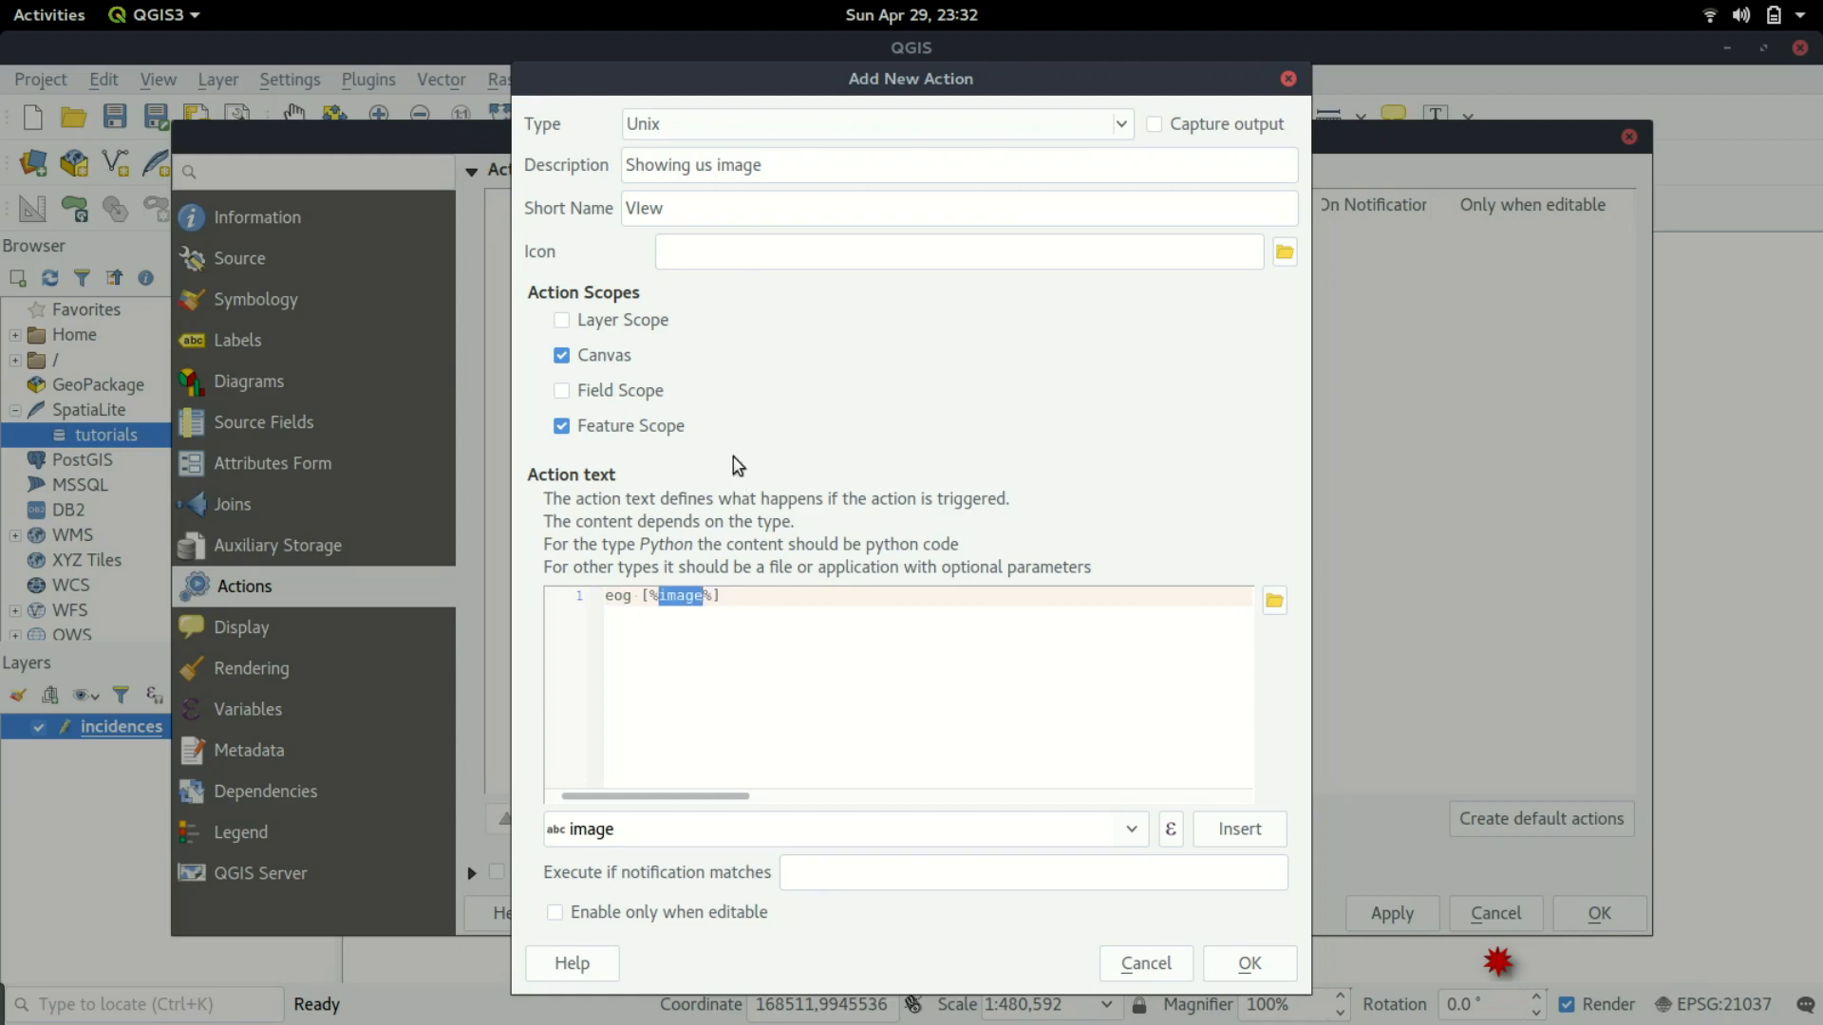
mouse_move(1050, 676)
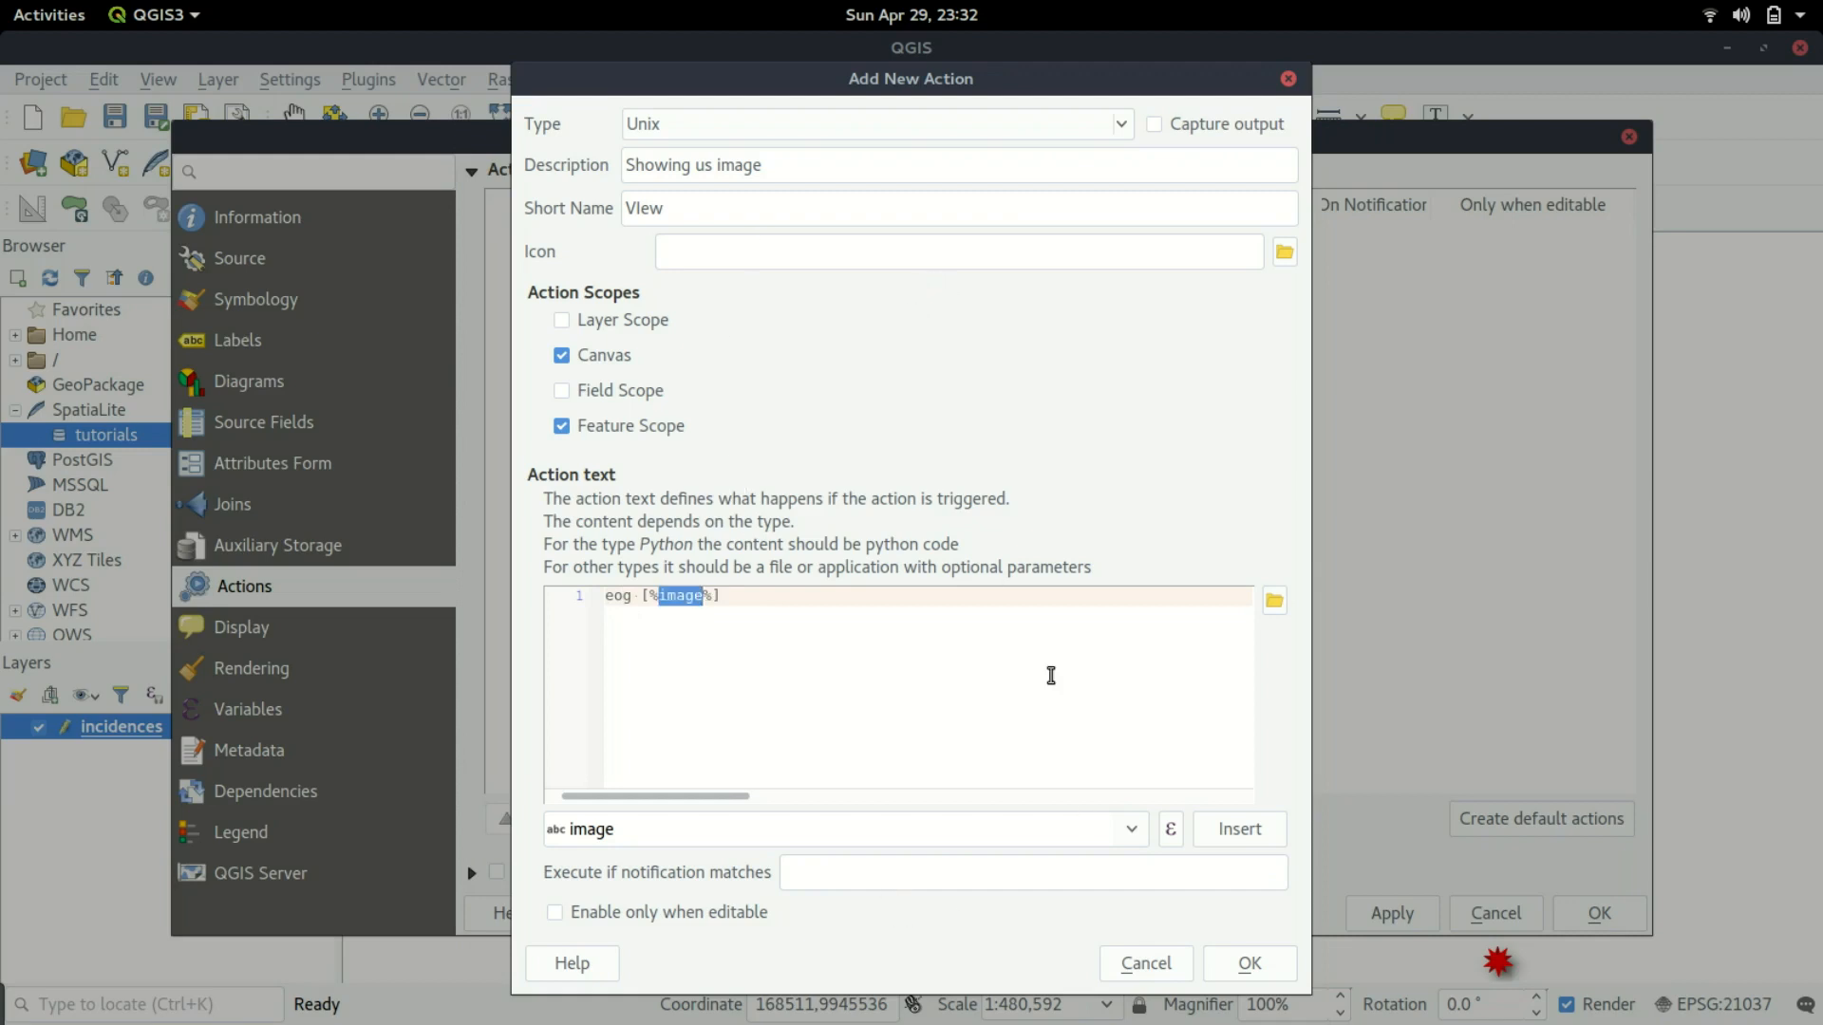
Confirm the new View action and close the incidences layer properties.
click(1247, 963)
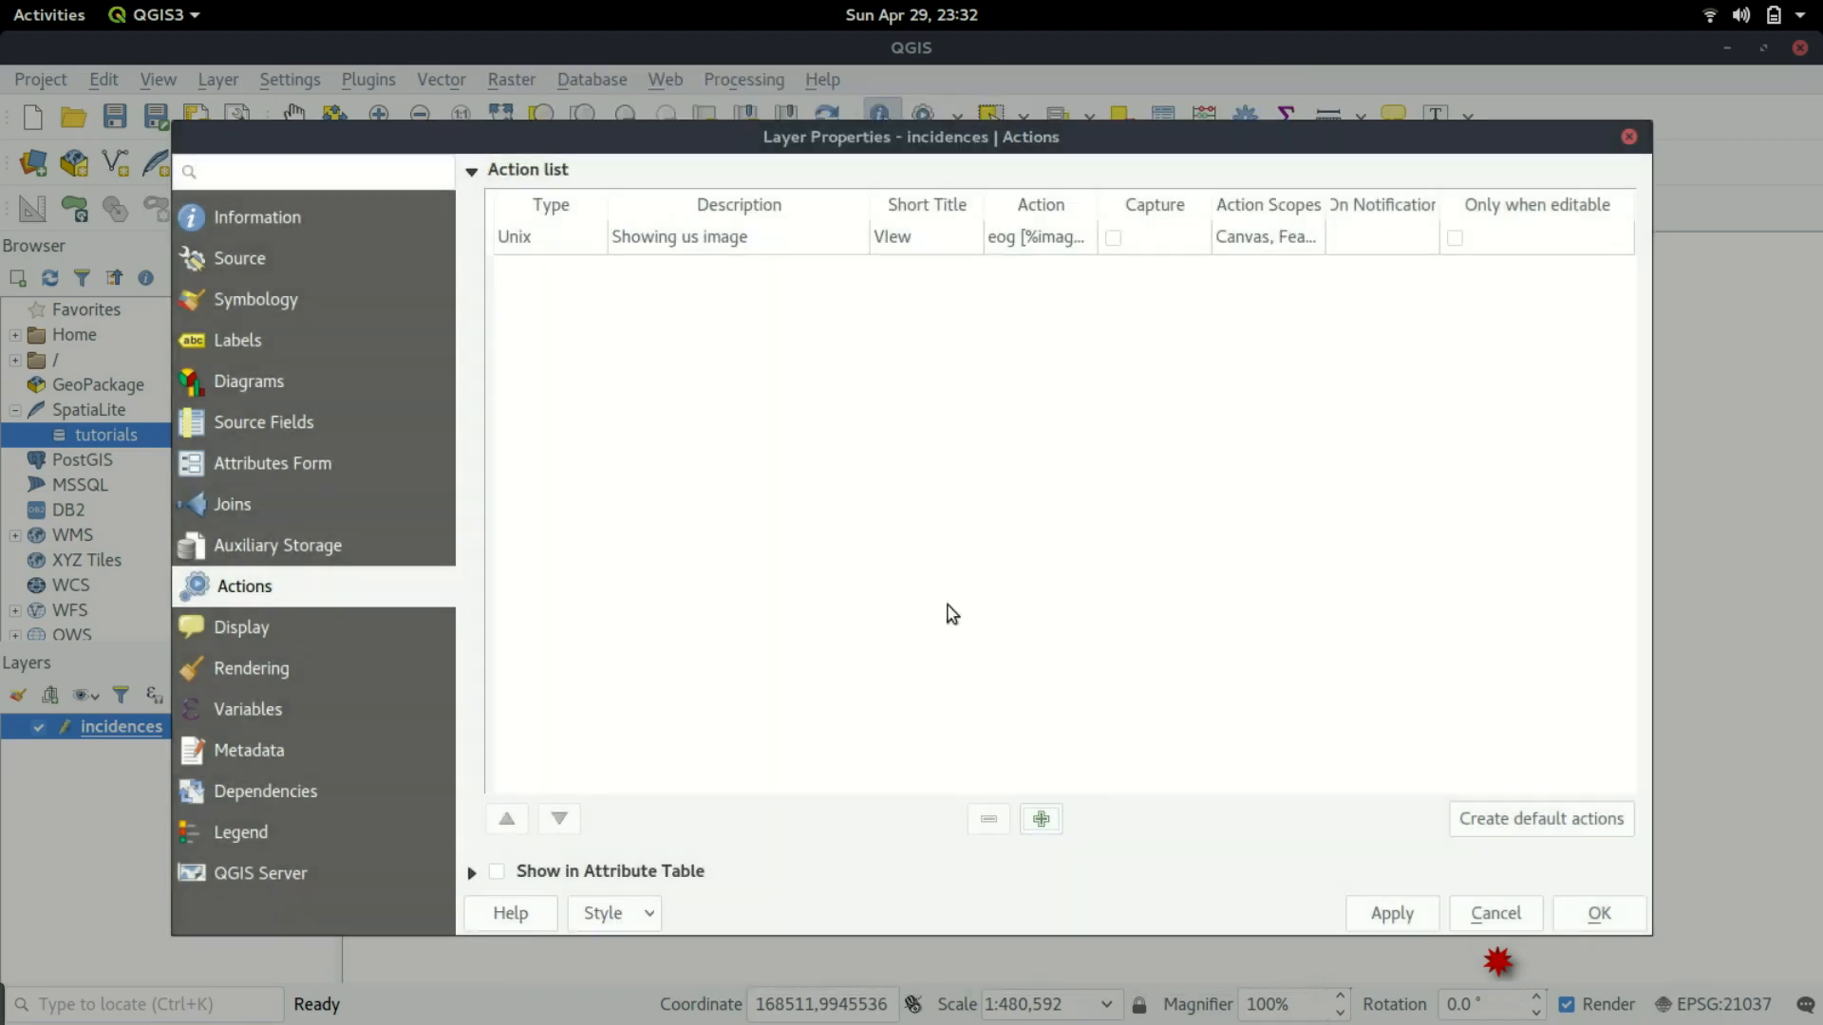
mouse_move(1299, 269)
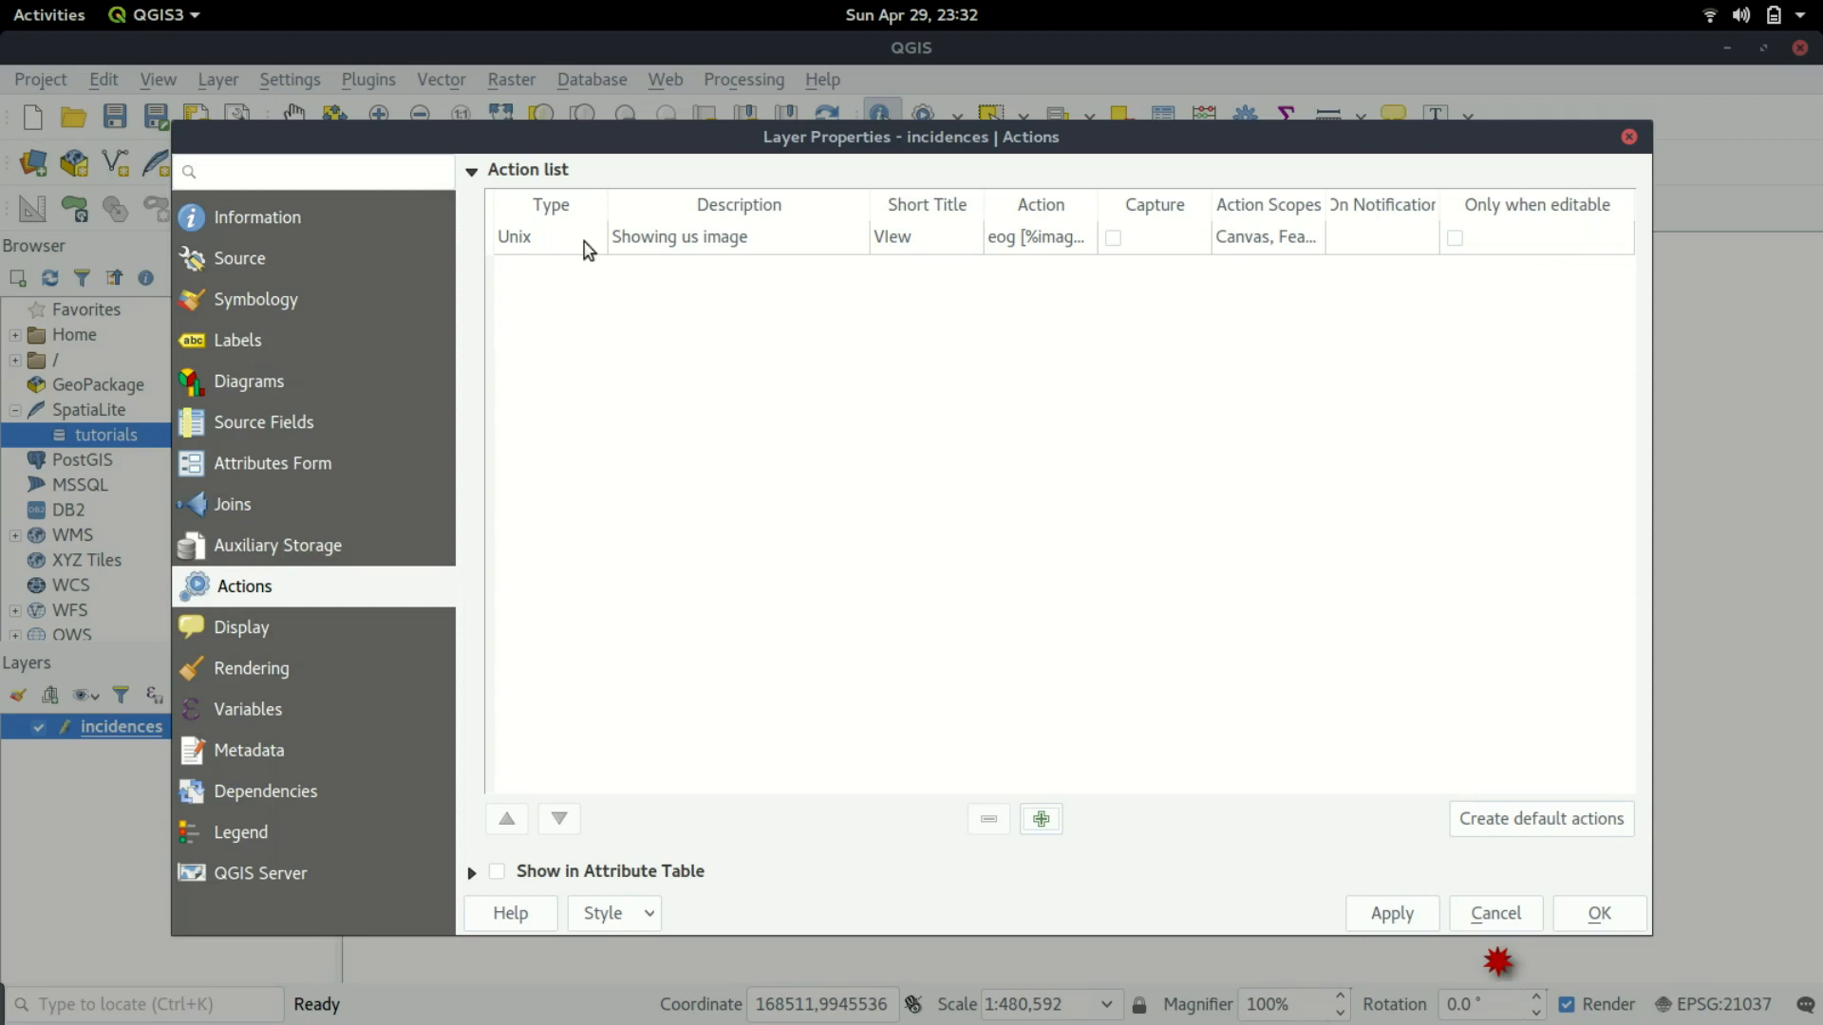
mouse_move(740, 744)
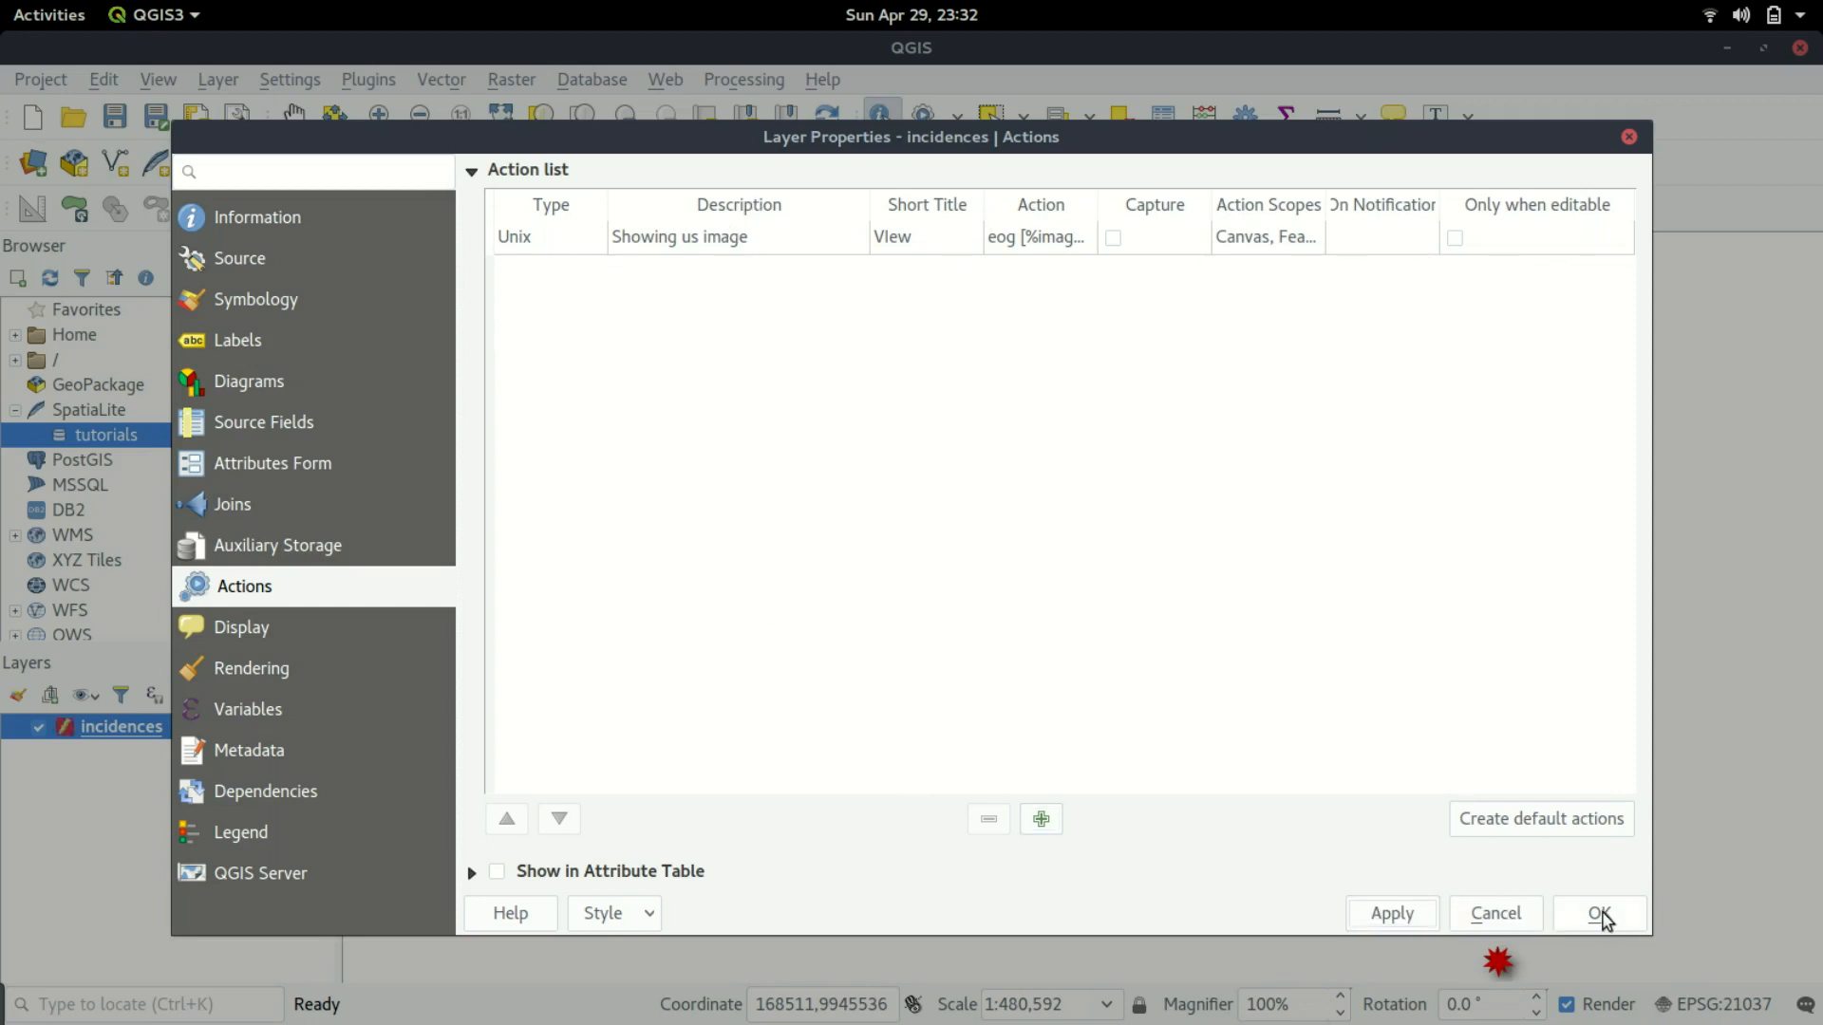
click(1597, 913)
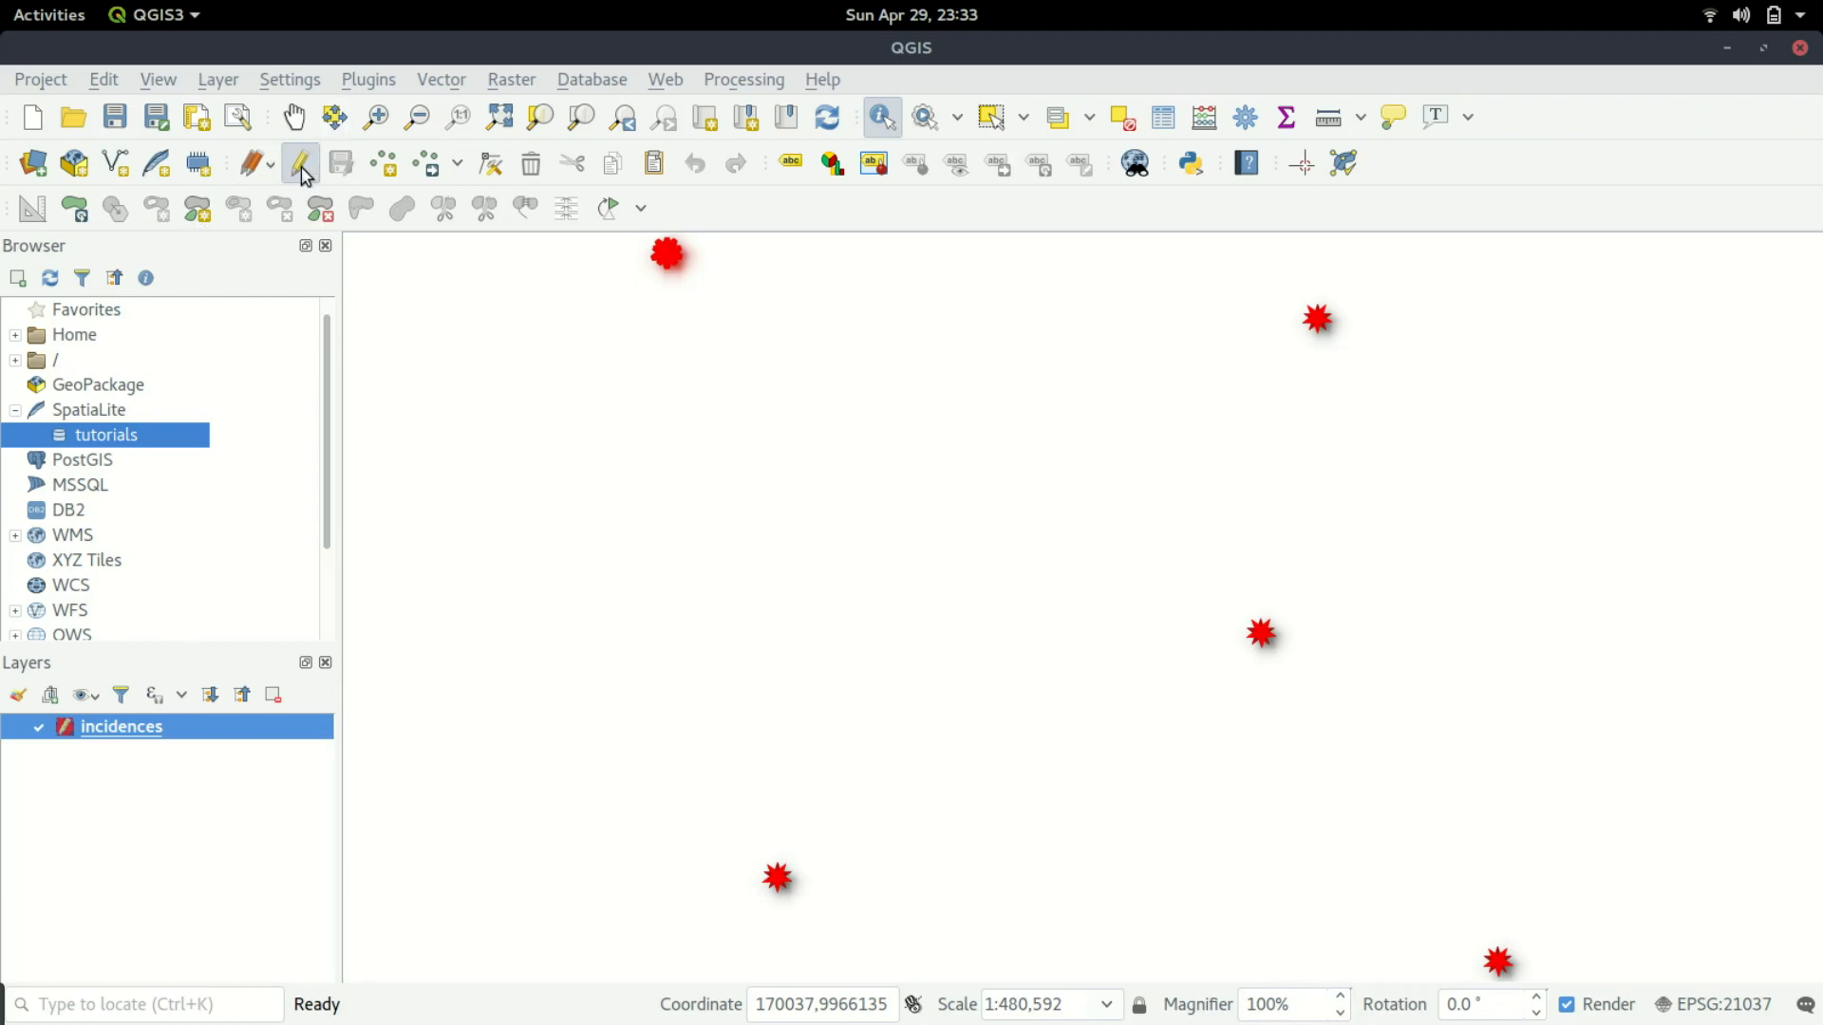
Turn editing off on incidences and view the top-left leaf Miner point's attributes form with Actions.
click(300, 164)
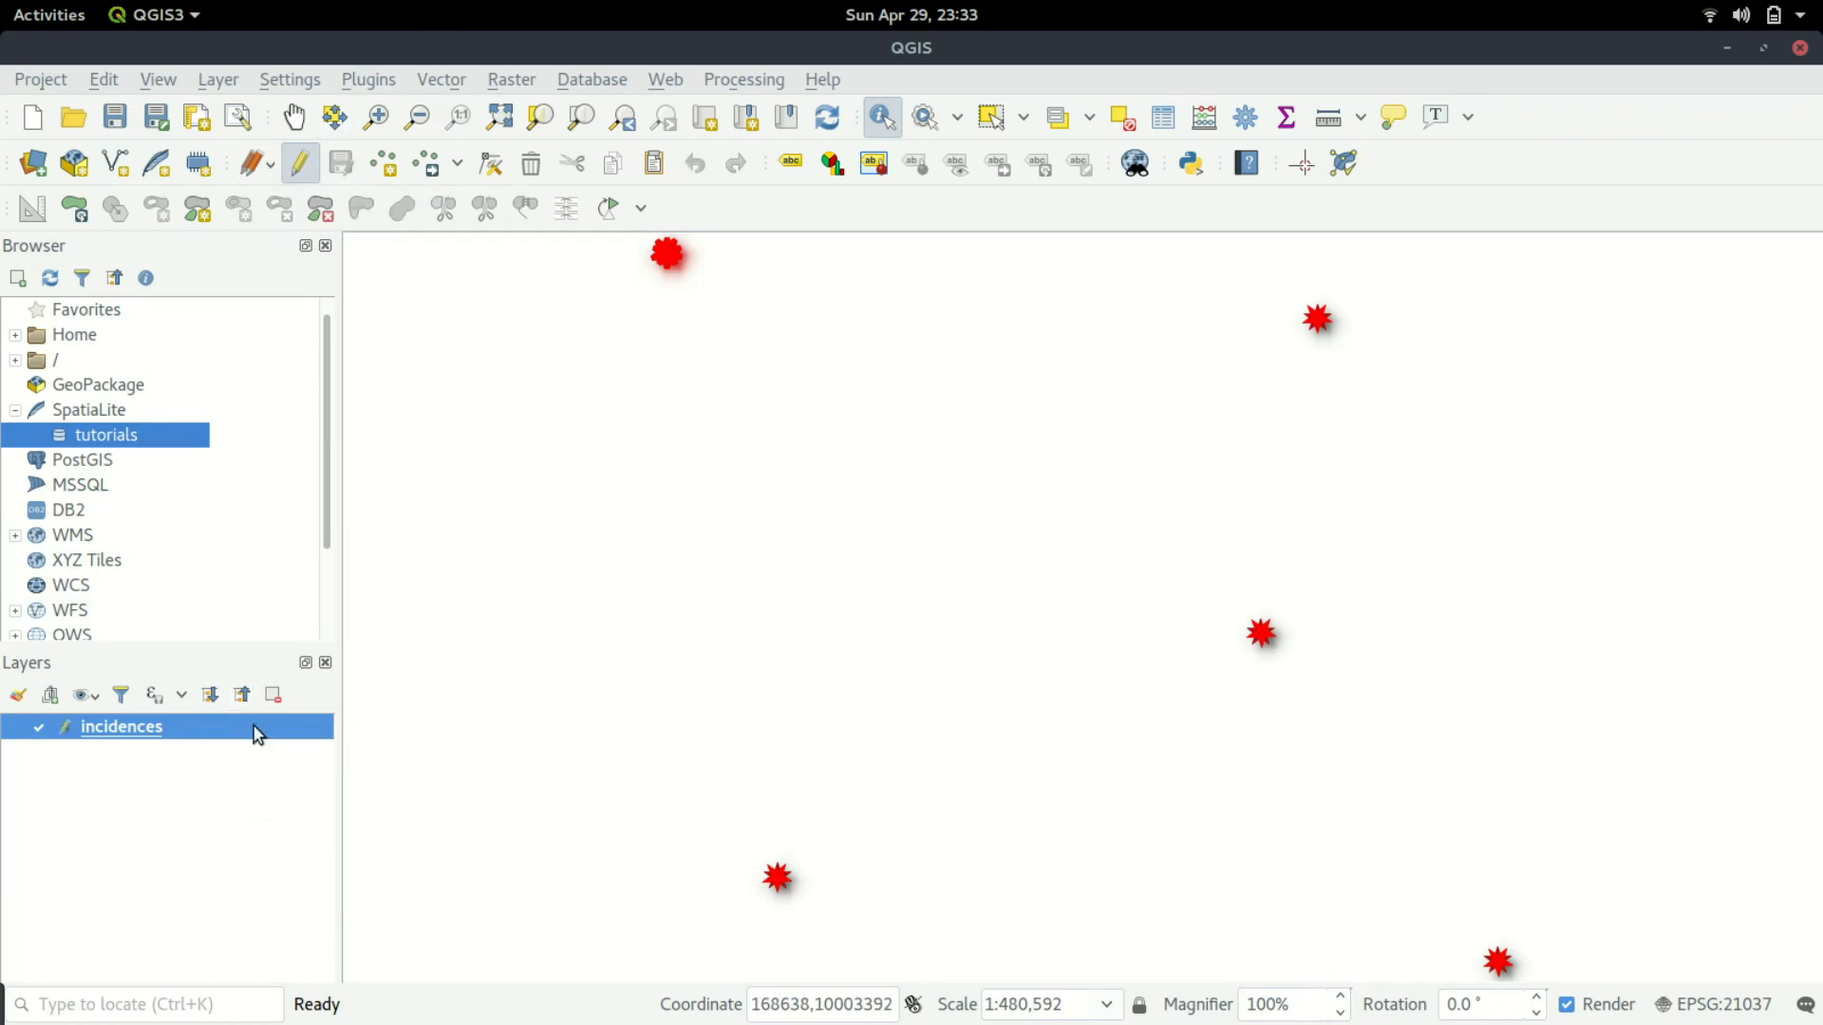
double_click(121, 727)
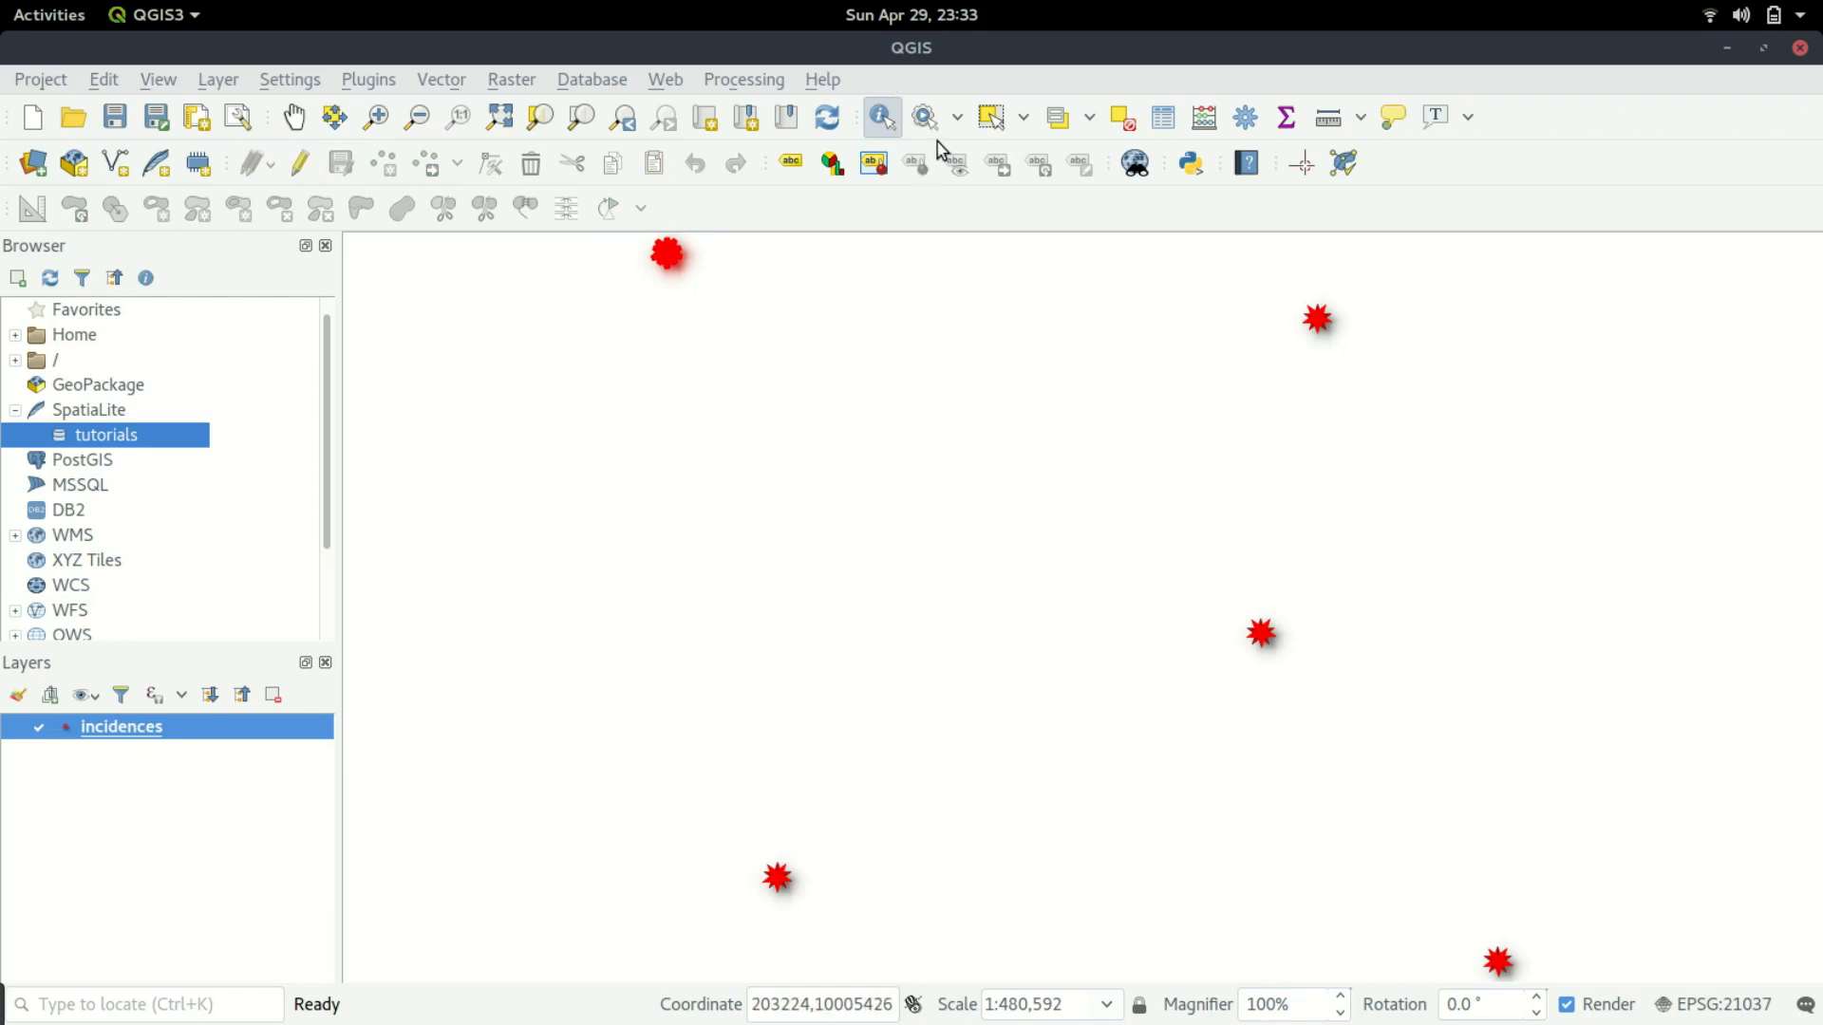
click(667, 252)
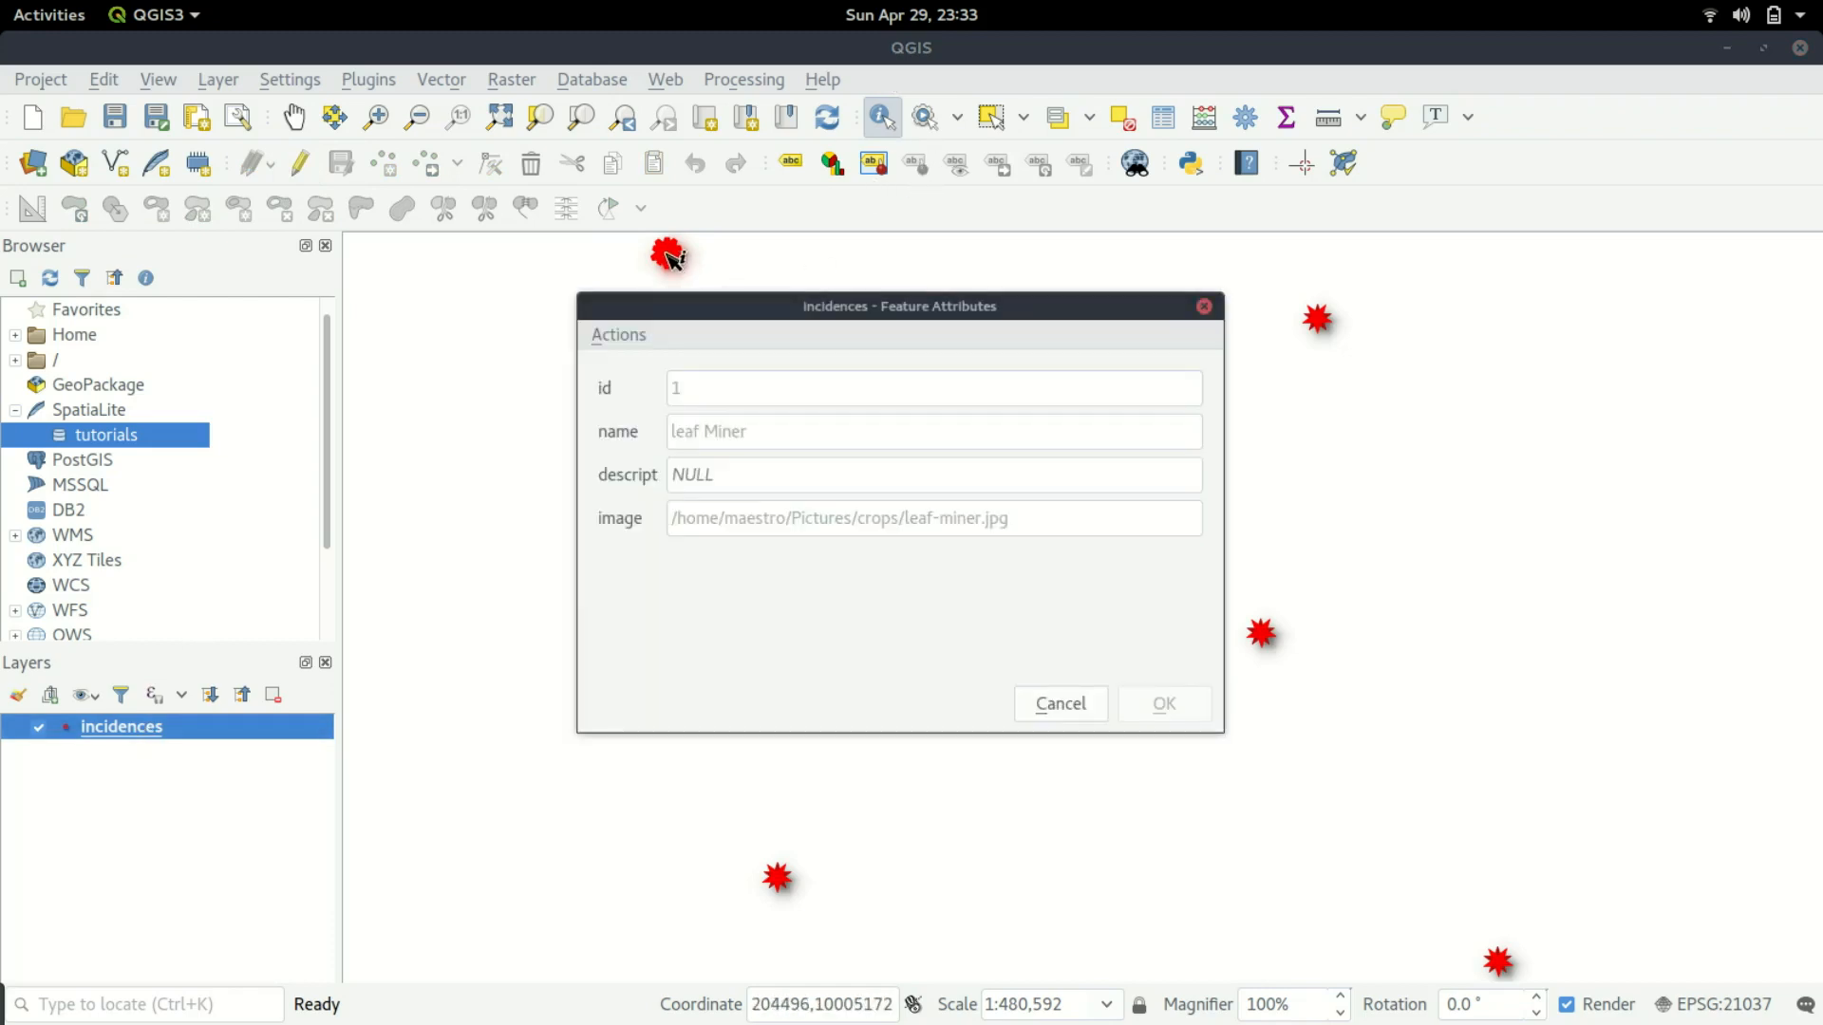
mouse_move(801, 569)
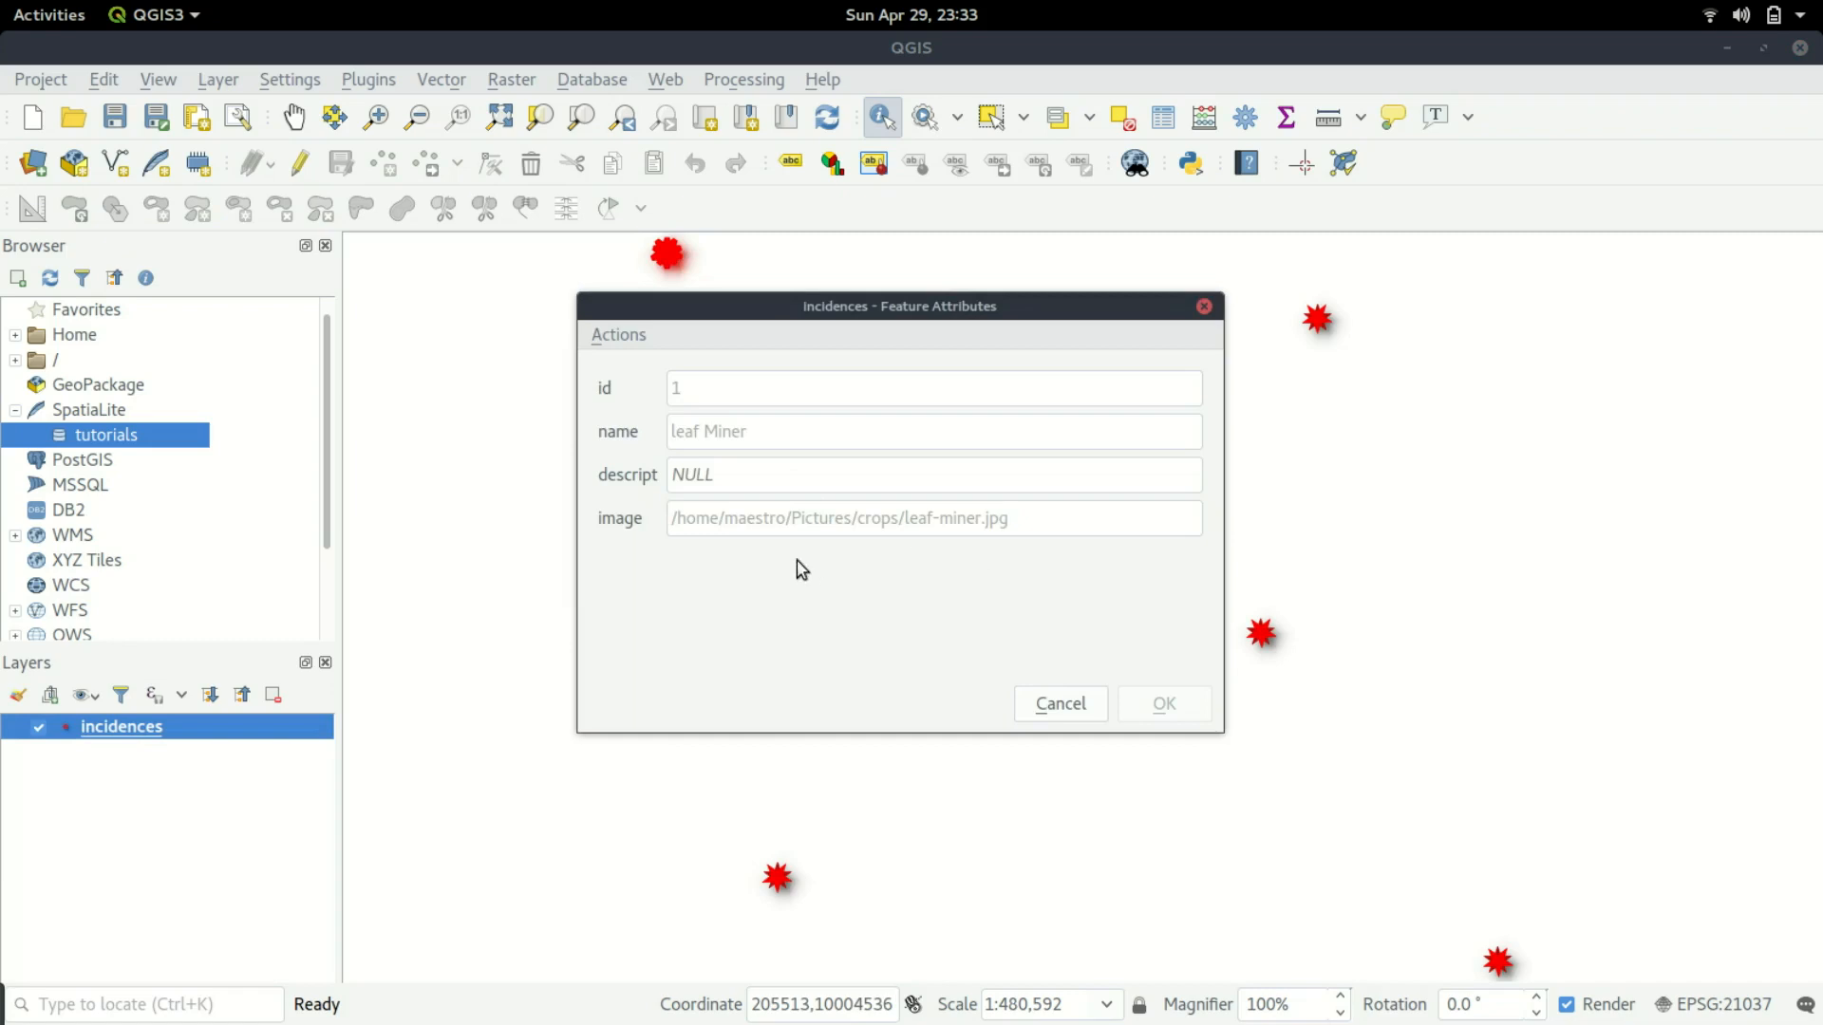
click(1058, 703)
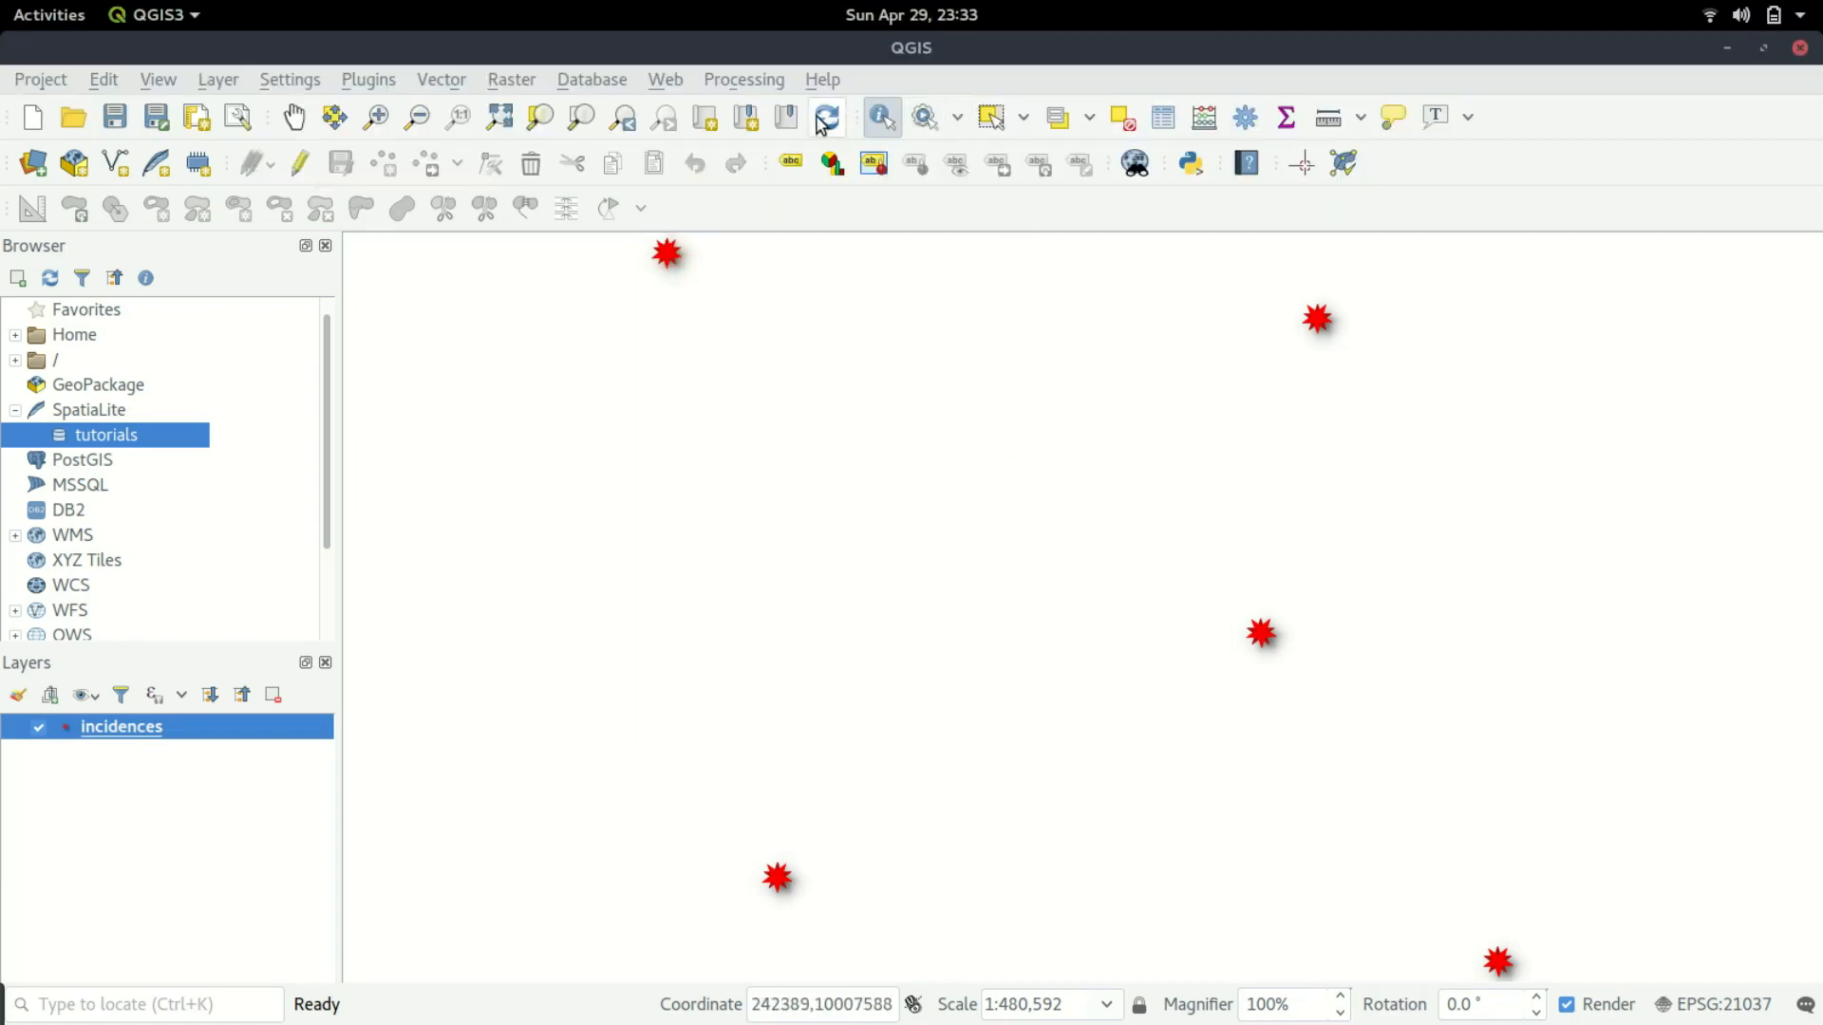
mouse_move(361, 98)
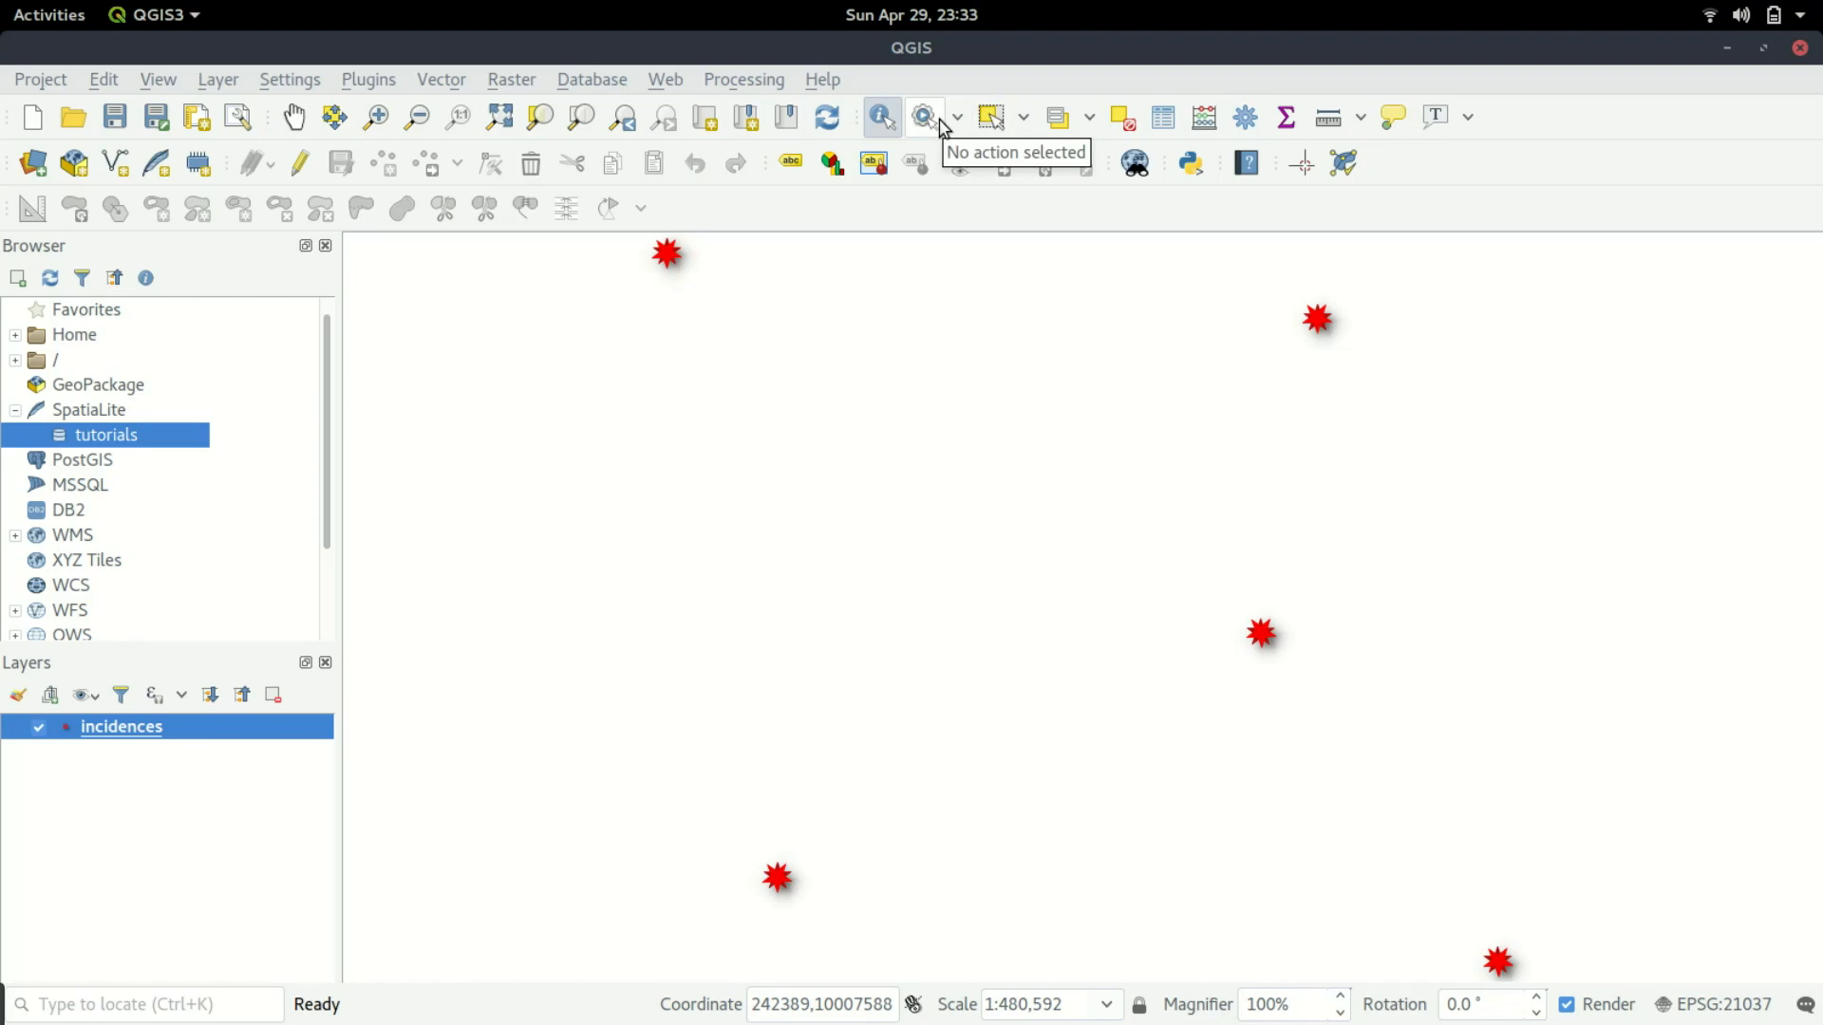
mouse_move(949, 163)
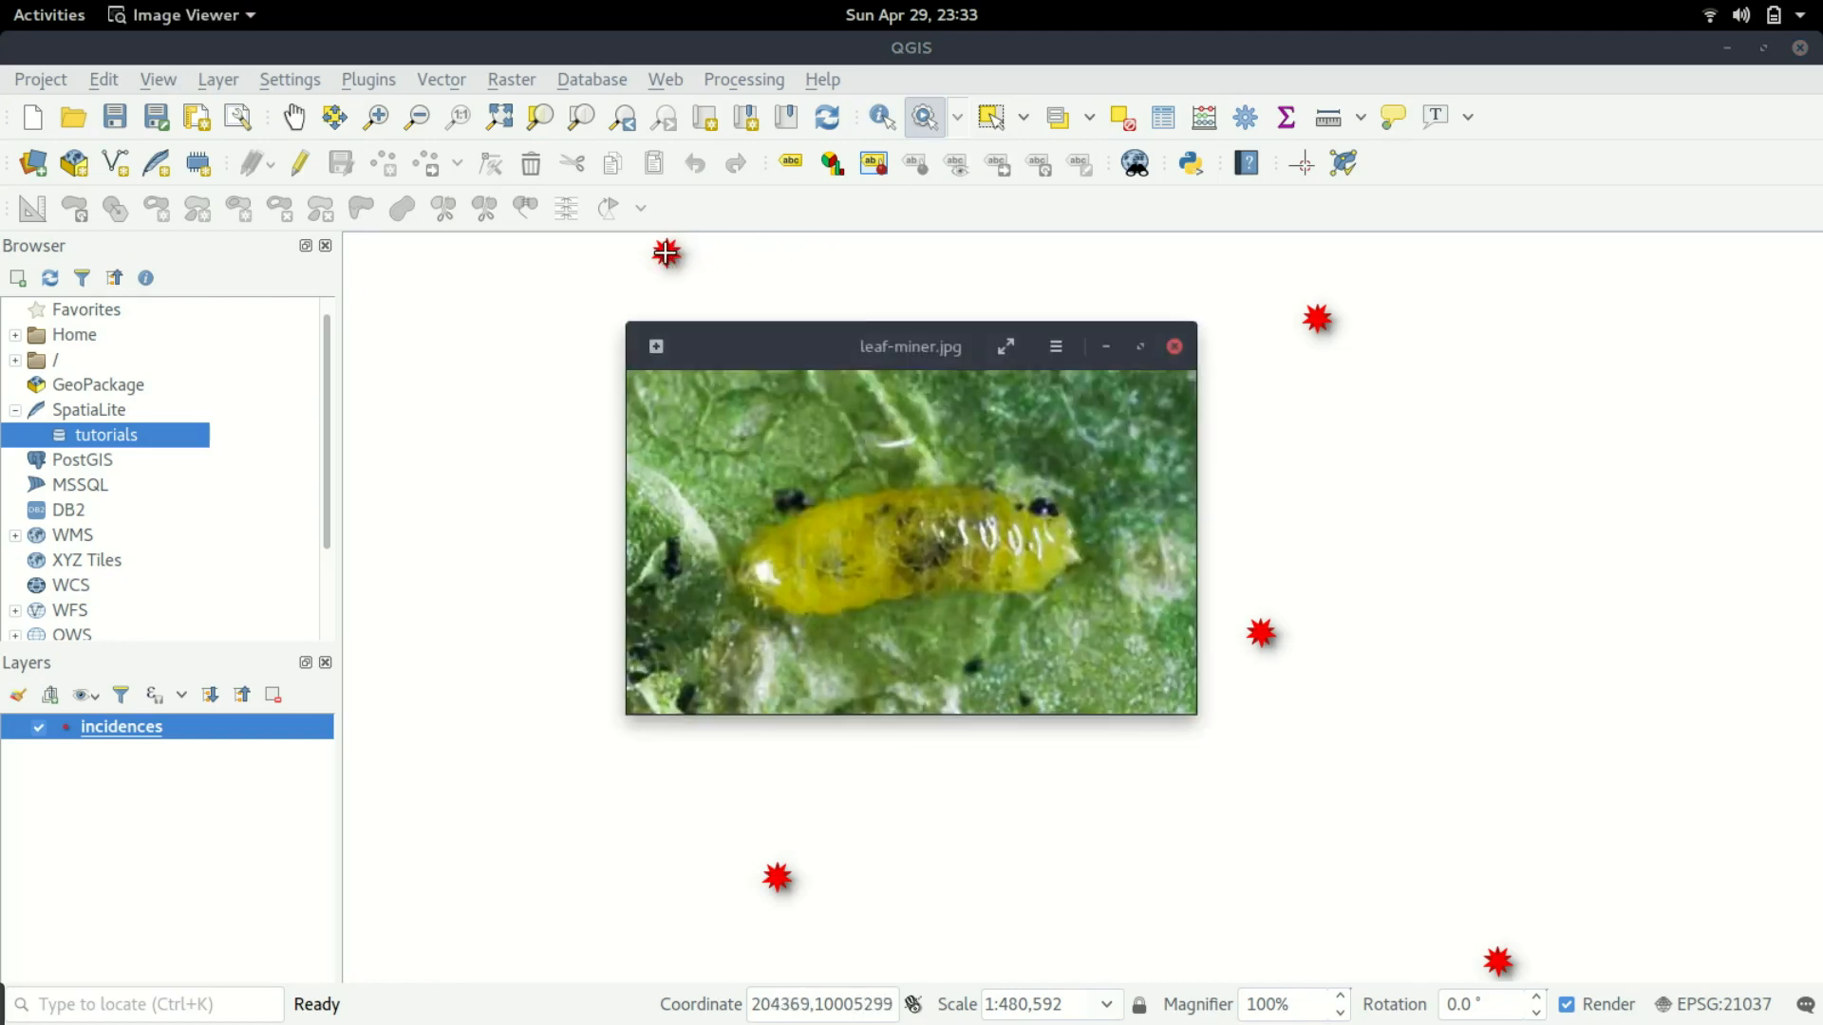
mouse_move(790, 376)
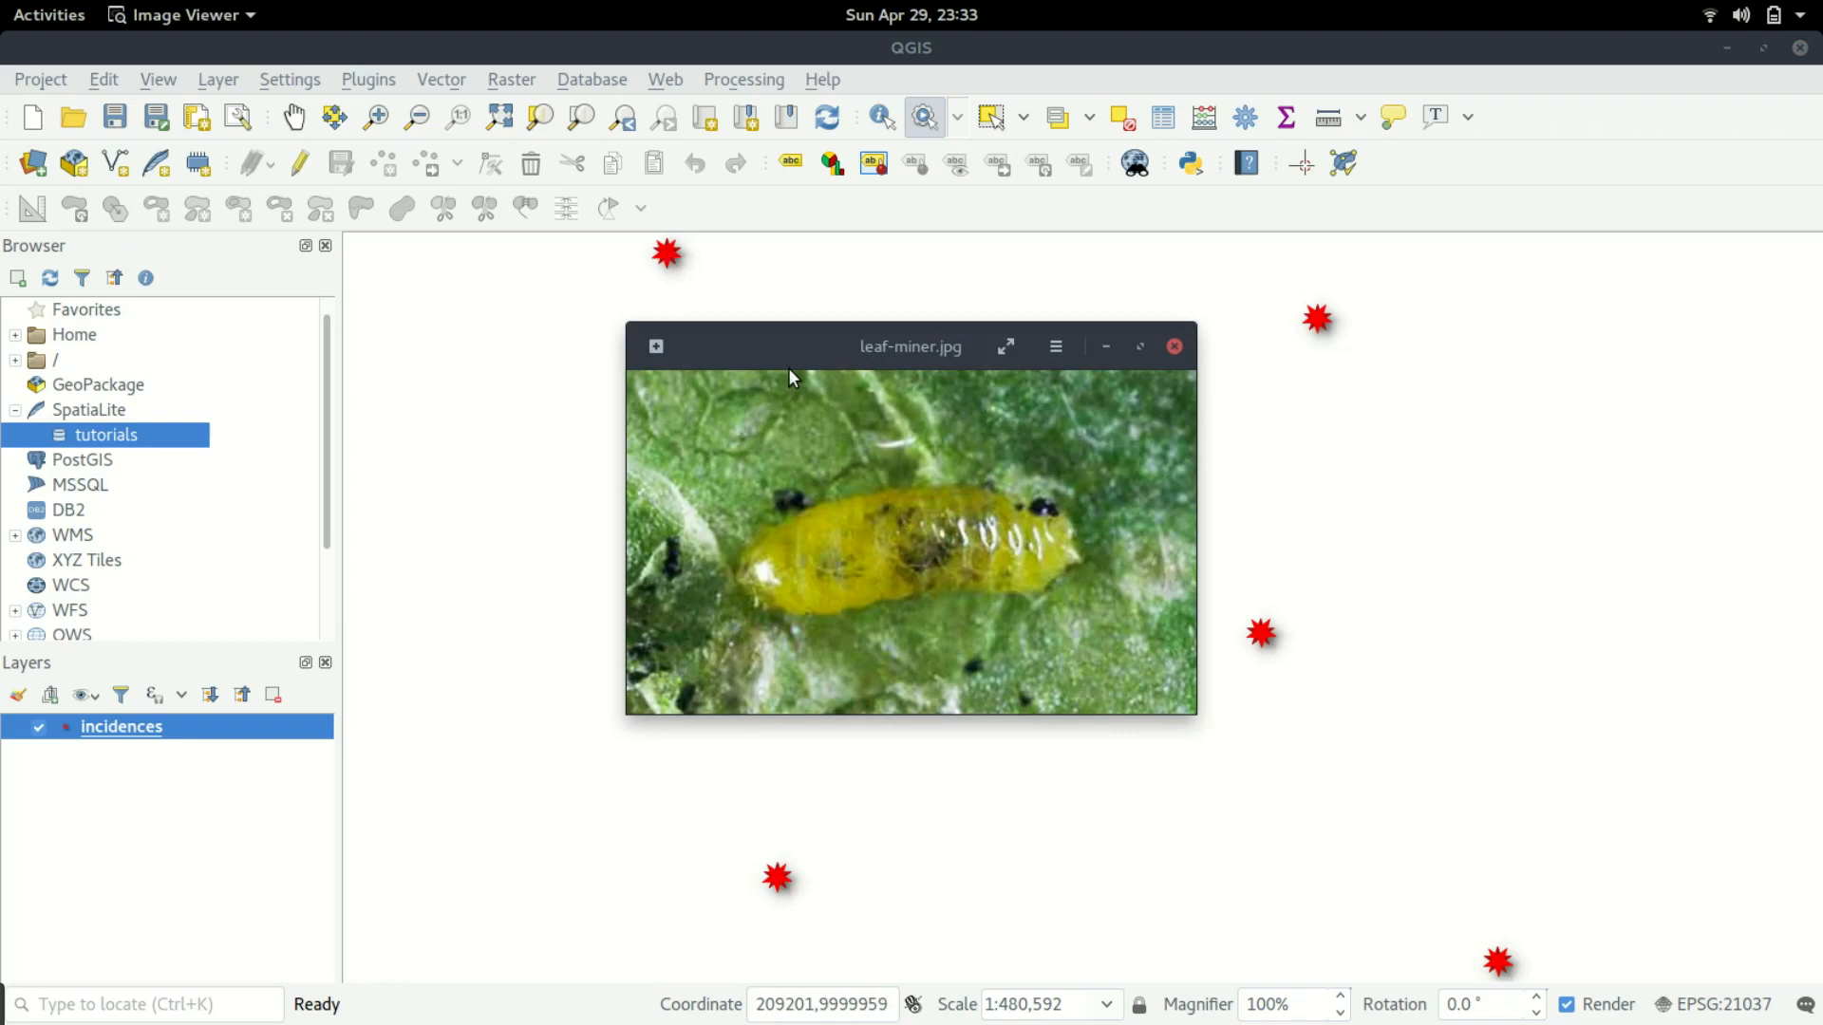
mouse_move(679, 256)
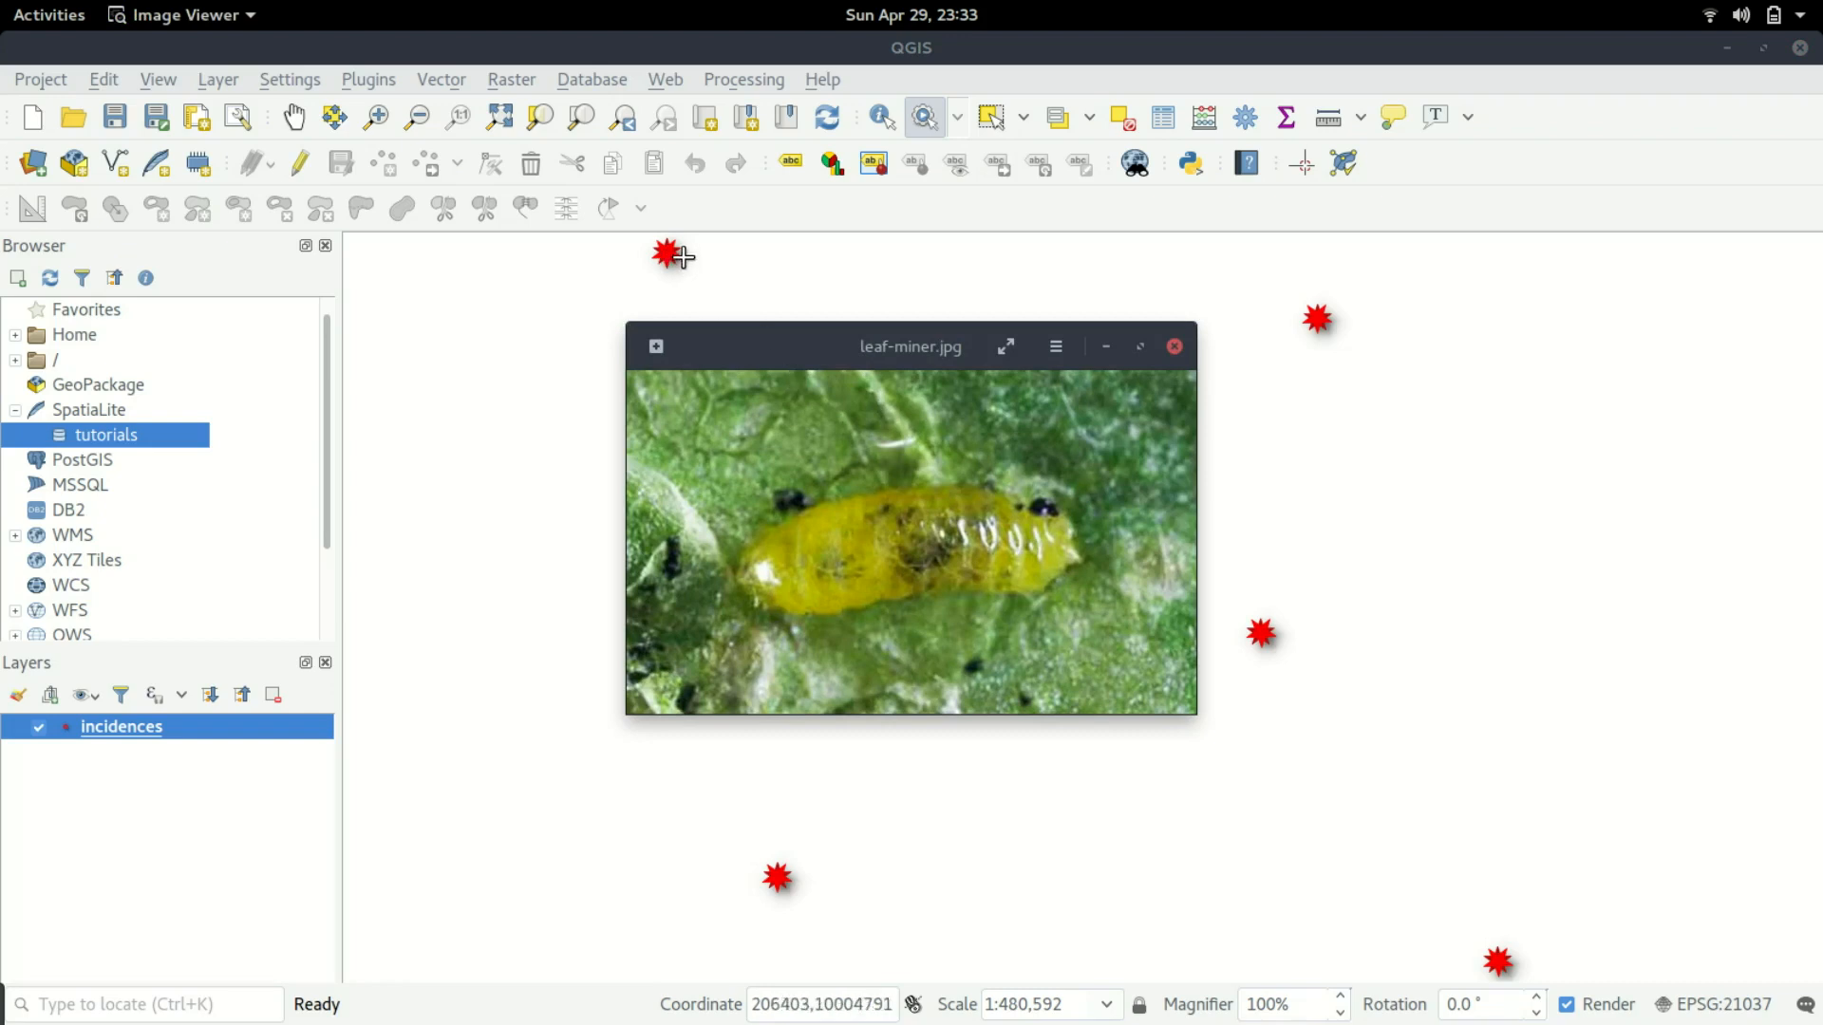
Run the View action on several points, opening leaf-miner.jpg, bacteria.jpg and moth.jpg in Image Viewer.
click(1173, 346)
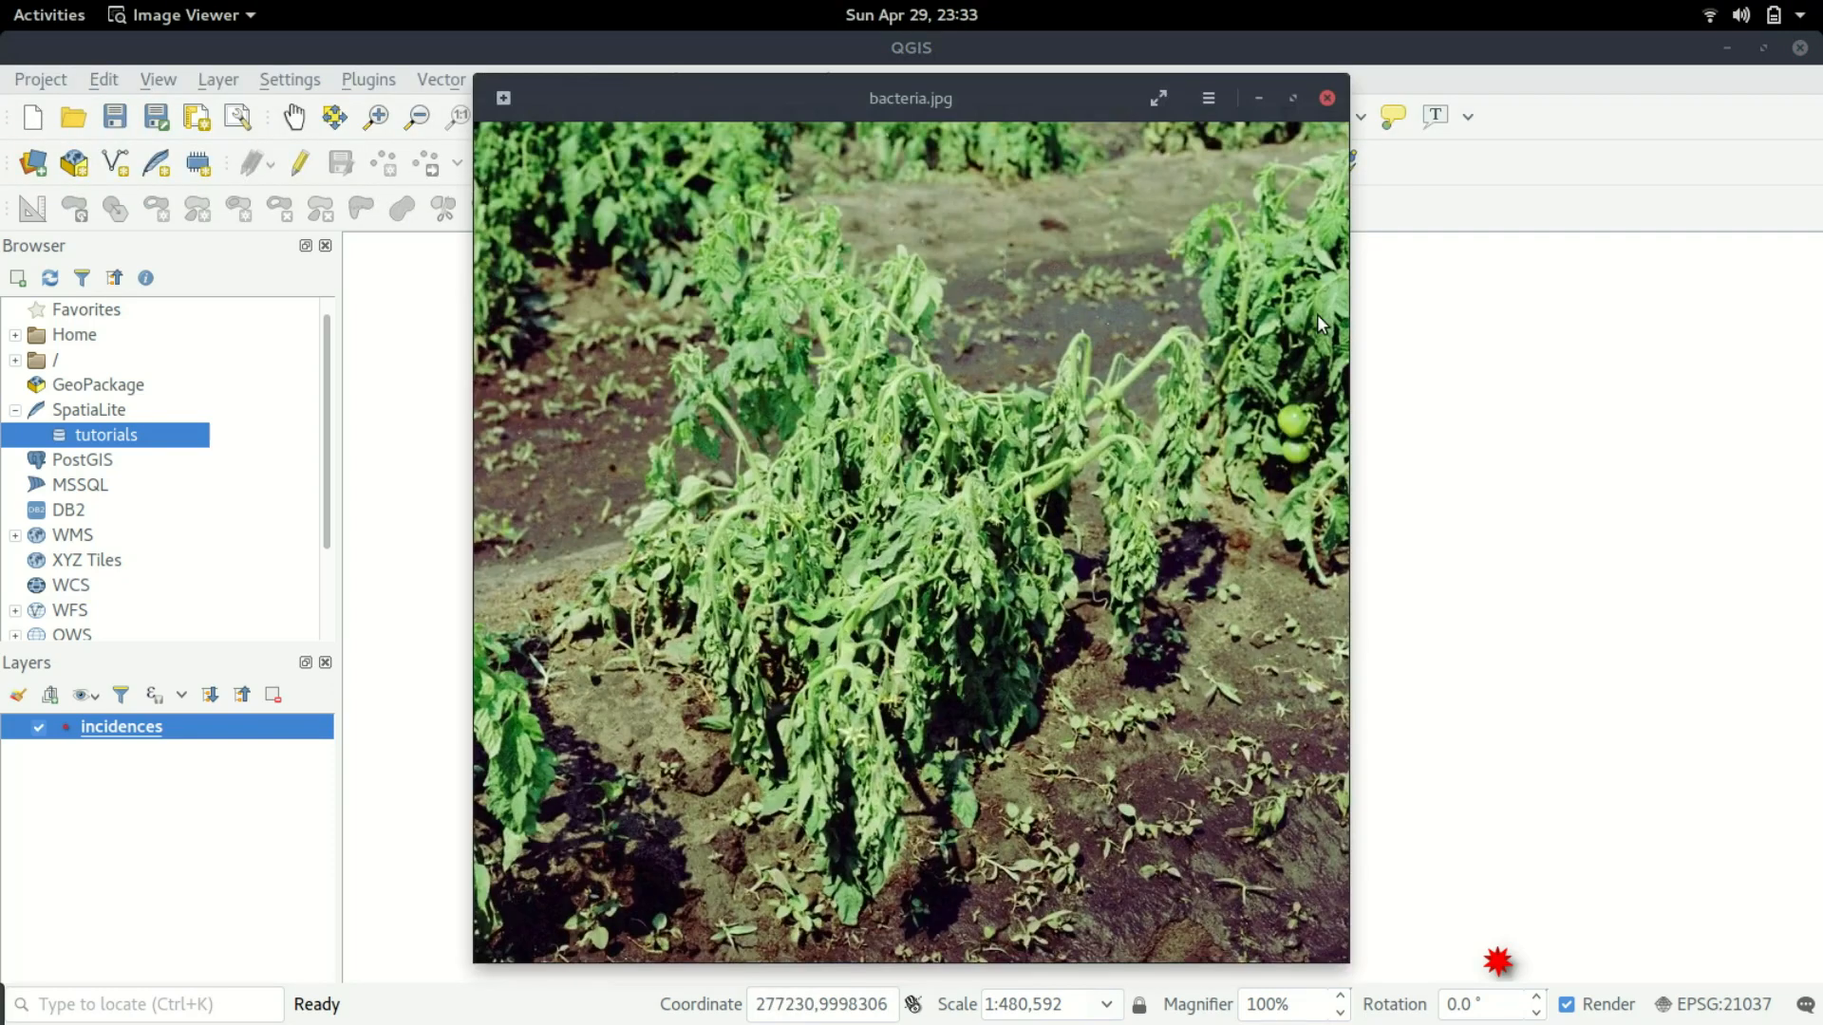
click(1328, 96)
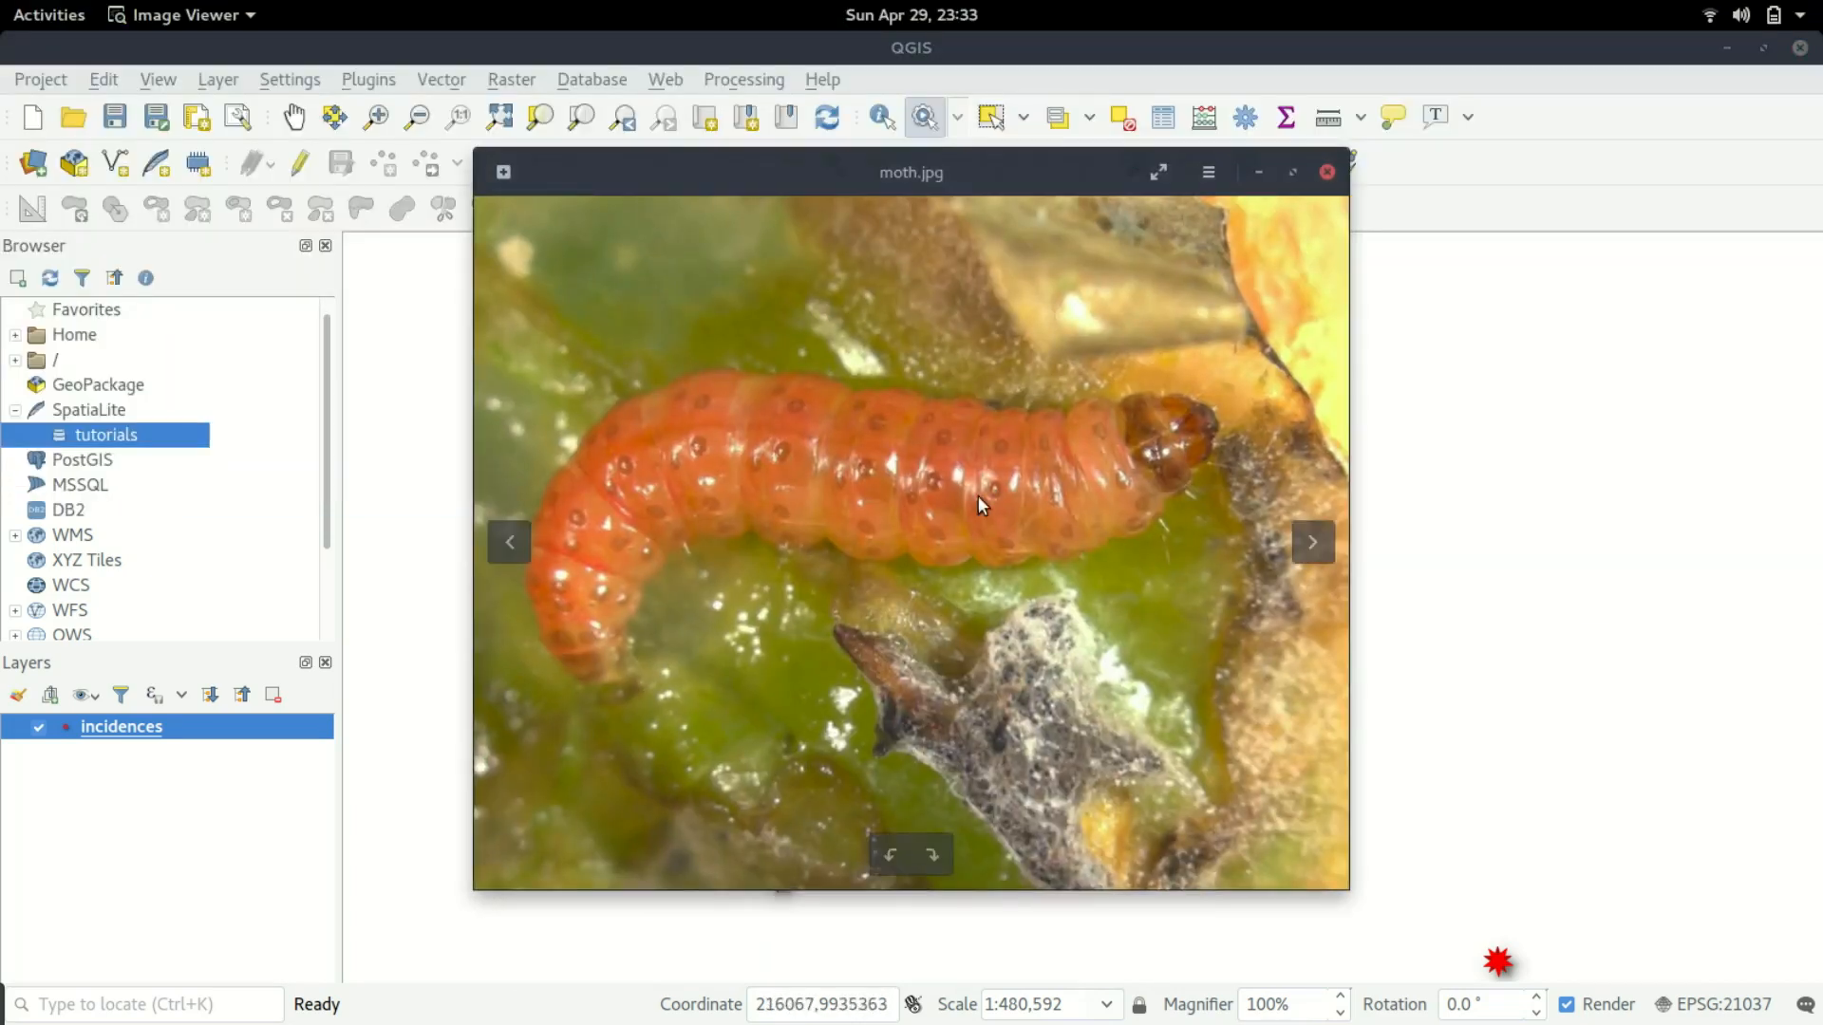
click(1325, 173)
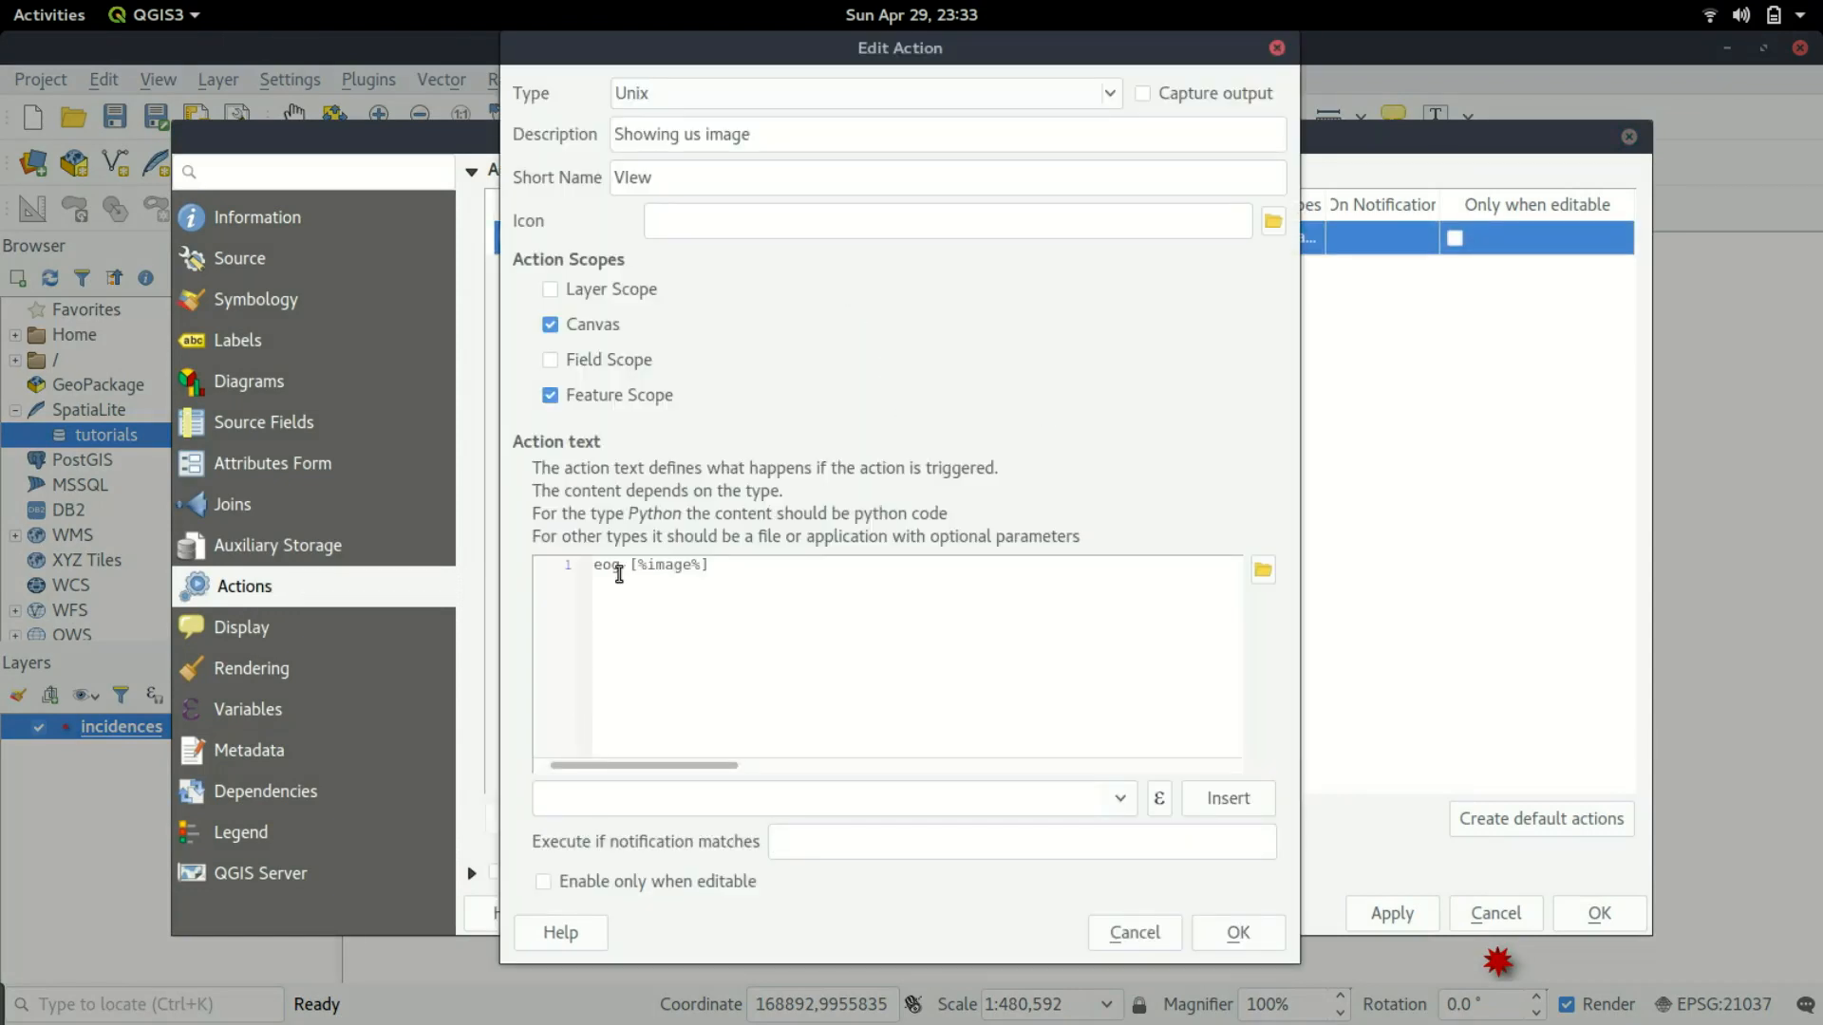
Set the View action command to 'display [%image%]' and save the layer properties.
text(display)
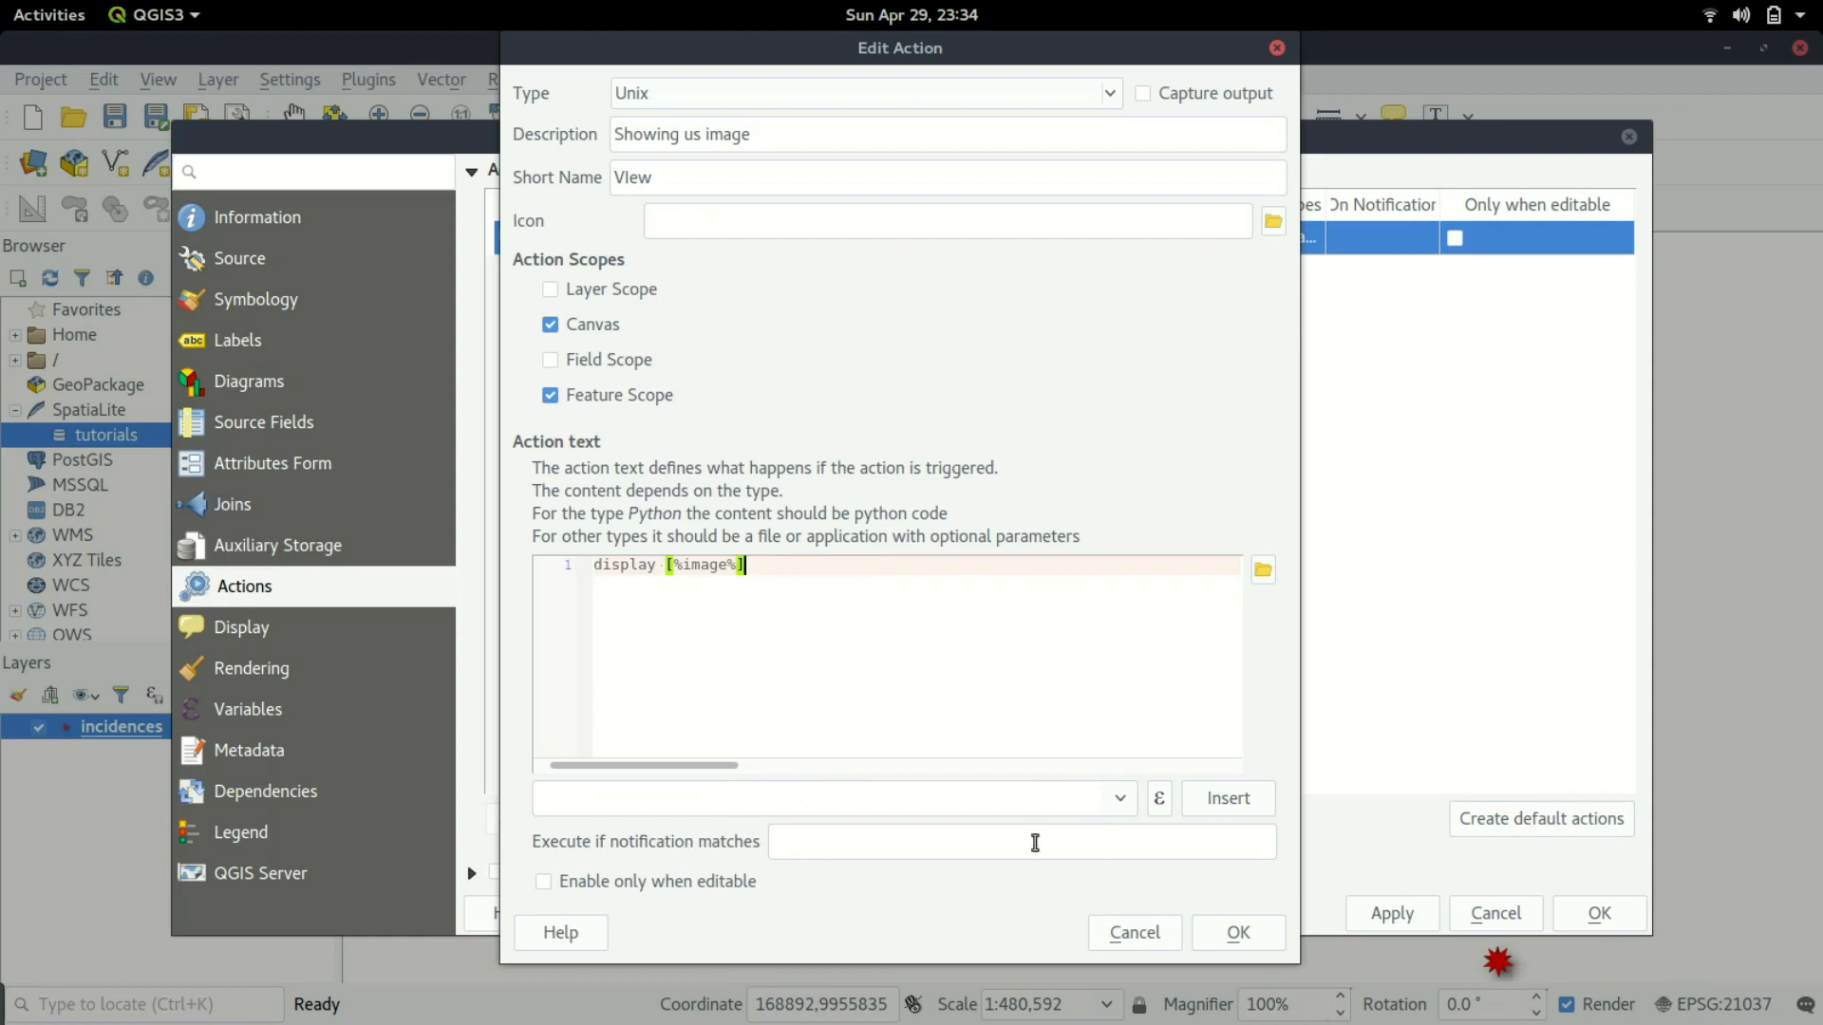
click(1236, 933)
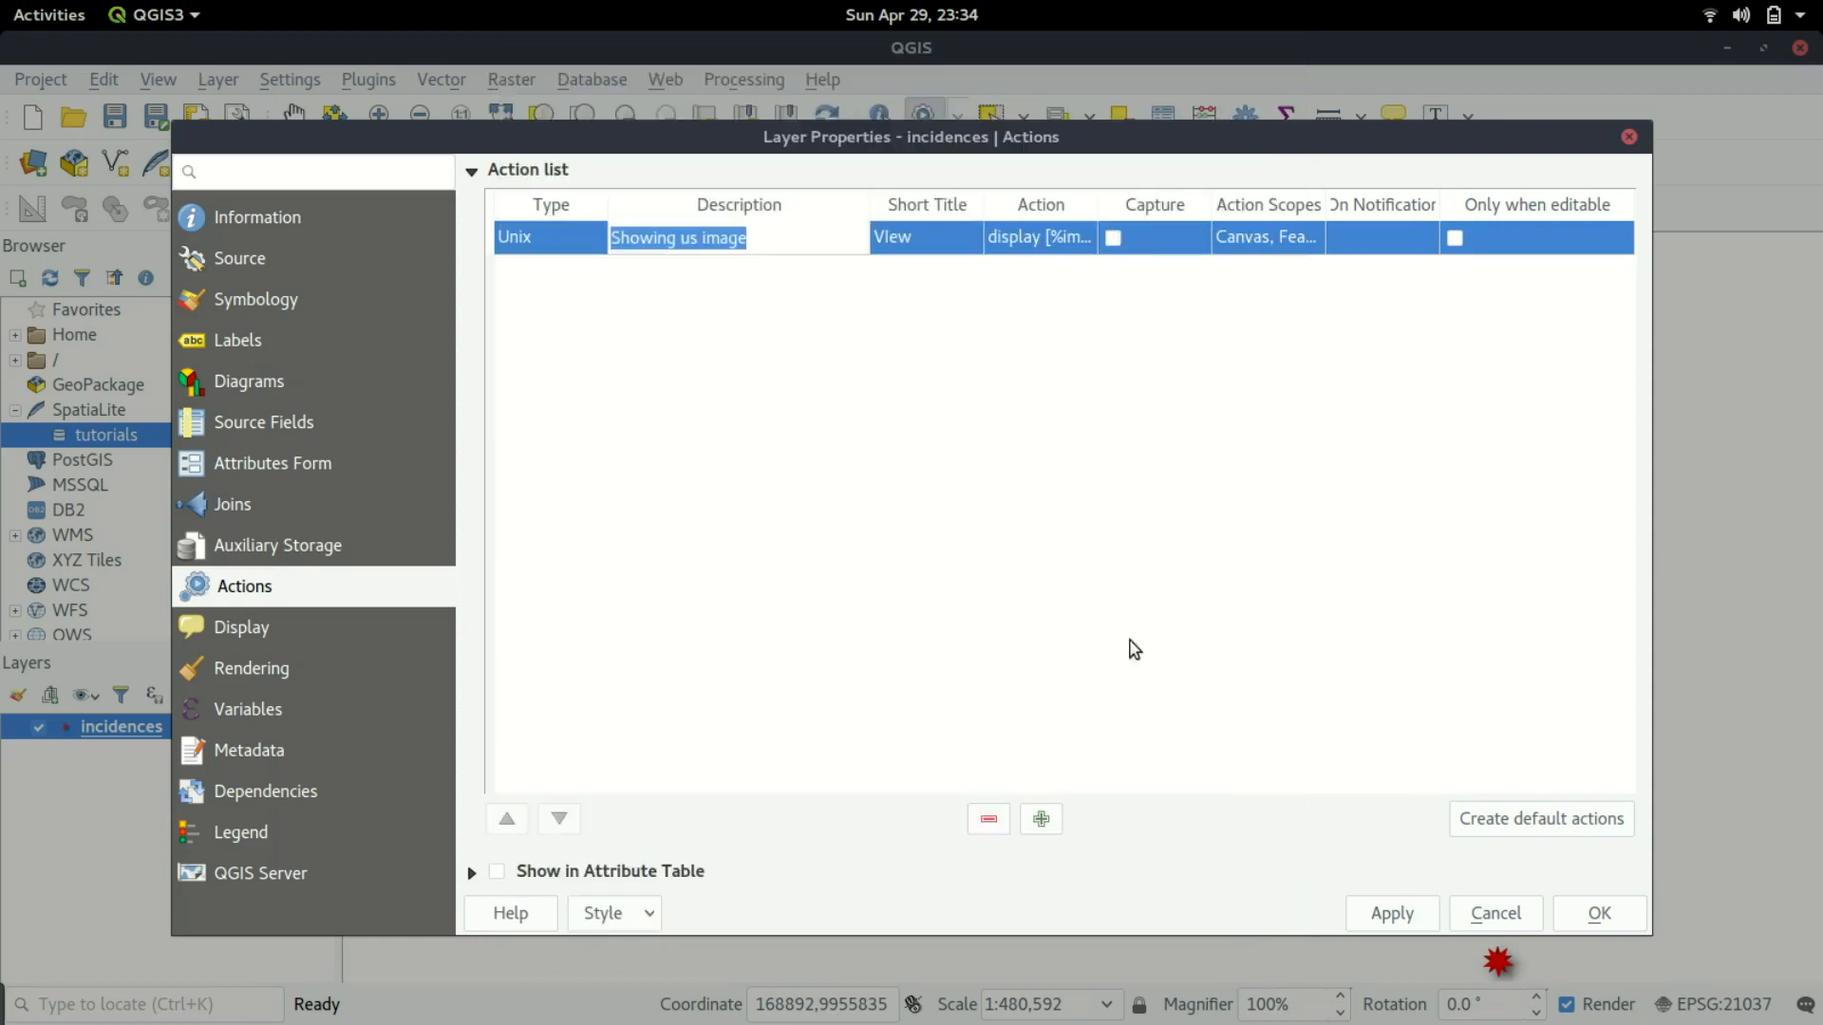
click(1597, 913)
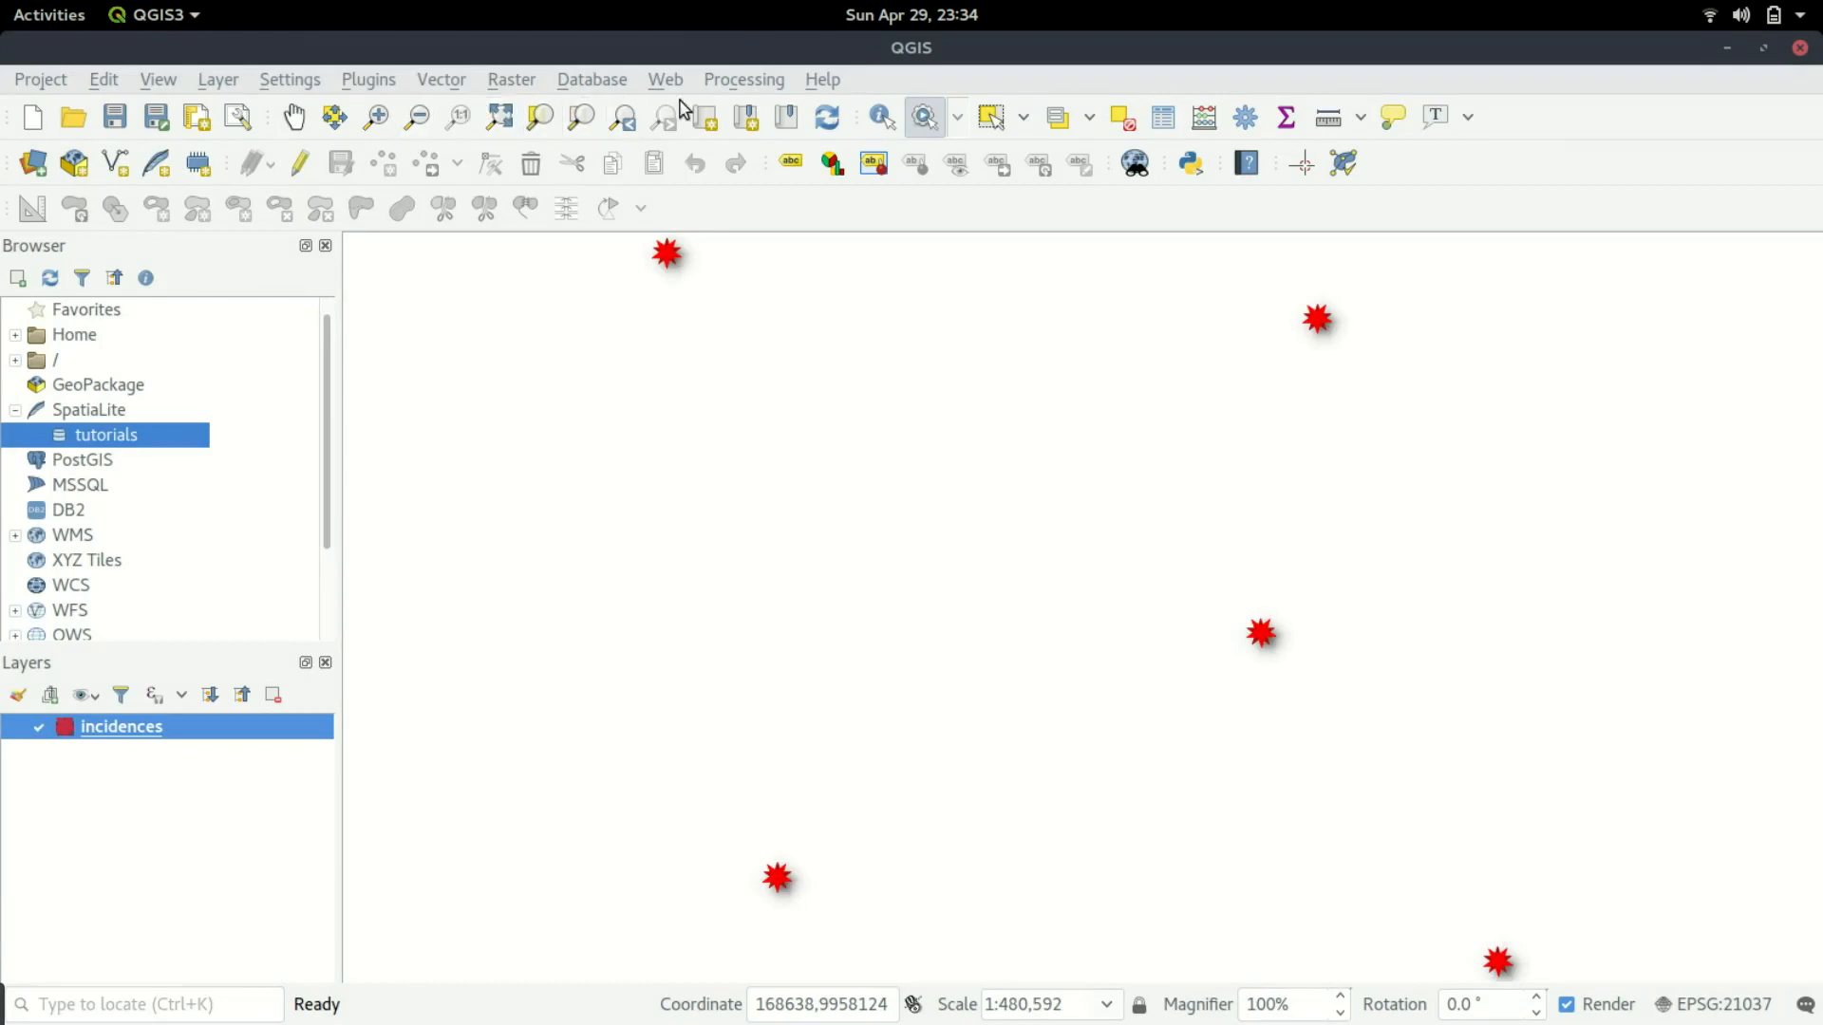
mouse_move(955, 163)
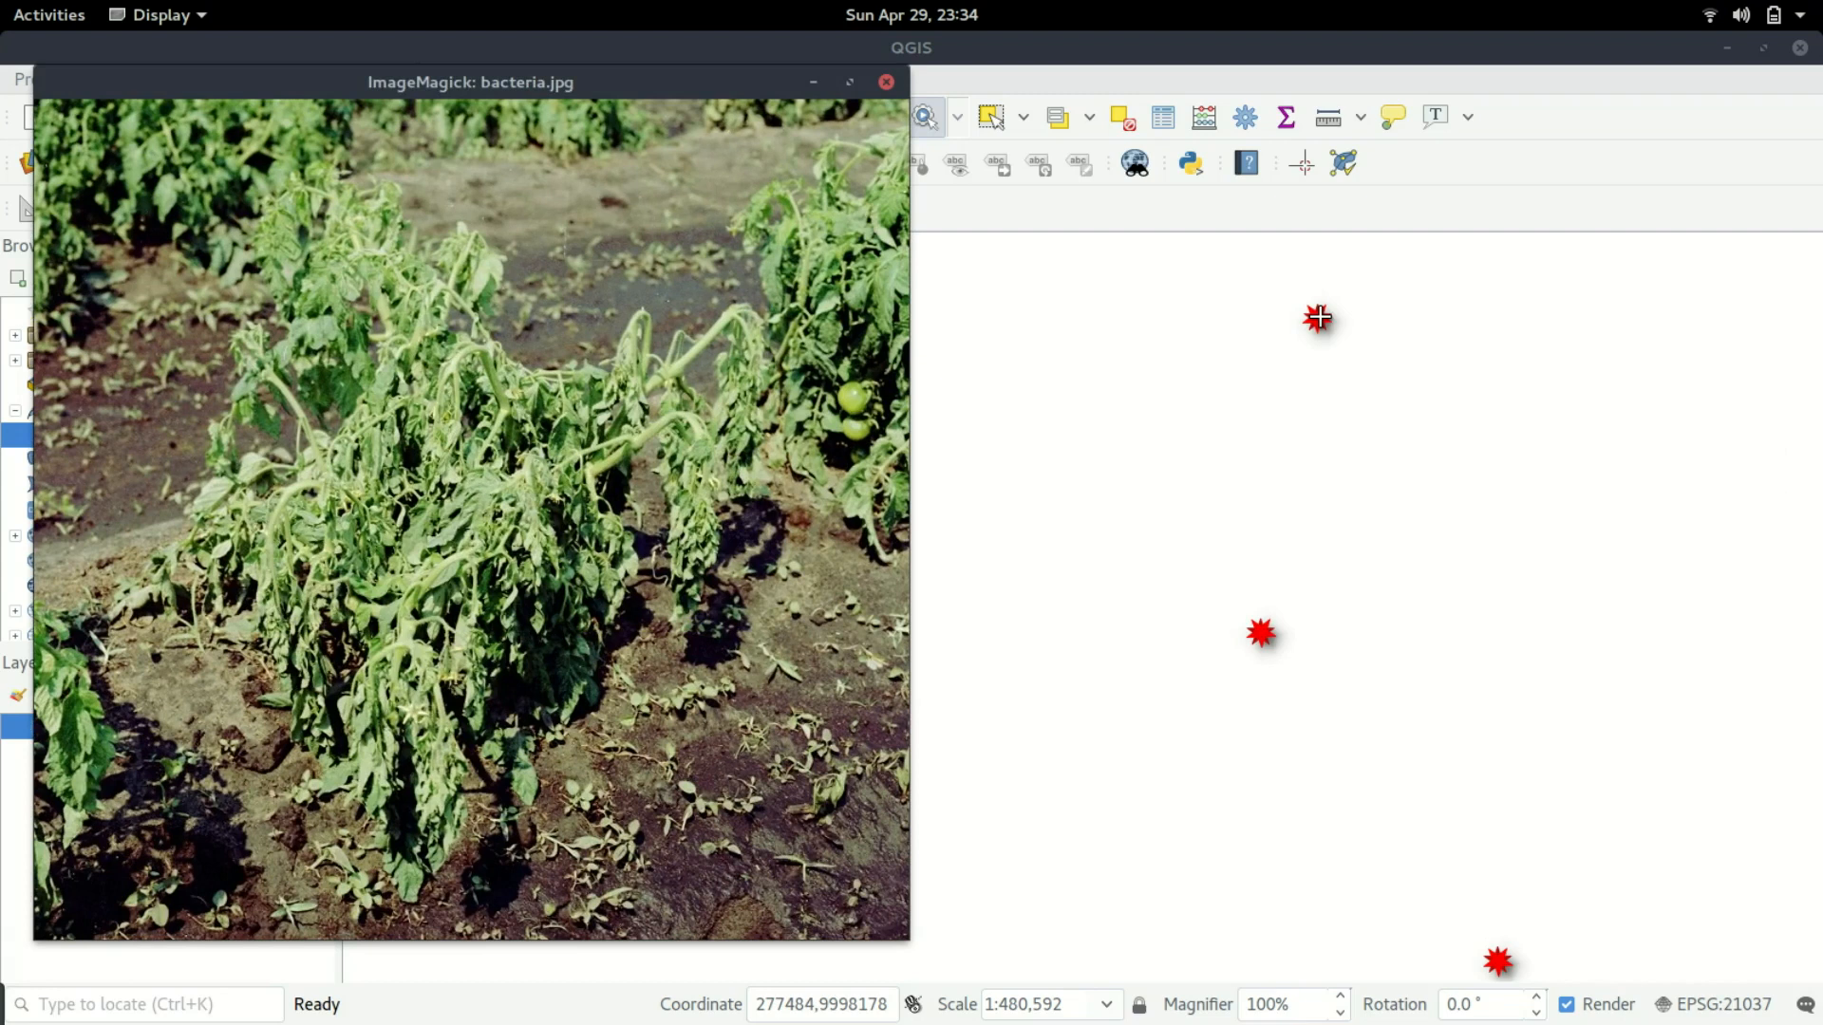
drag(471, 82, 616, 146)
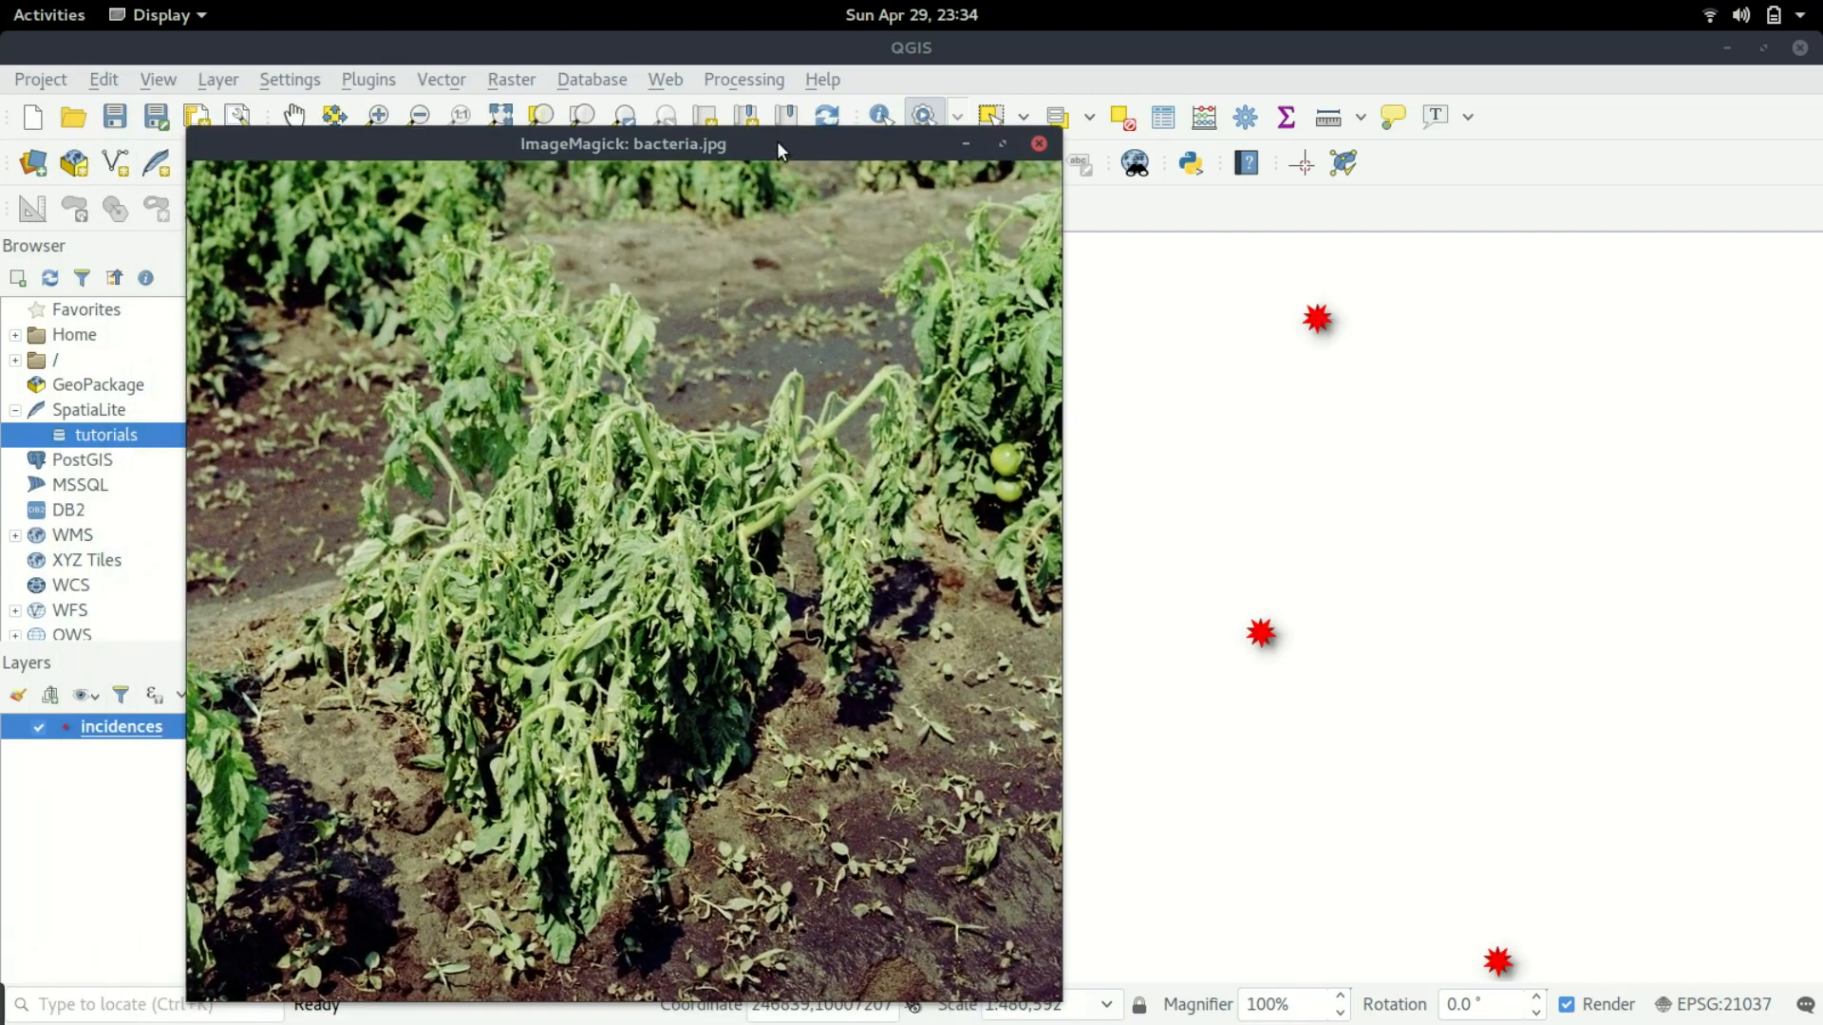
click(1035, 144)
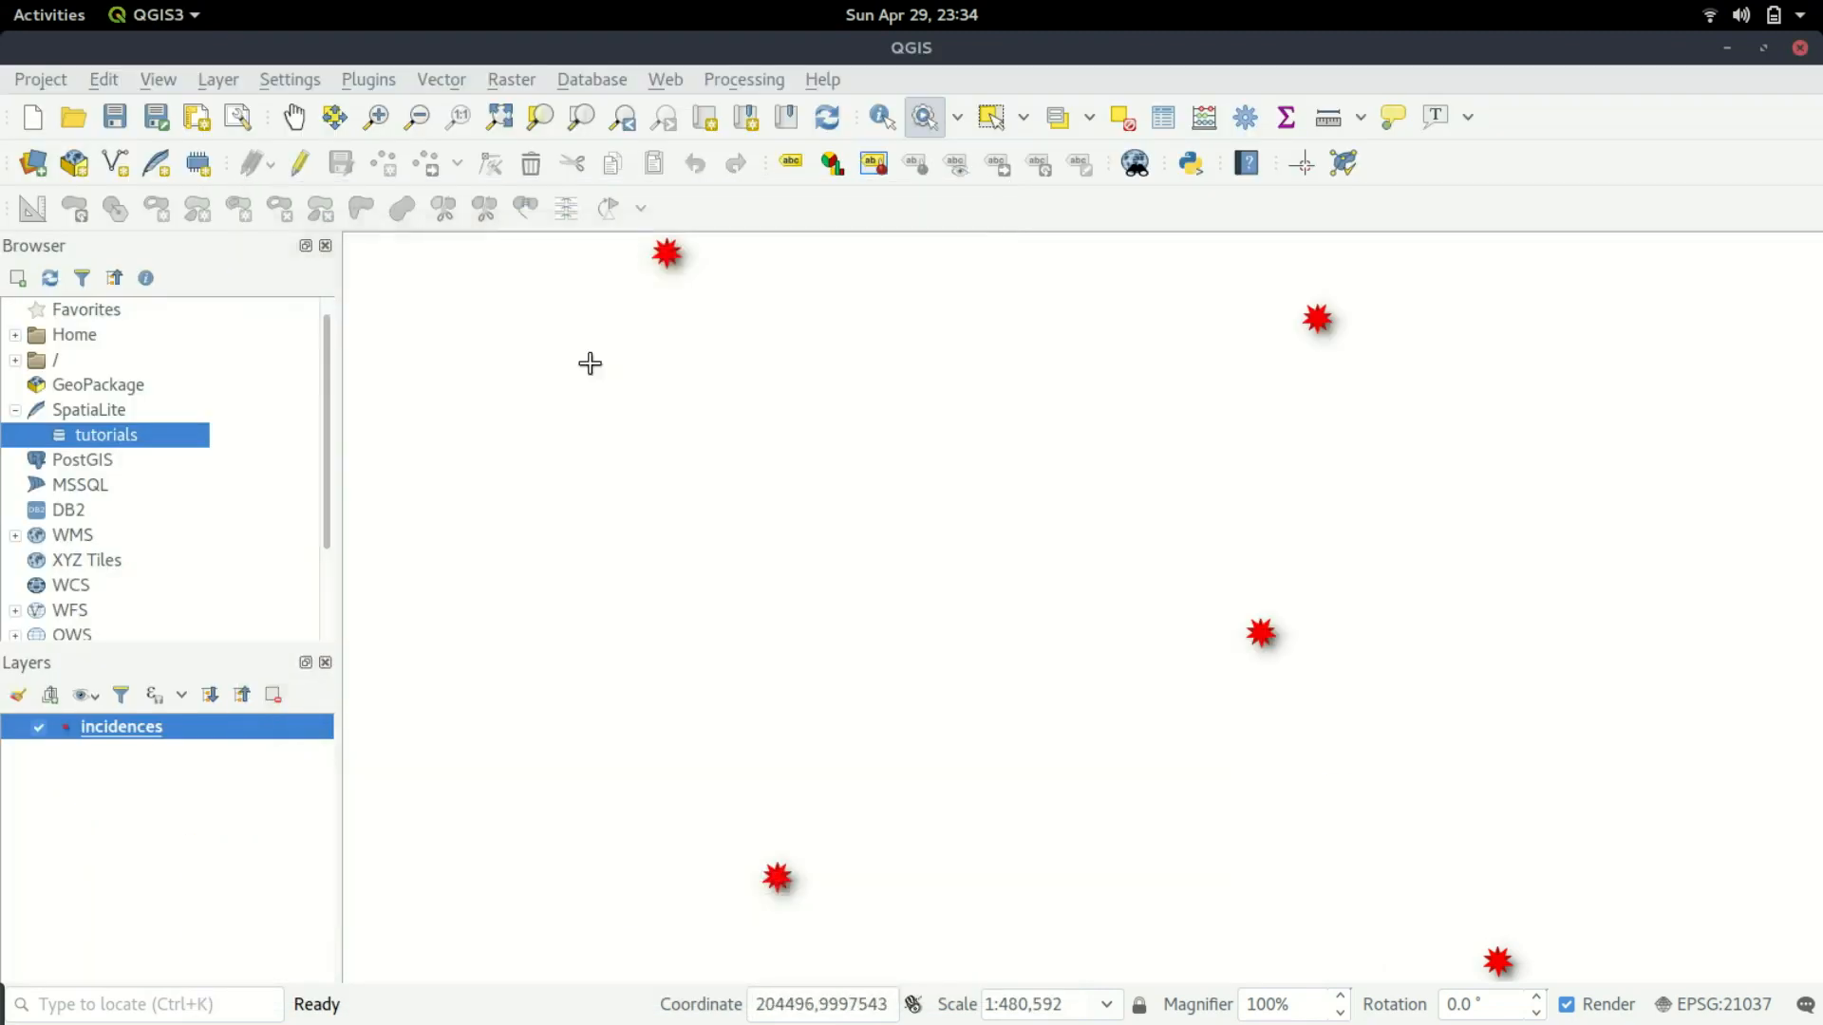
mouse_move(1208, 217)
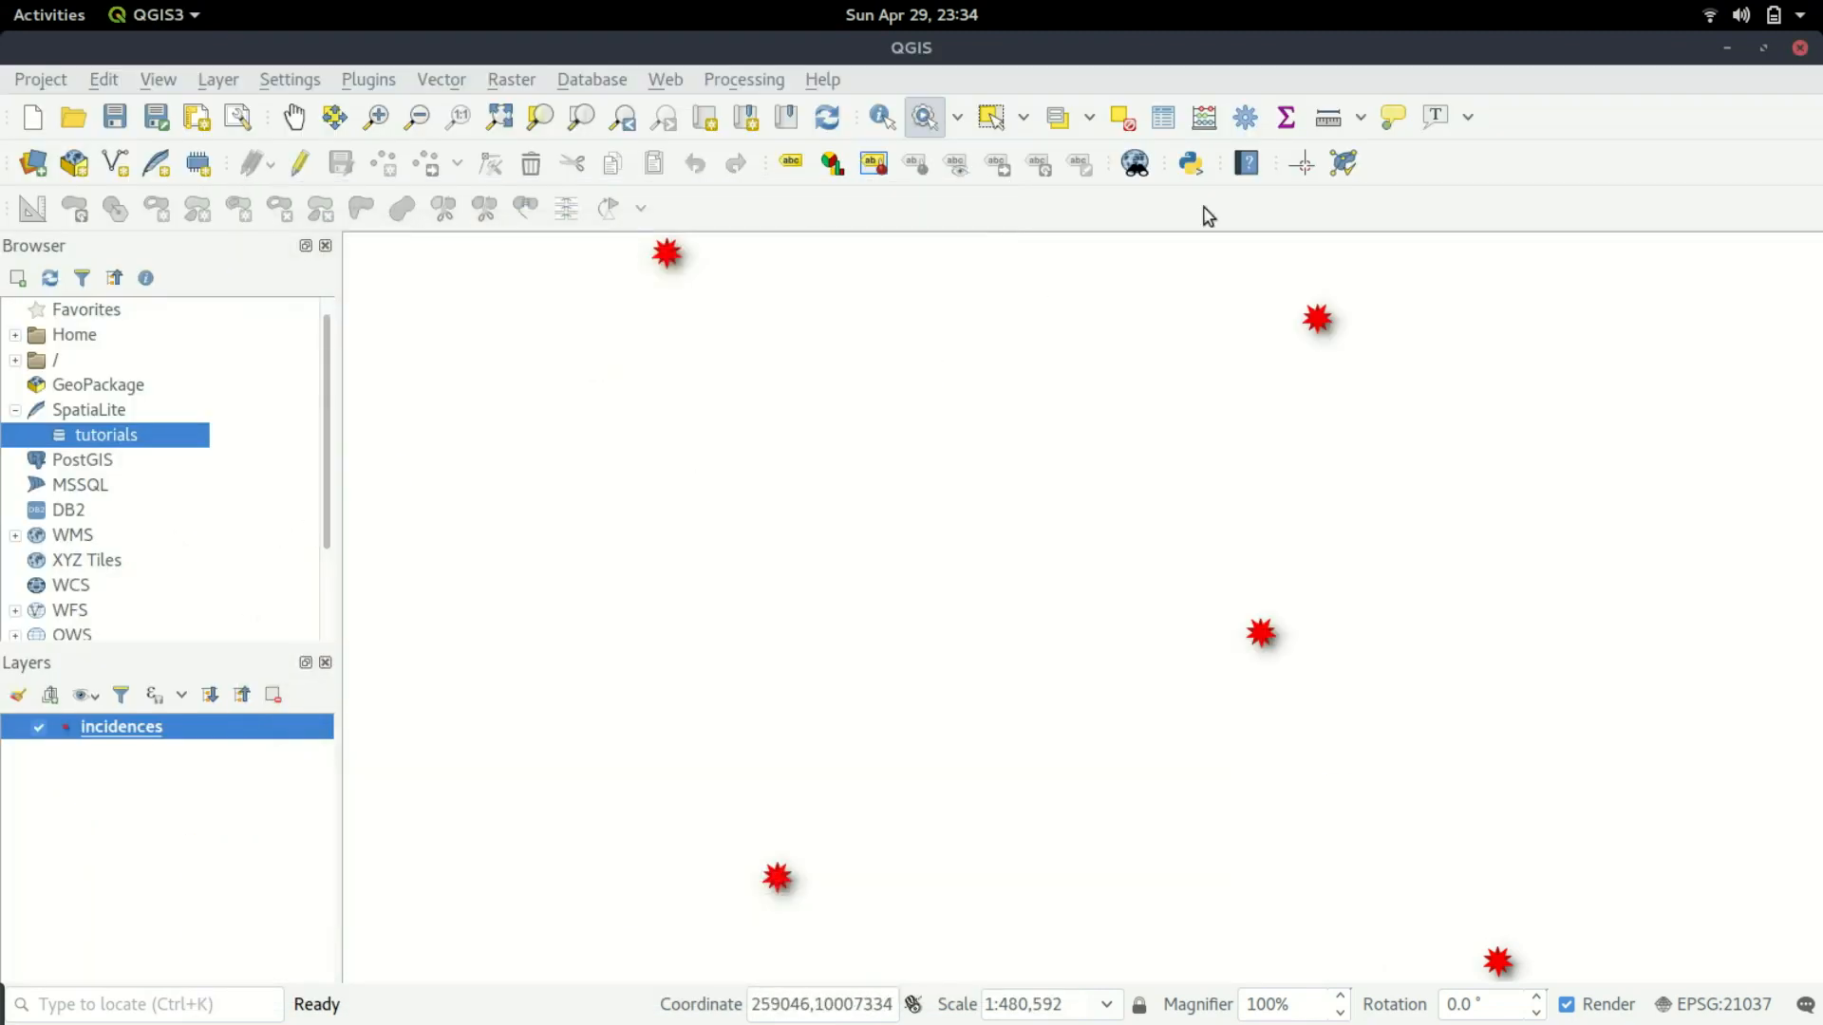
mouse_move(1352, 232)
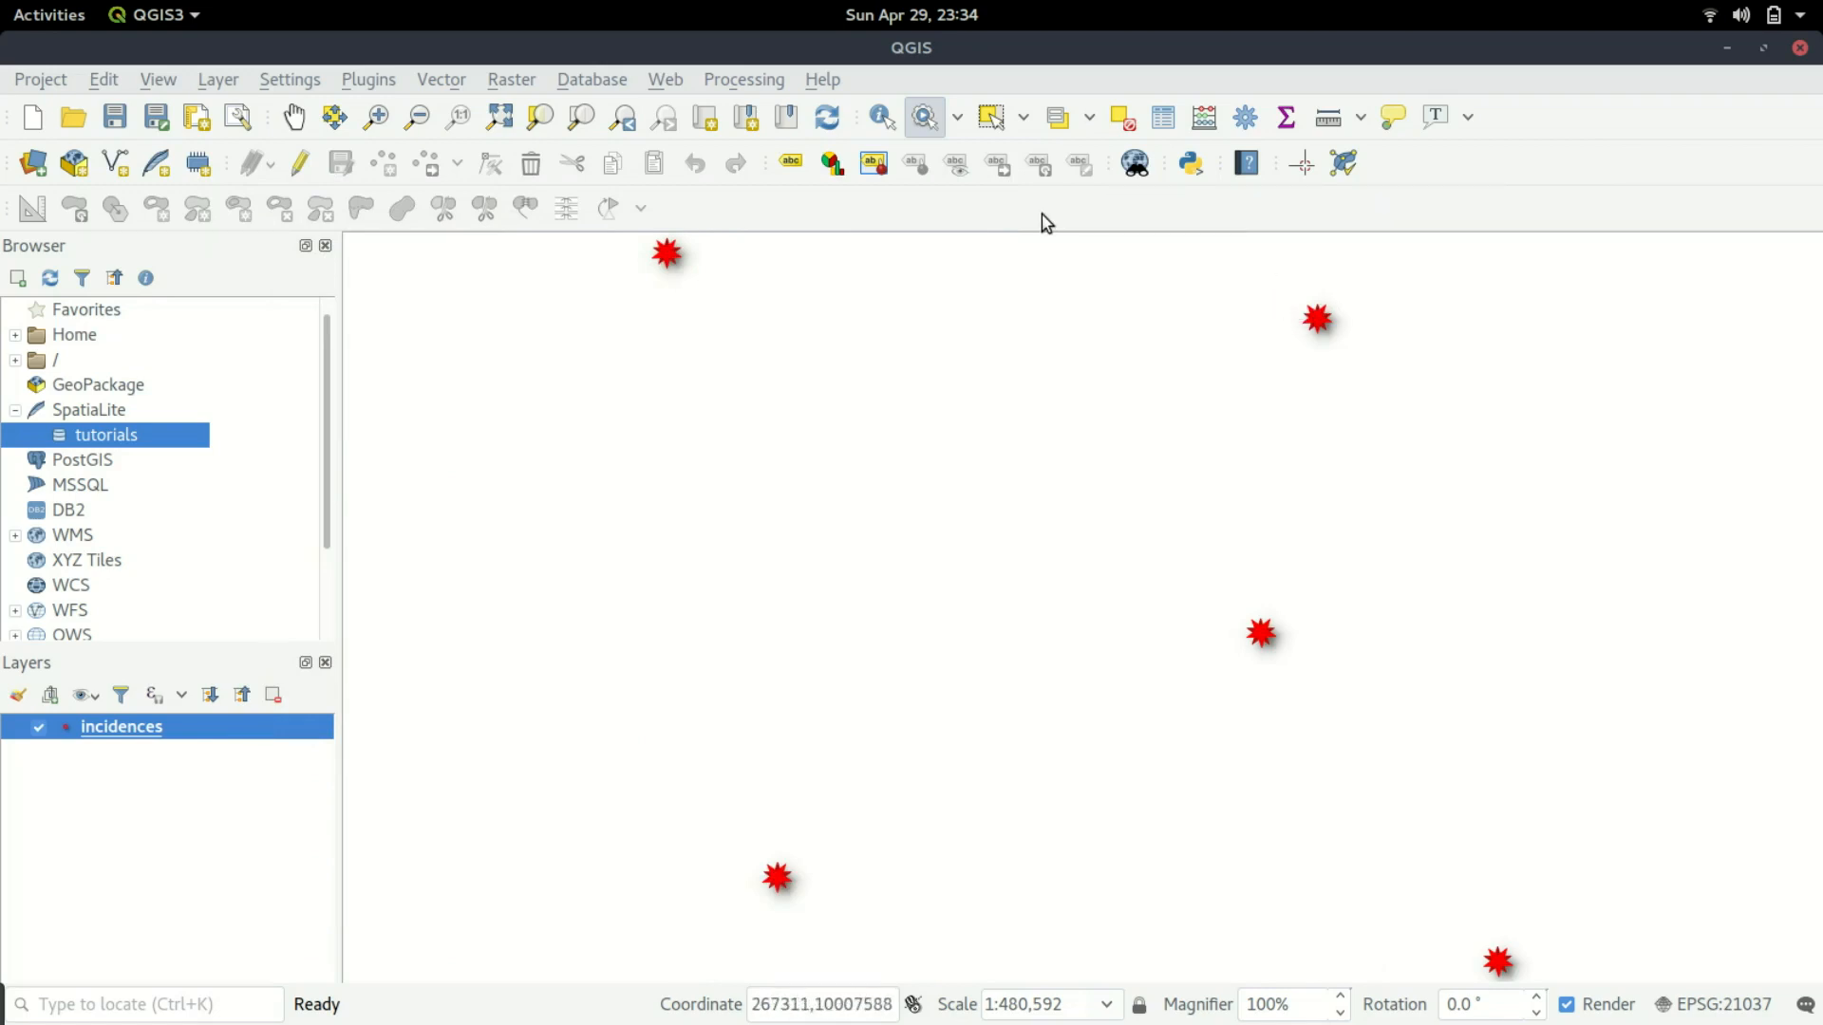
mouse_move(1042, 220)
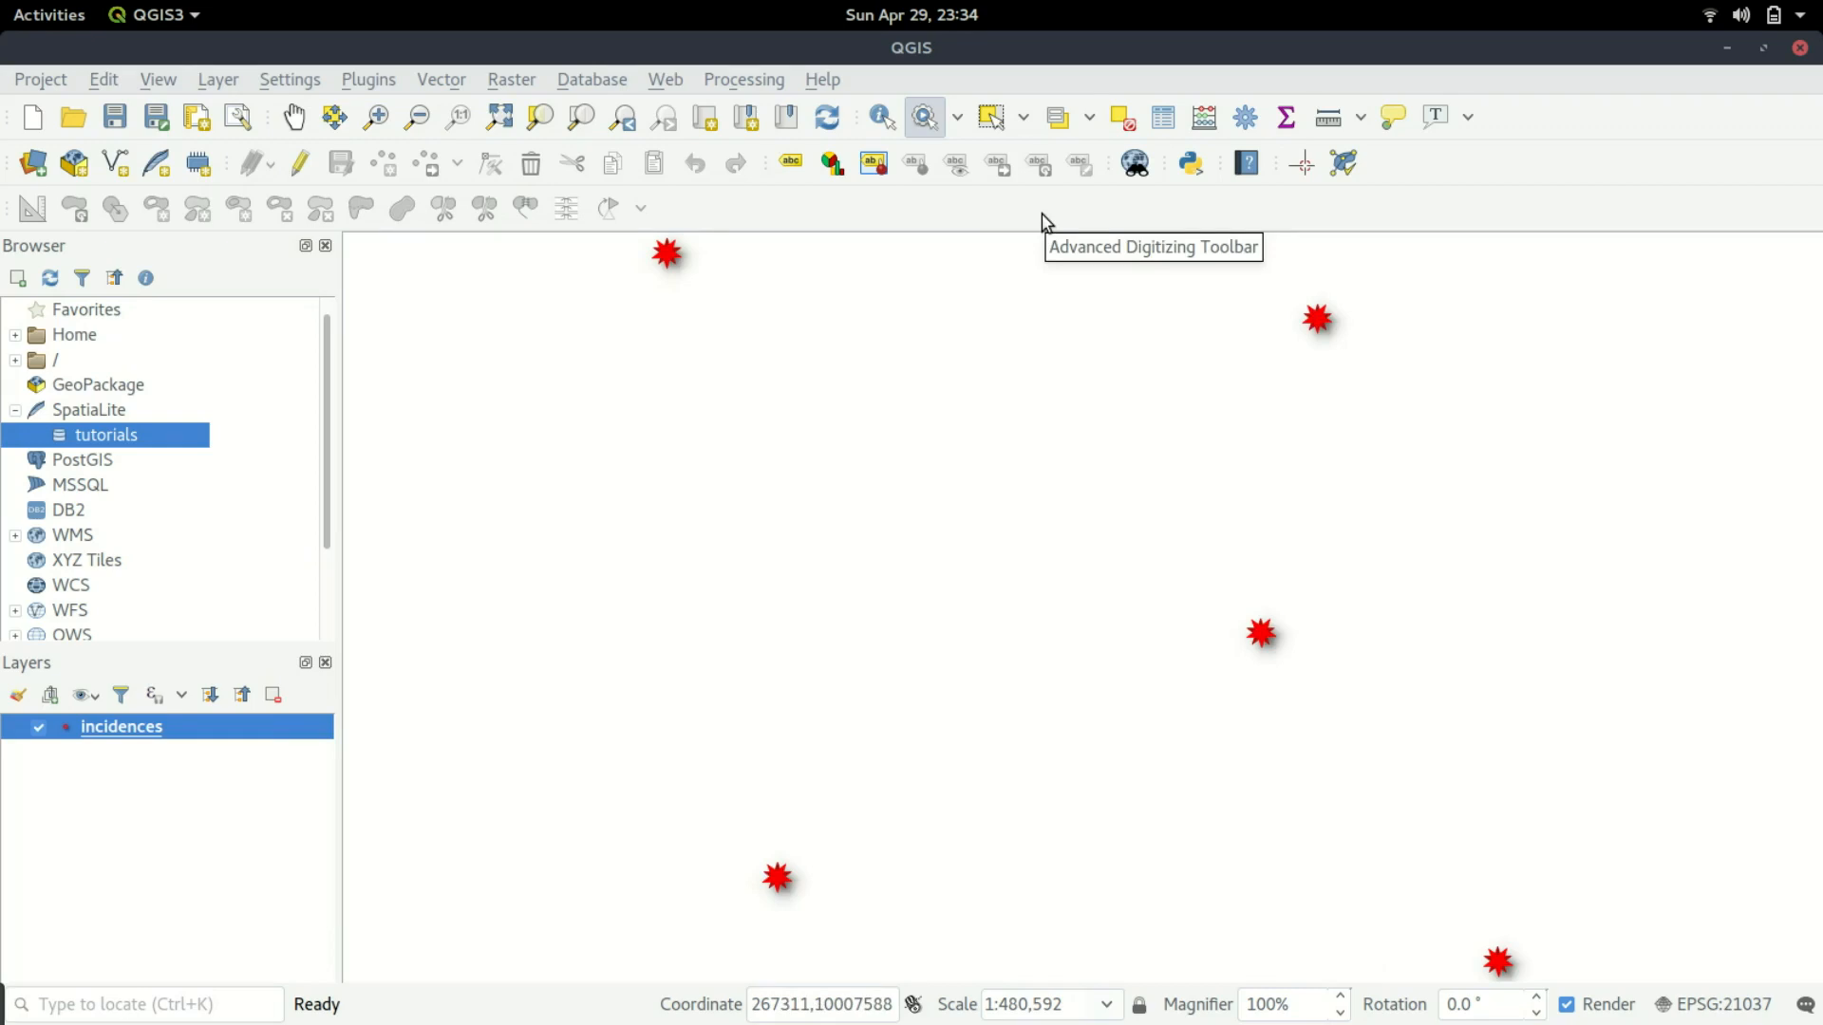
mouse_move(222, 740)
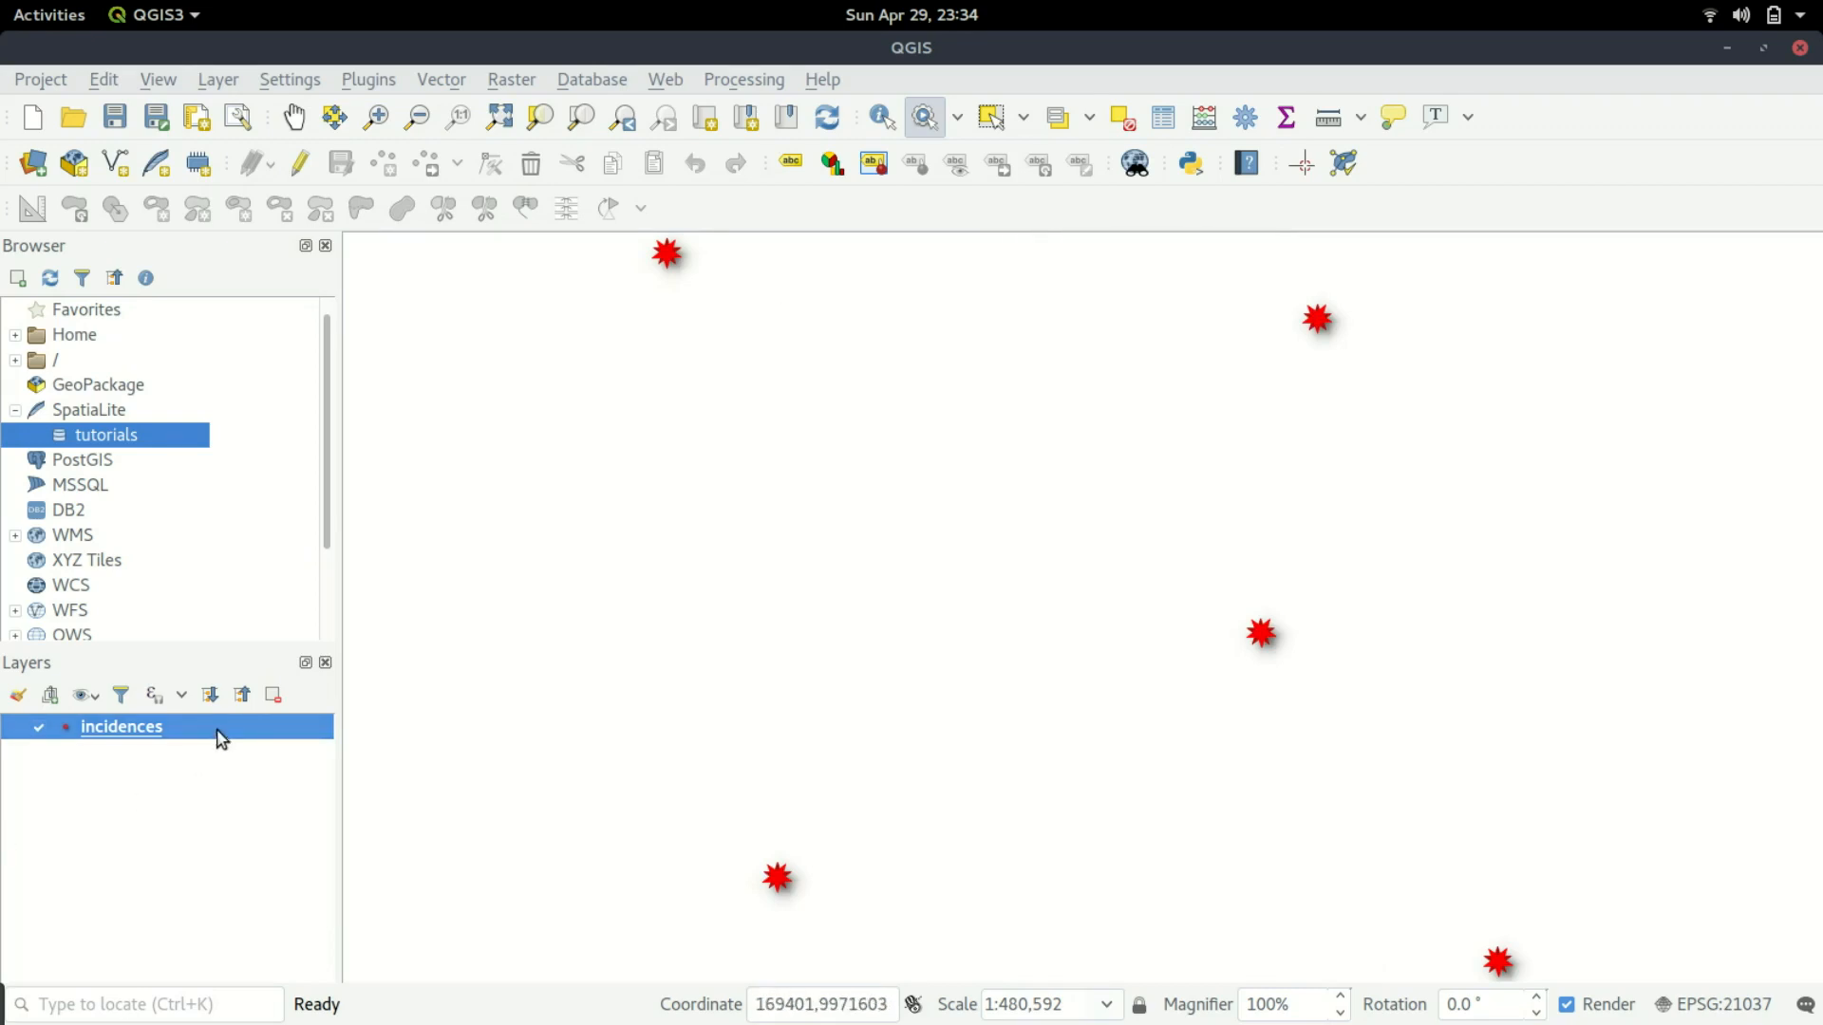
Bring up the incidences Layer Properties on the Actions page showing the Unix View action.
double_click(121, 727)
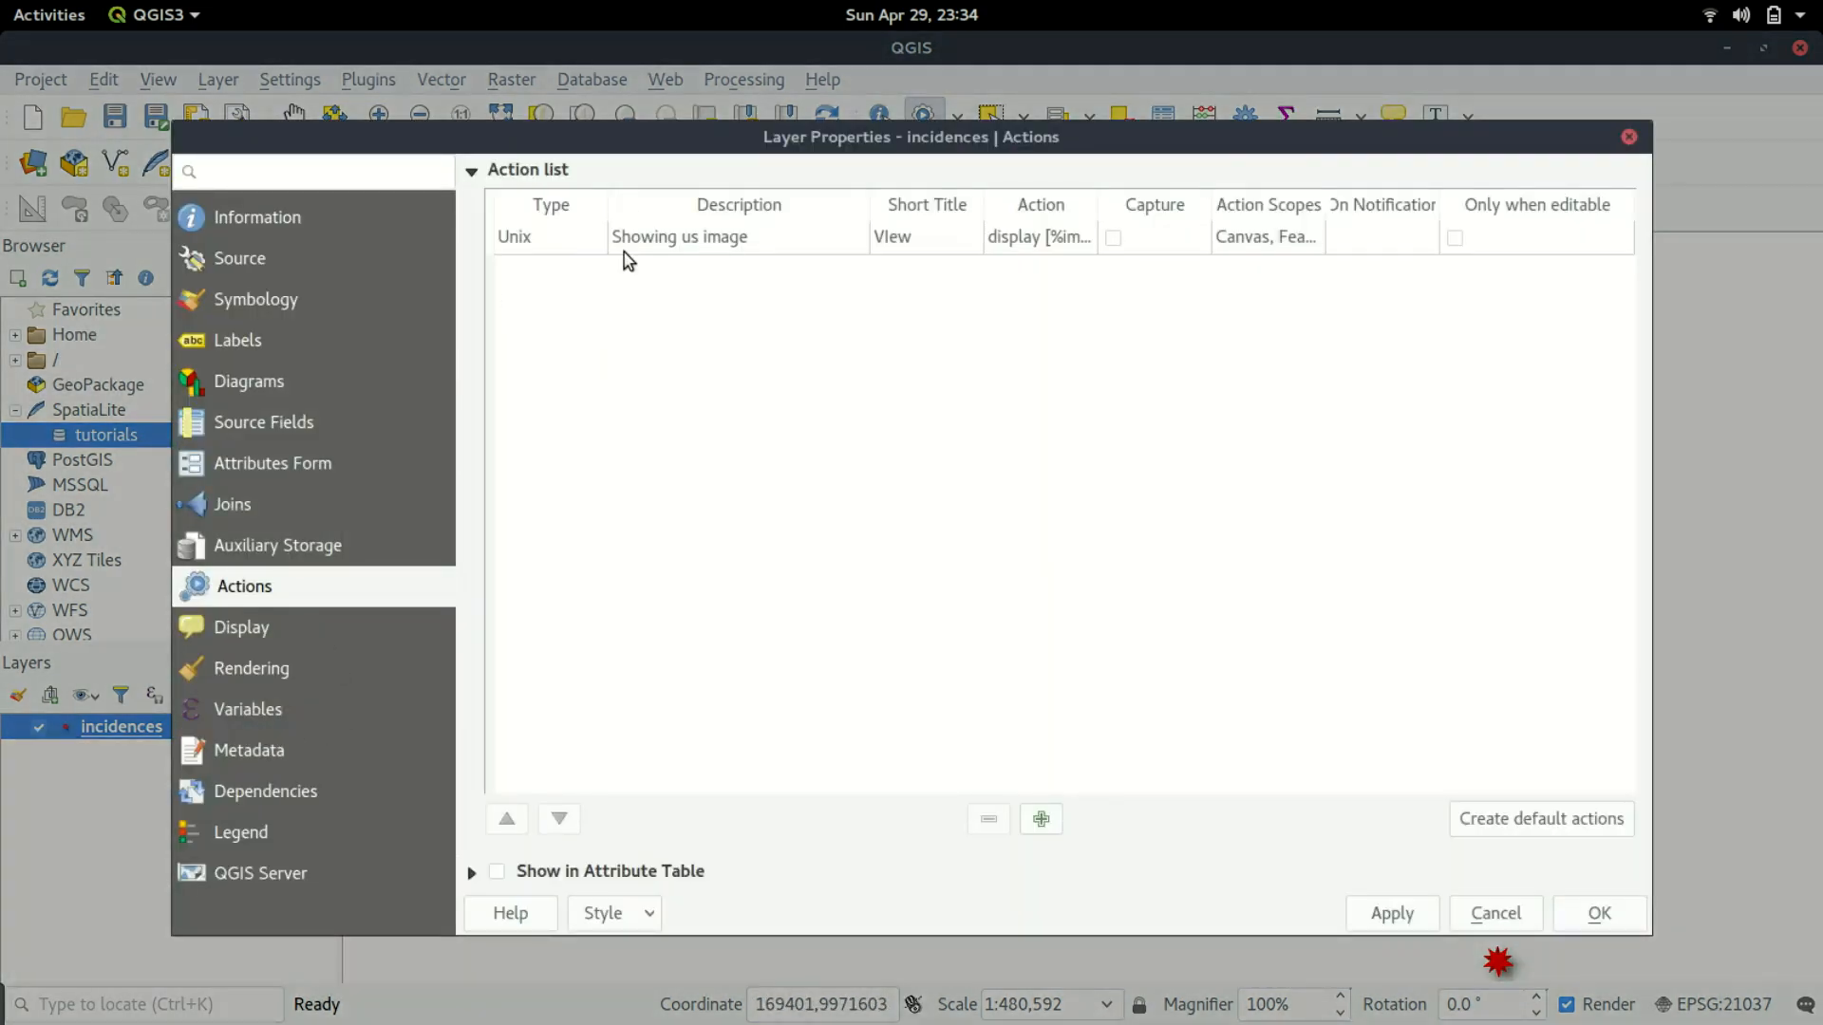
Review the View action's Type dropdown, keep Unix, cancel the edit and close properties.
double_click(680, 236)
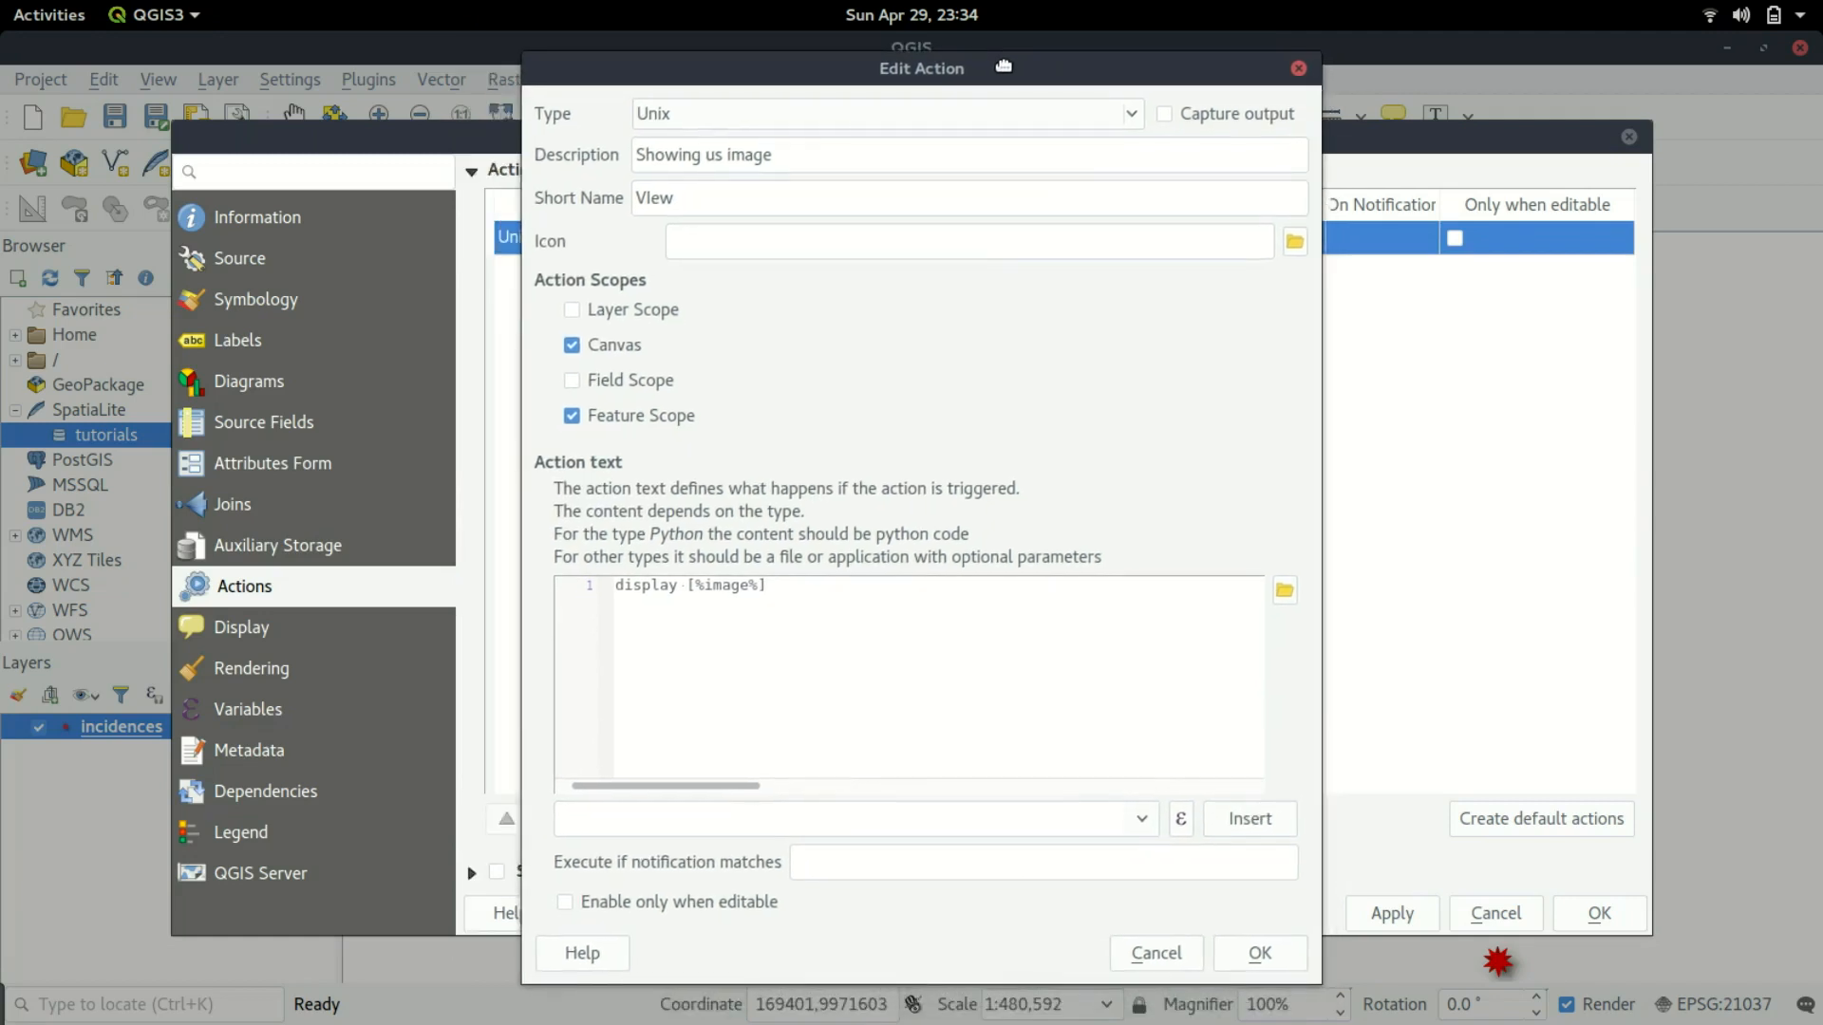
mouse_move(786, 584)
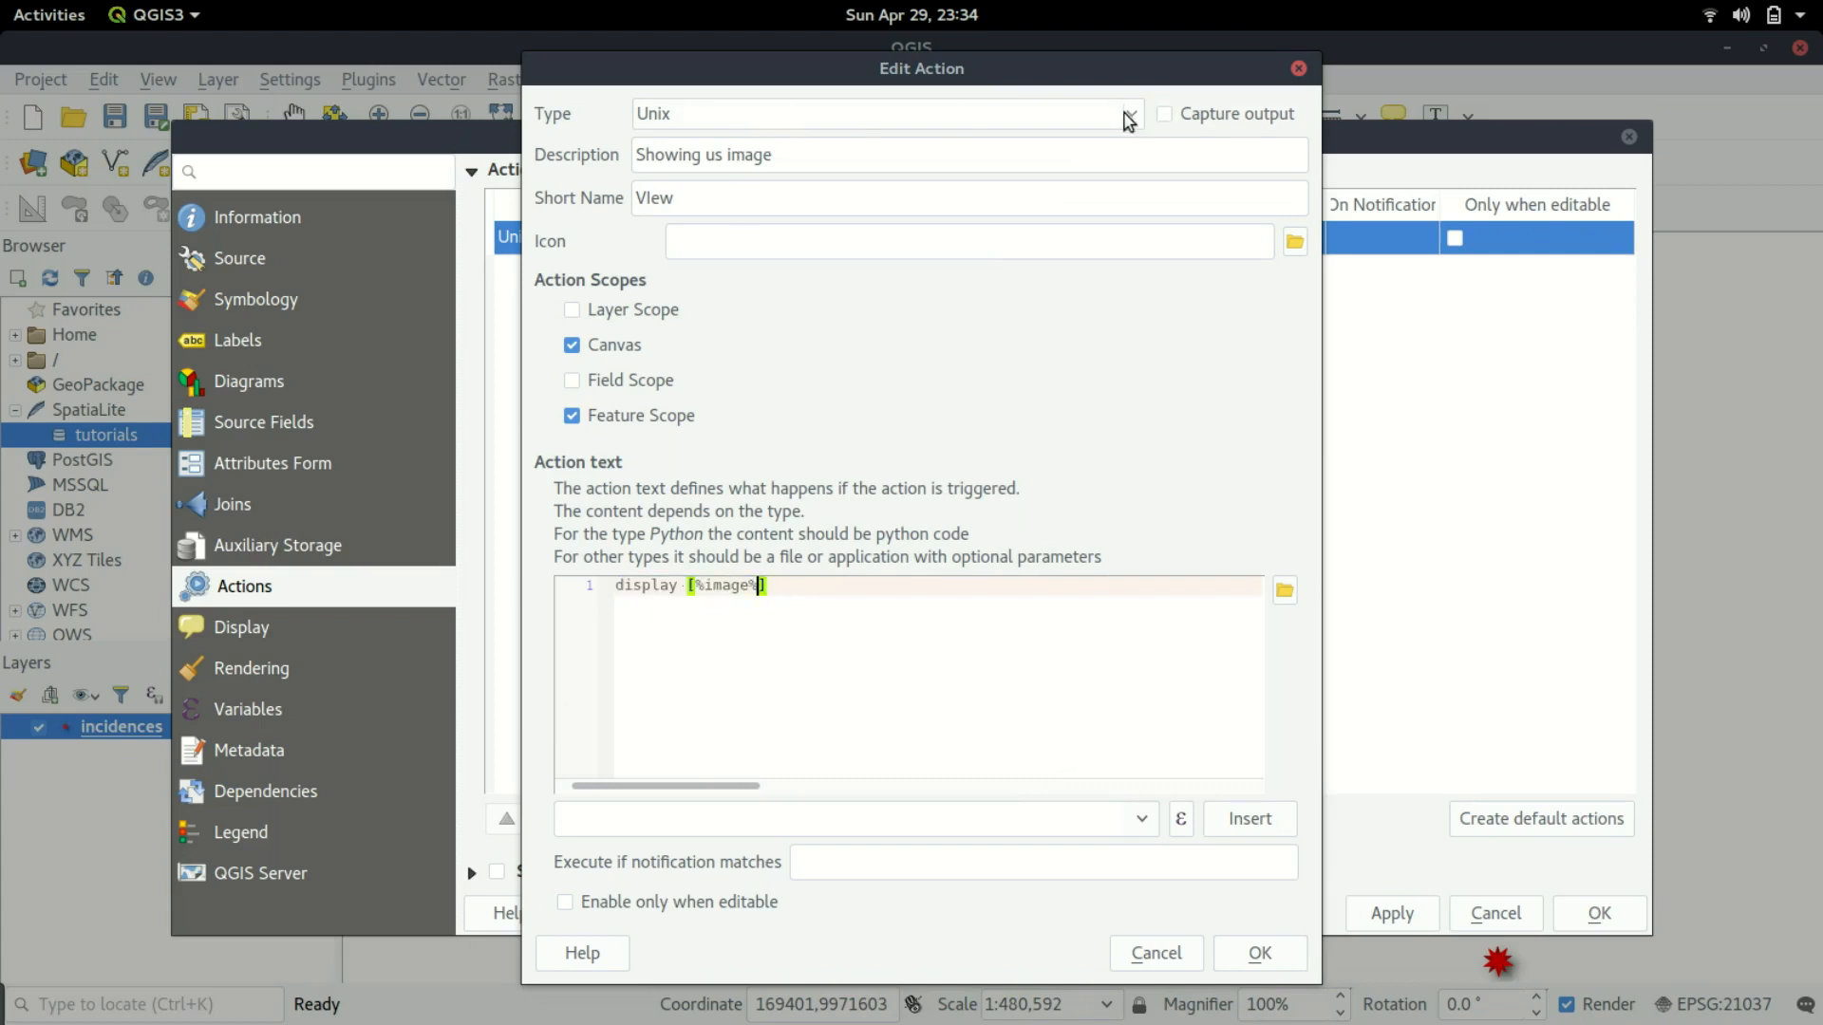
click(1122, 114)
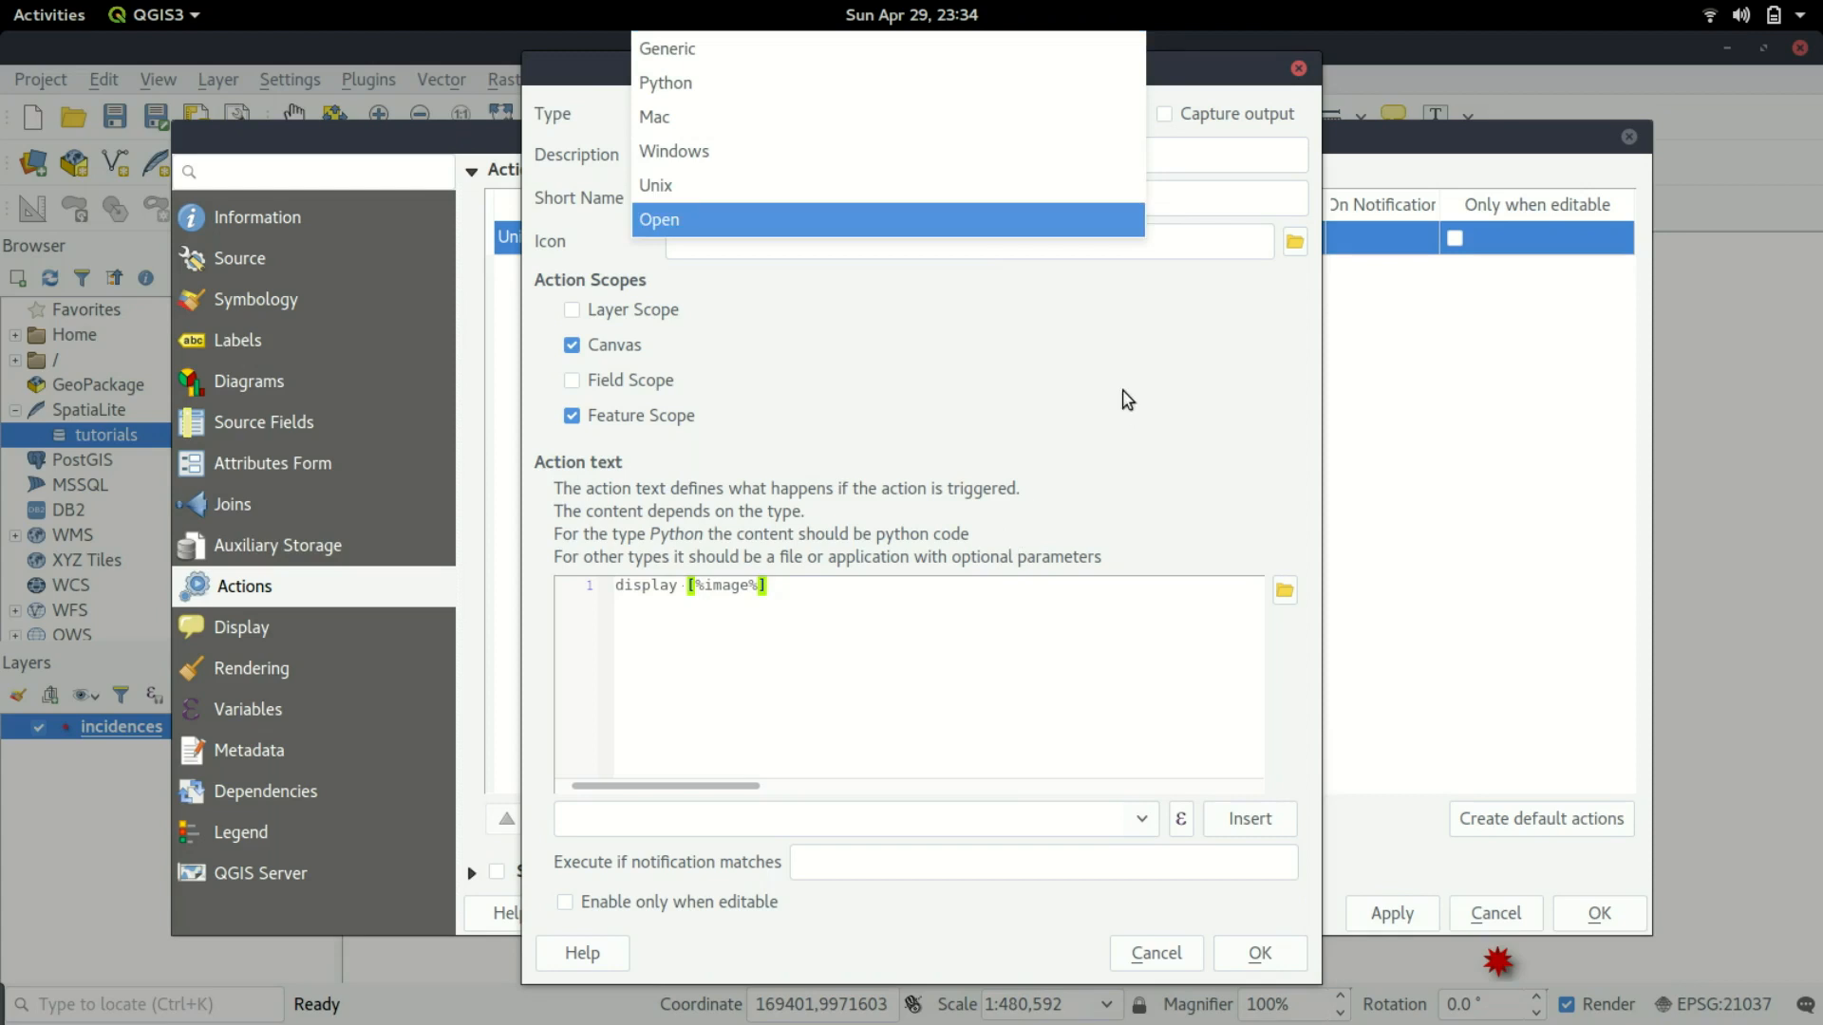
click(655, 185)
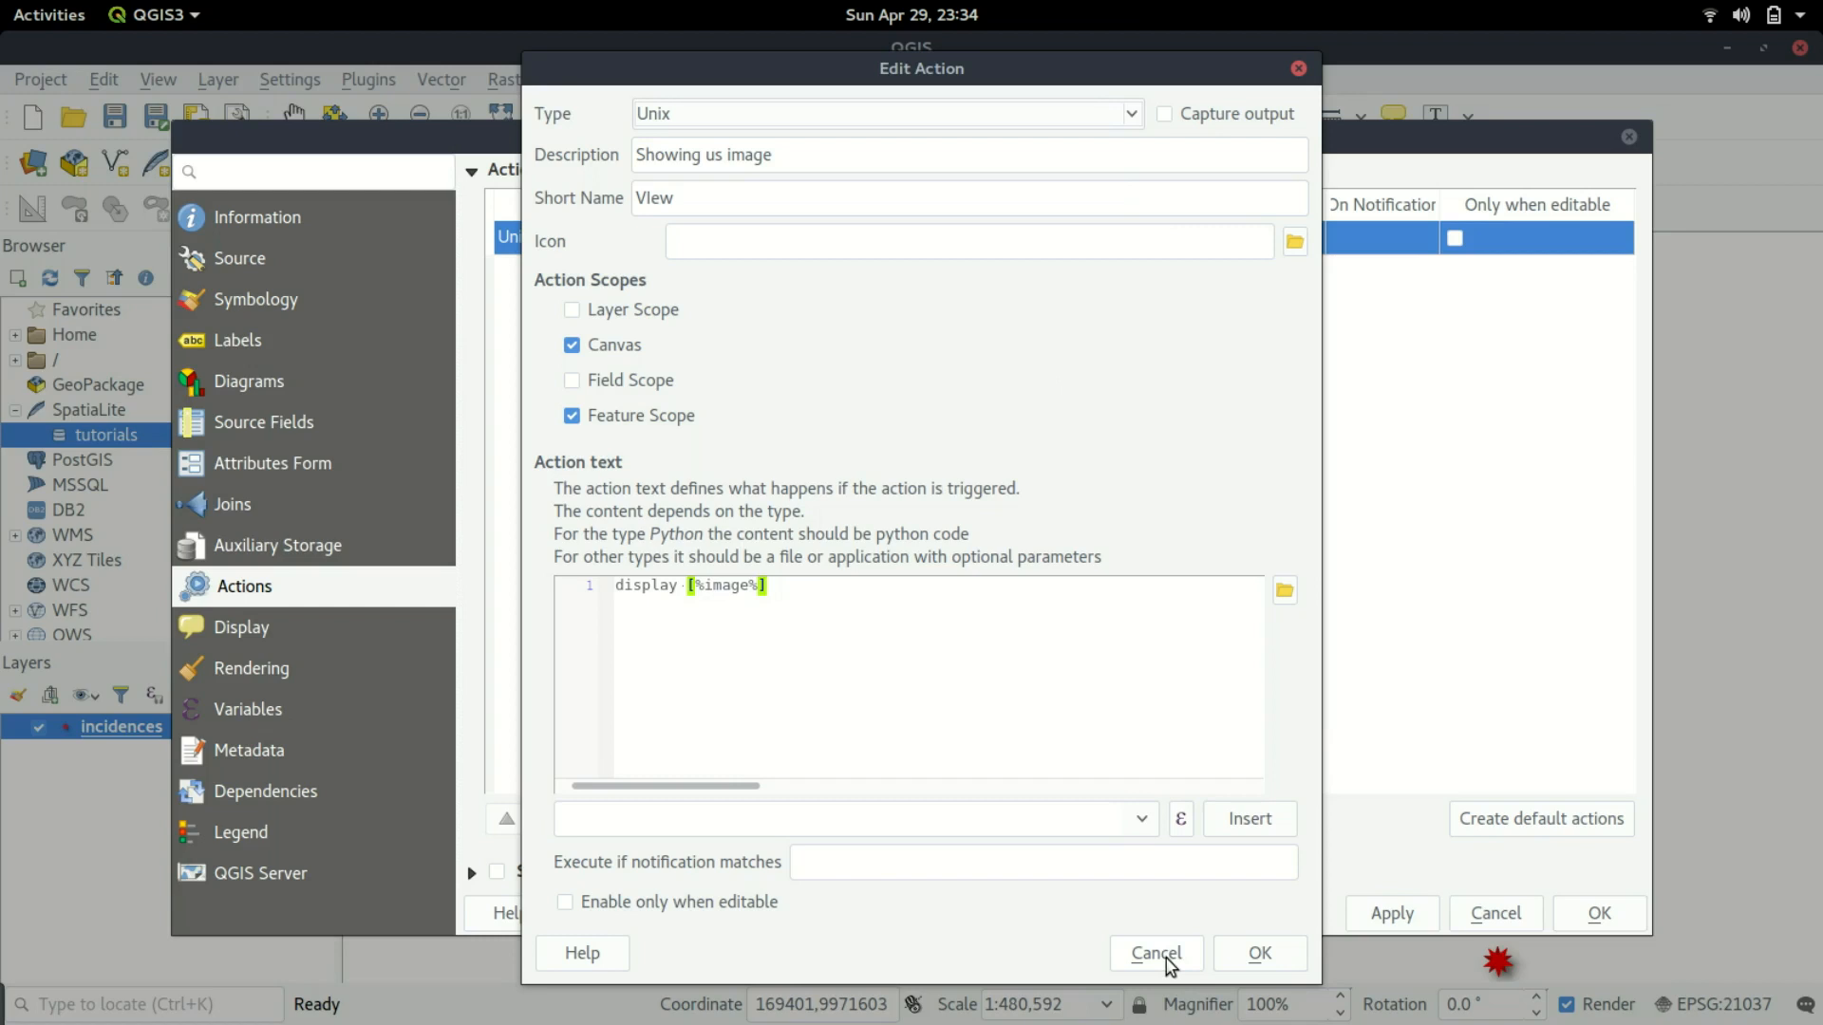
click(1257, 953)
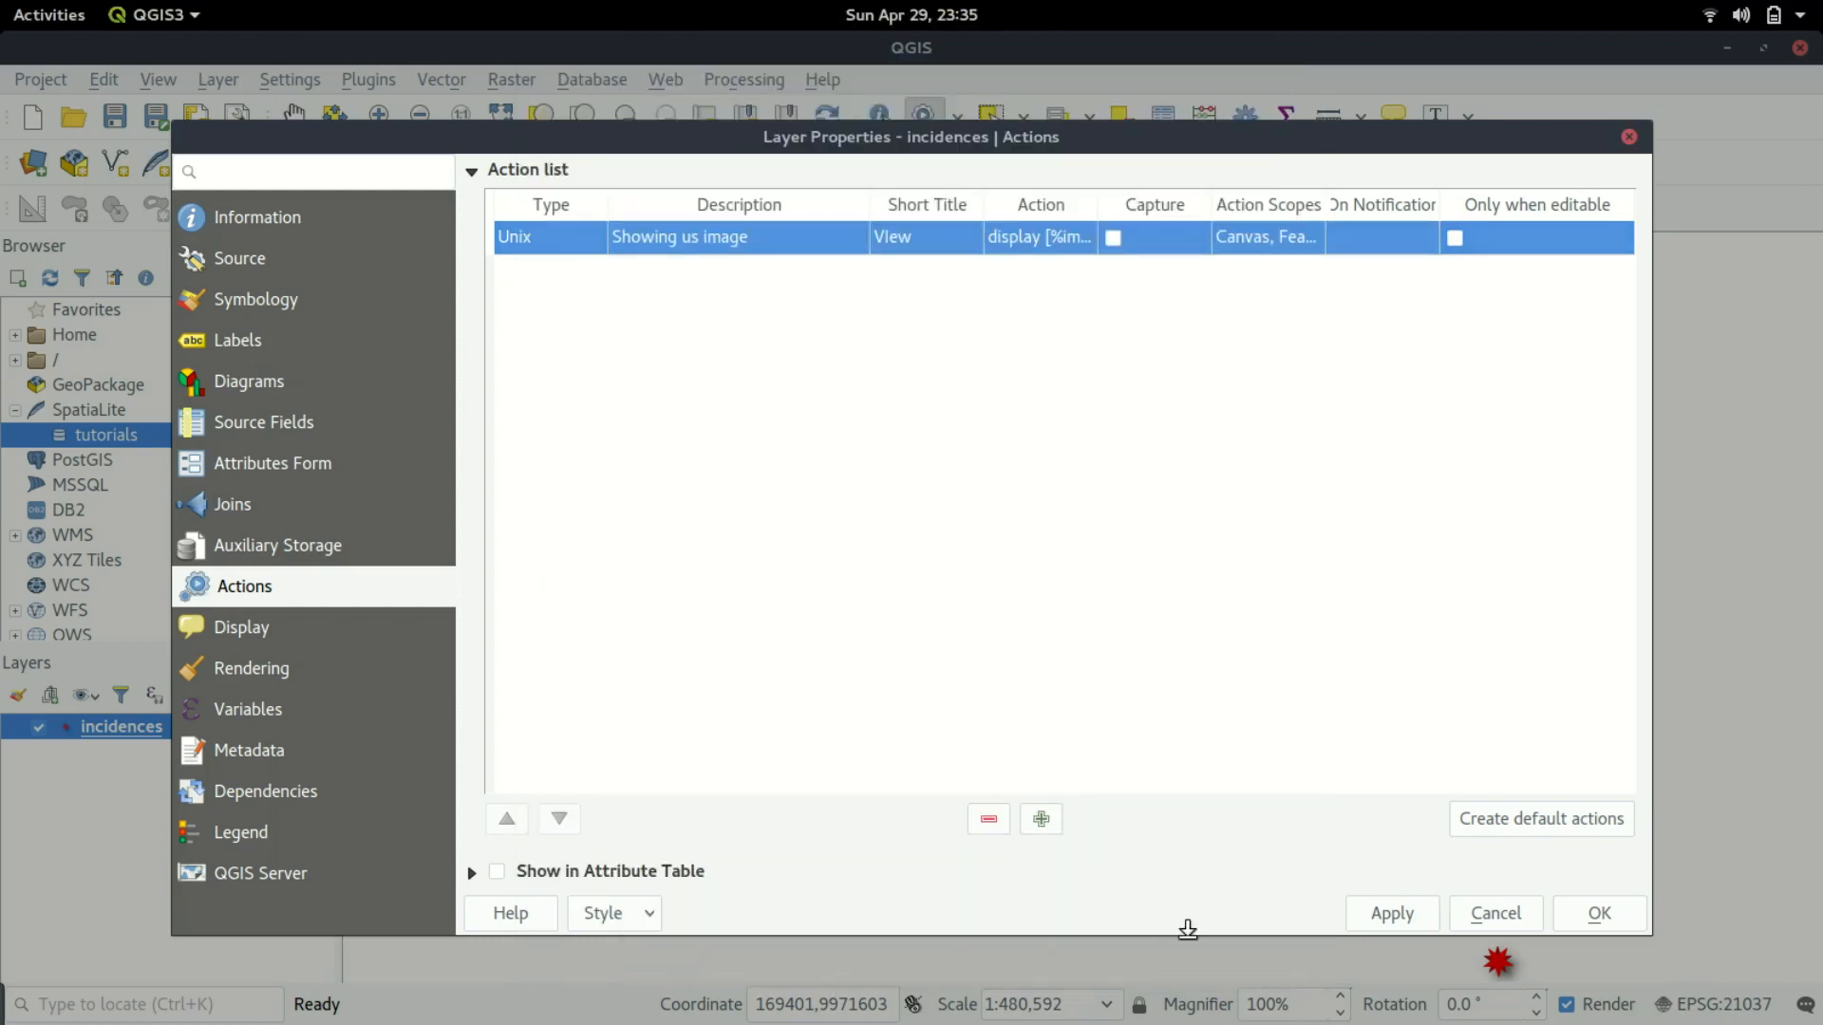
mouse_move(1207, 293)
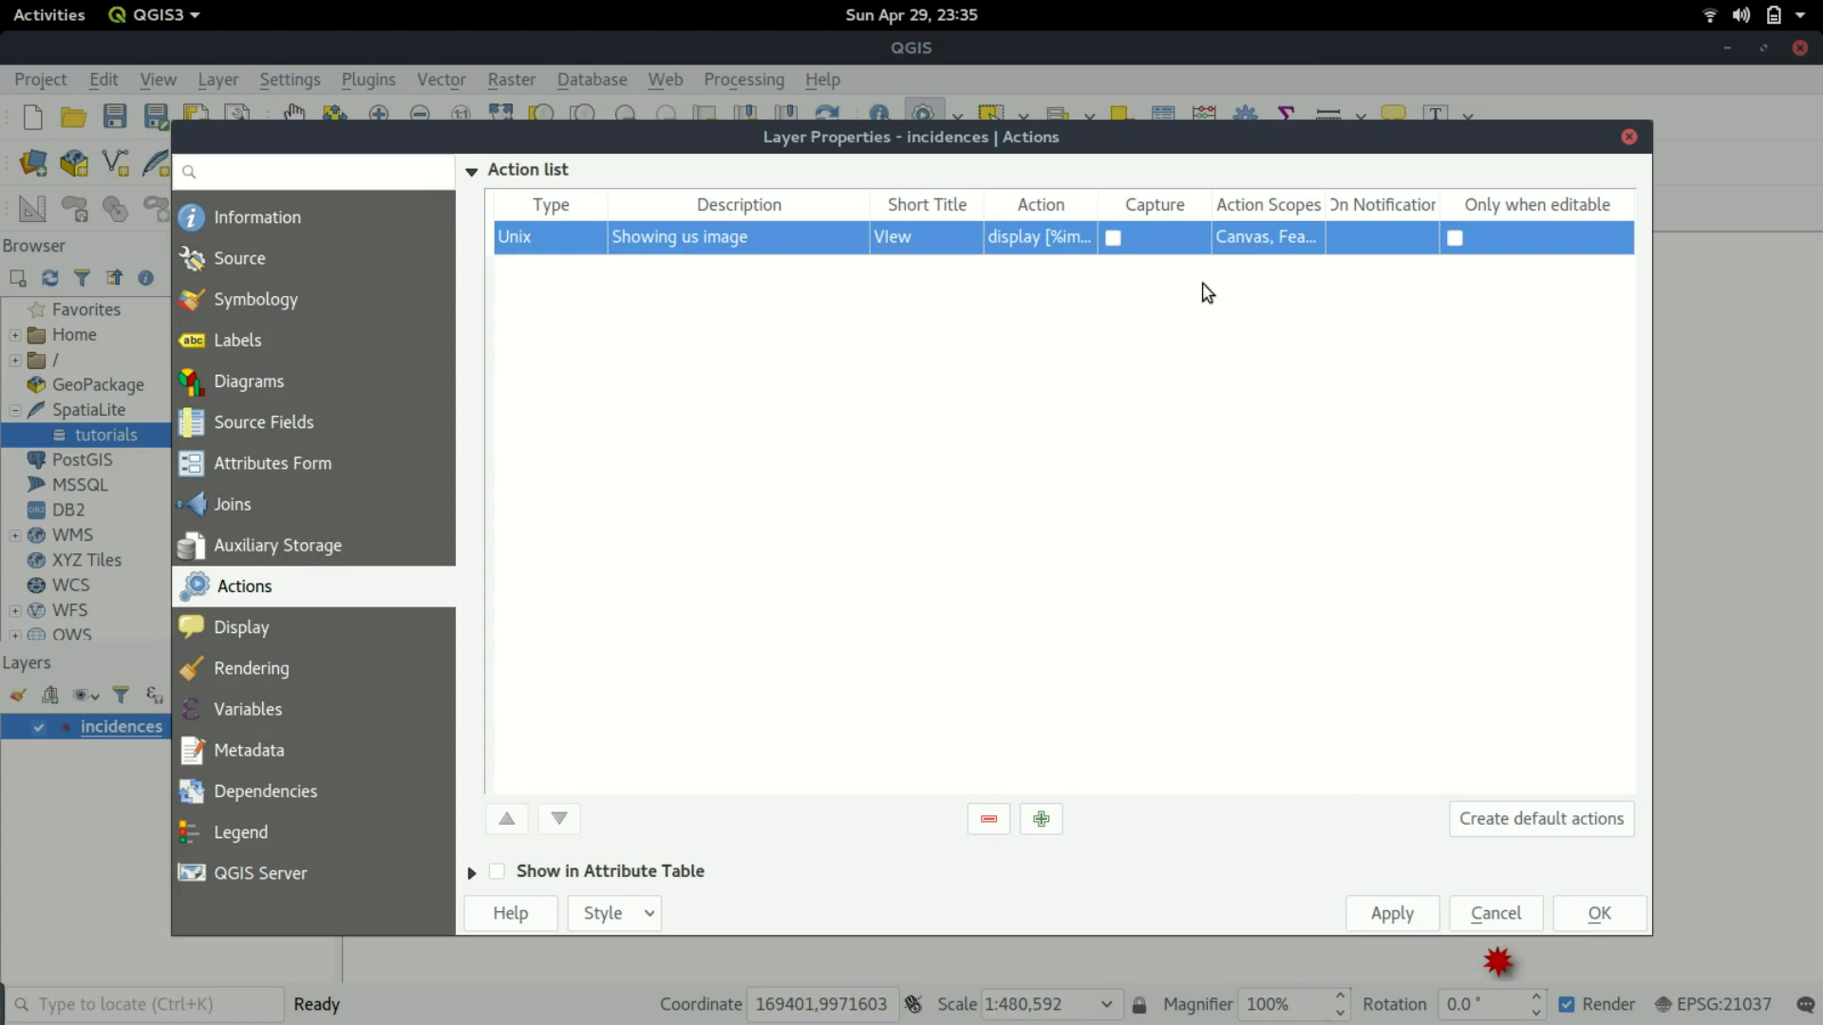
click(1597, 913)
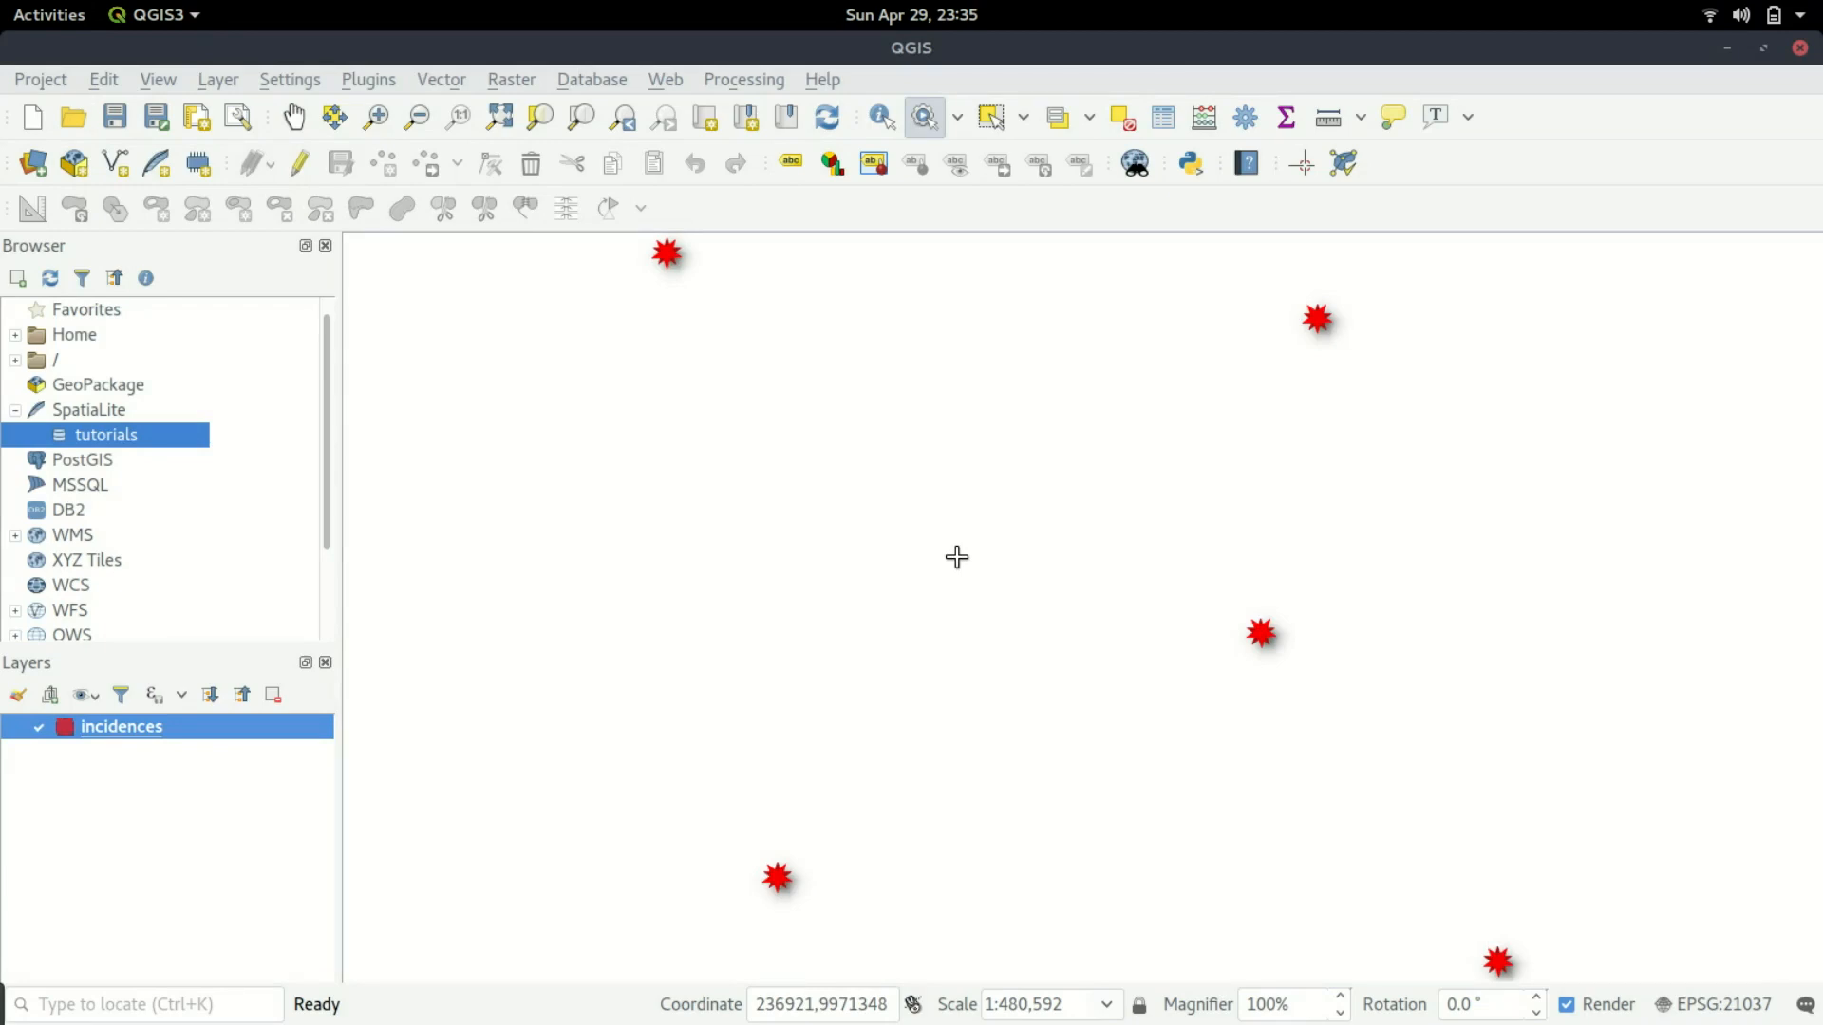
mouse_move(1323, 313)
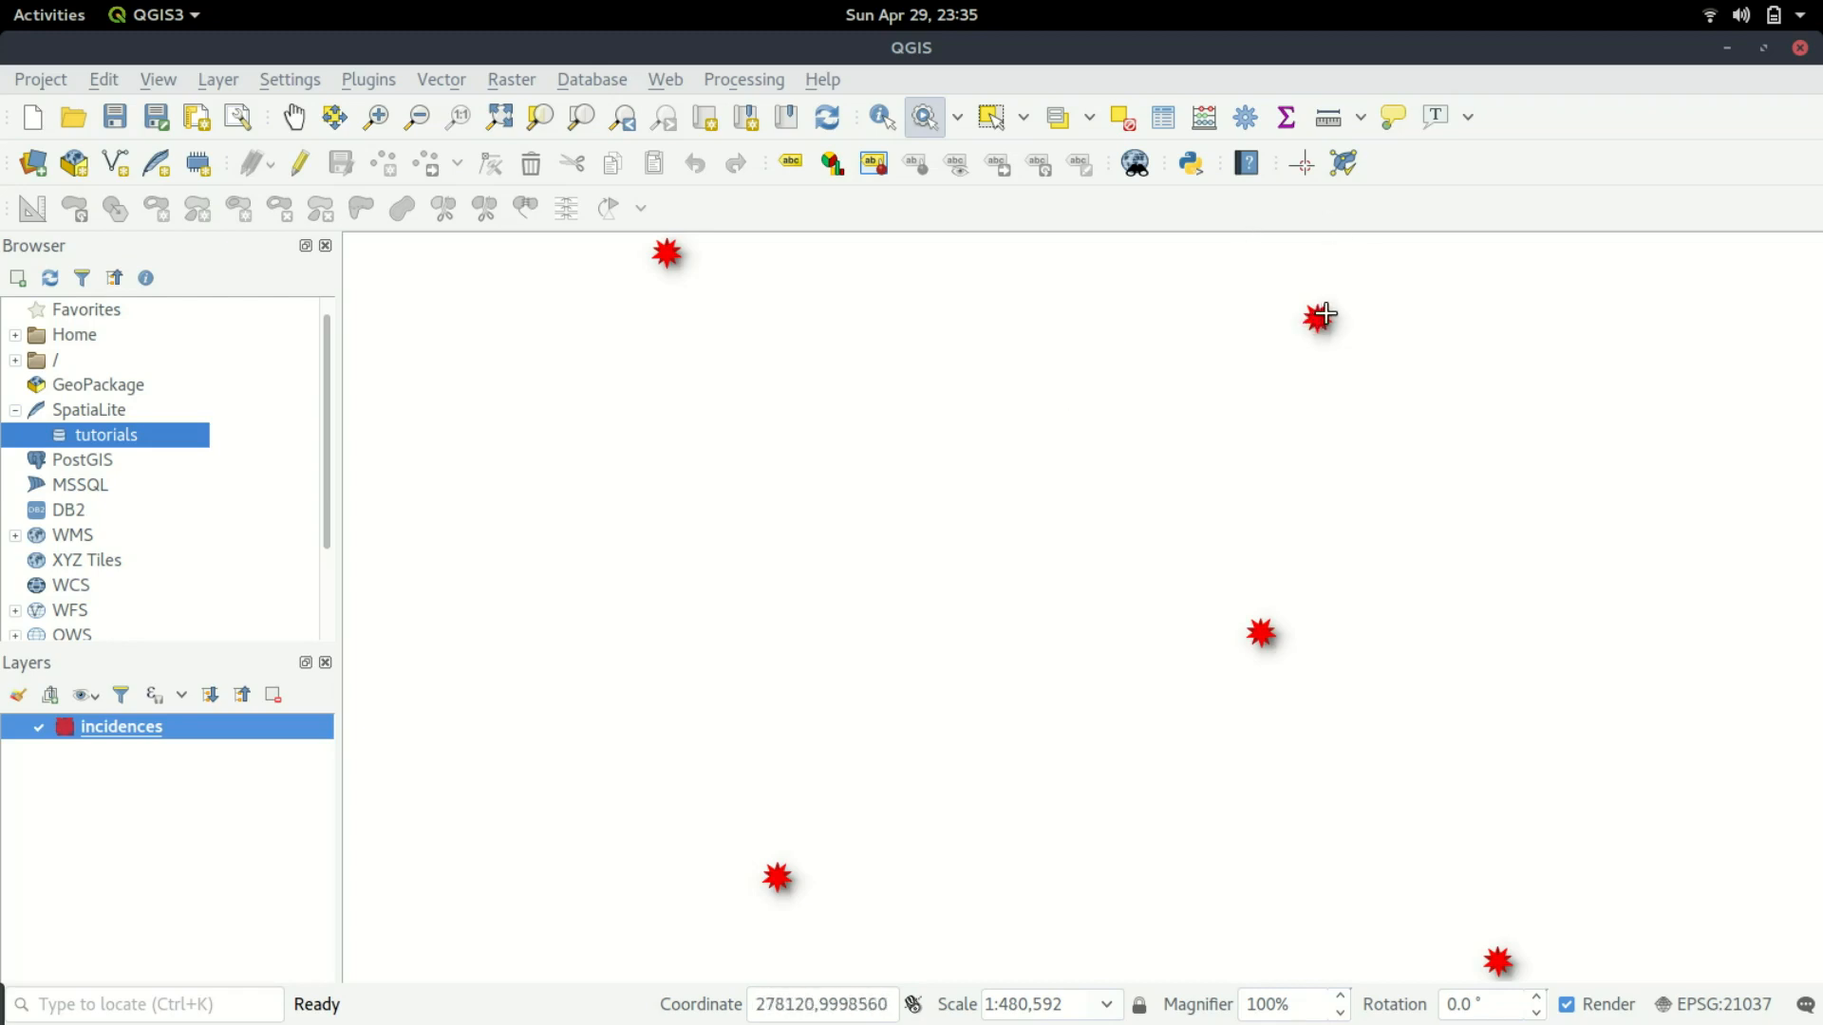
mouse_move(1399, 226)
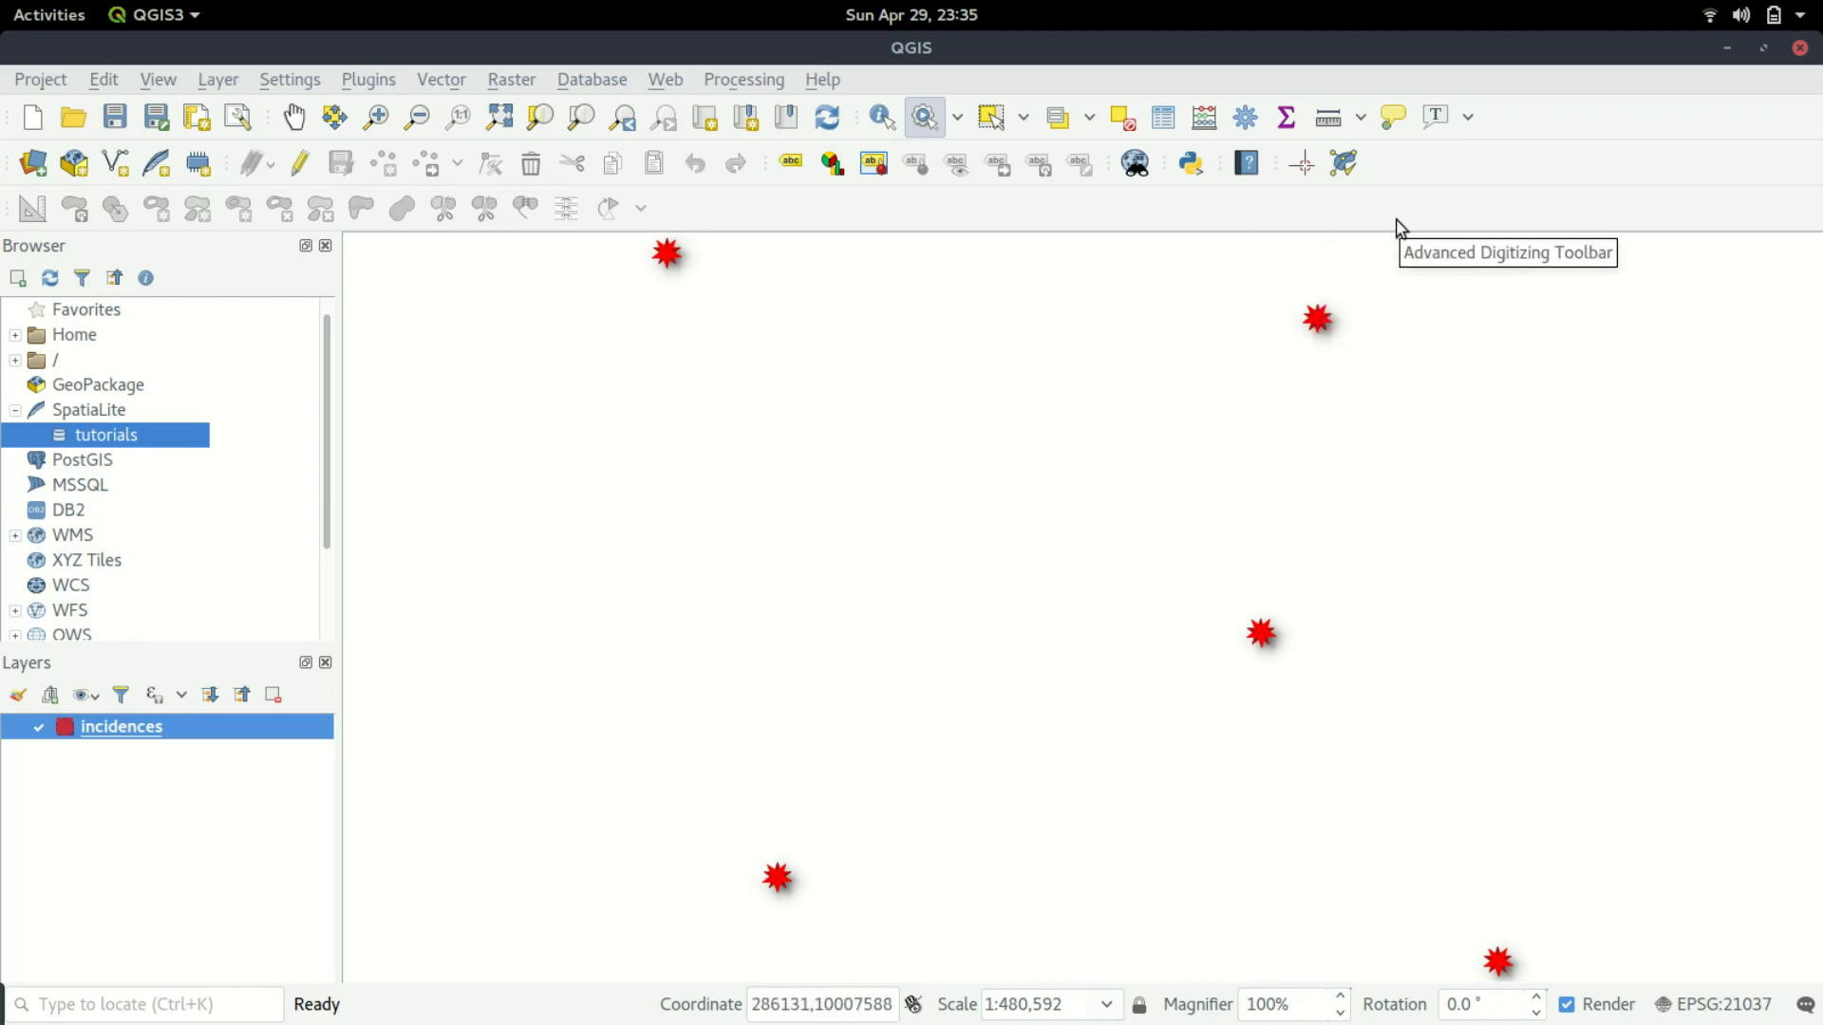
mouse_move(1174, 208)
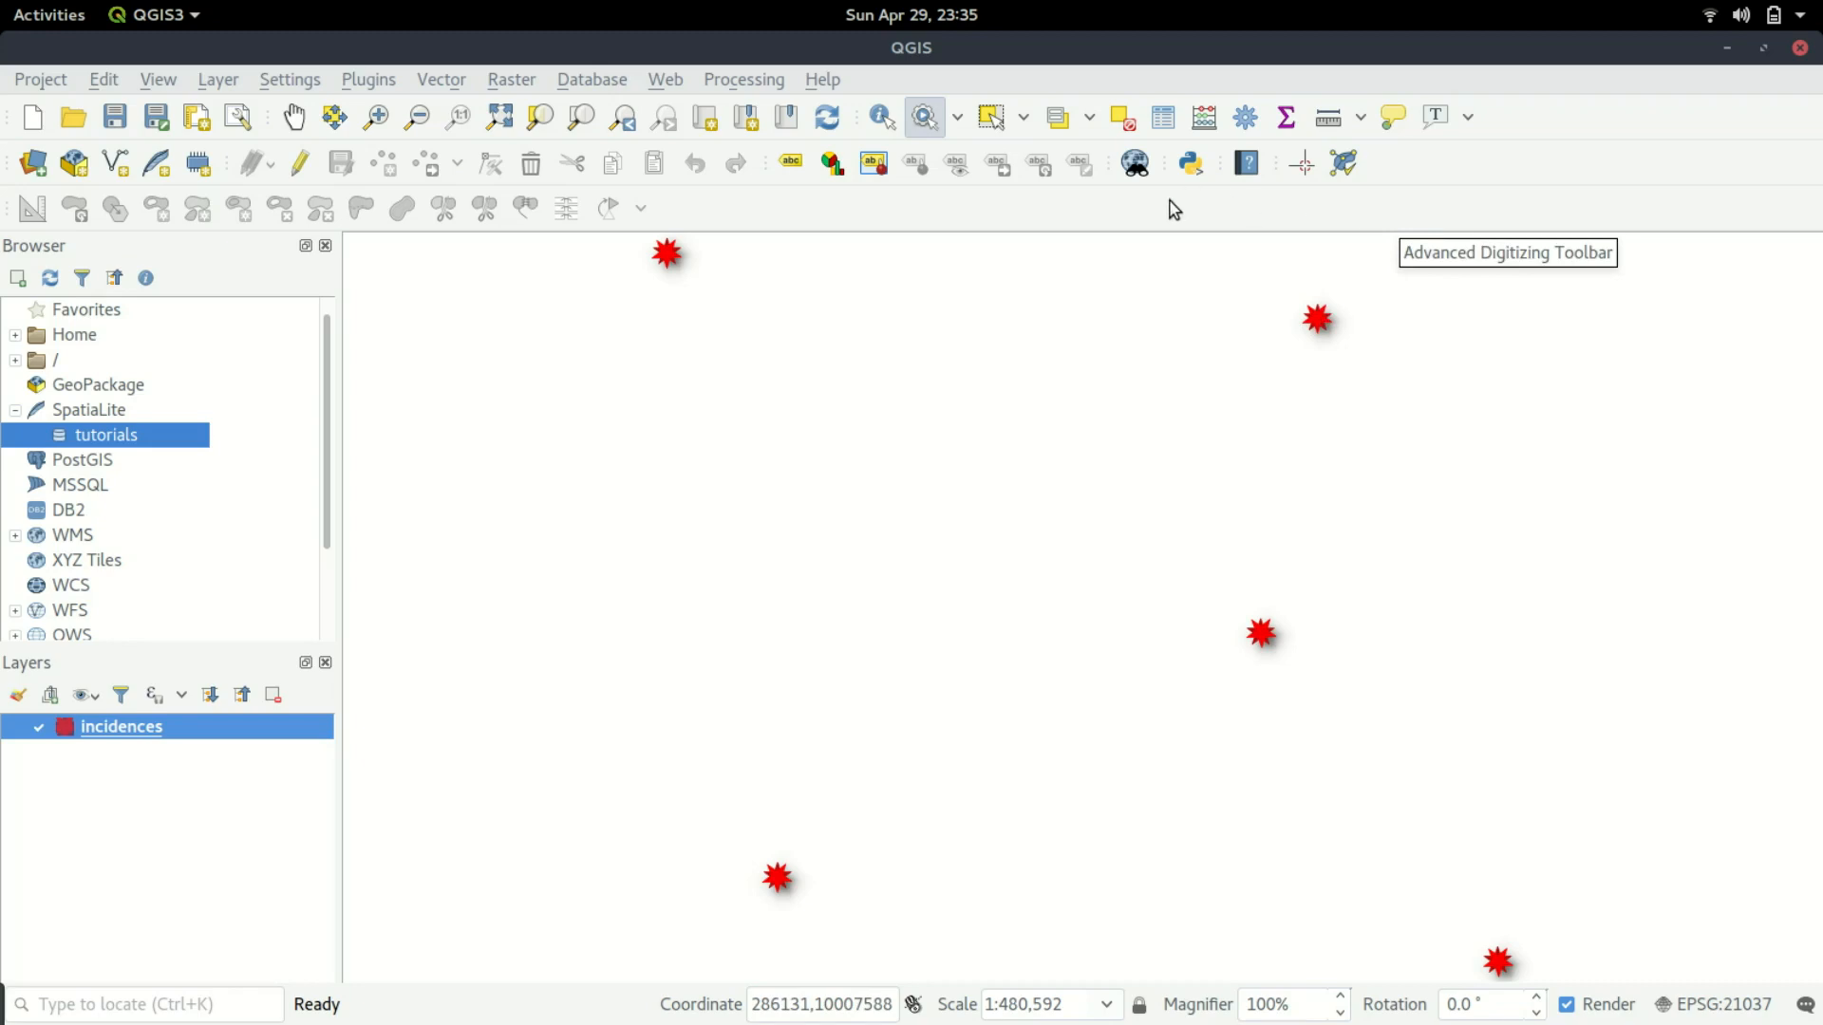
mouse_move(940, 222)
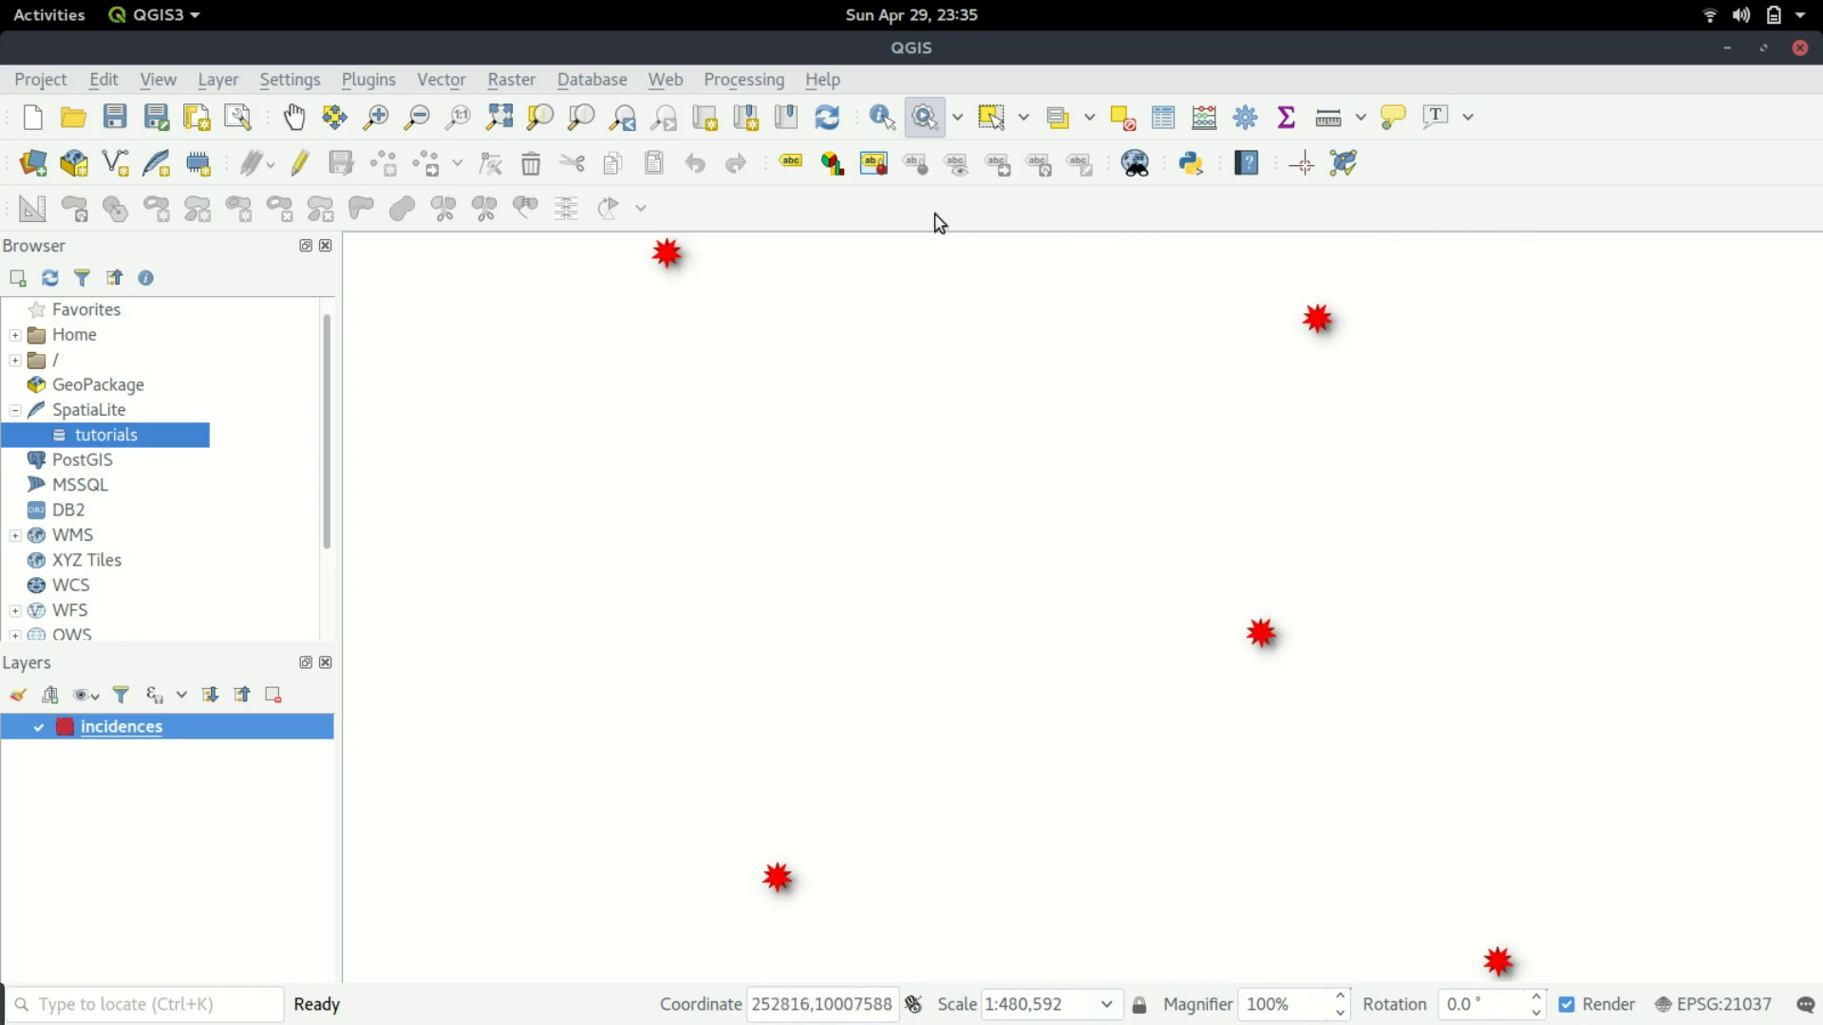
mouse_move(1317, 317)
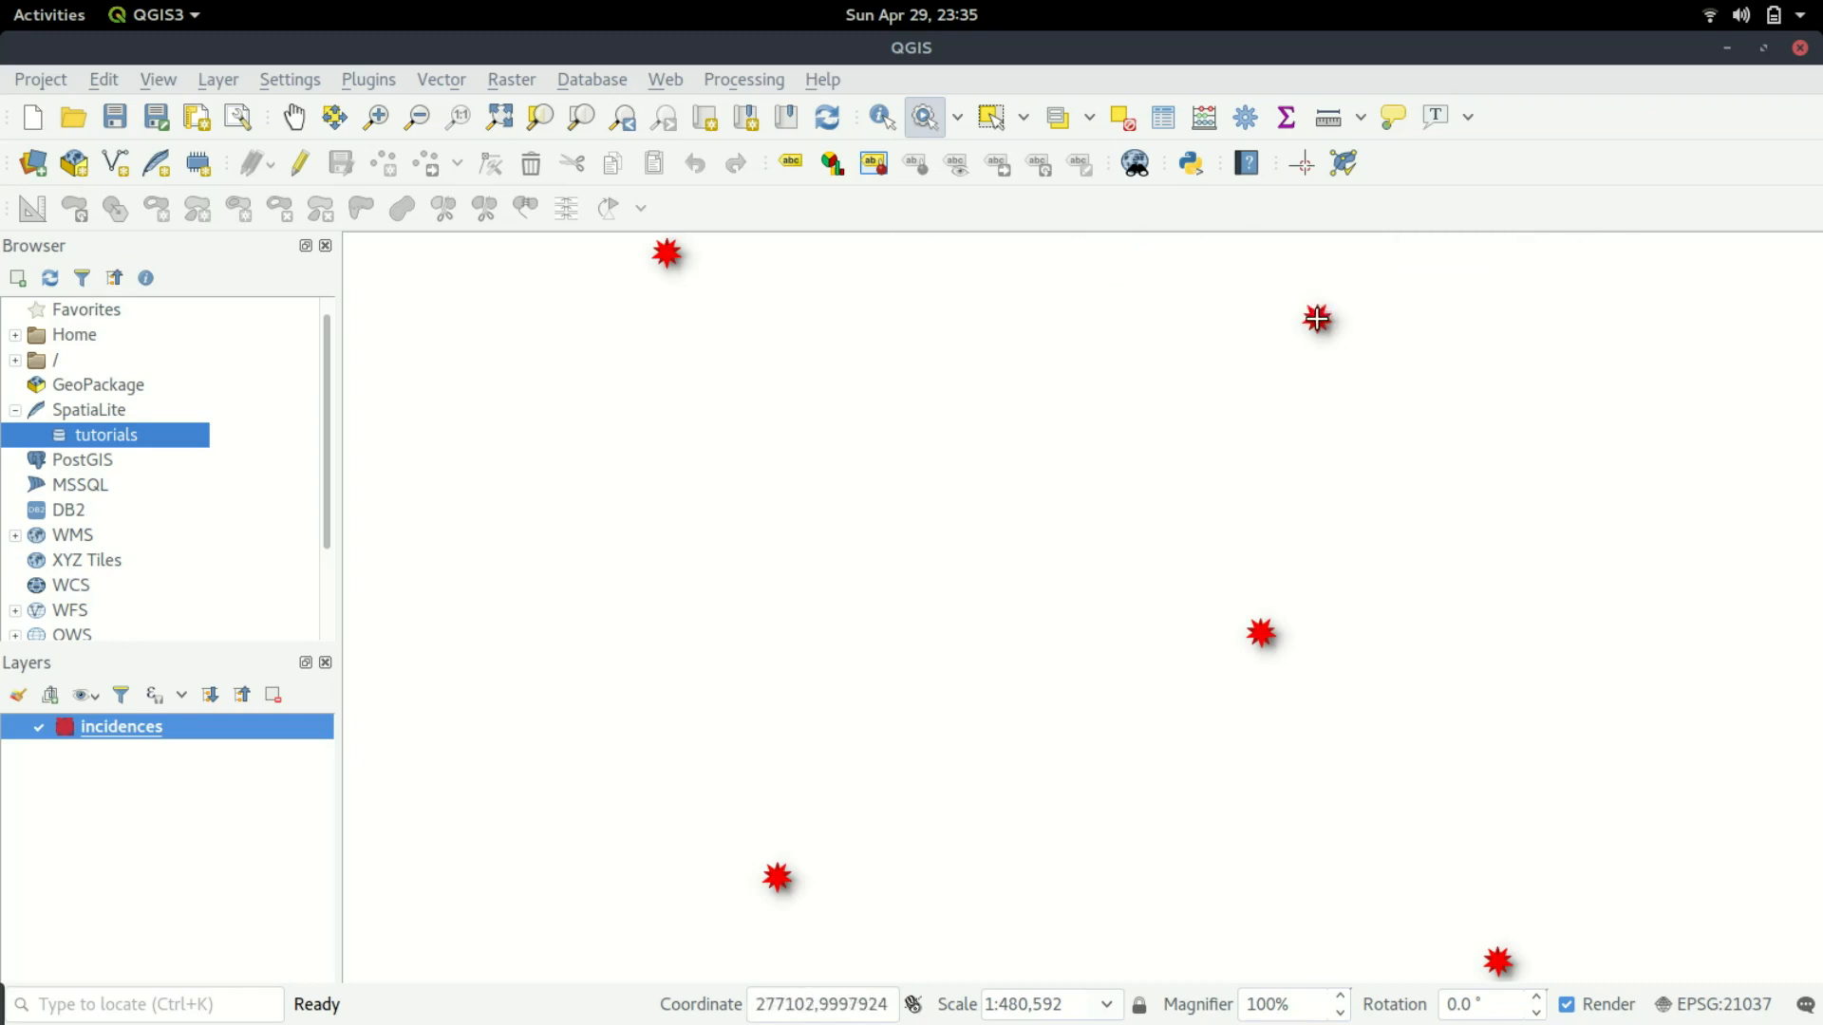